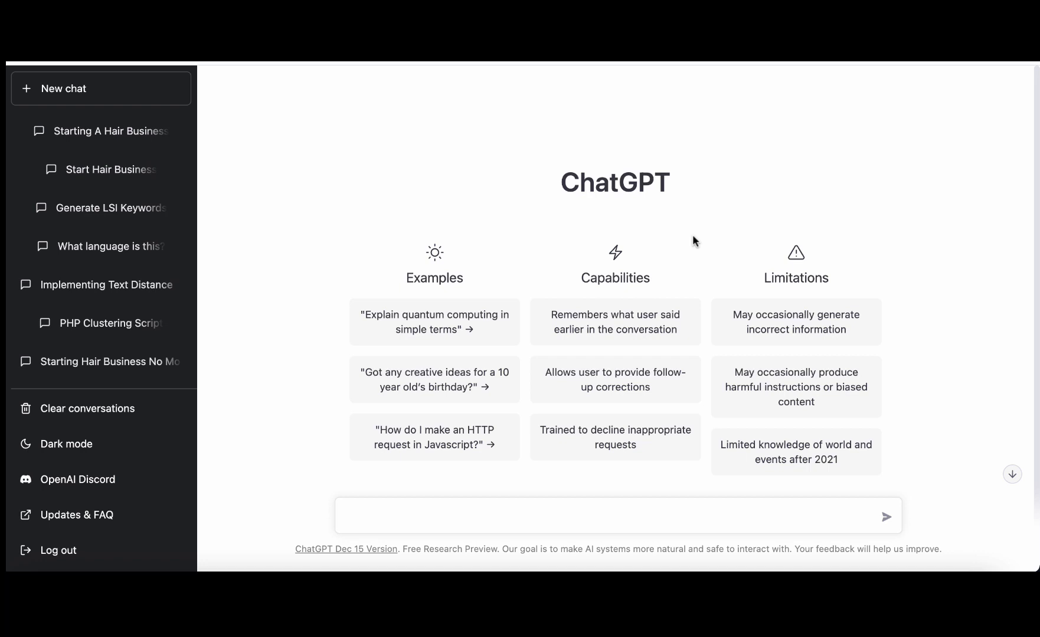
pyautogui.moveTo(525, 170)
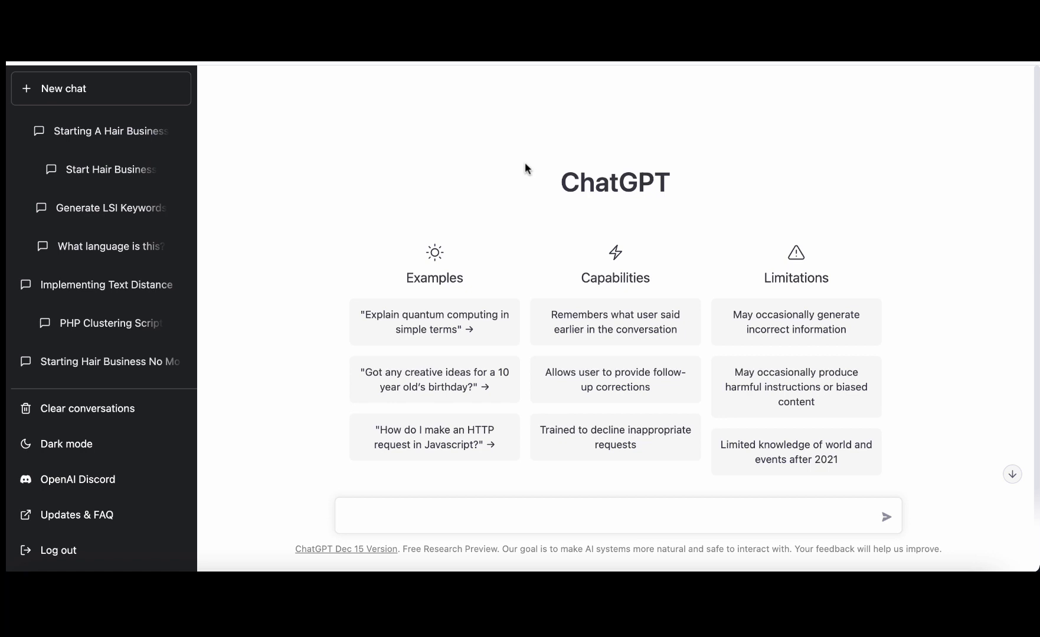
pyautogui.moveTo(508, 467)
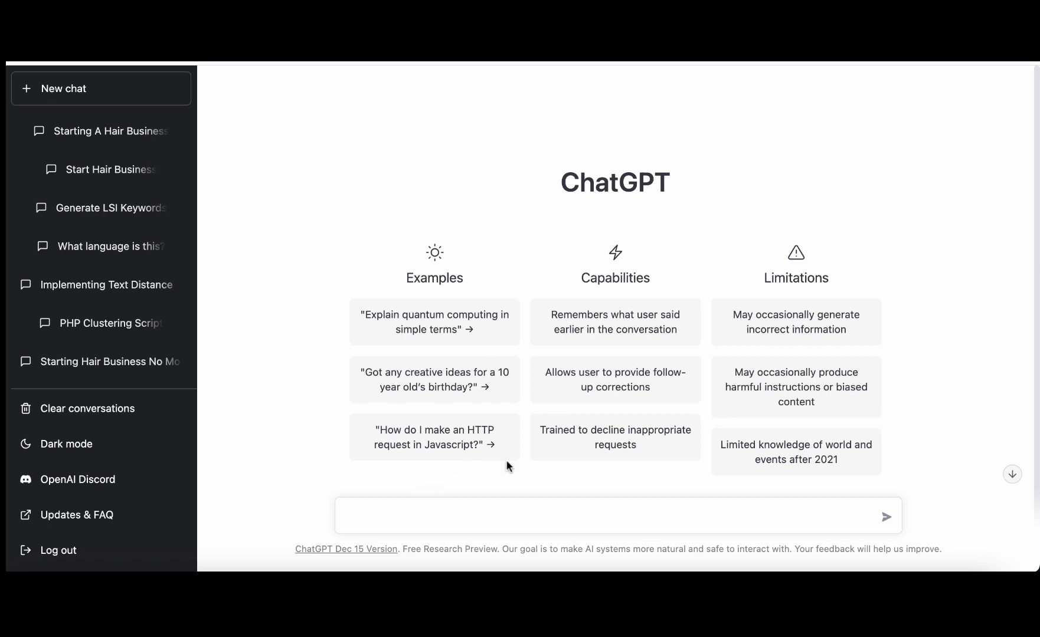
pyautogui.moveTo(426, 518)
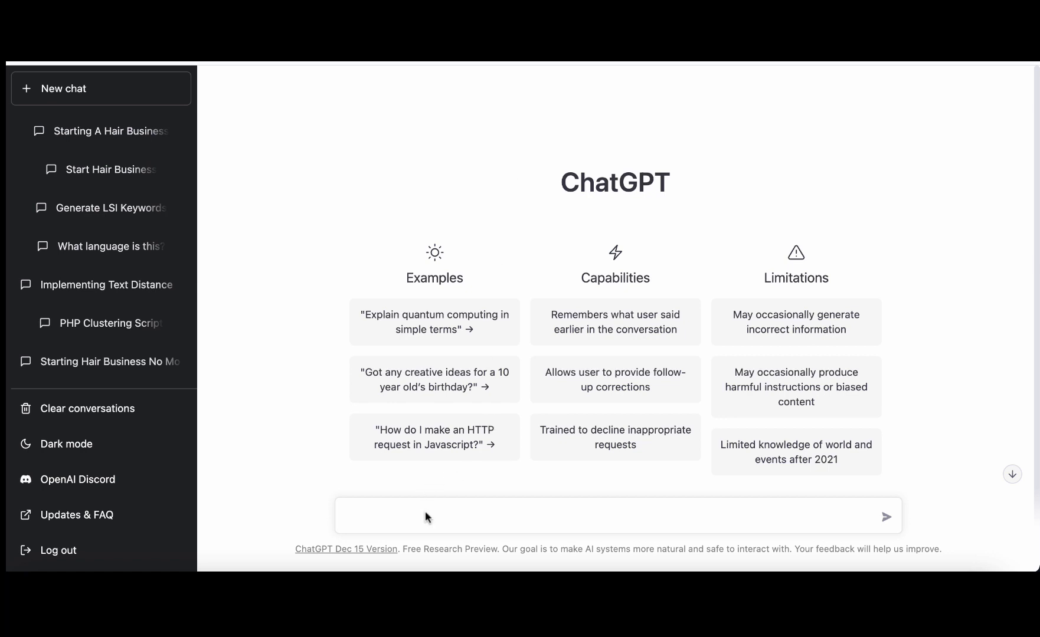
pyautogui.moveTo(405, 520)
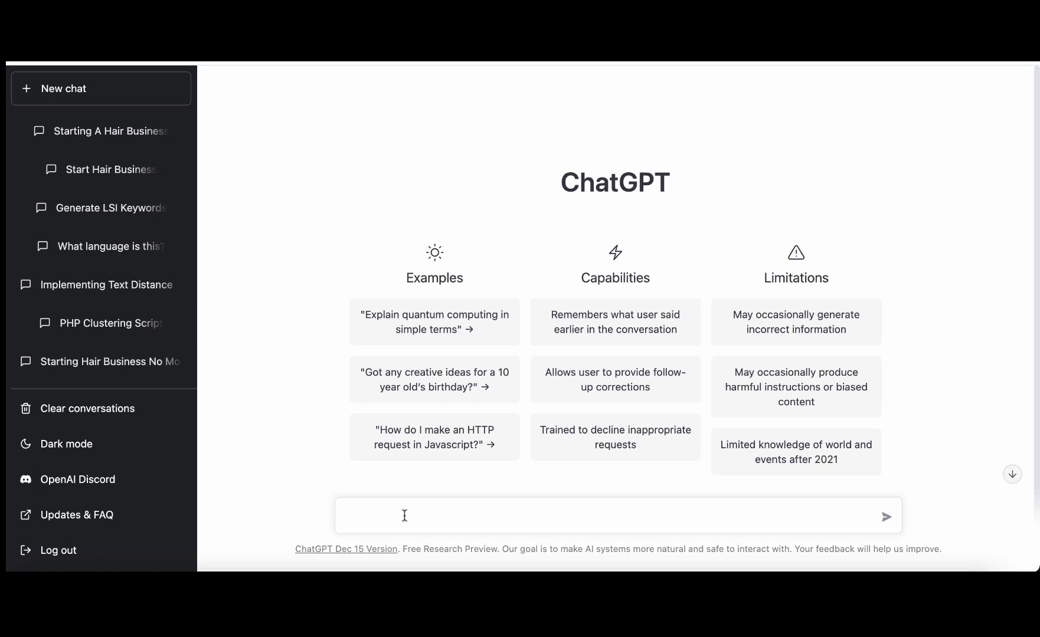
# Prompt ChatGPT to write an article on "can dogs eat longan".
pyautogui.write('write an article on "can dogs eat longa')
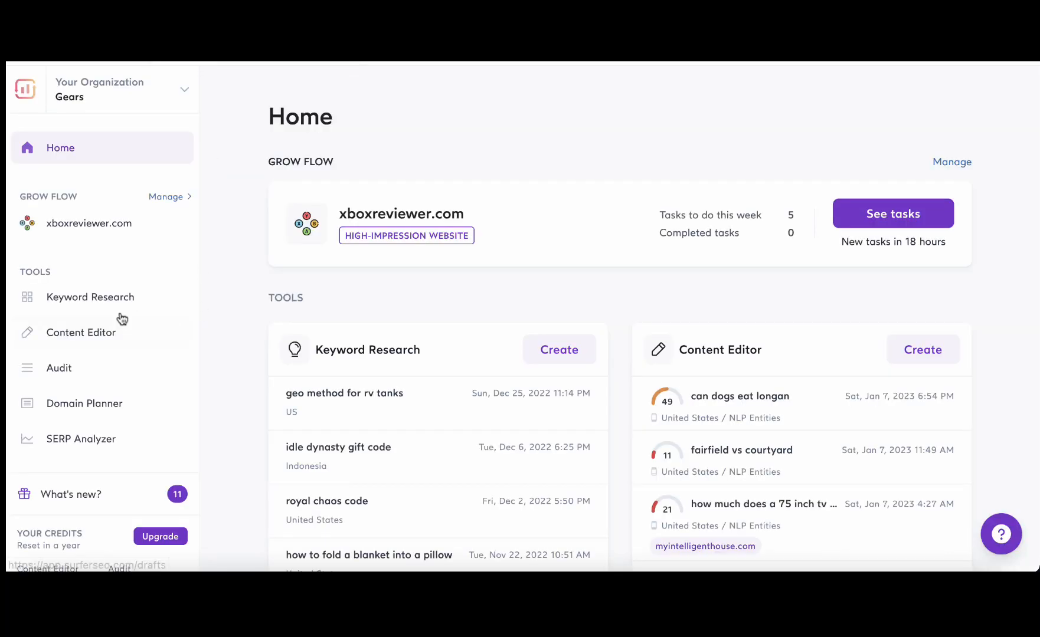
# Open the 'can dogs eat longan' draft (score 18/100) from Content Editor history.
pyautogui.click(80, 332)
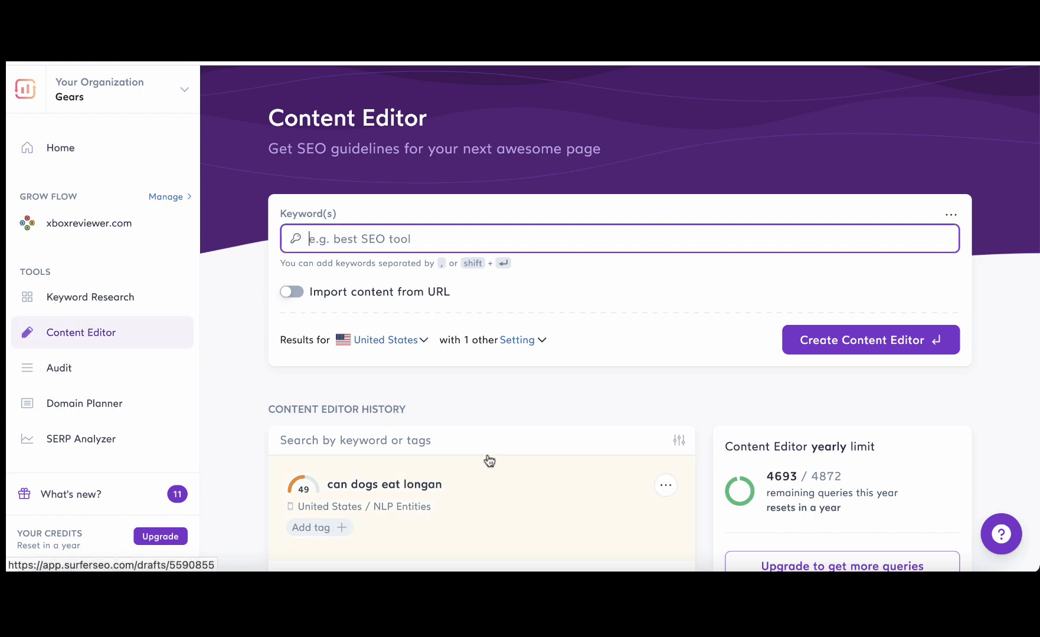
pyautogui.click(383, 485)
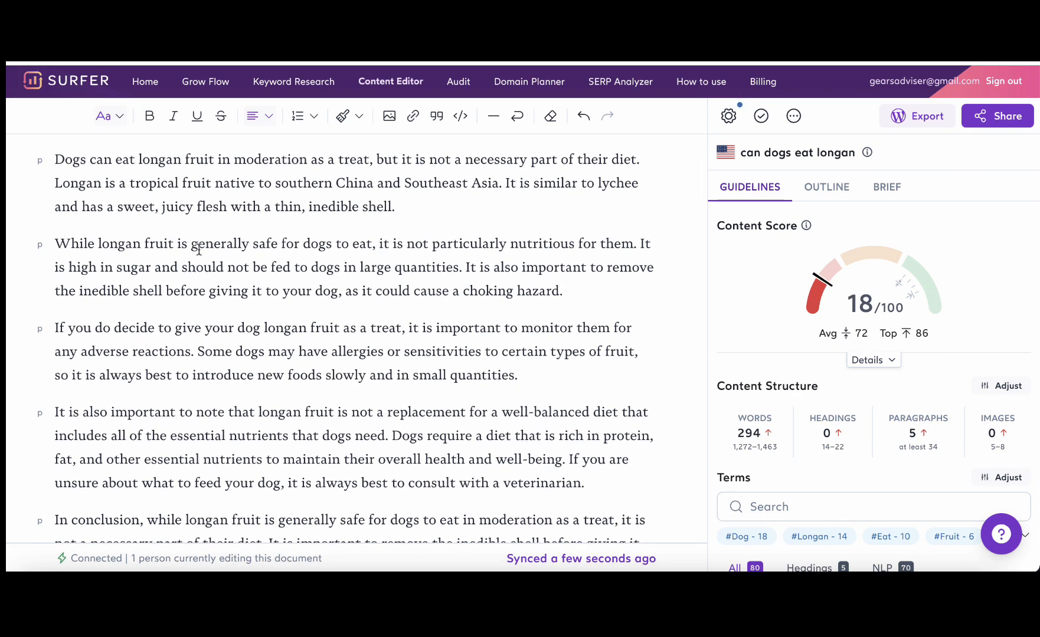
pyautogui.scroll(-3)
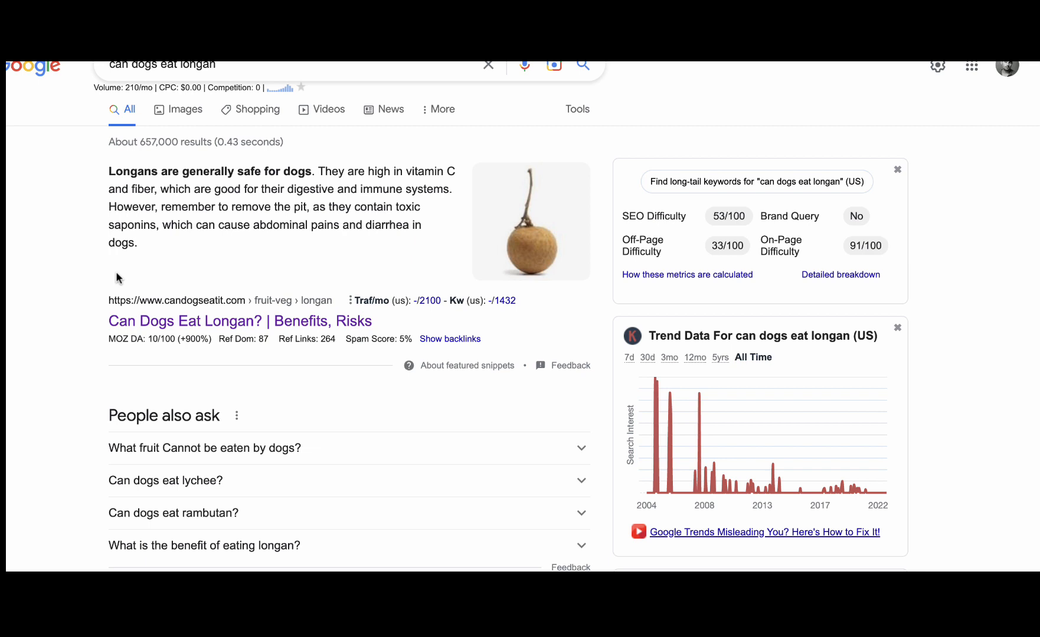
pyautogui.moveTo(157, 362)
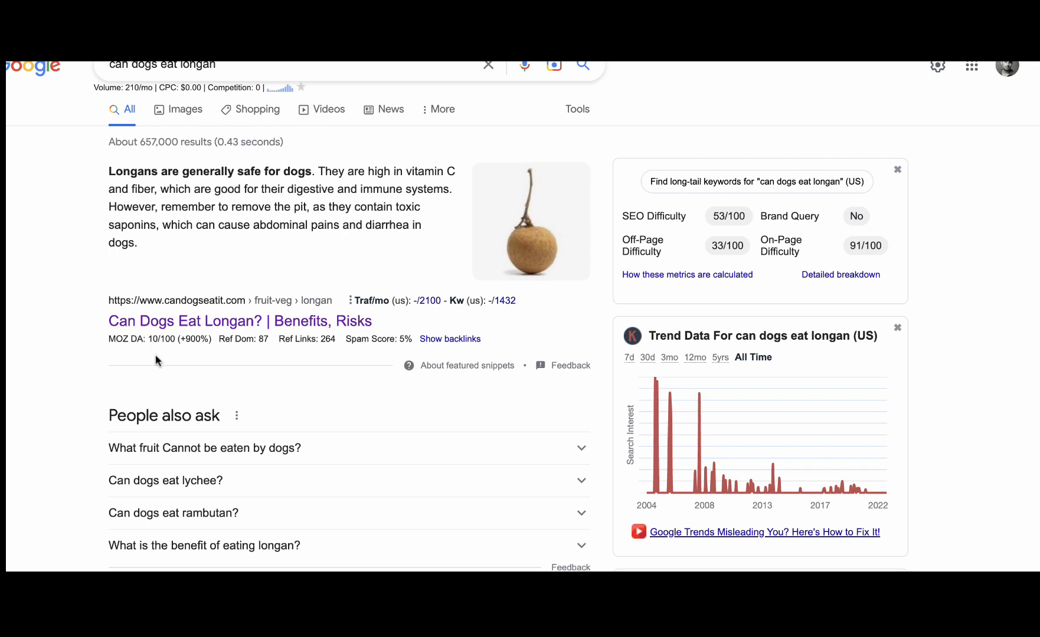
pyautogui.moveTo(158, 350)
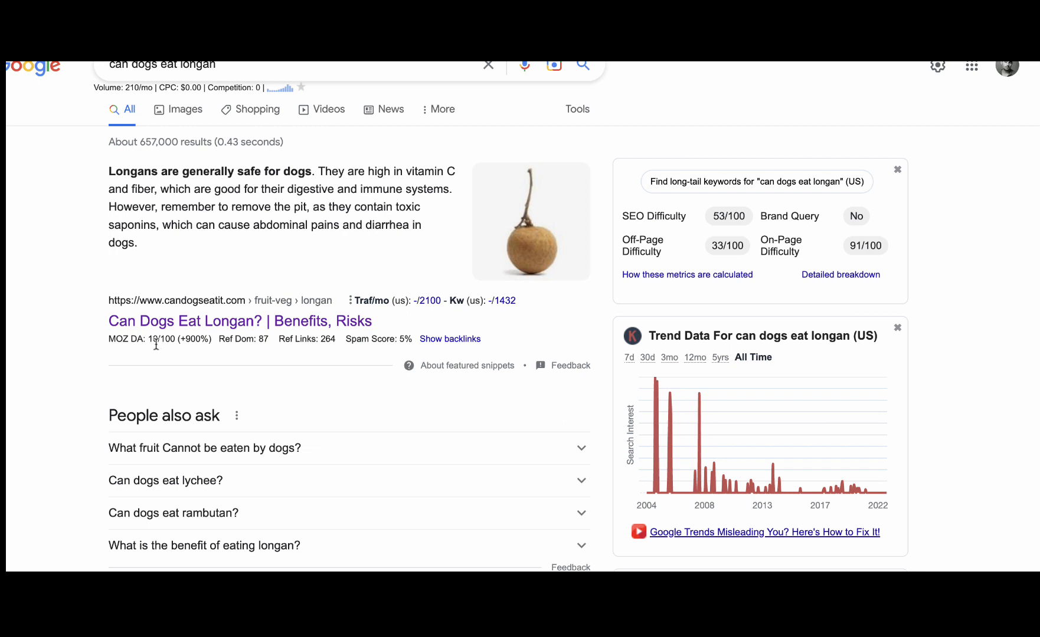
pyautogui.rightClick(240, 321)
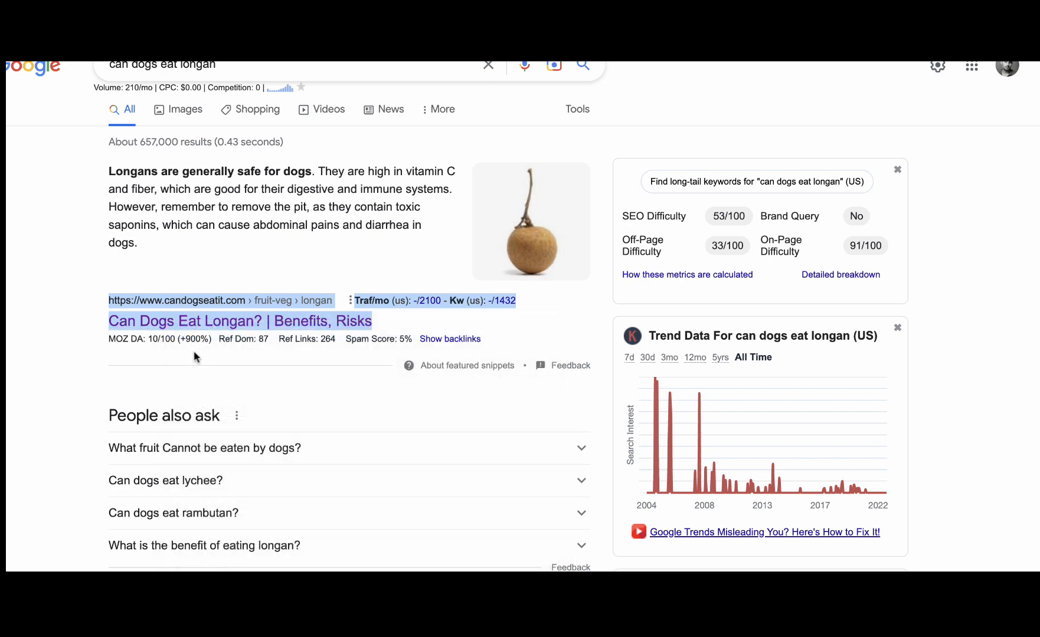
pyautogui.click(450, 338)
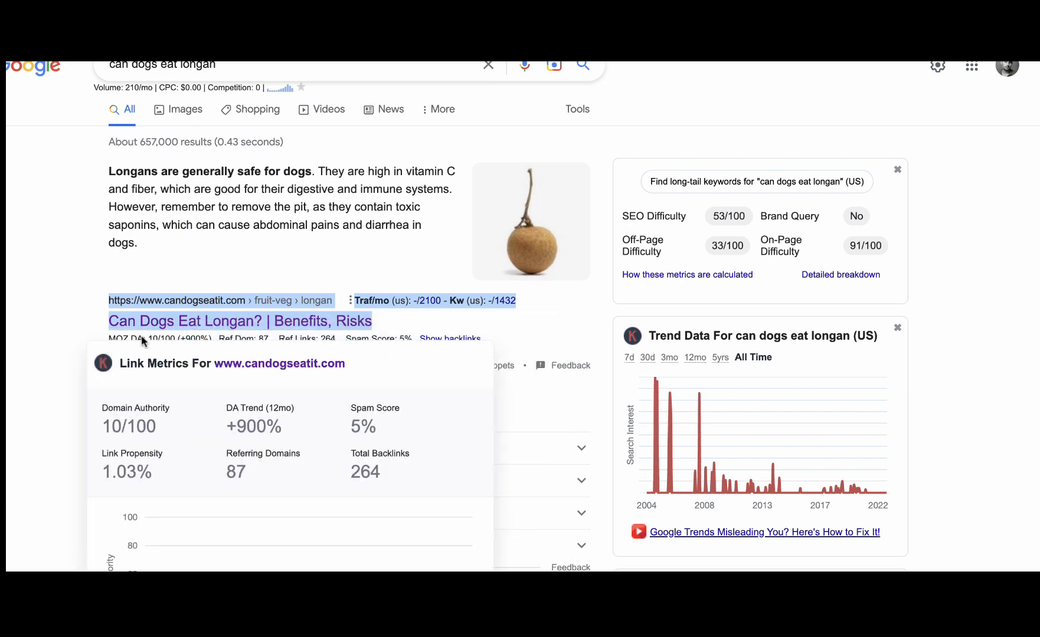
pyautogui.scroll(-3)
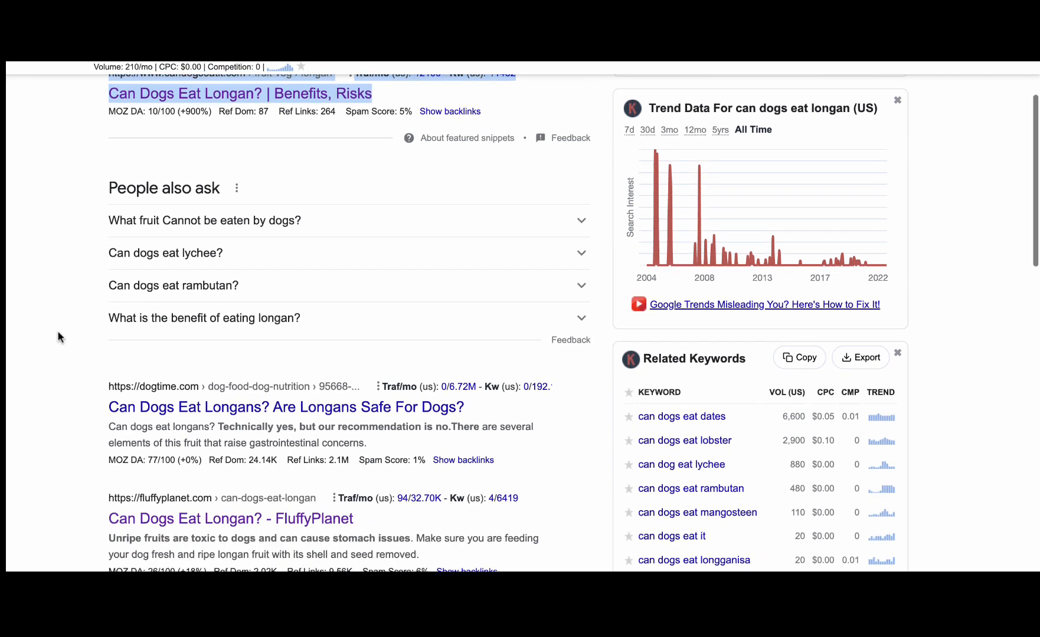
pyautogui.scroll(-3)
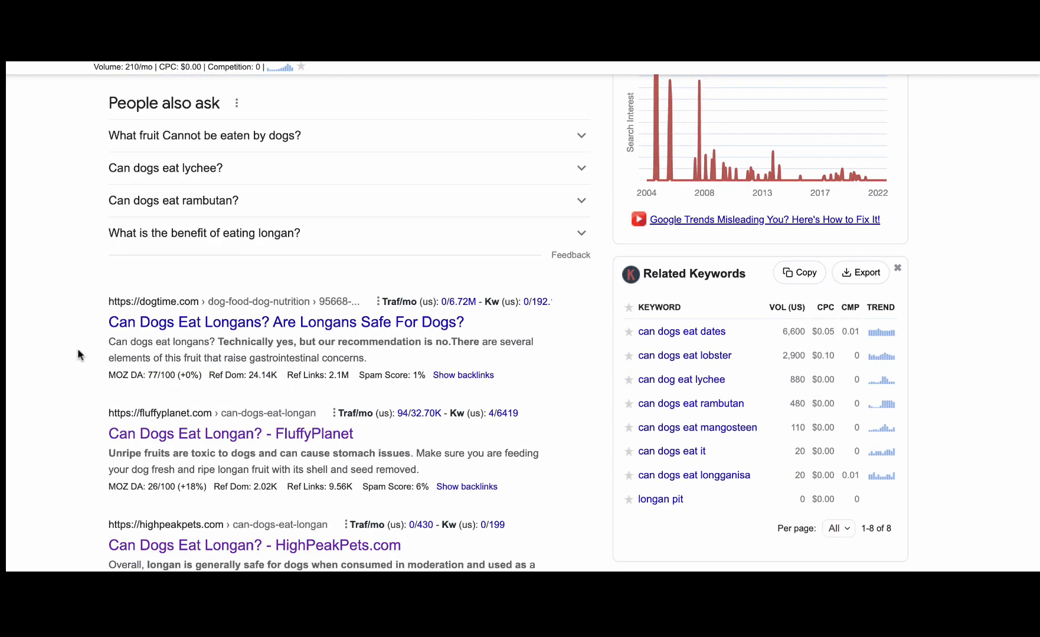
pyautogui.moveTo(88, 358)
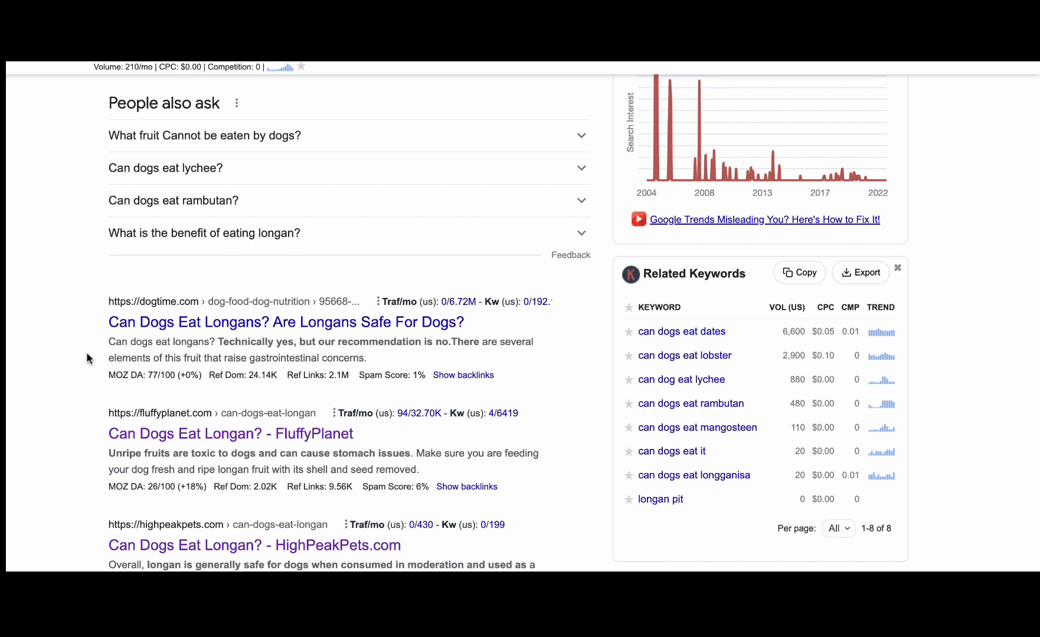
pyautogui.scroll(-3)
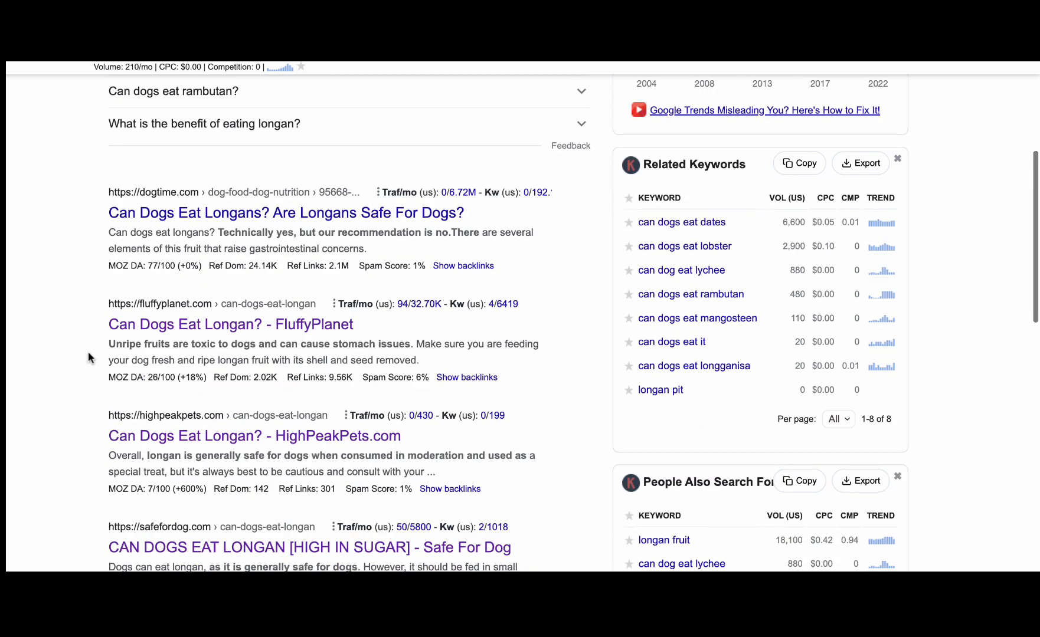
pyautogui.rightClick(228, 324)
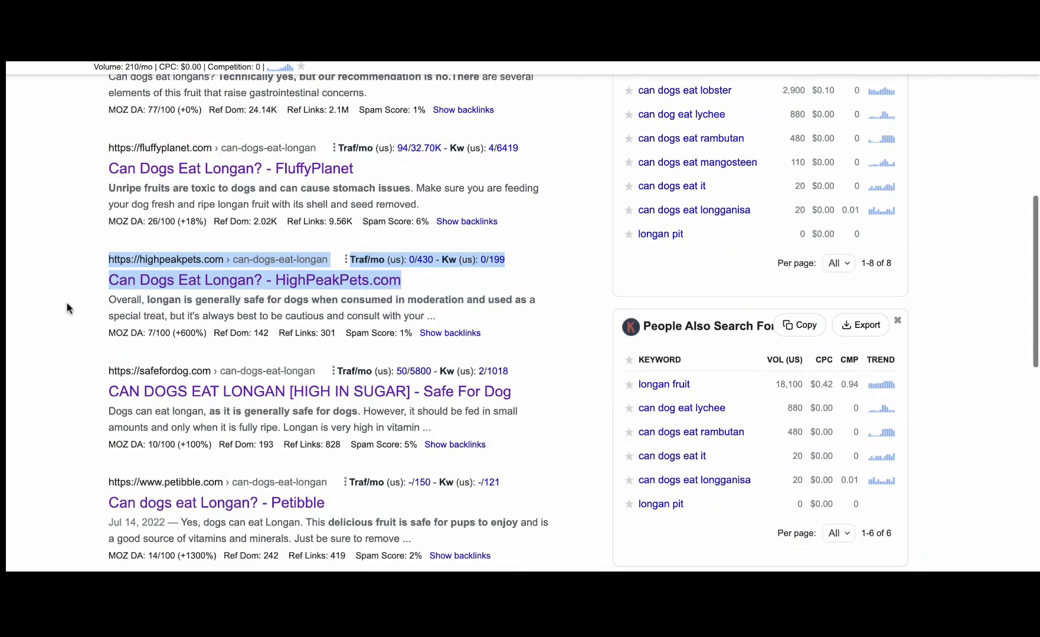
pyautogui.scroll(-3)
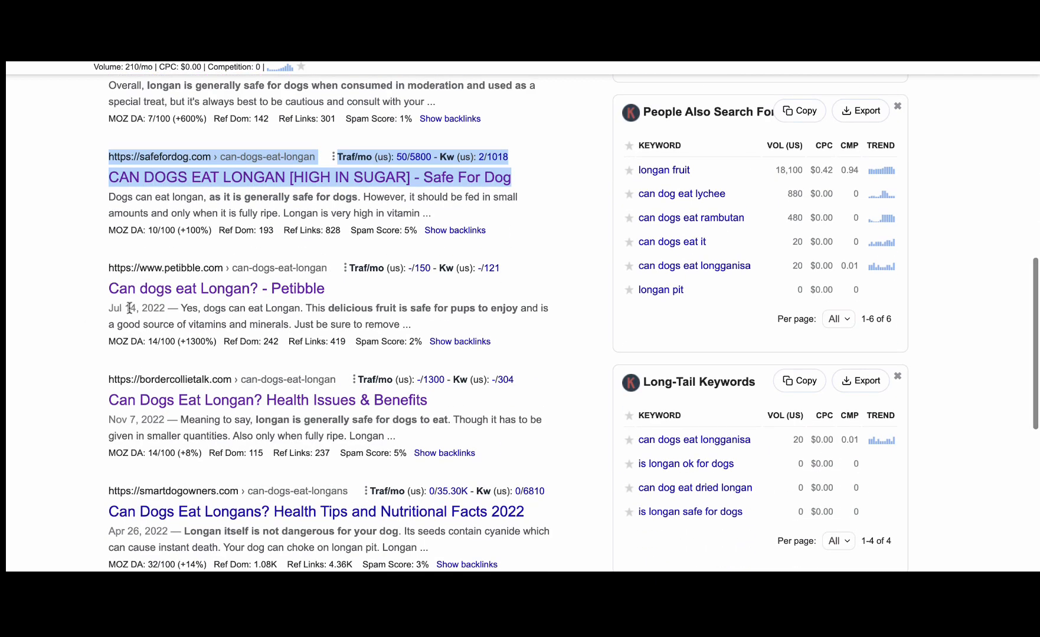
pyautogui.rightClick(215, 288)
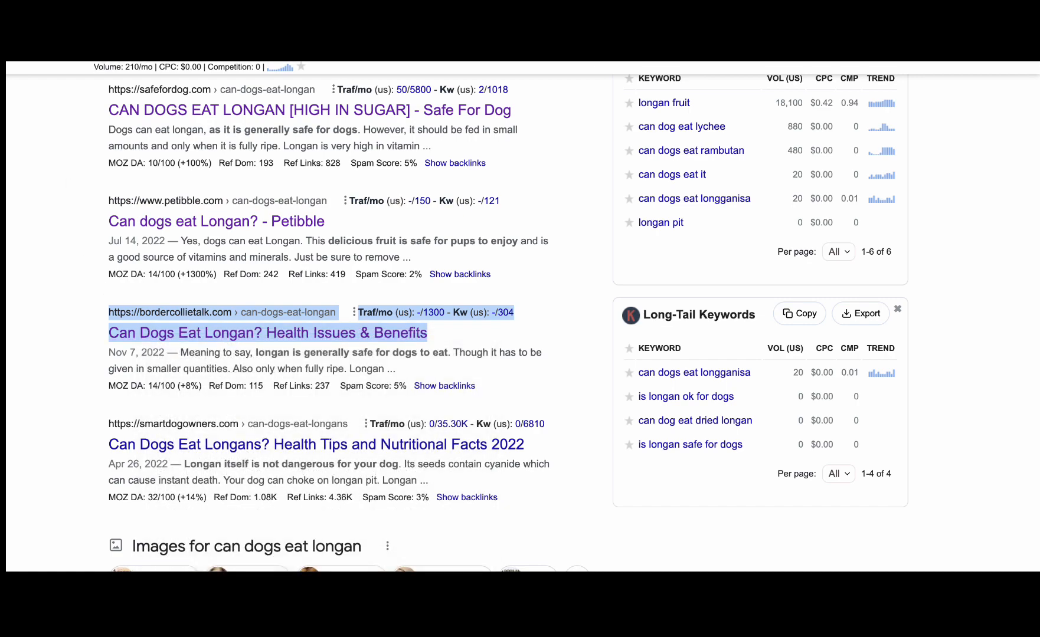
pyautogui.scroll(-3)
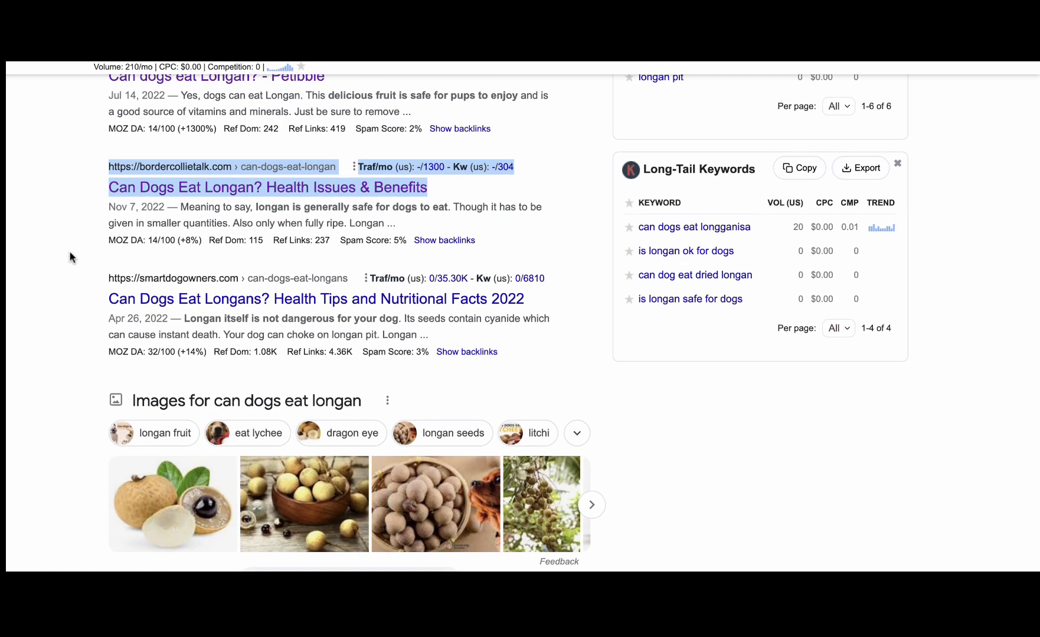
pyautogui.scroll(-3)
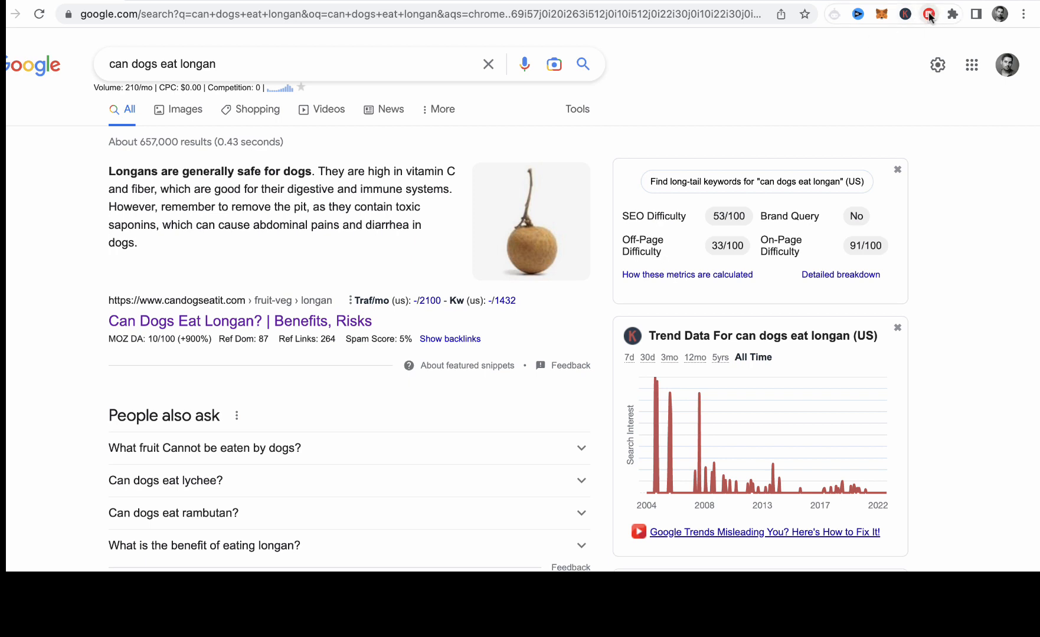
pyautogui.moveTo(929, 13)
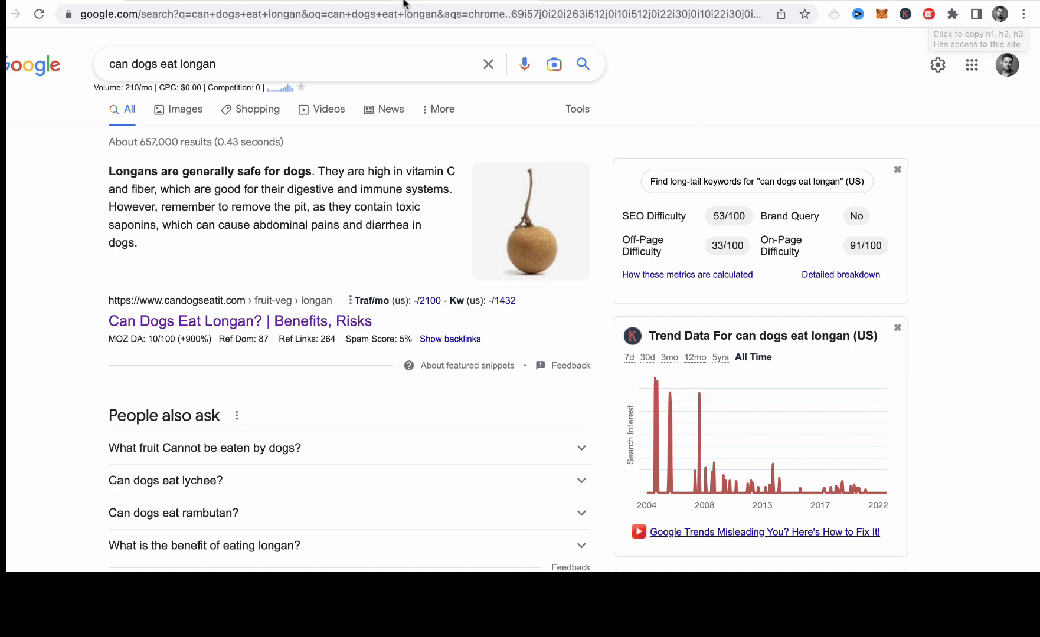
# Copy the H1–H3 heading outline of the candogseatit.com longan page.
pyautogui.click(240, 321)
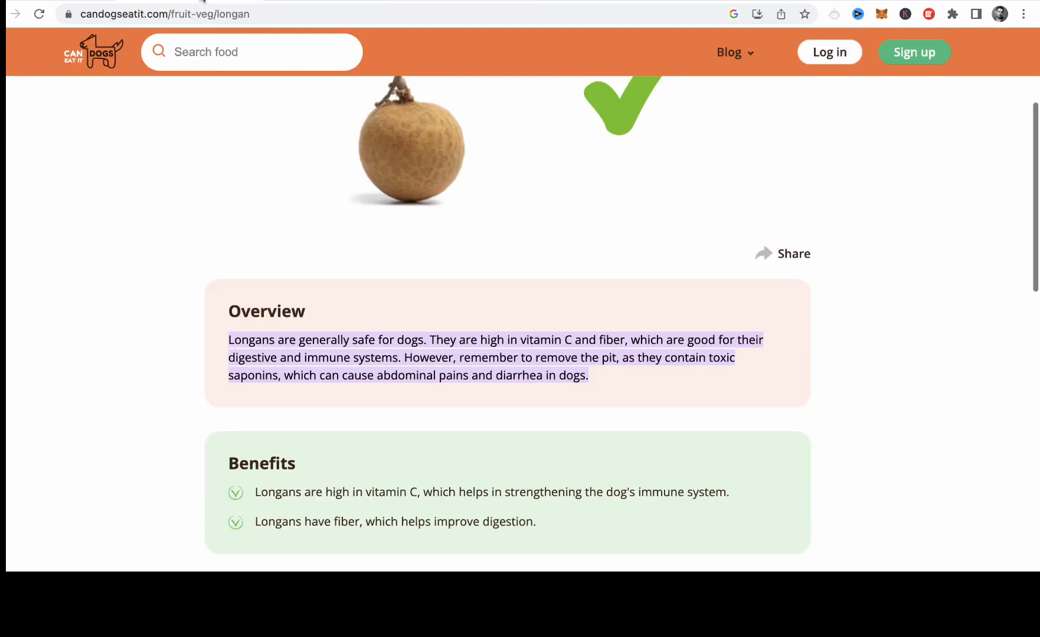
pyautogui.scroll(-3)
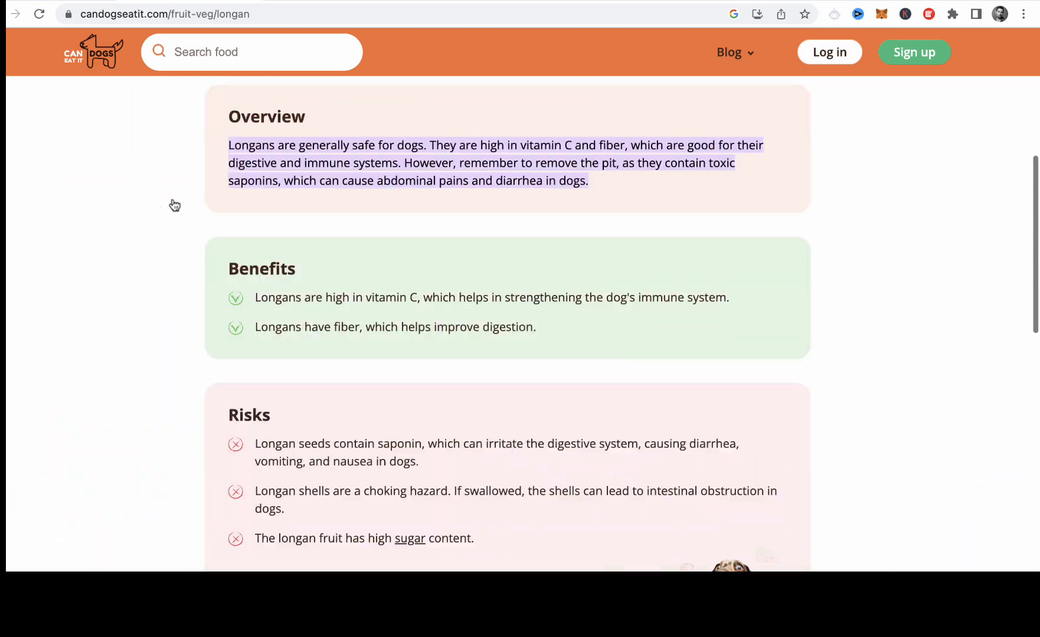
pyautogui.scroll(-3)
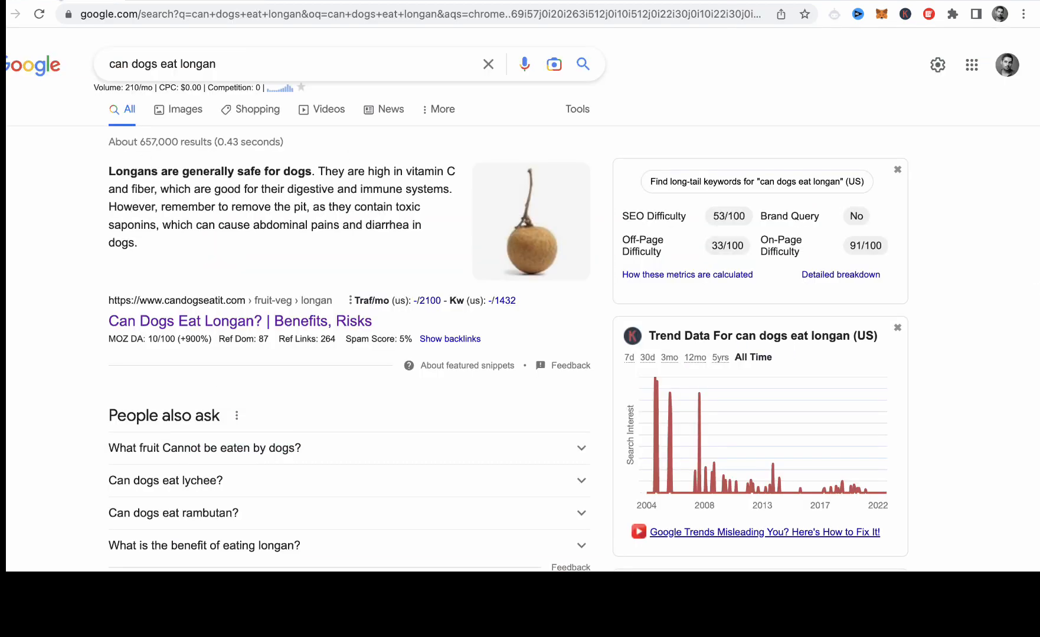
pyautogui.moveTo(239, 372)
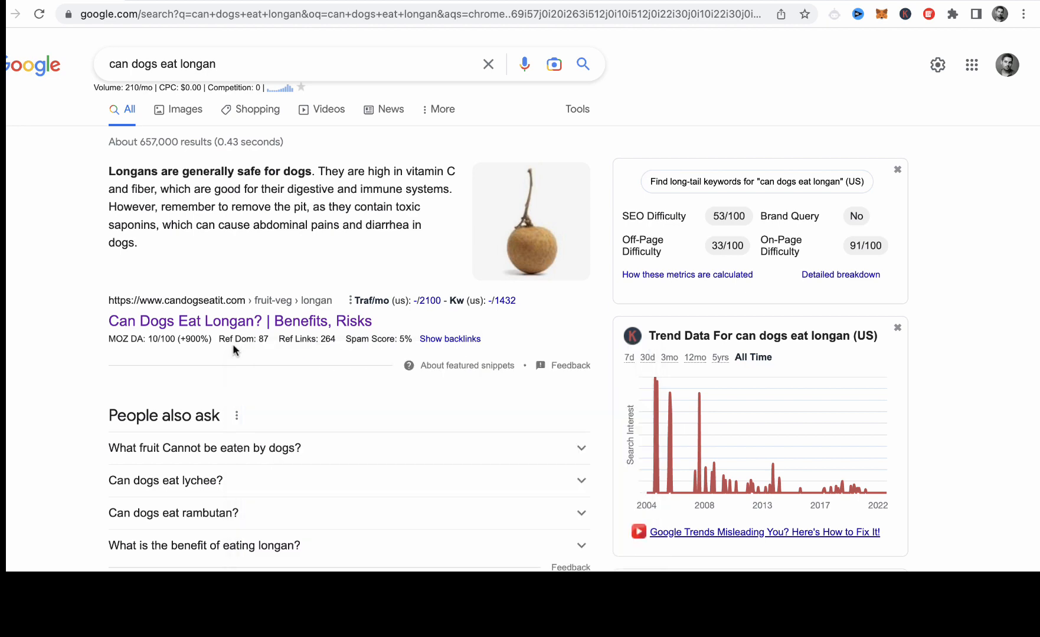
pyautogui.moveTo(363, 352)
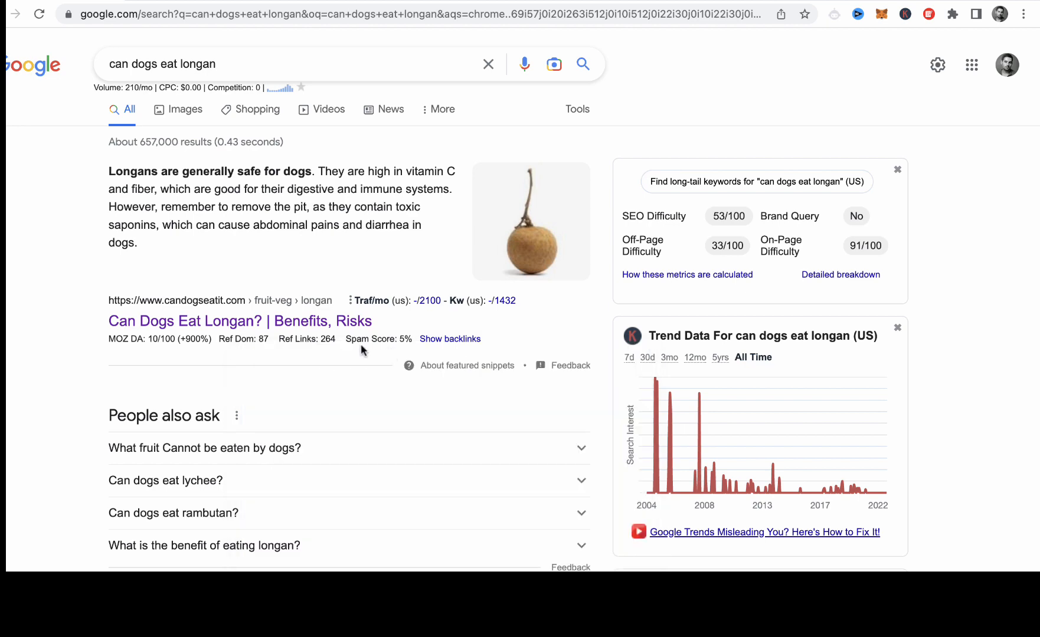
pyautogui.click(240, 321)
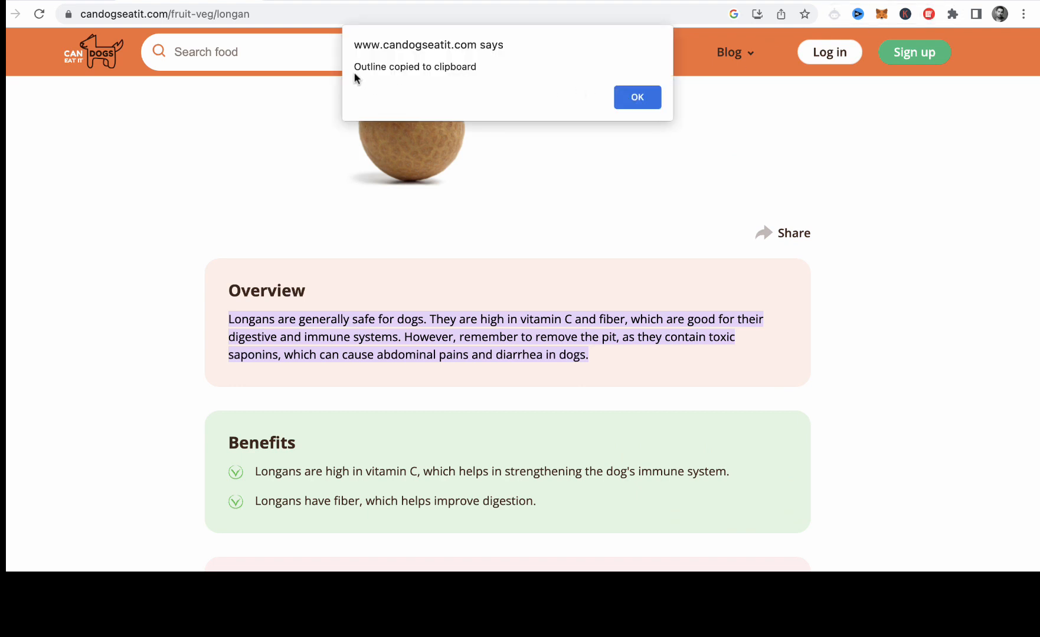
pyautogui.click(636, 96)
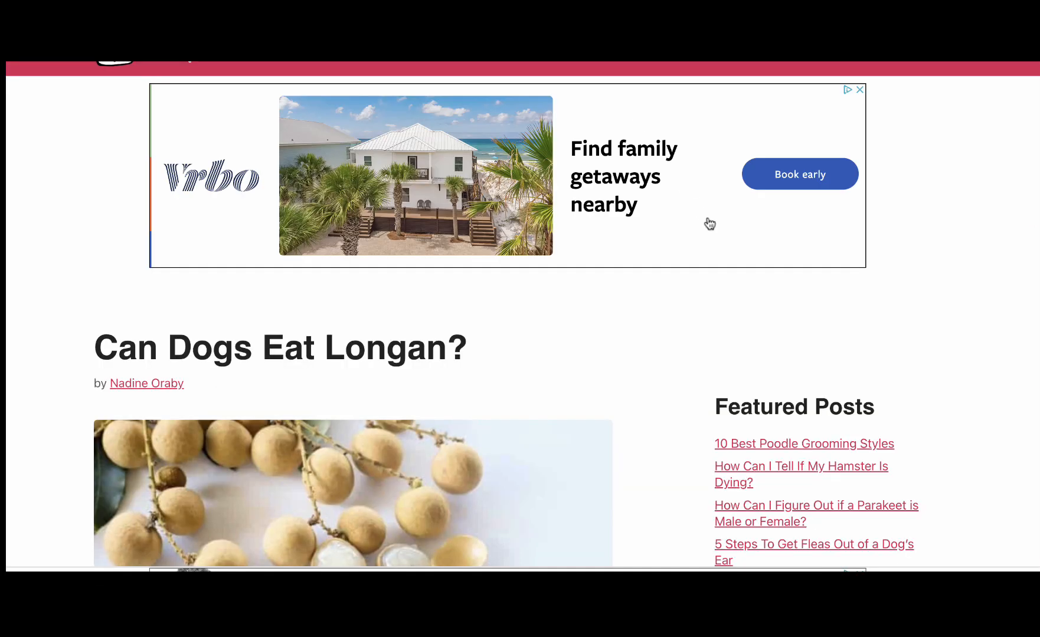
# Copy heading outlines from more competitor longan articles, including safefordog.com.
pyautogui.scroll(-3)
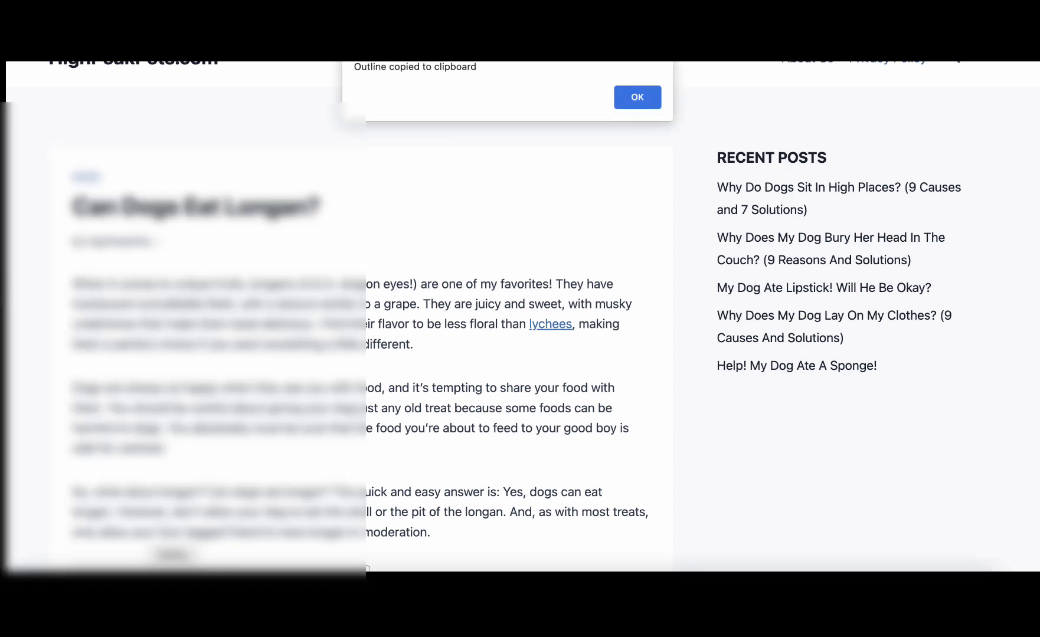
pyautogui.click(636, 97)
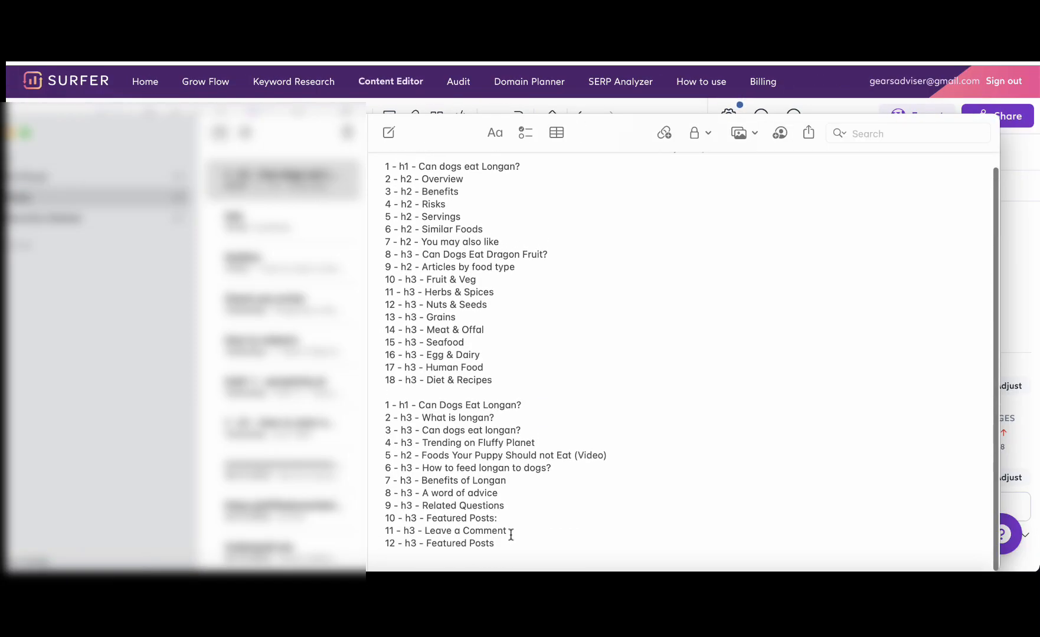
pyautogui.scroll(-3)
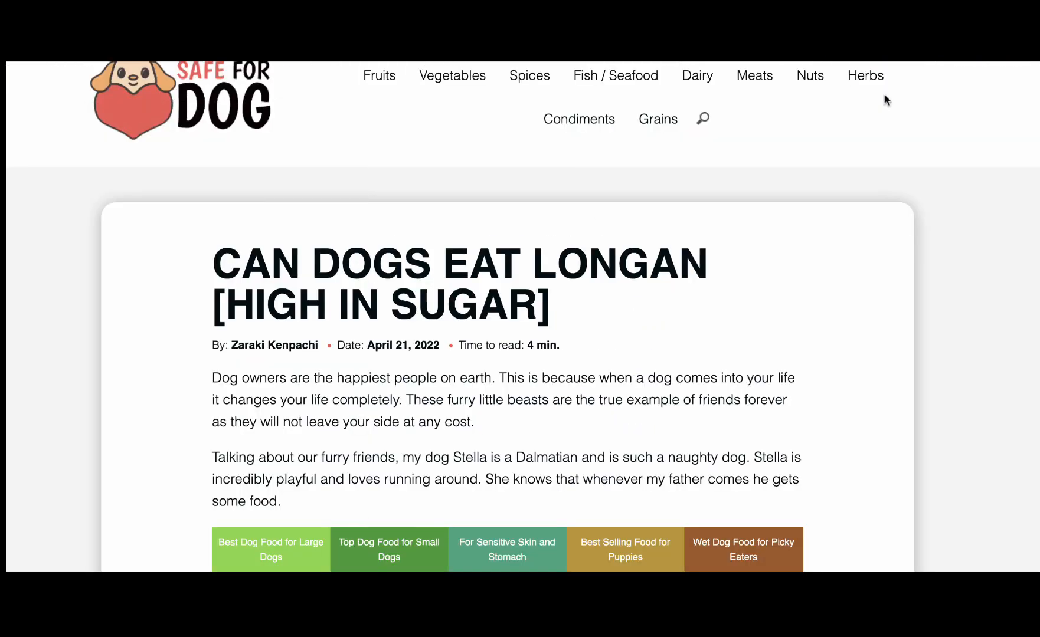
pyautogui.scroll(-3)
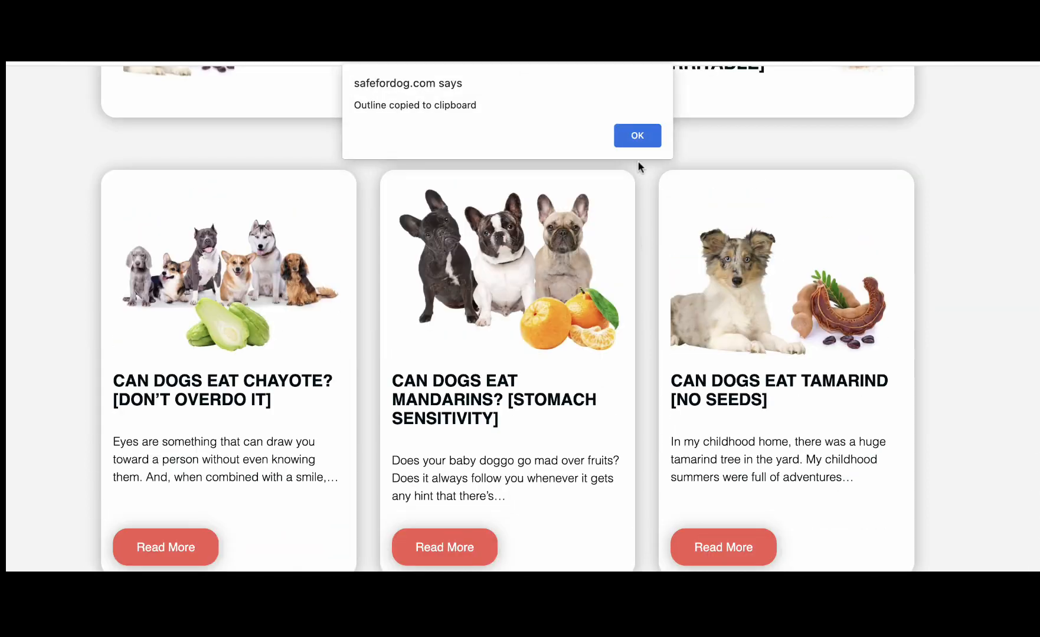
pyautogui.click(637, 135)
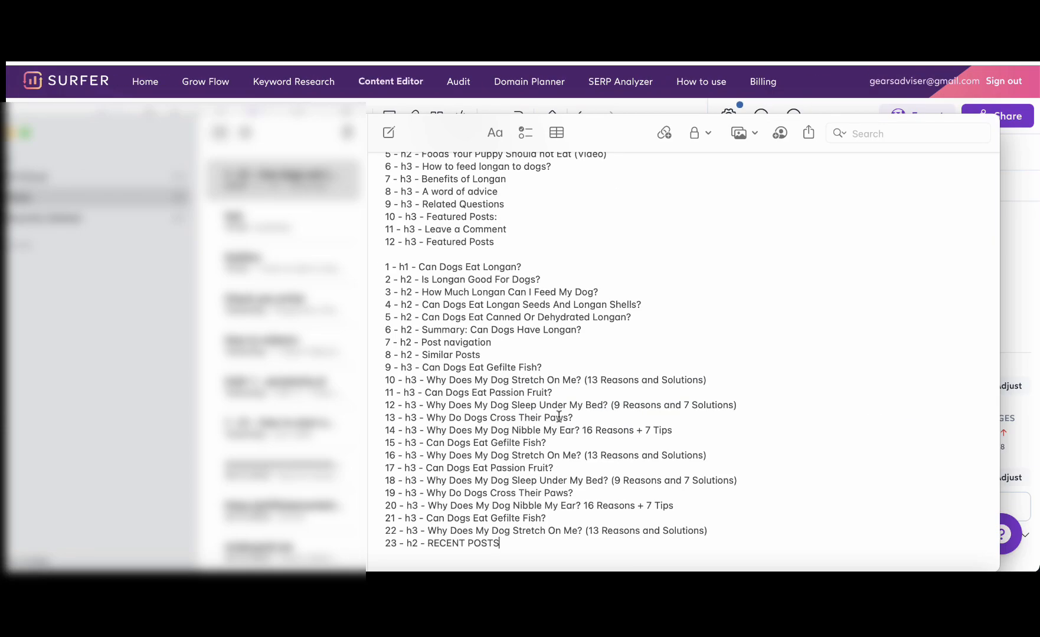
pyautogui.scroll(-3)
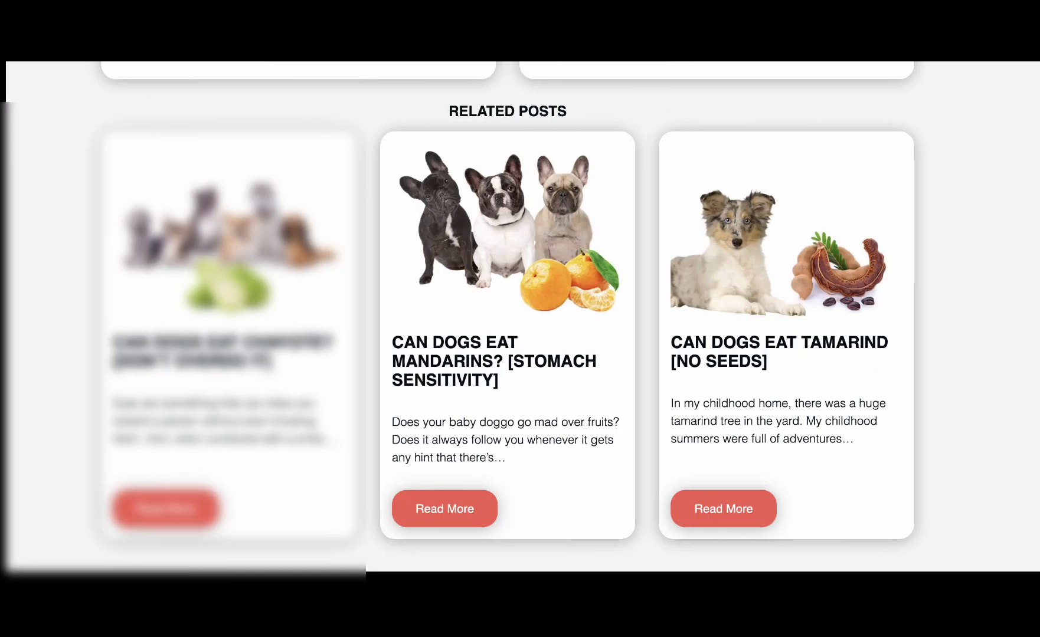
# Copy the outlines of two further competitor longan pages.
pyautogui.scroll(3)
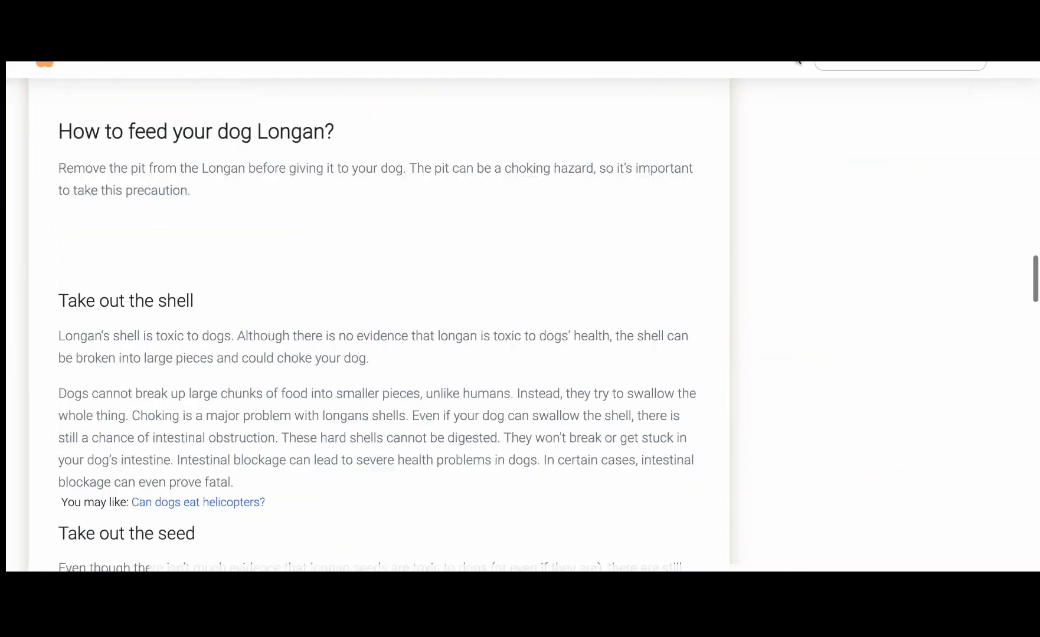
pyautogui.scroll(-3)
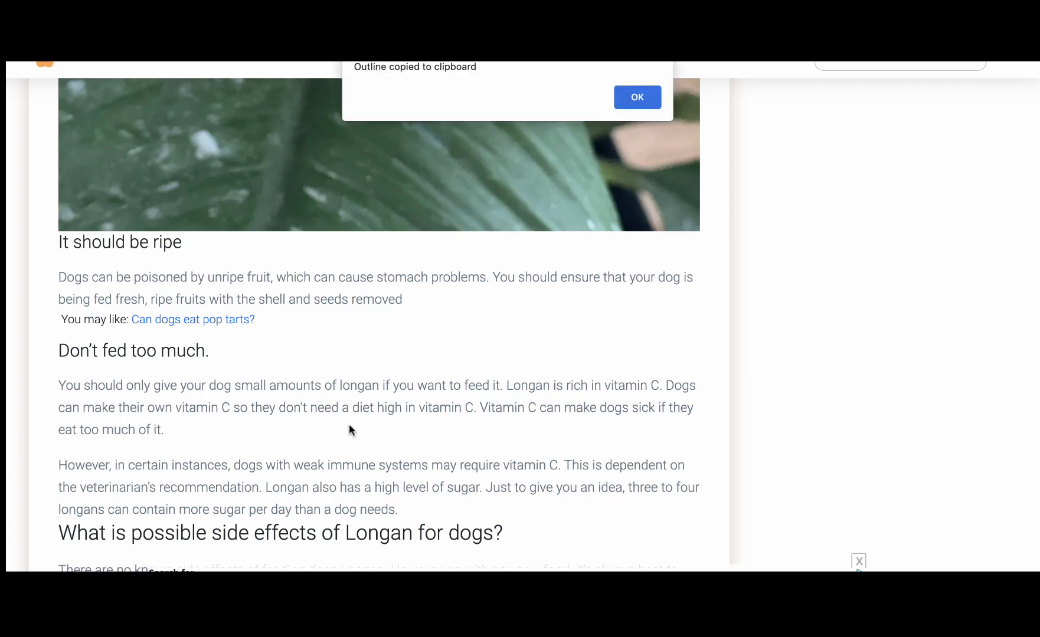
pyautogui.click(637, 97)
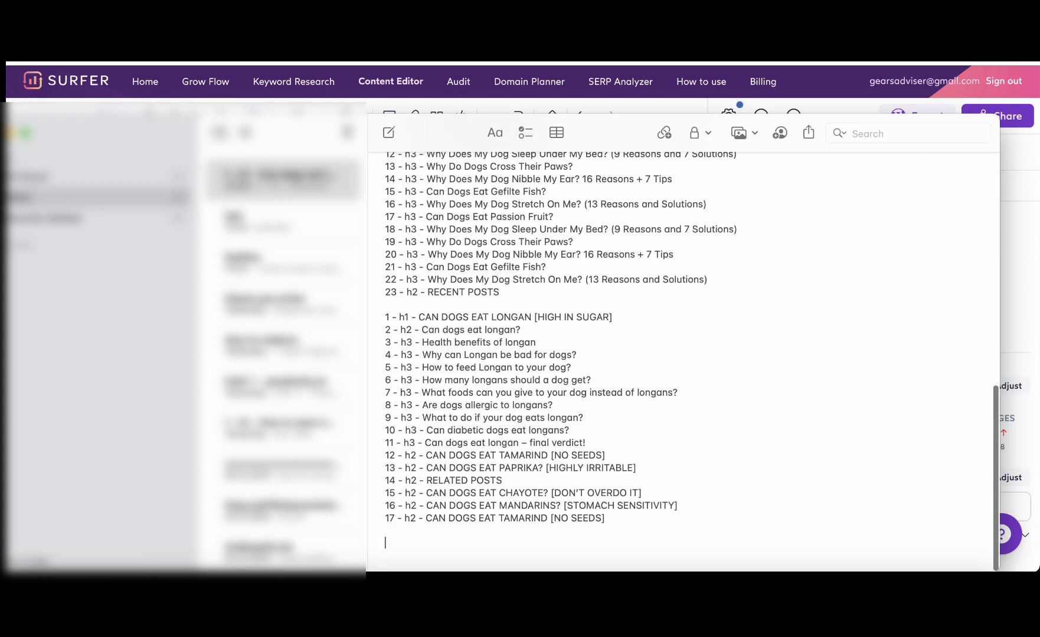
pyautogui.scroll(-3)
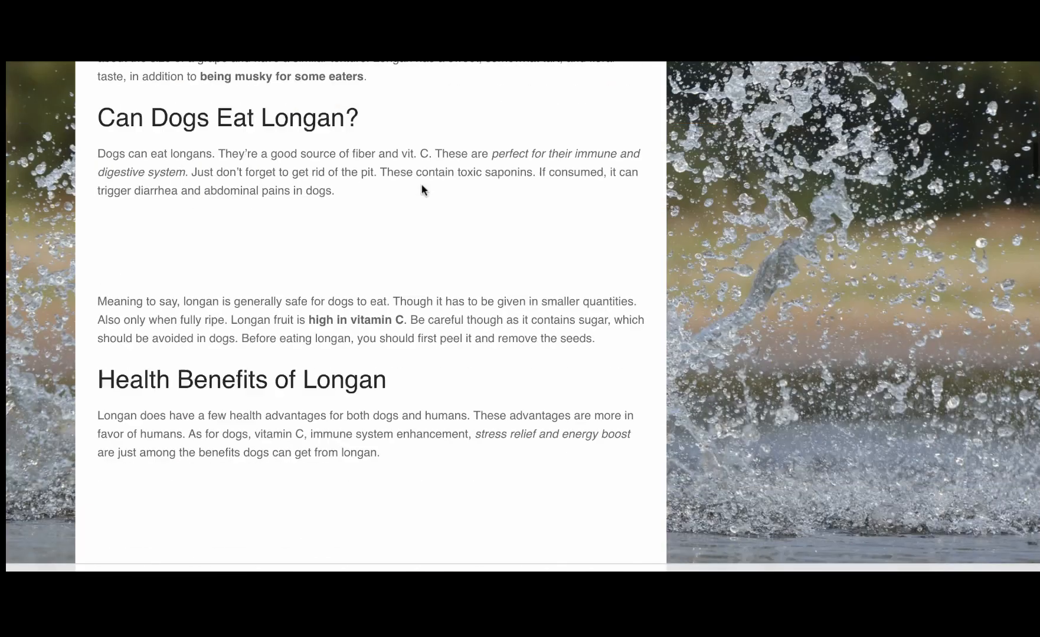
pyautogui.scroll(3)
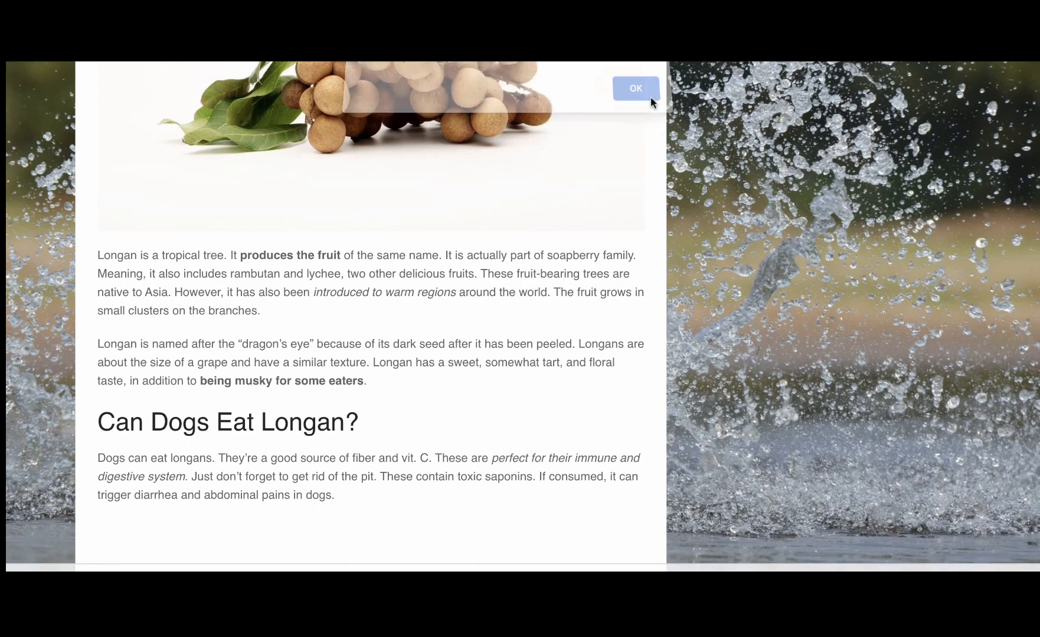
pyautogui.click(634, 88)
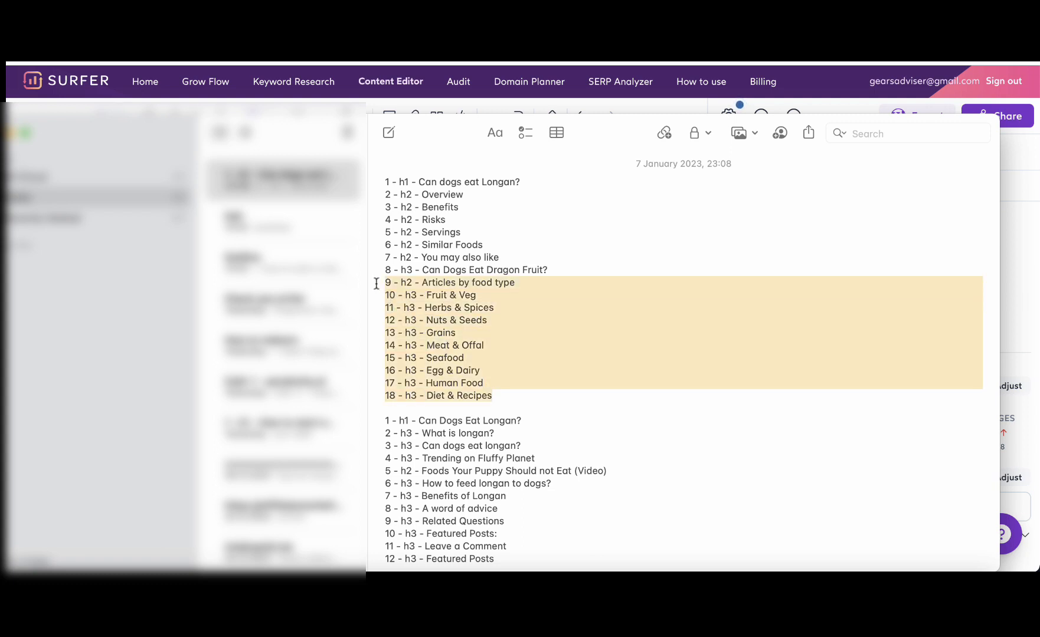
# Delete the 'Articles by food type' headings and blank lines from the combined note.
pyautogui.press('Delete')
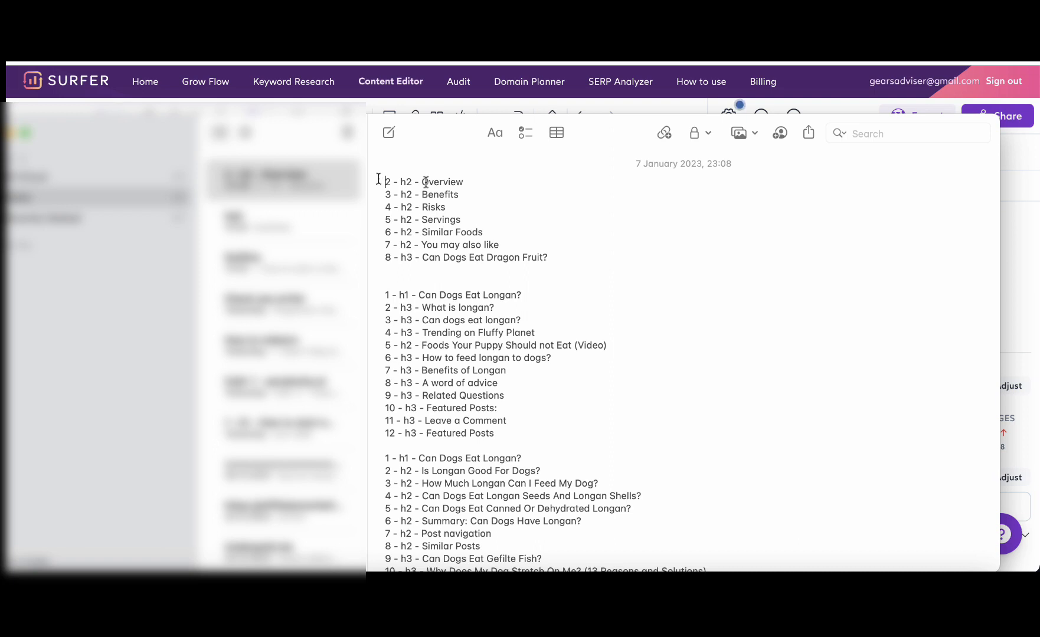
pyautogui.moveTo(504, 425)
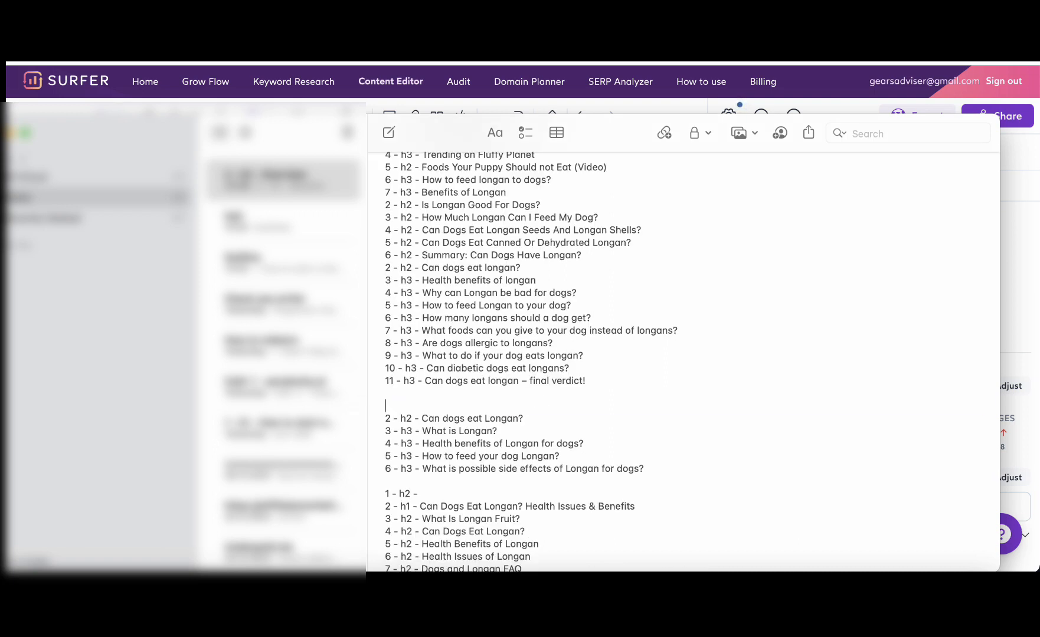
pyautogui.scroll(-3)
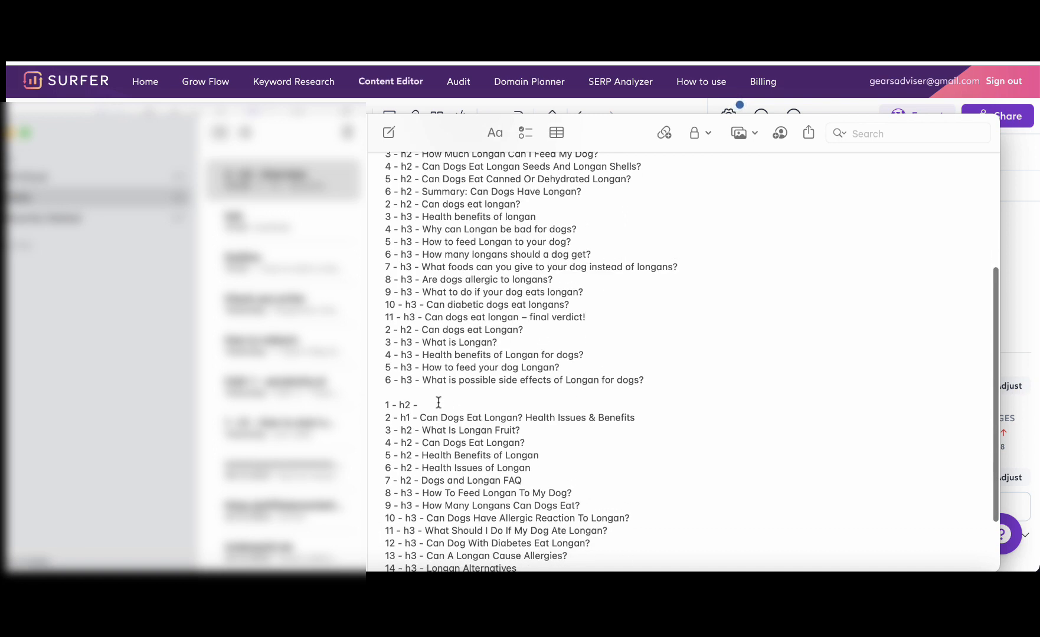
pyautogui.moveTo(572, 417); pyautogui.dragTo(634, 417)
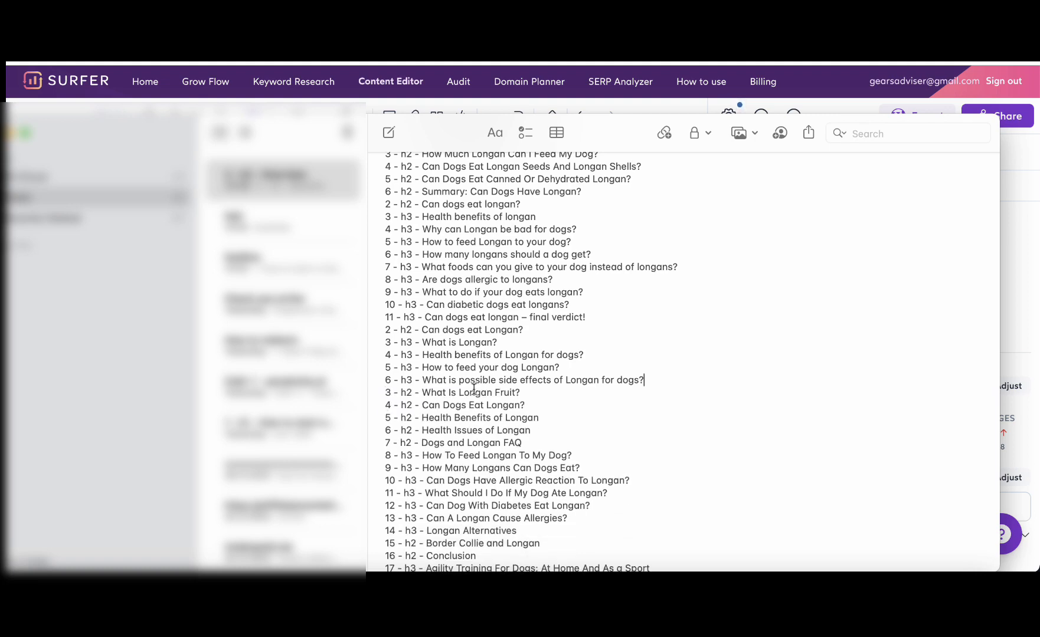
pyautogui.scroll(-3)
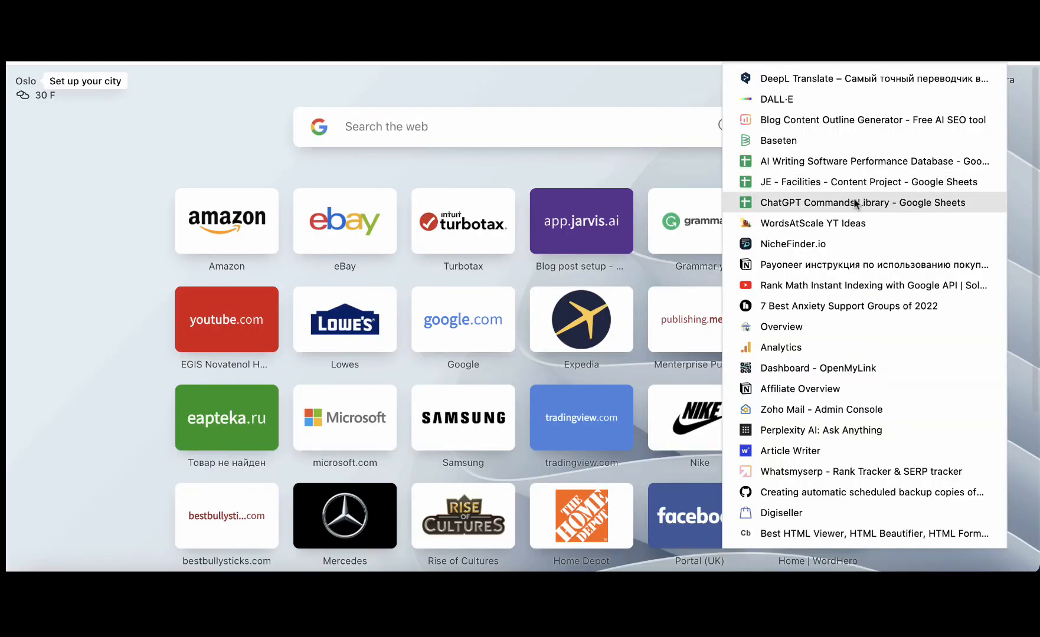
# Open ChatGPT from Chrome's bookmarks in the new tab.
pyautogui.click(863, 203)
pyautogui.write('suggest an outline for')
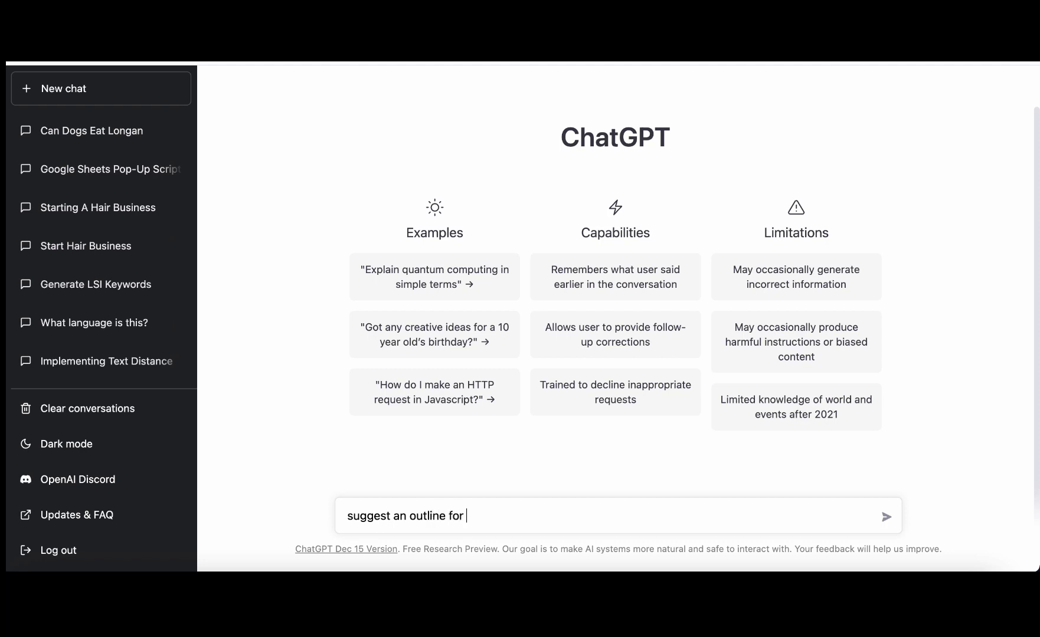
# Ask ChatGPT for a "can dogs eat longan" outline based on the pasted competitor subheadings.
pyautogui.write('"can dogs eat')
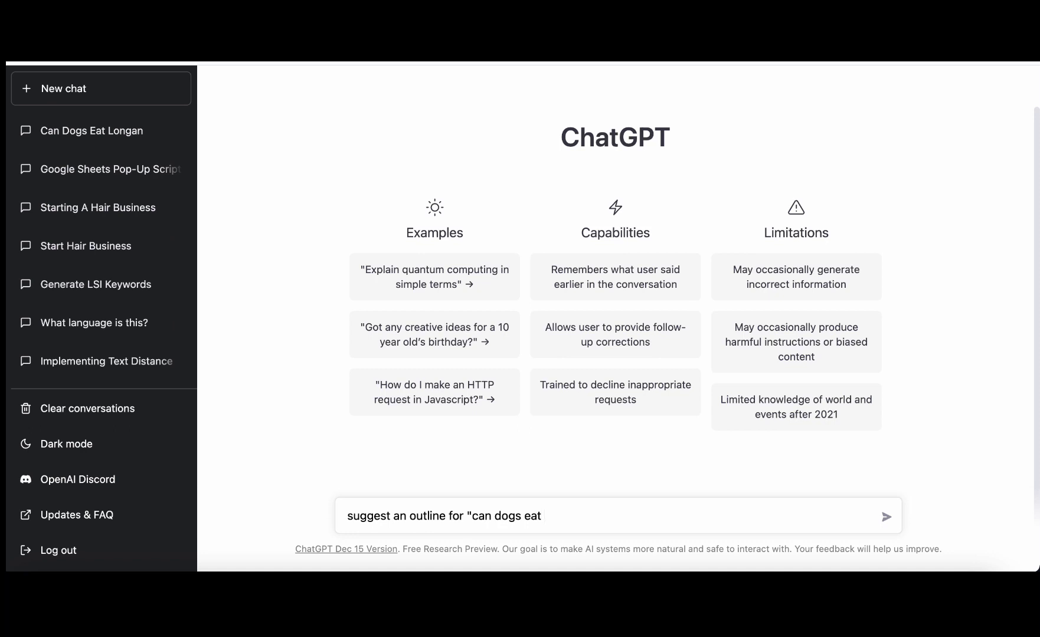
pyautogui.write('longan"')
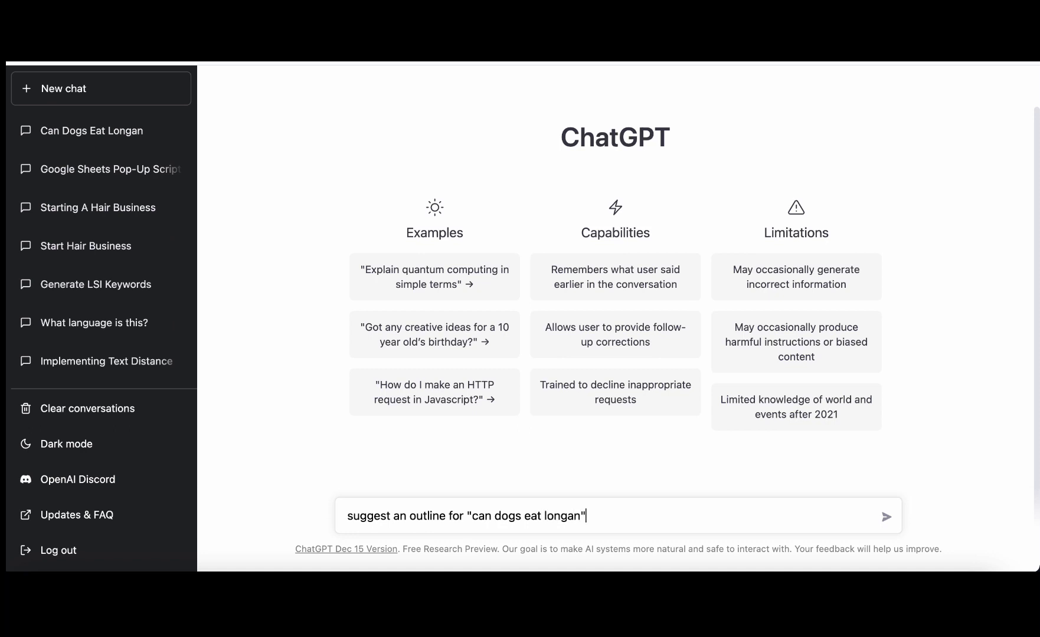
pyautogui.write('based on the below')
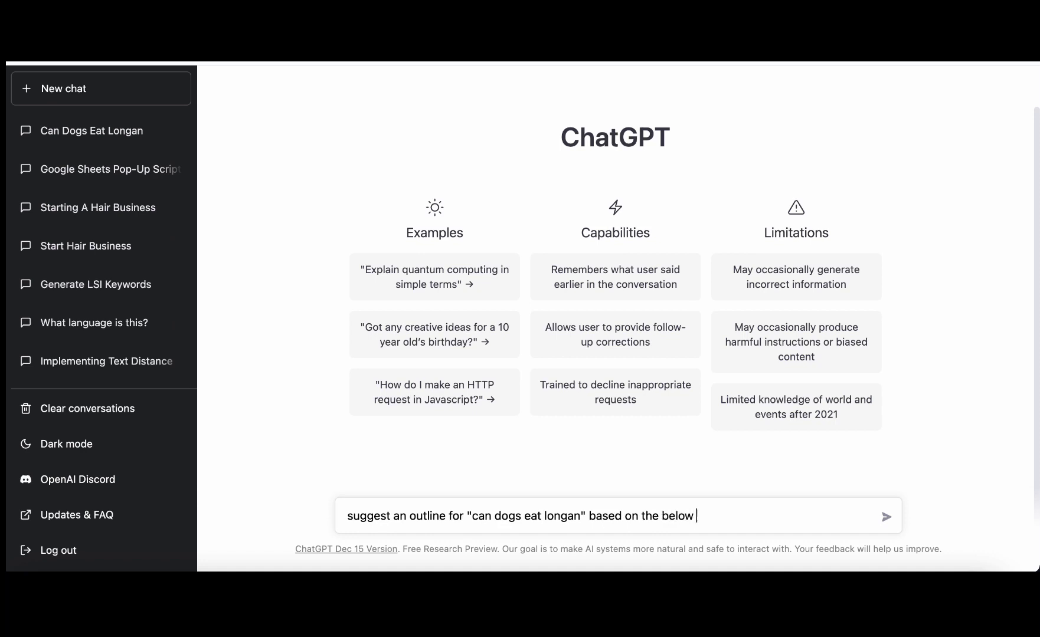
pyautogui.write('subhe')
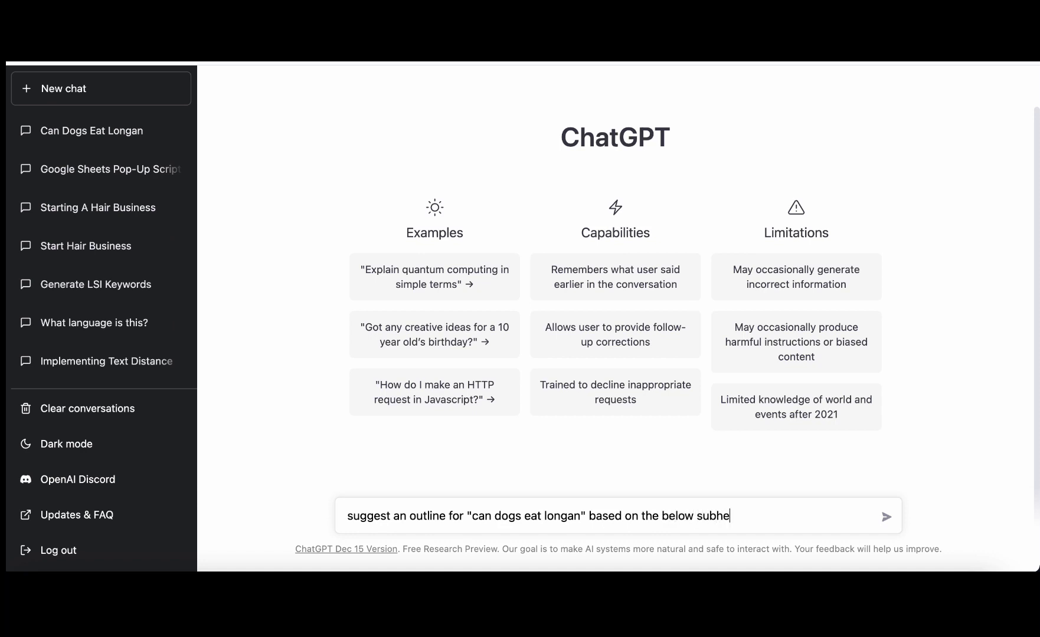
pyautogui.write('adings:')
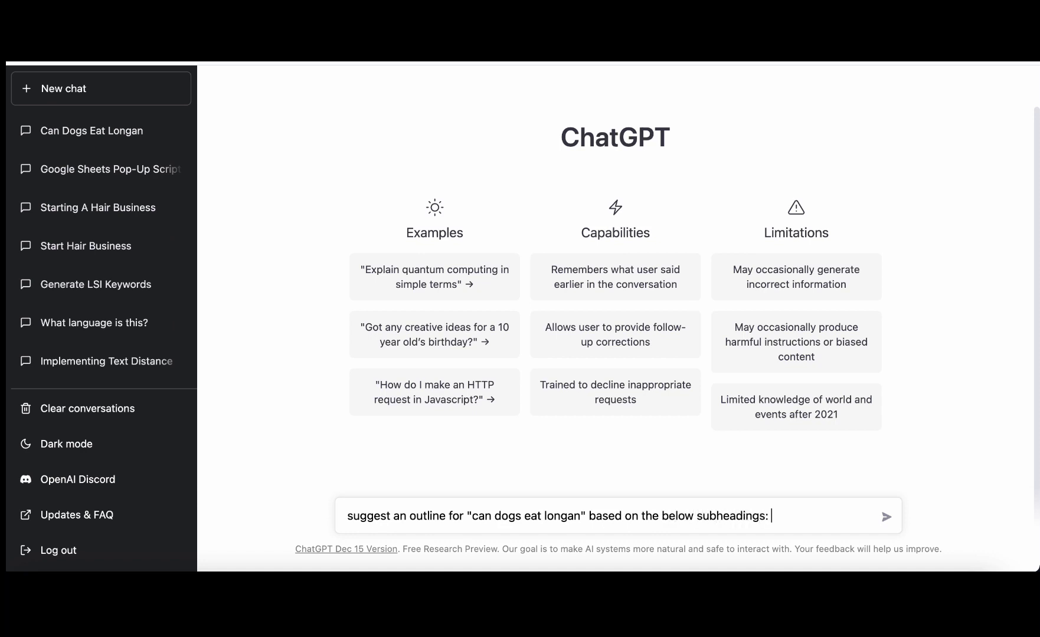
pyautogui.click(886, 516)
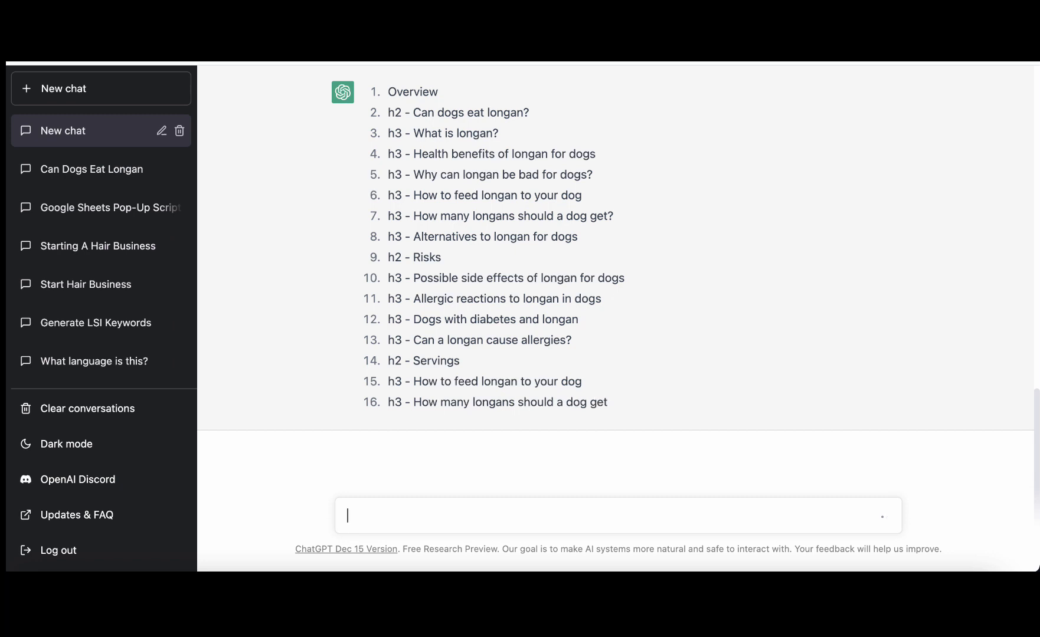
pyautogui.scroll(-3)
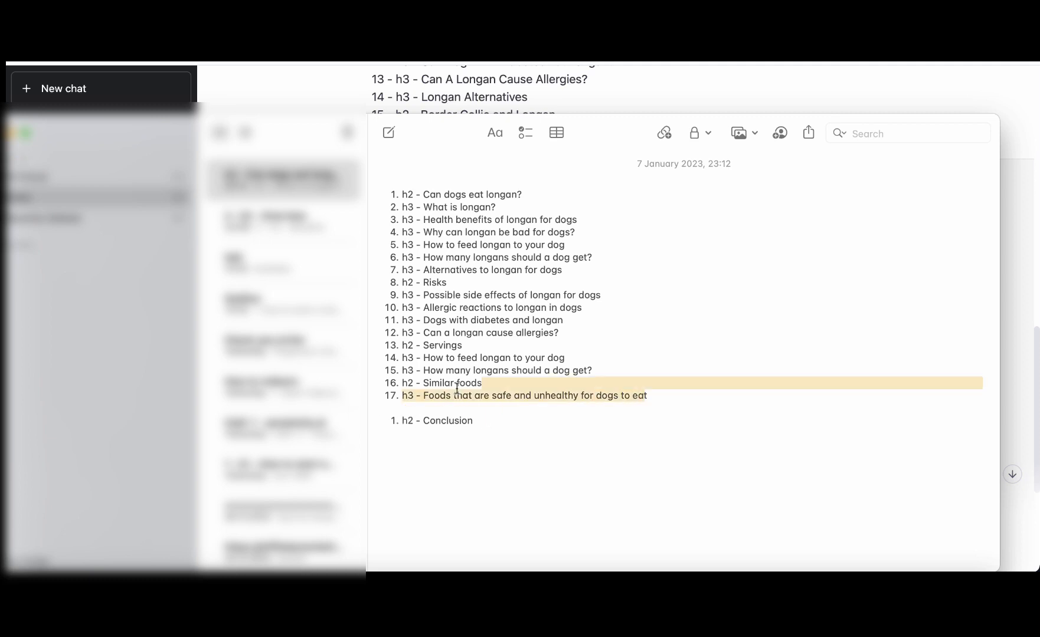
# Paste ChatGPT's outline into a new Apple Note and delete unneeded lines.
pyautogui.press('Delete')
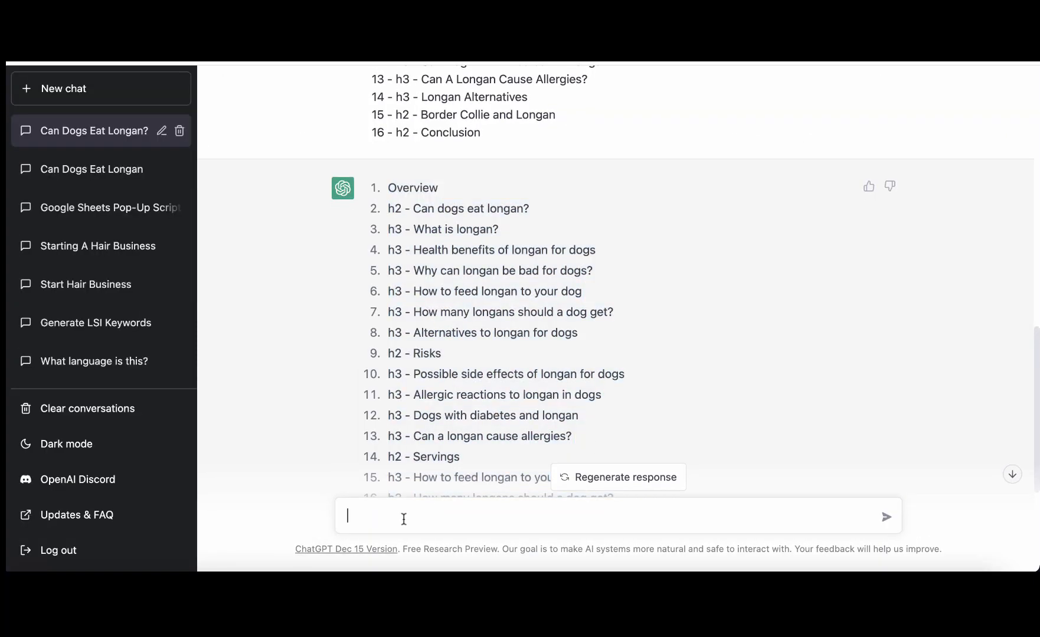
# Ask ChatGPT to analyse the outline and suggest missing subheadings and talking points.
pyautogui.write('analyse the above and suggest additional subheadings and talking points that are missing')
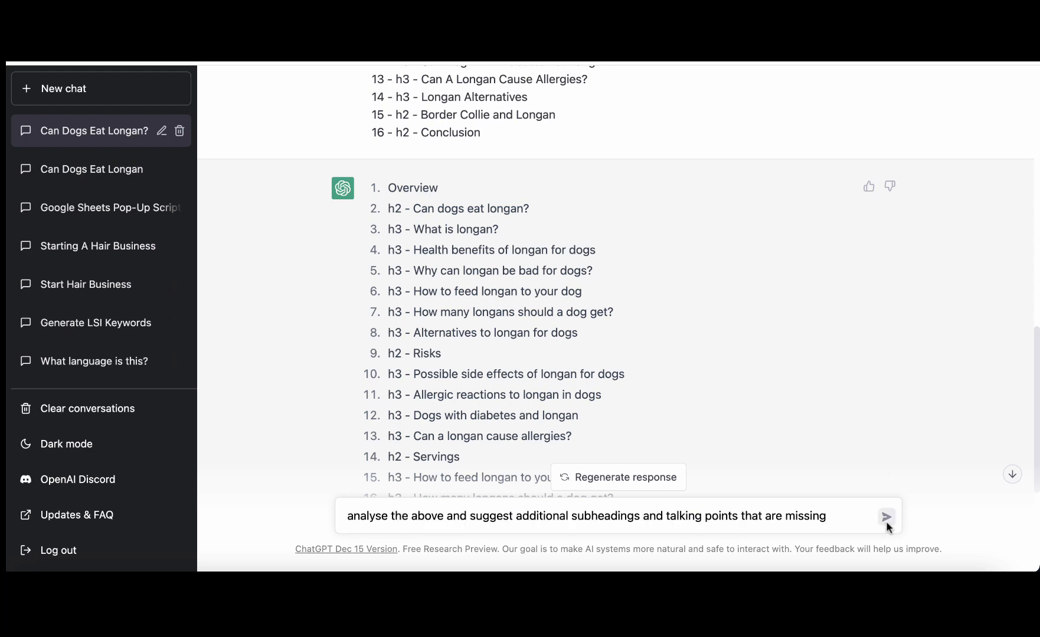
pyautogui.click(886, 516)
pyautogui.write('use the information from the additional outline and suggest a new one')
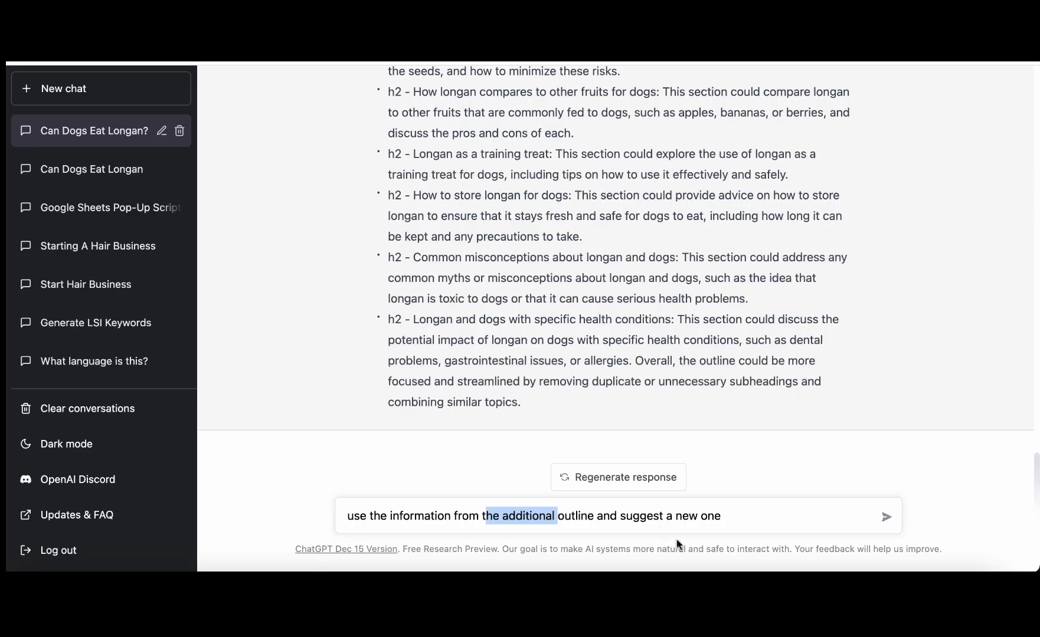
# Ask ChatGPT to build a new outline from all the suggestions, then review it.
pyautogui.write('all of')
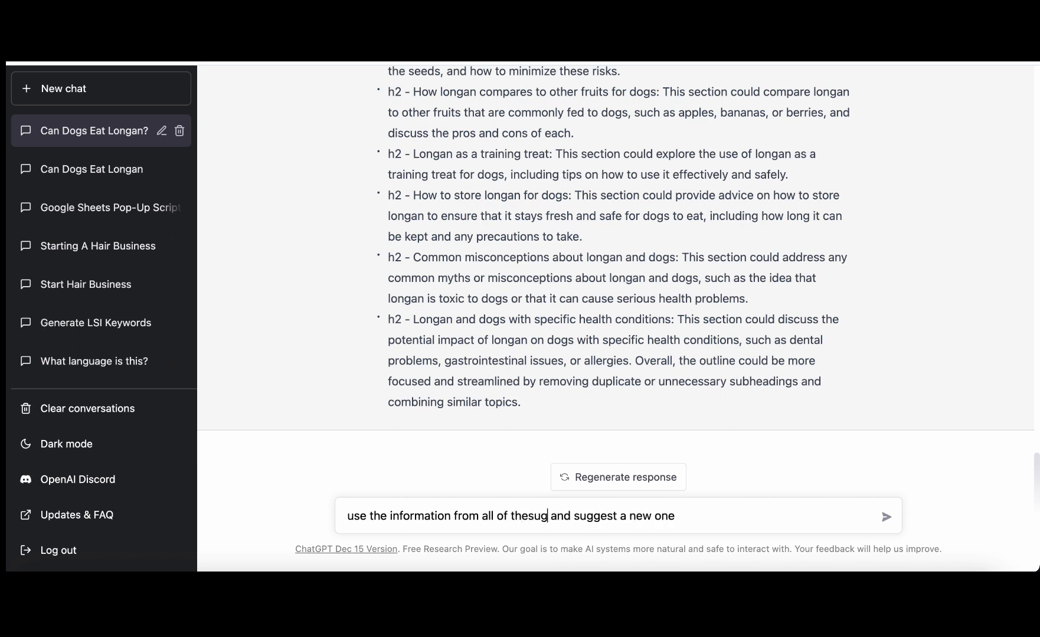
pyautogui.write('gestions above and create a new')
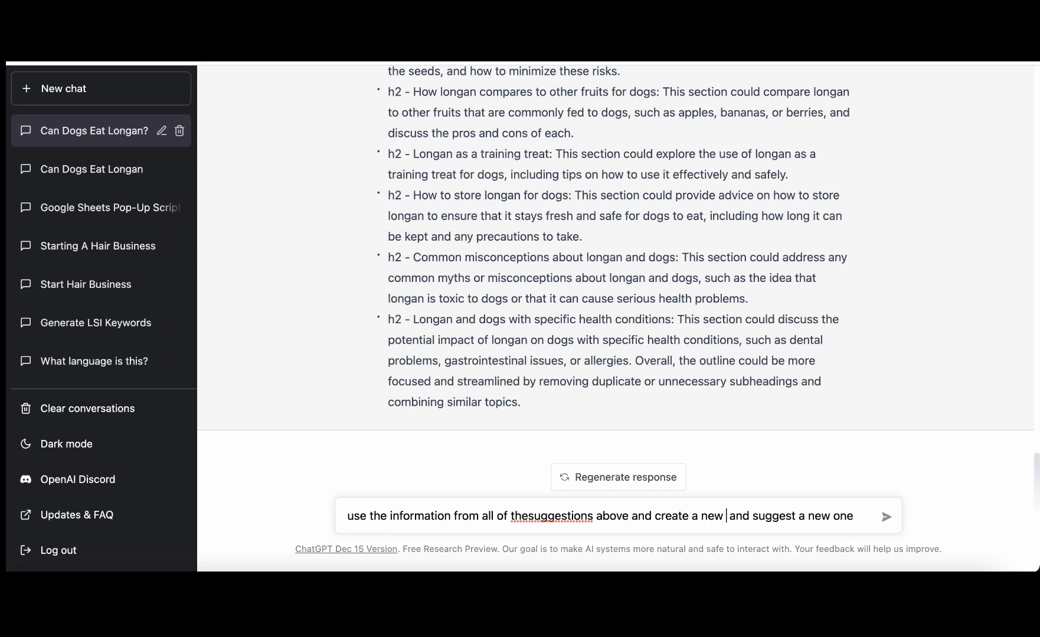
pyautogui.write('outline')
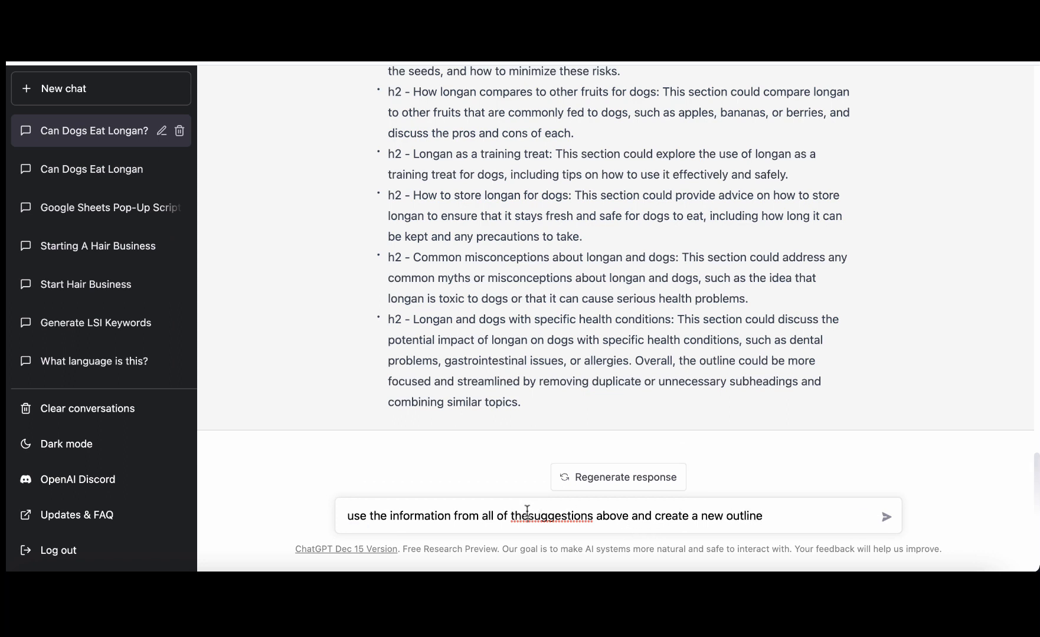
pyautogui.click(886, 517)
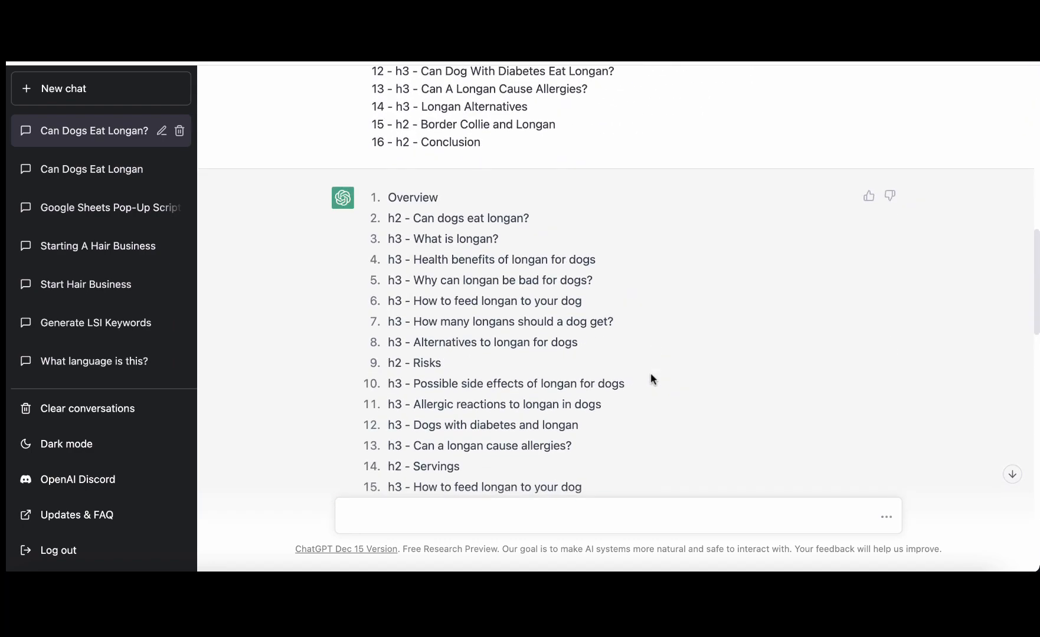
pyautogui.scroll(-3)
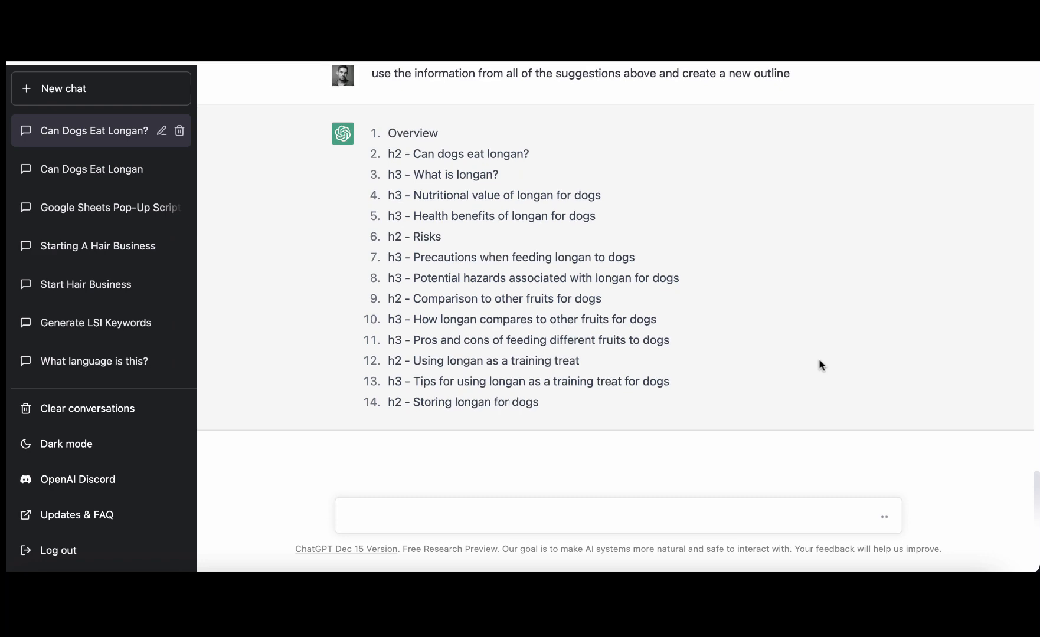
pyautogui.scroll(-3)
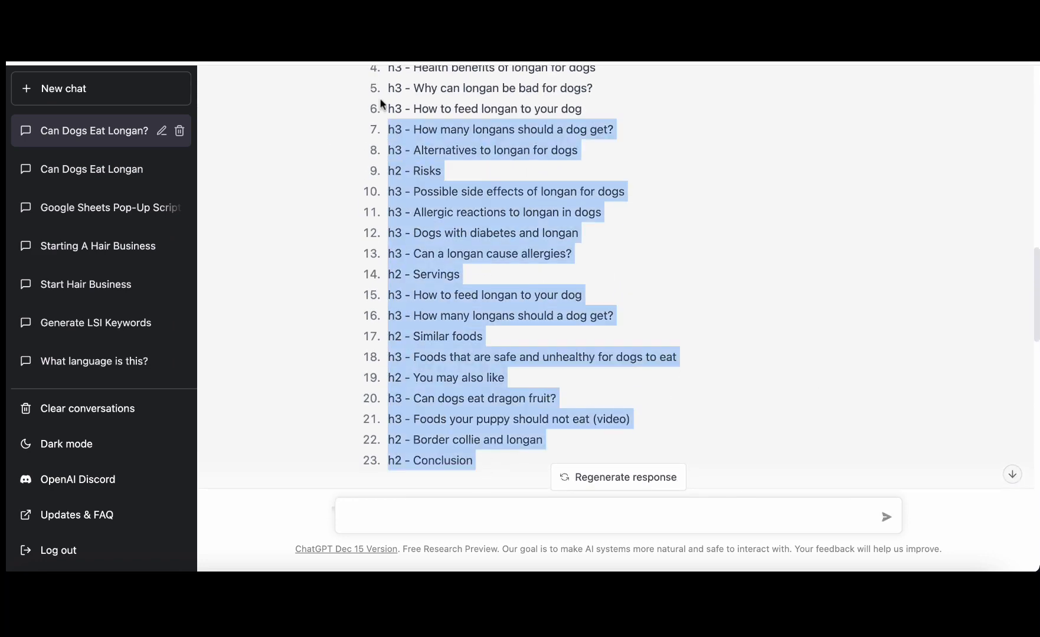
pyautogui.scroll(-3)
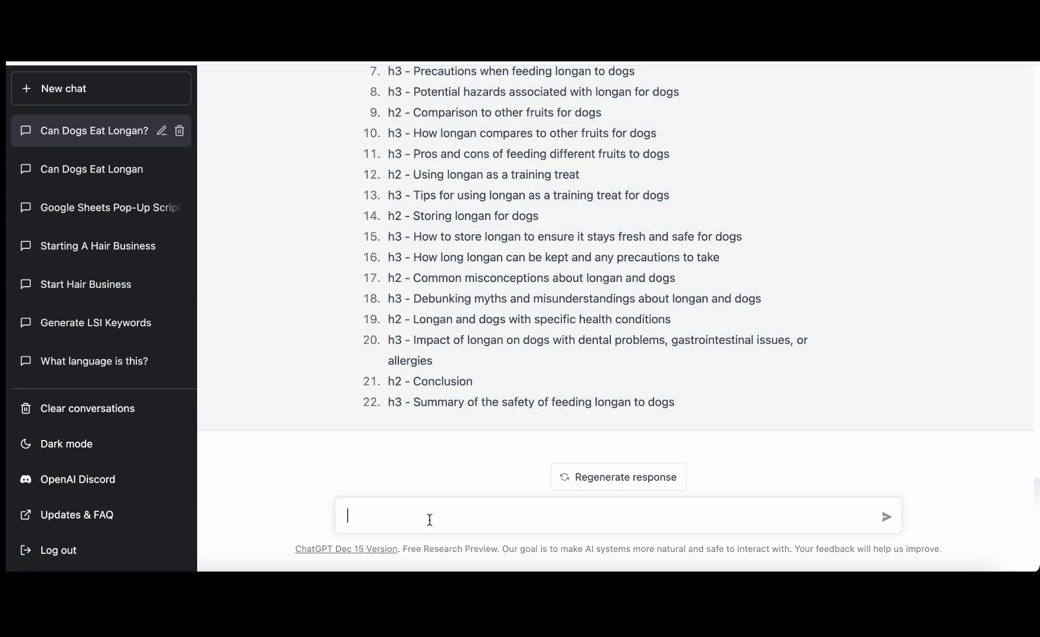
# Ask ChatGPT to fuse the above outline with the below one, then select the merged outline.
pyautogui.write('fuse t')
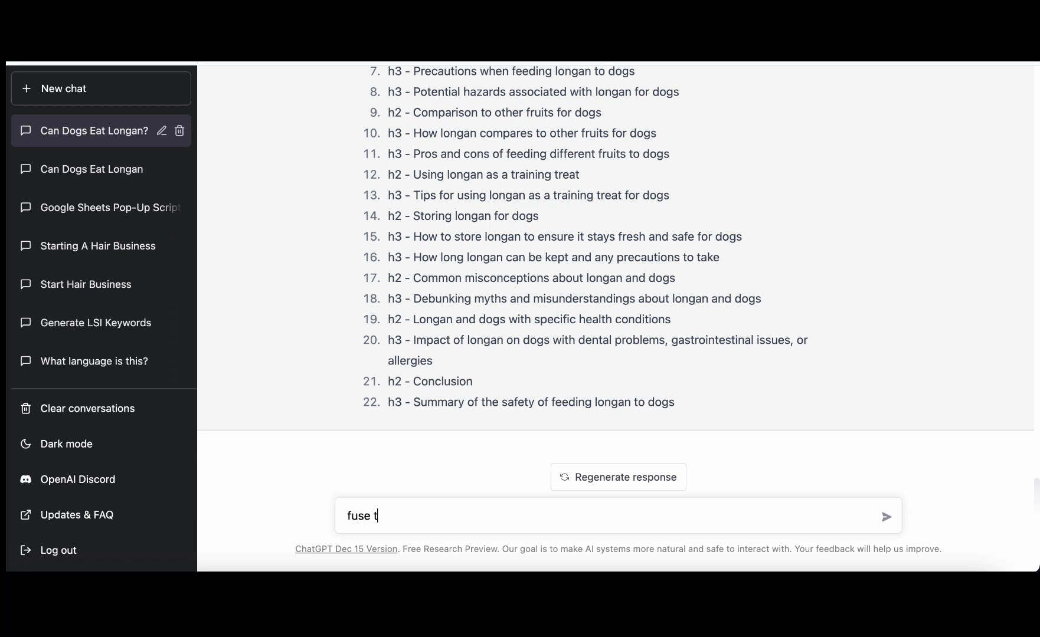
pyautogui.write('he above')
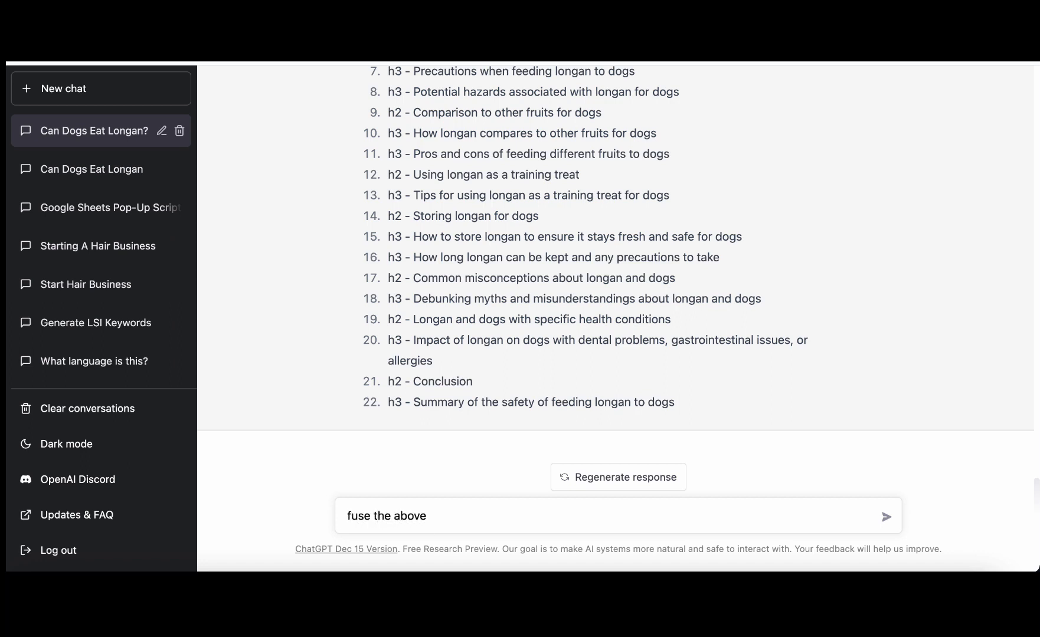
pyautogui.write('outline wit')
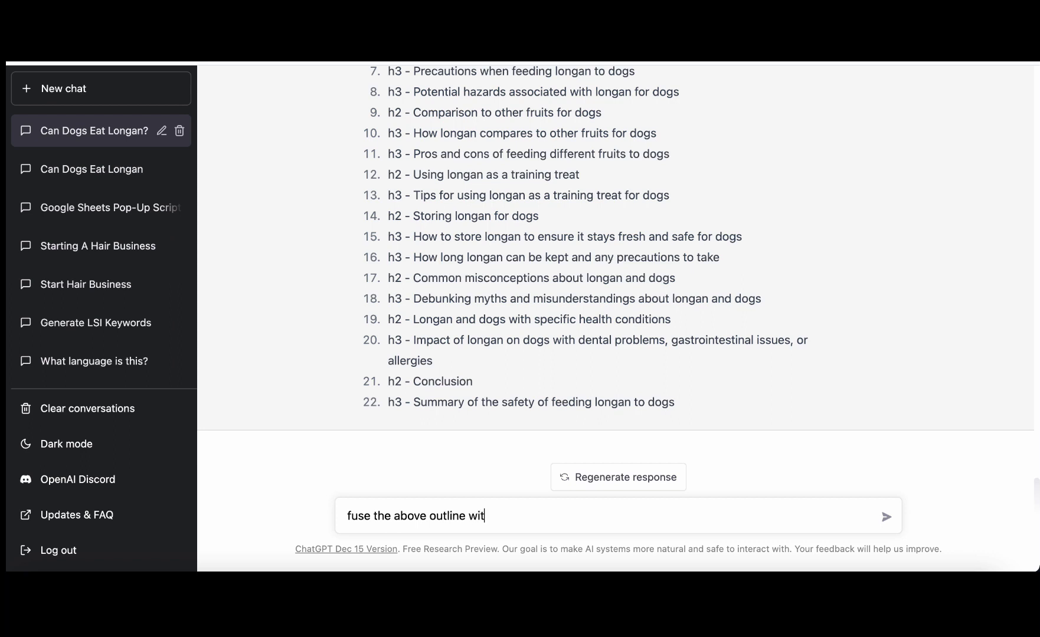
pyautogui.write('h the bel')
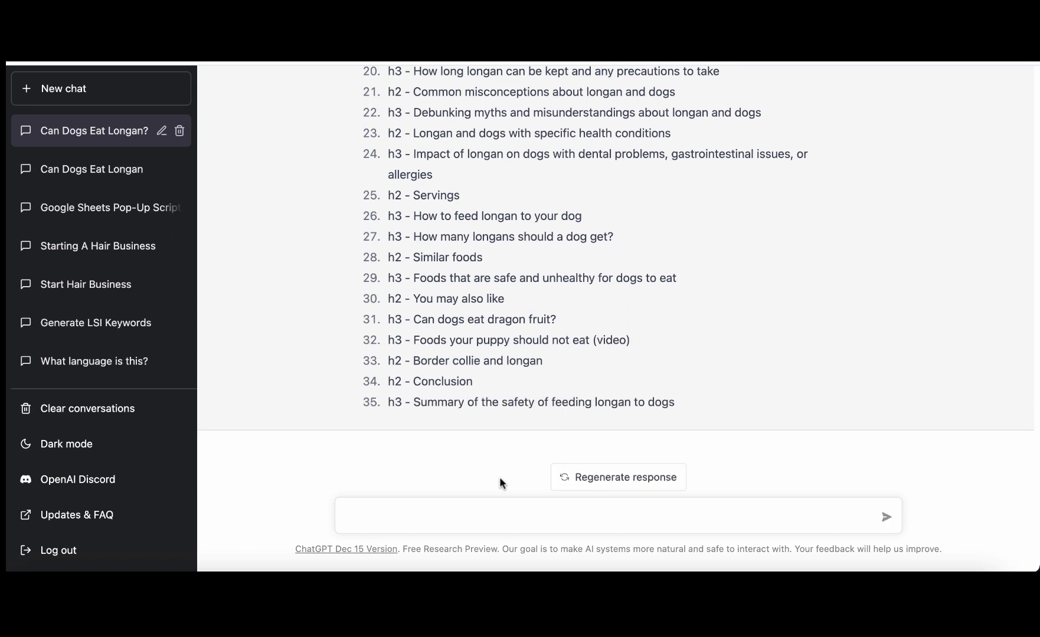
pyautogui.moveTo(388, 340); pyautogui.dragTo(676, 402)
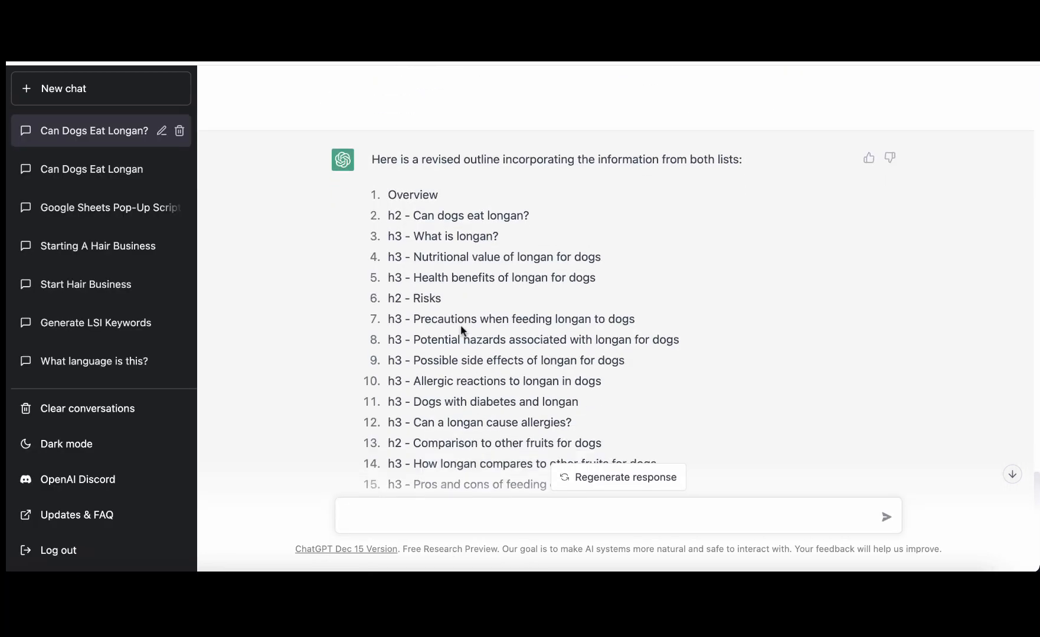
# Prompt ChatGPT with 'Write an intro on can dogs eat longan?' and select the generated introduction.
pyautogui.write('W')
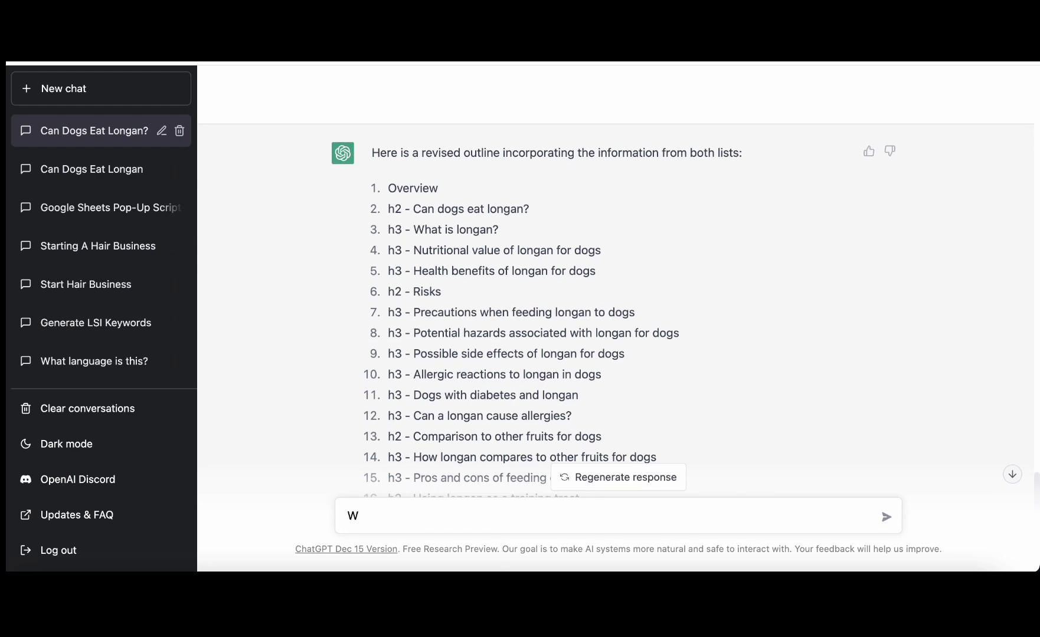
pyautogui.write('rite an intro on can dogs')
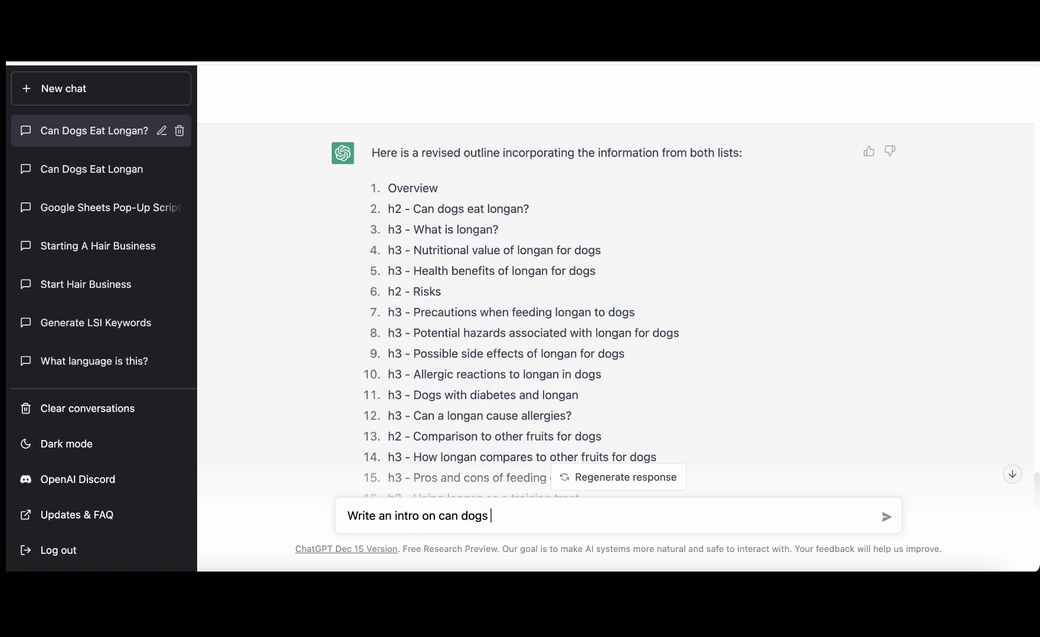
pyautogui.write('eat lomn')
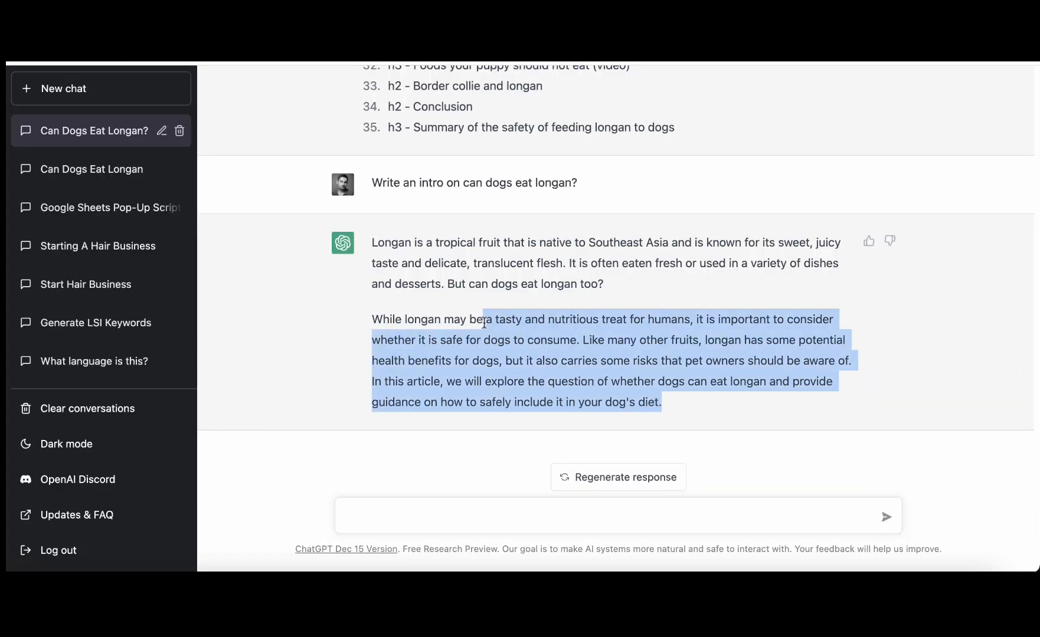
pyautogui.moveTo(484, 323); pyautogui.dragTo(372, 243)
pyautogui.write('Ca')
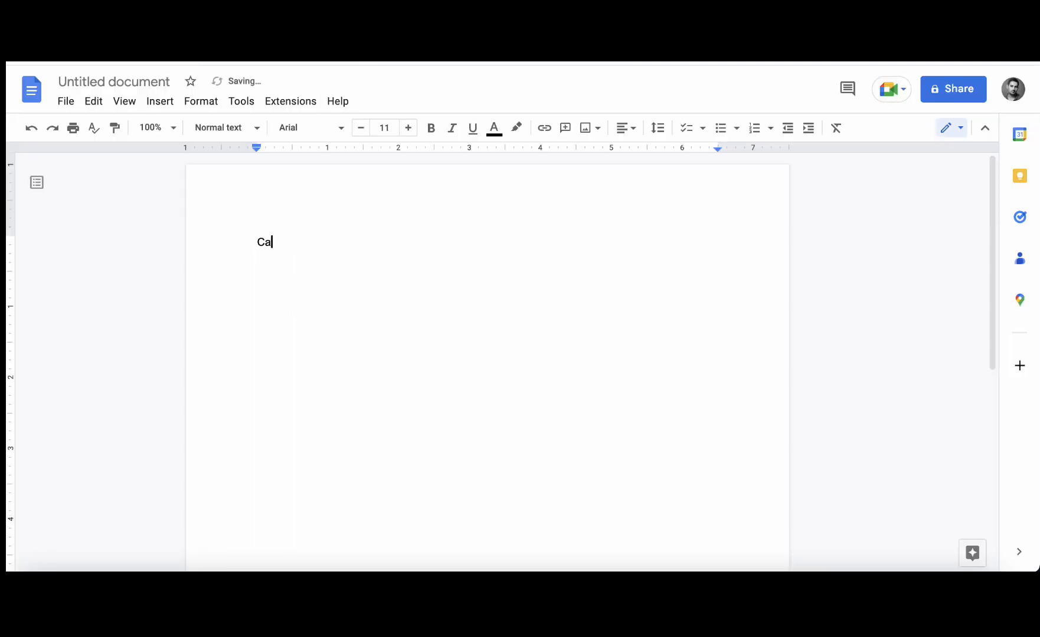
# Add a bold, enlarged 'Can dogs eat longan?' heading above the introduction.
pyautogui.write('n dogf')
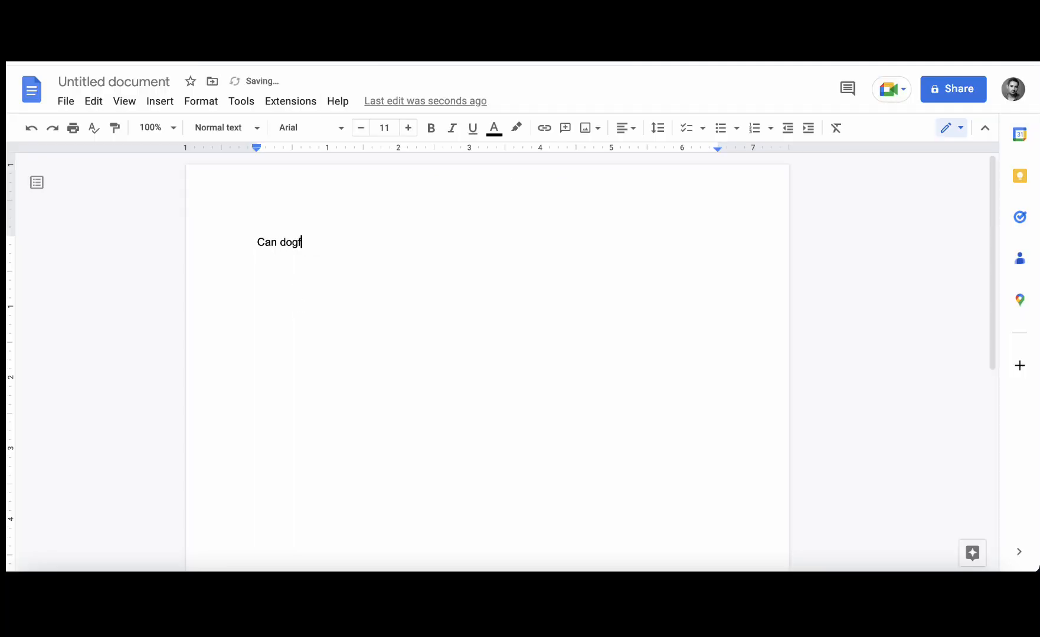
pyautogui.write('s eat')
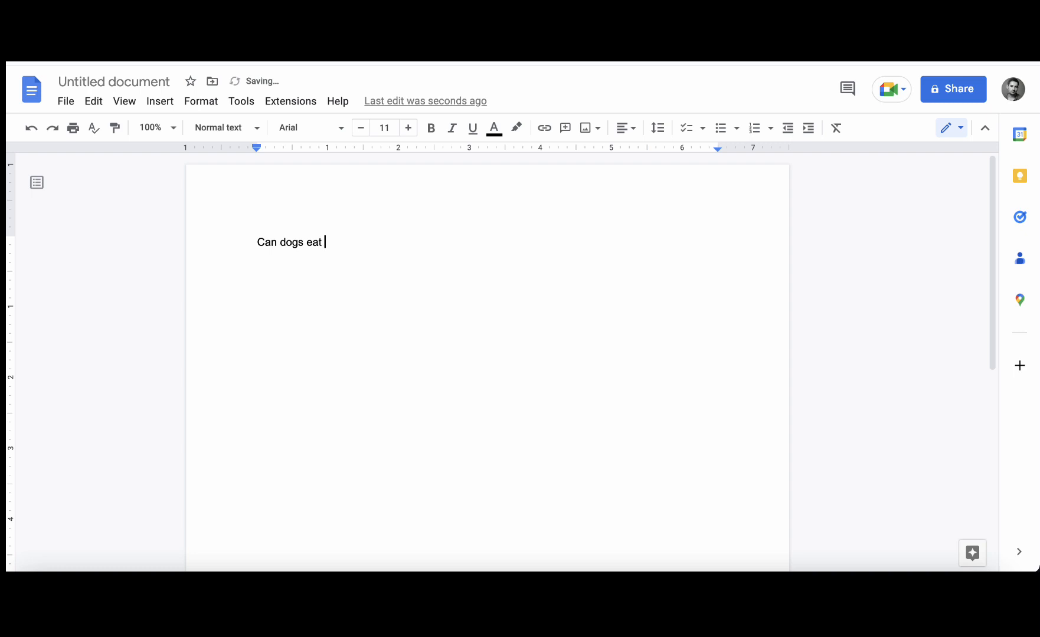
pyautogui.write('longan')
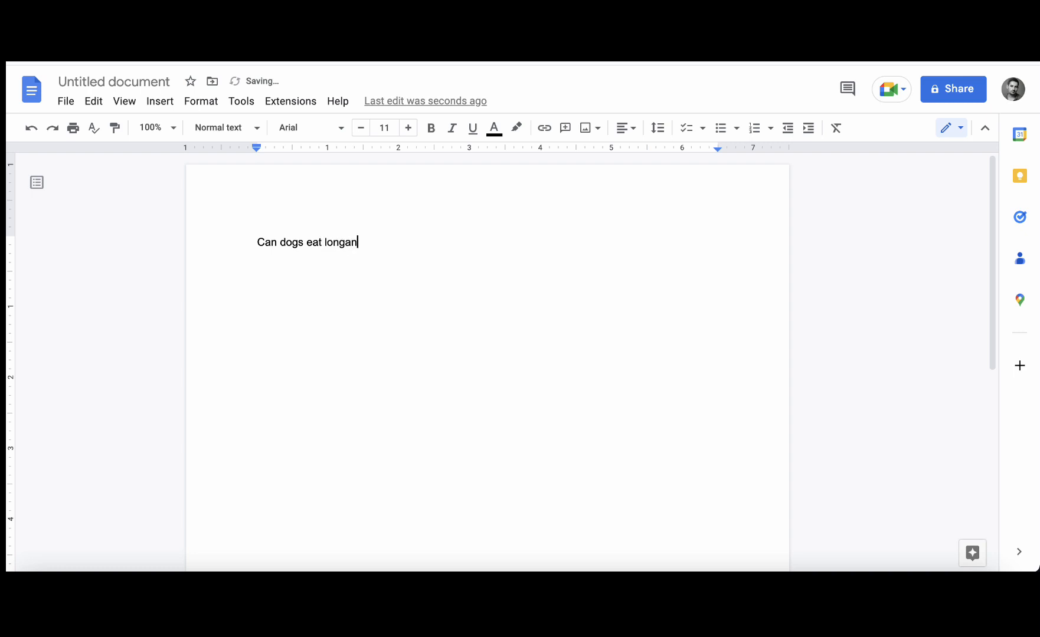
pyautogui.tripleClick(307, 242)
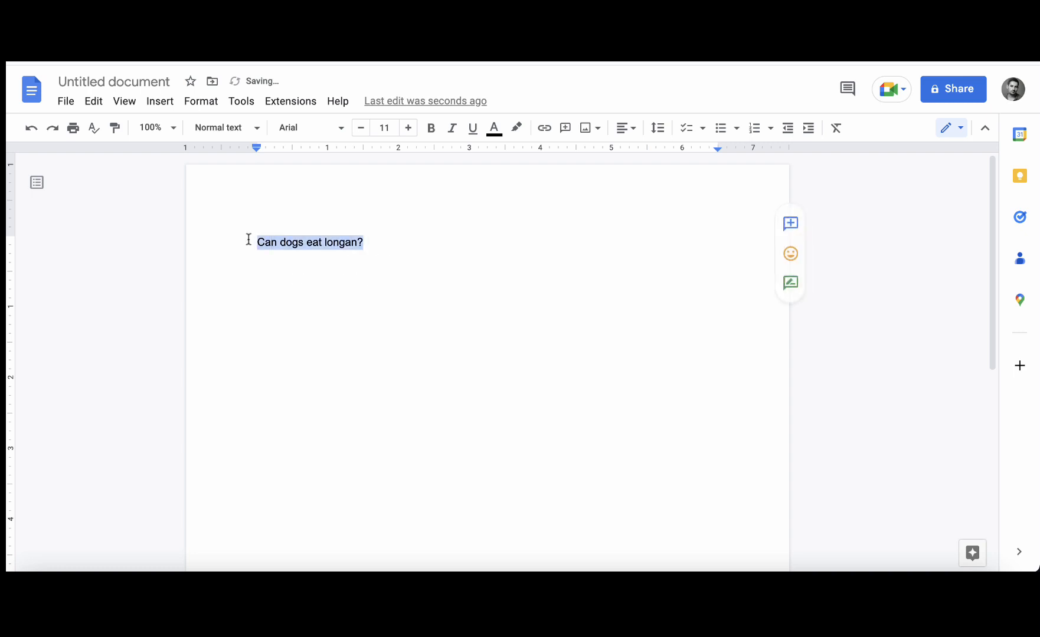
pyautogui.click(431, 128)
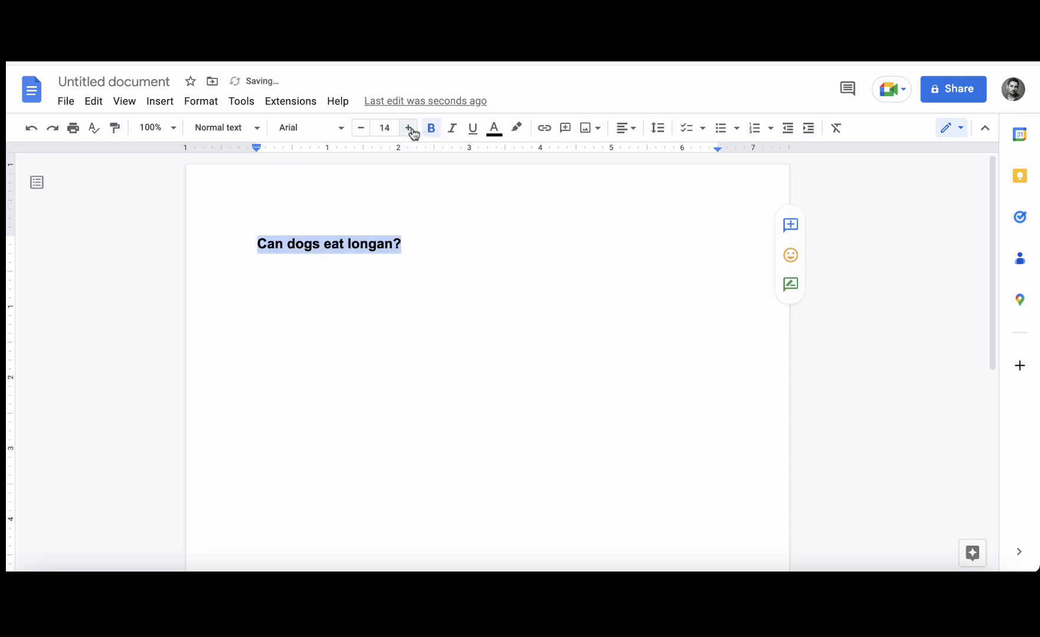
pyautogui.click(409, 127)
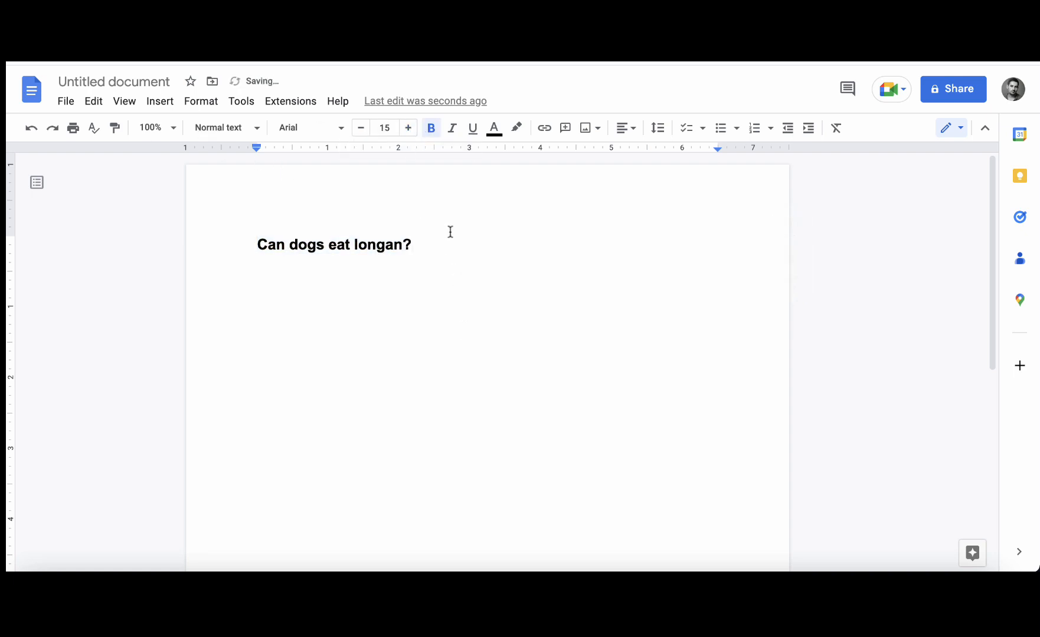
pyautogui.moveTo(258, 244); pyautogui.dragTo(412, 245)
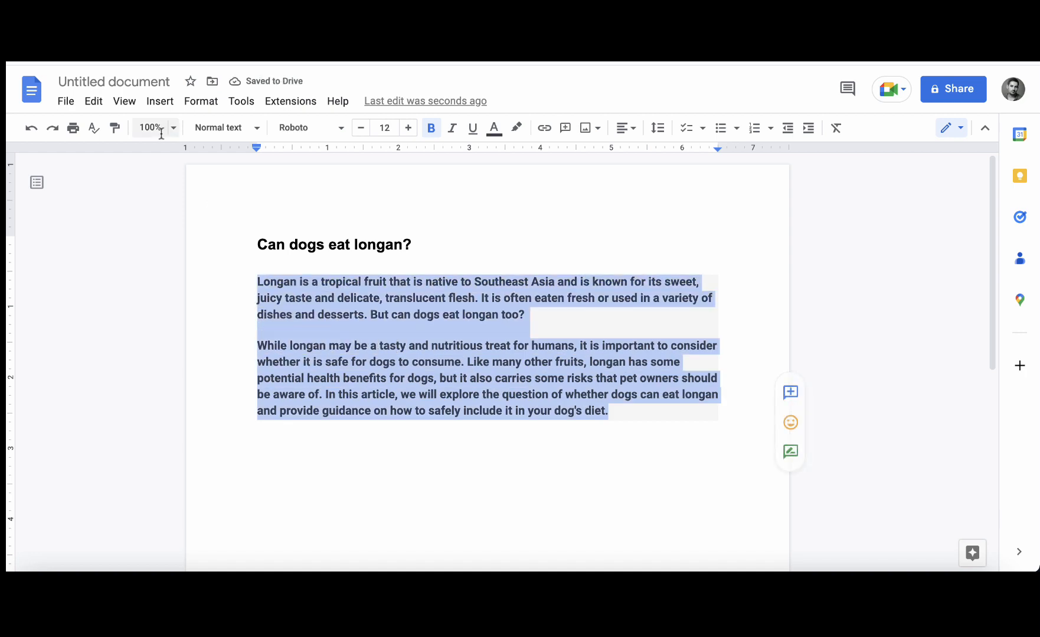
pyautogui.click(431, 129)
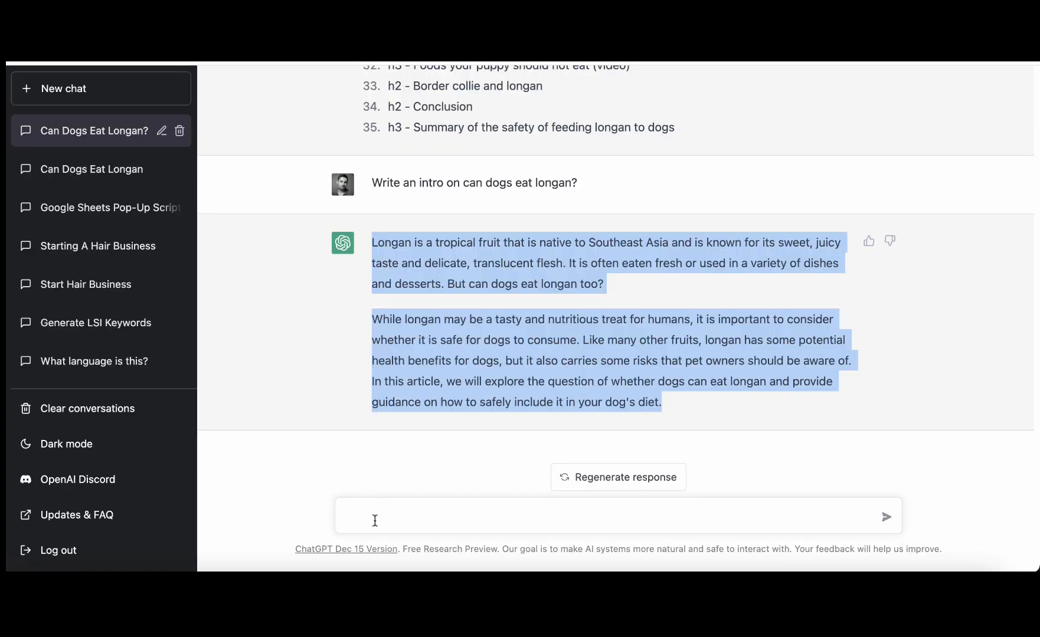
# Request 10 clickworthy titles for 'Can dogs eat longan?' and select a suggested headline.
pyautogui.write('suggest')
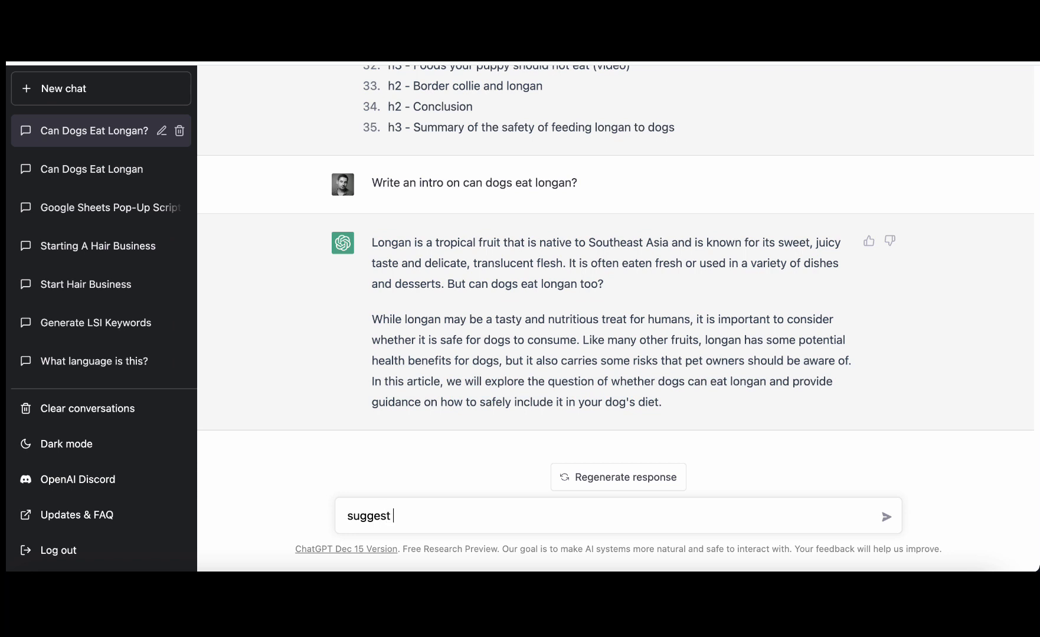
pyautogui.write('10 click')
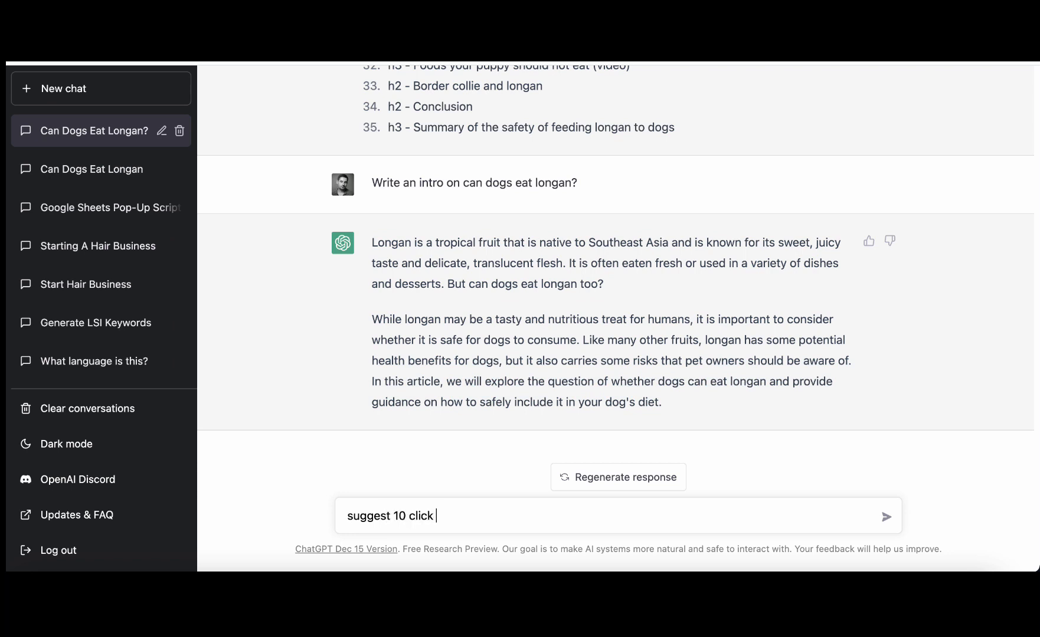
pyautogui.write('worthy')
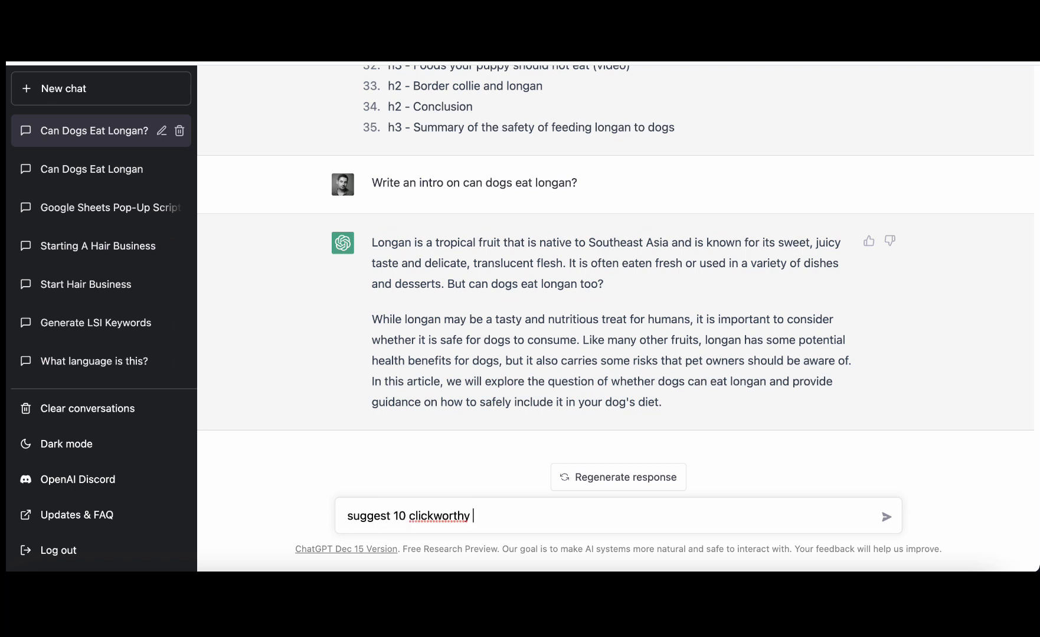
pyautogui.write('titles for')
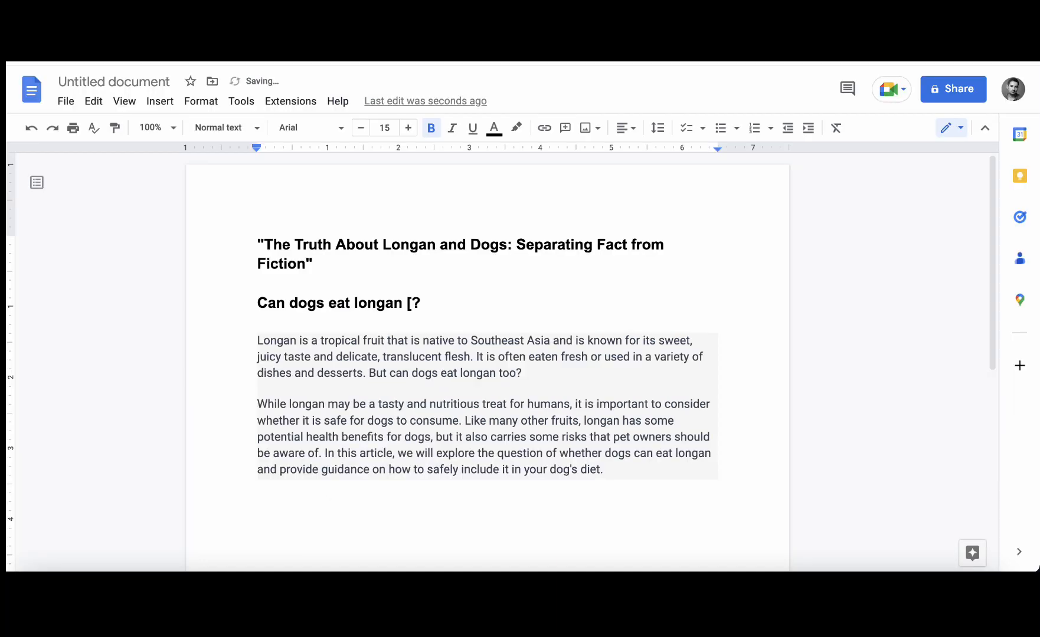
pyautogui.moveTo(519, 245); pyautogui.dragTo(323, 264)
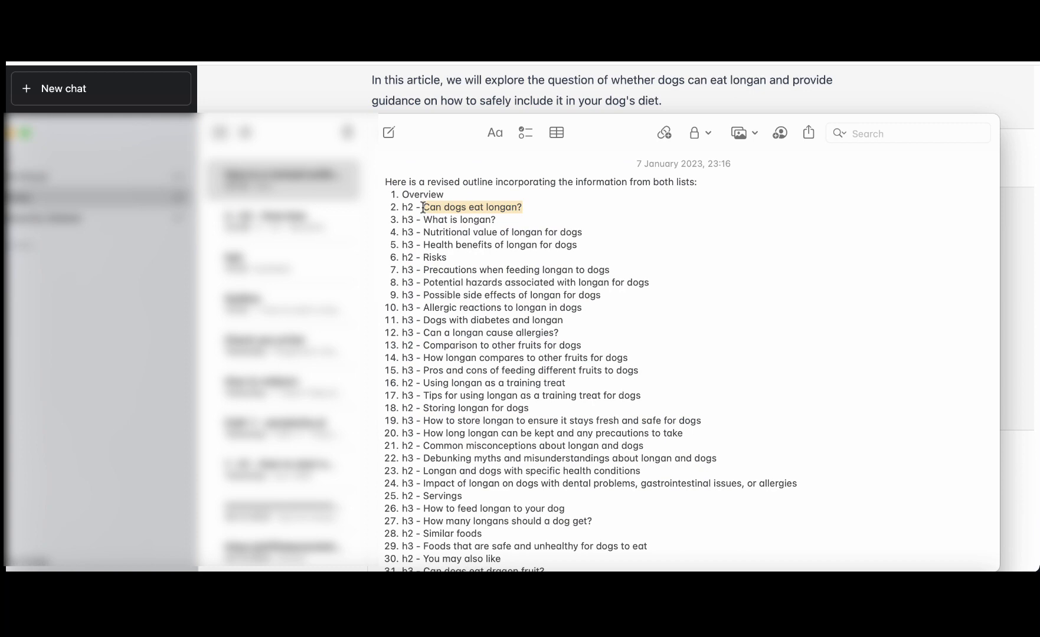
pyautogui.moveTo(192, 95)
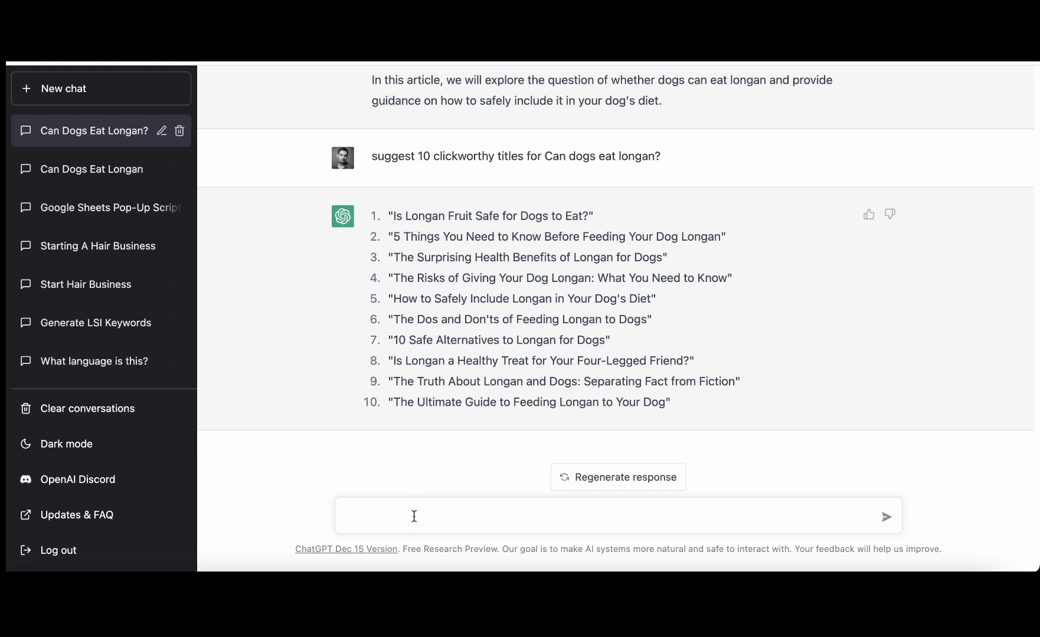
# Send 'write a detailed paragraph on Can dogs eat longan?' to ChatGPT and scroll the response.
pyautogui.write('write a detailed parag')
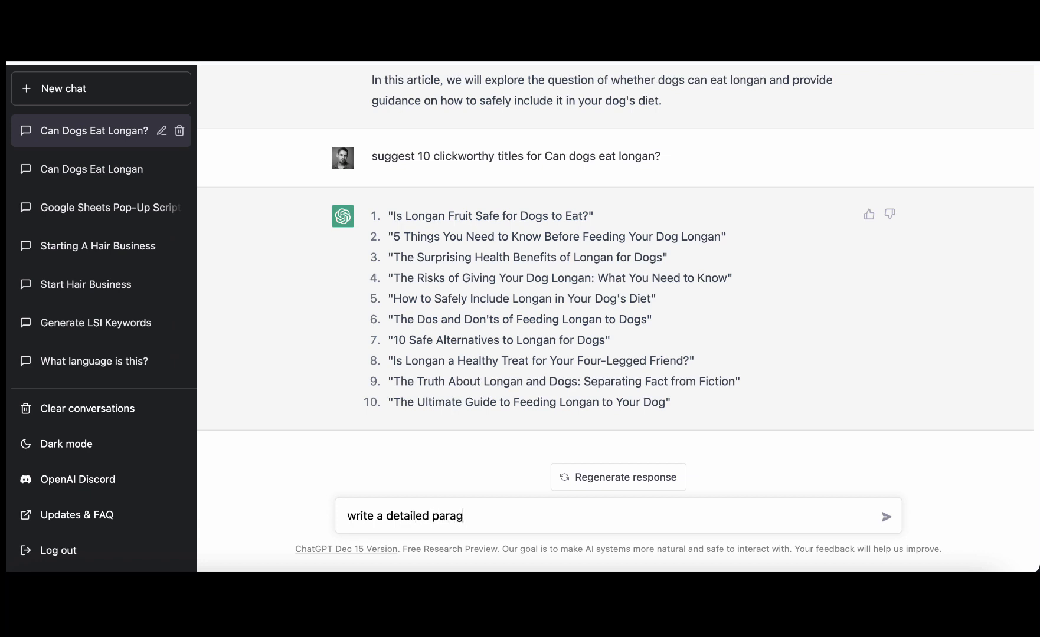
pyautogui.write('raph on Can dogs eat longan?')
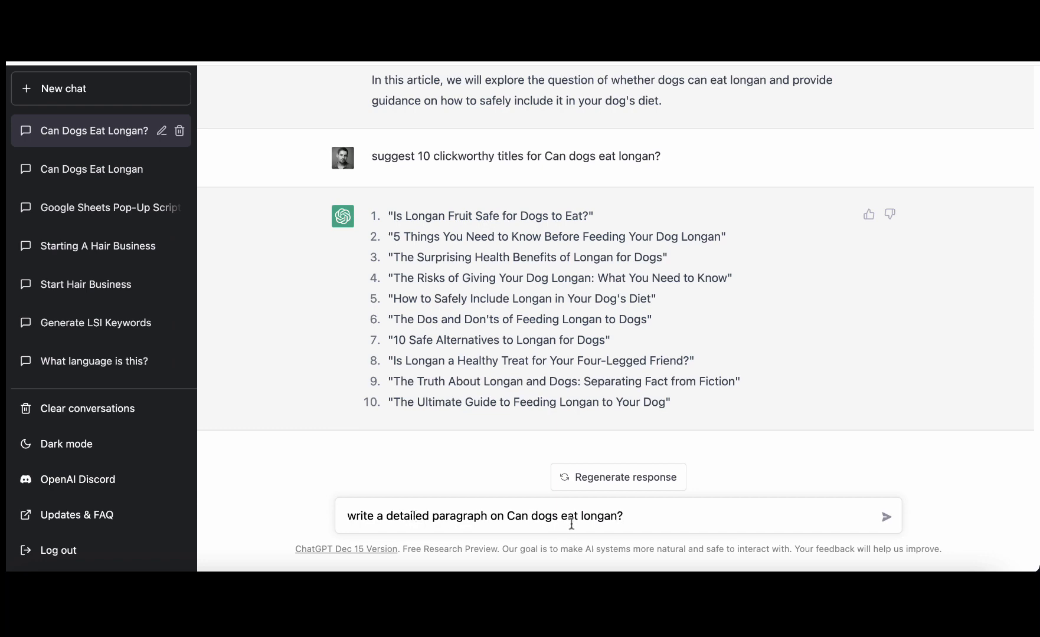
pyautogui.click(886, 516)
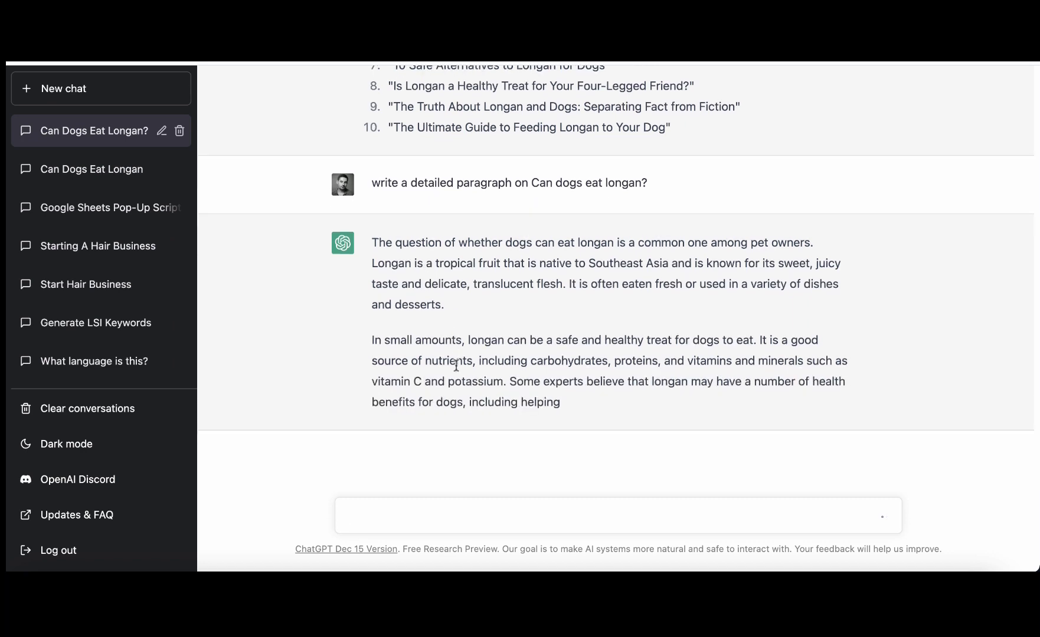
pyautogui.scroll(-3)
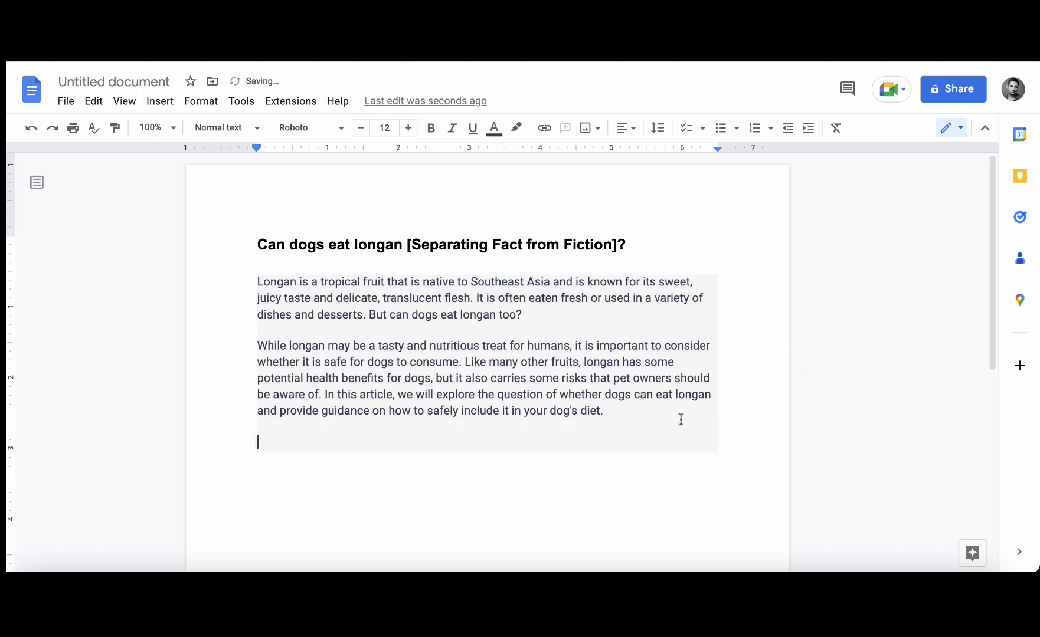
# Type the subheading 'So, can dogs eat longan?' and give it a heading style.
pyautogui.write('Ca')
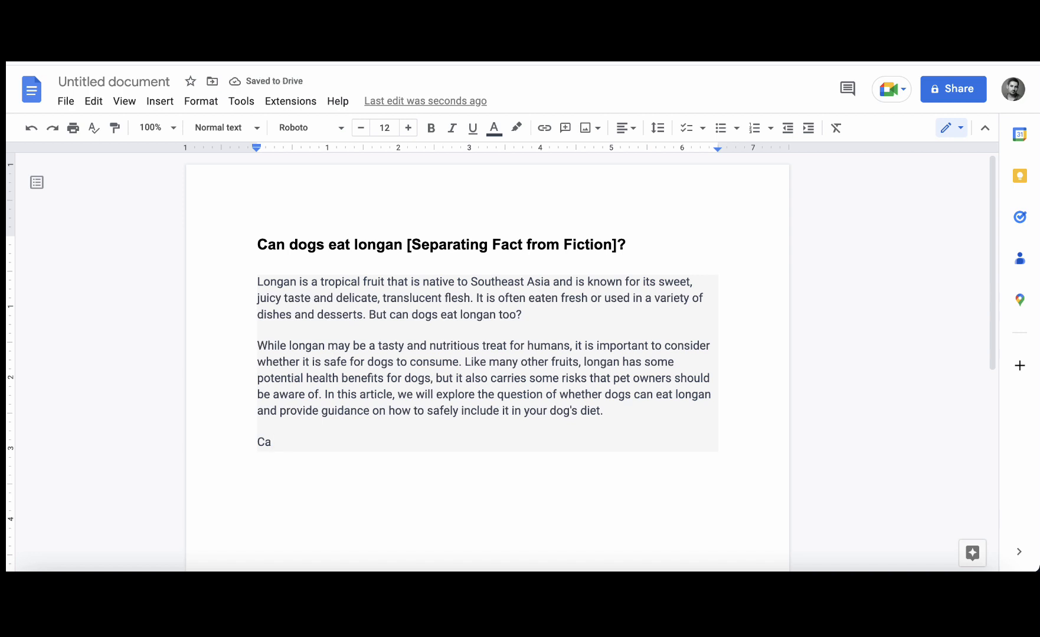
pyautogui.write('So')
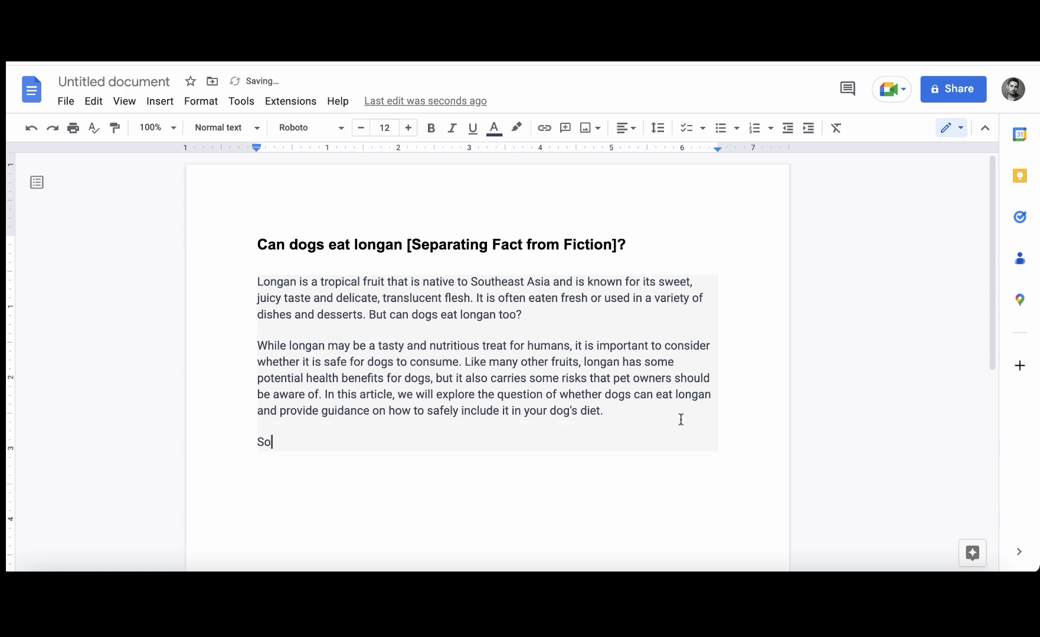
pyautogui.write(', can d')
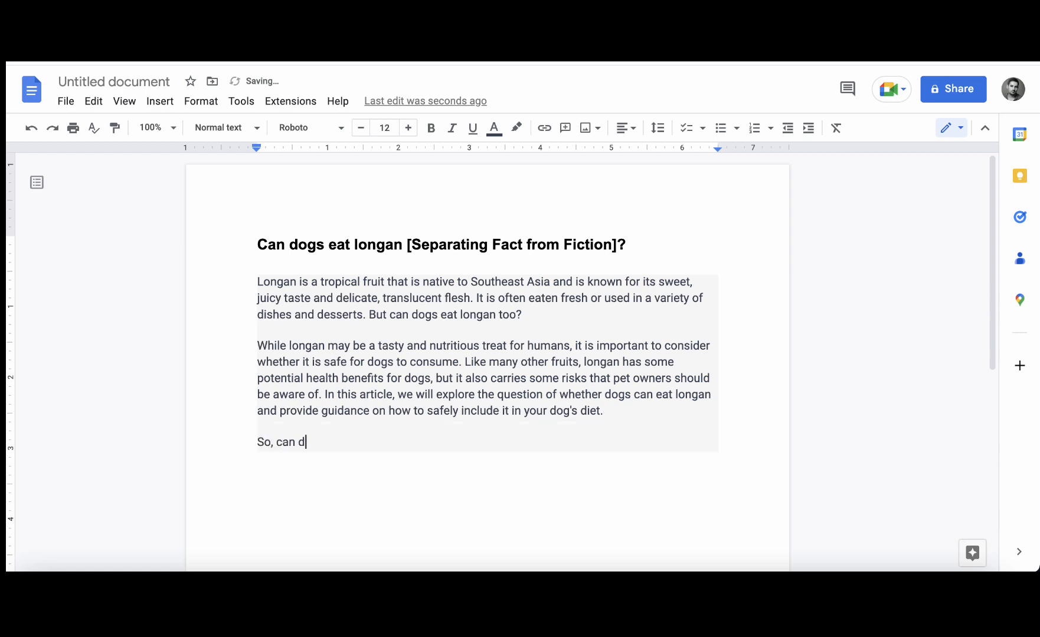
pyautogui.write('ogs e')
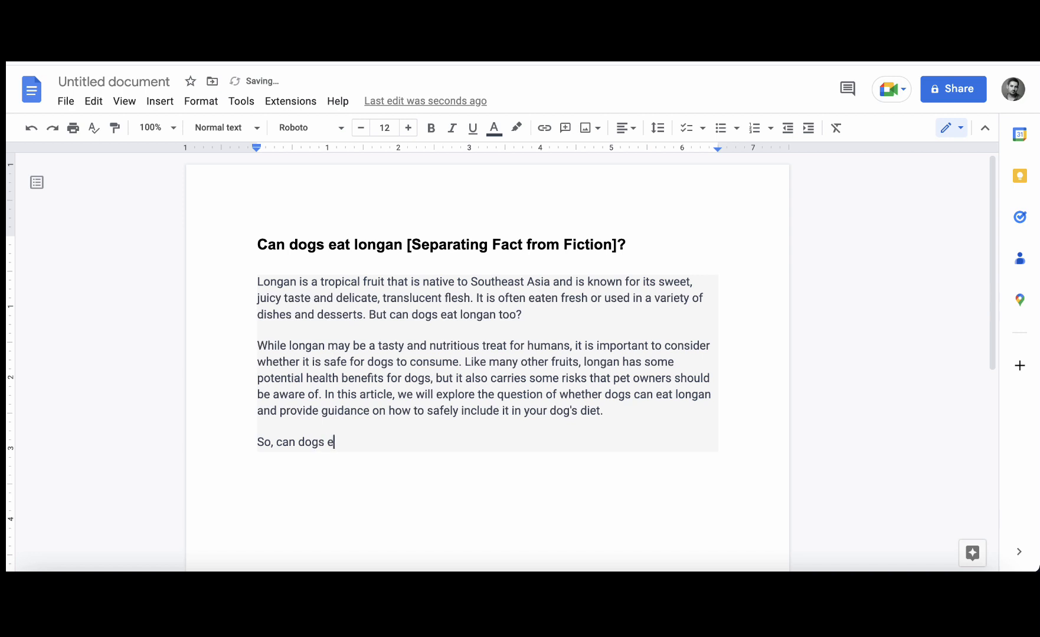
pyautogui.write('at lon')
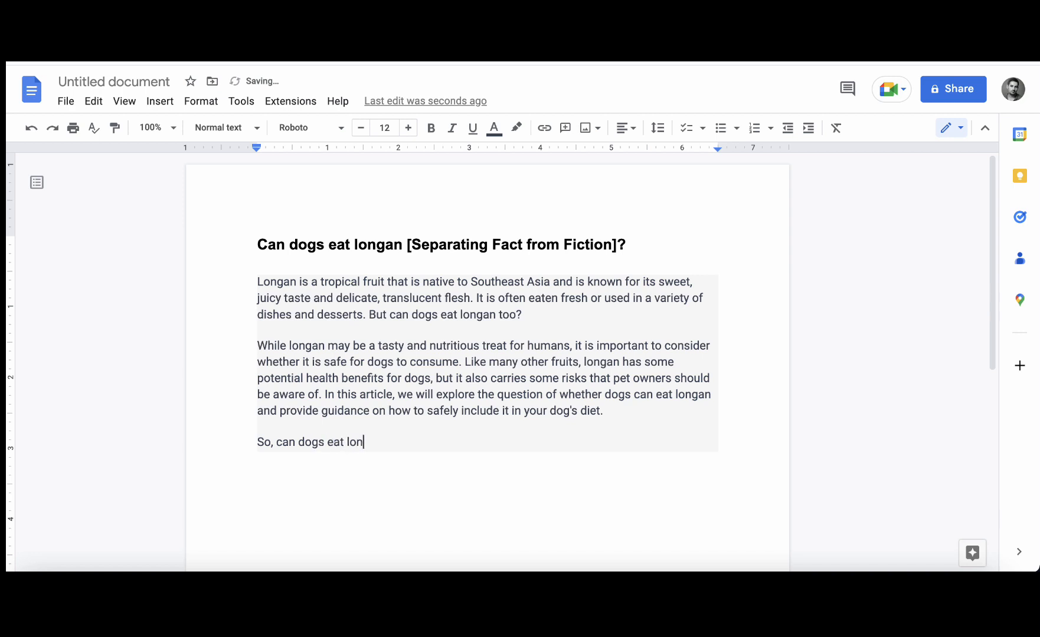
pyautogui.write('gan?')
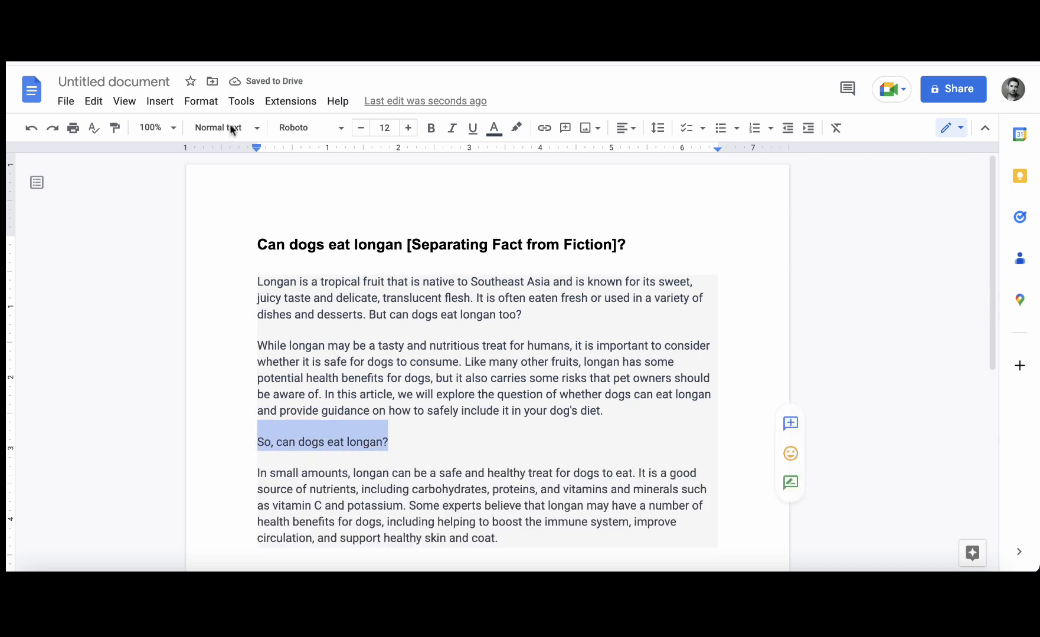
pyautogui.click(430, 128)
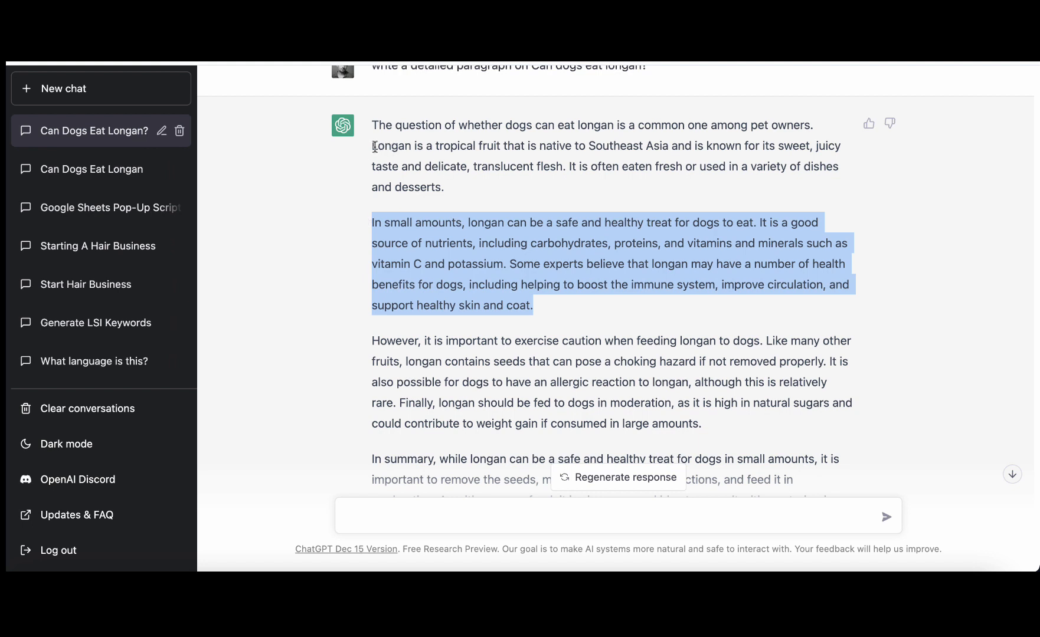
# Copy the safe-treat paragraph and ask ChatGPT for a paragraph on nutritional value of longan for dogs.
pyautogui.moveTo(372, 145); pyautogui.dragTo(445, 187)
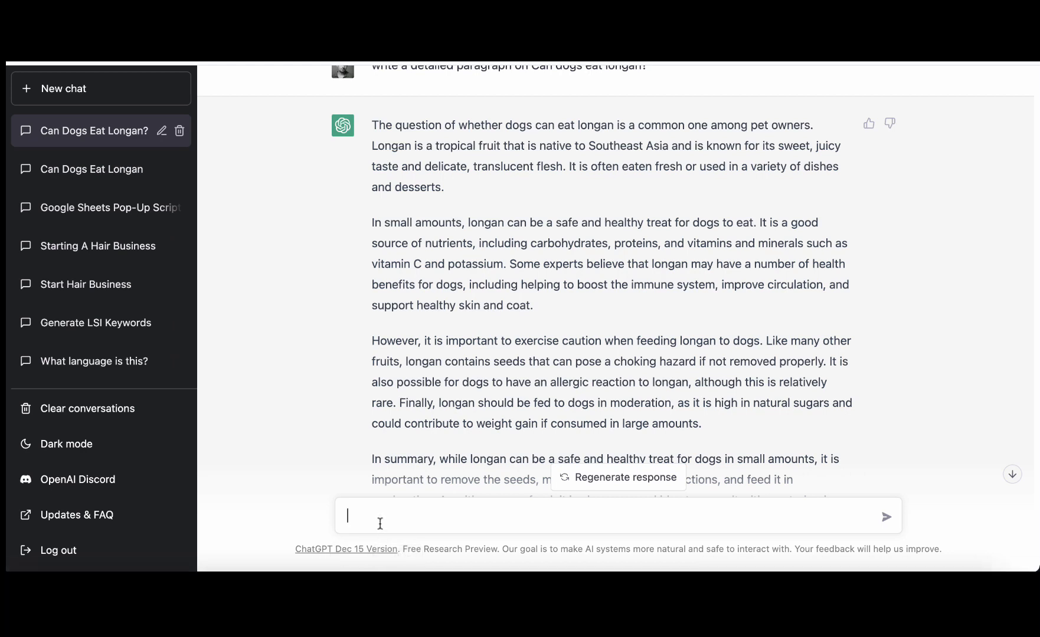
pyautogui.write('write a p')
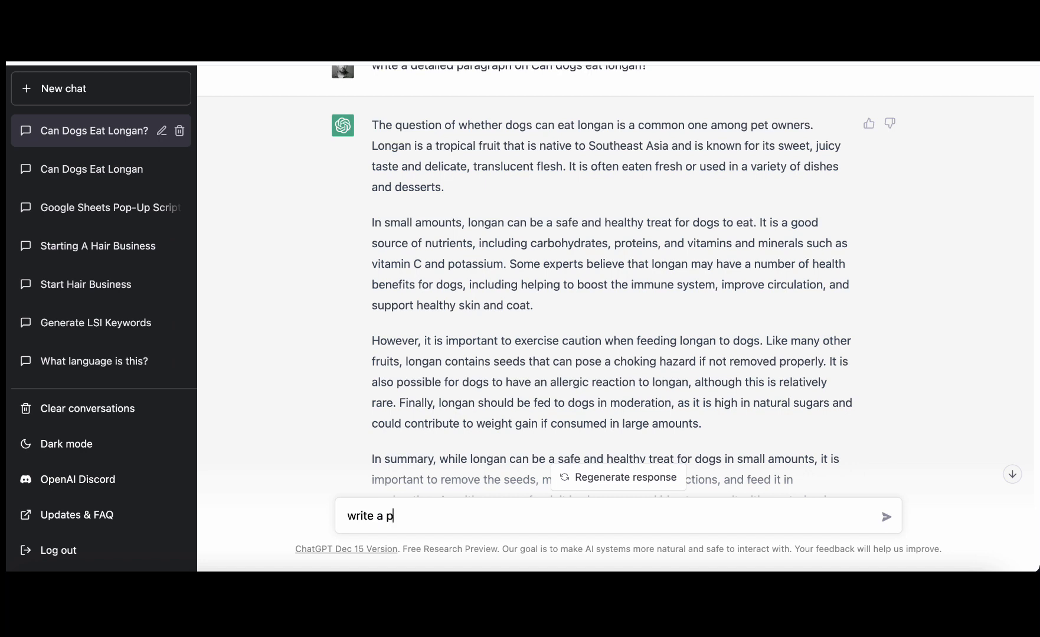
pyautogui.write('aragraph')
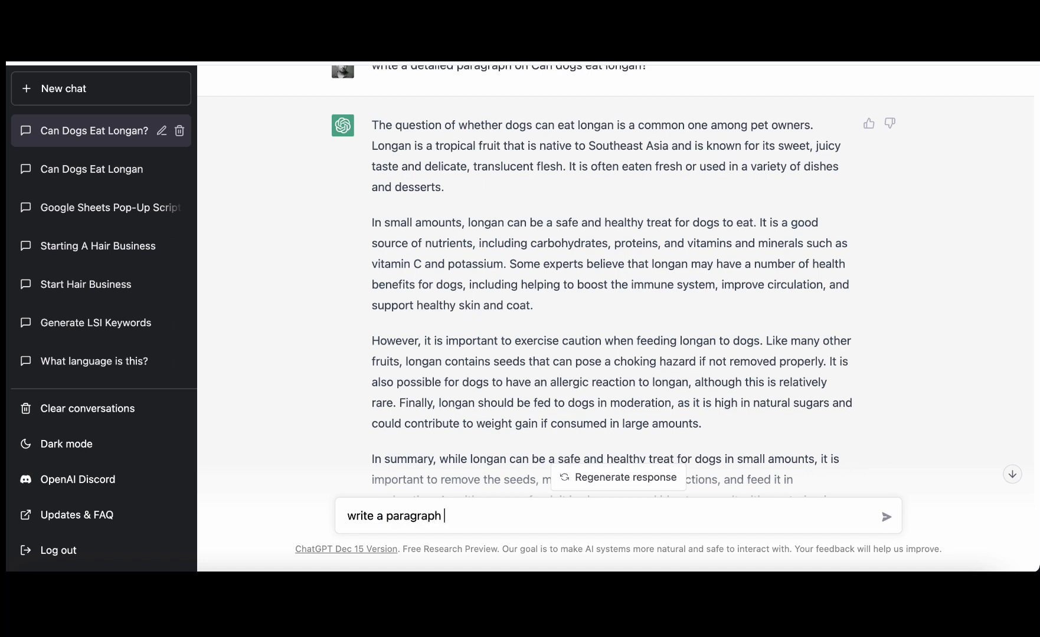
pyautogui.write('on  Nutritional value of longan for dogs')
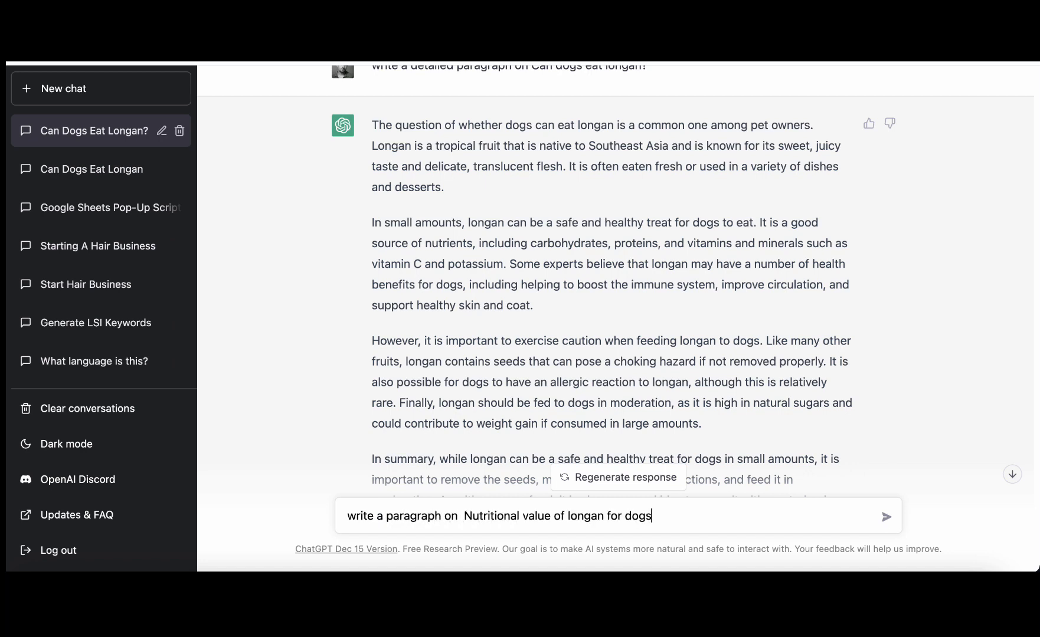
pyautogui.click(888, 517)
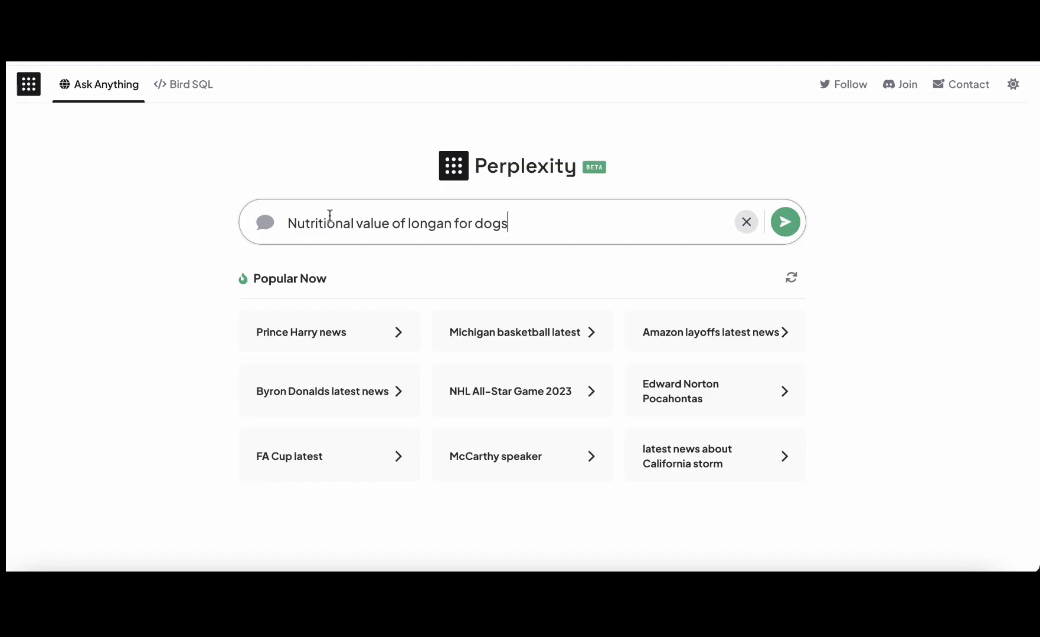
# Search 'Nutritional value of longan for dogs' in Perplexity, show the Detailed answer, and select it.
pyautogui.click(785, 221)
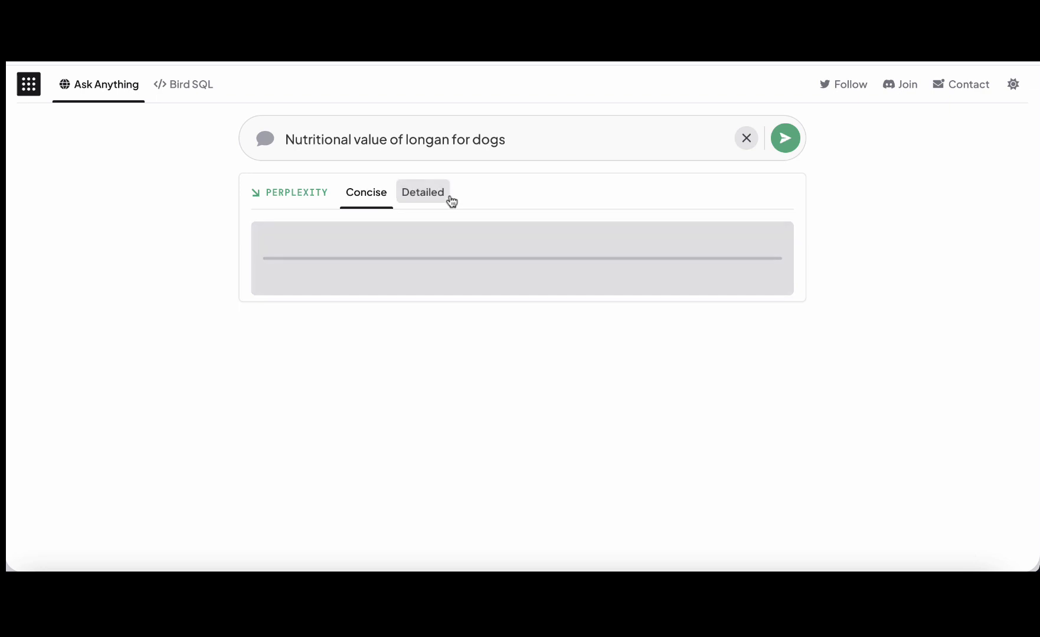
pyautogui.click(785, 138)
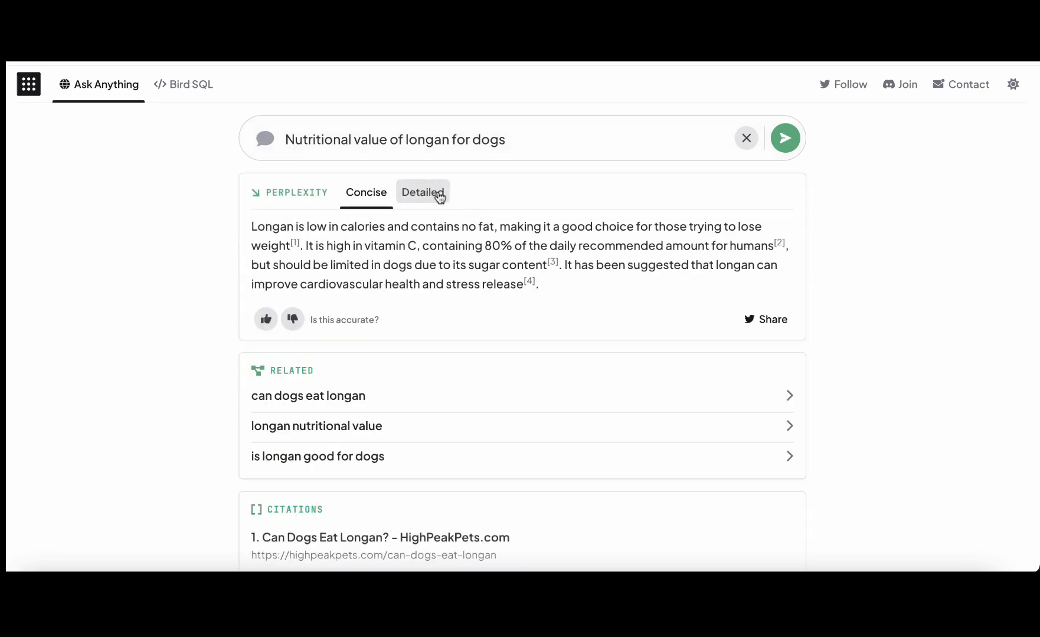
pyautogui.click(422, 192)
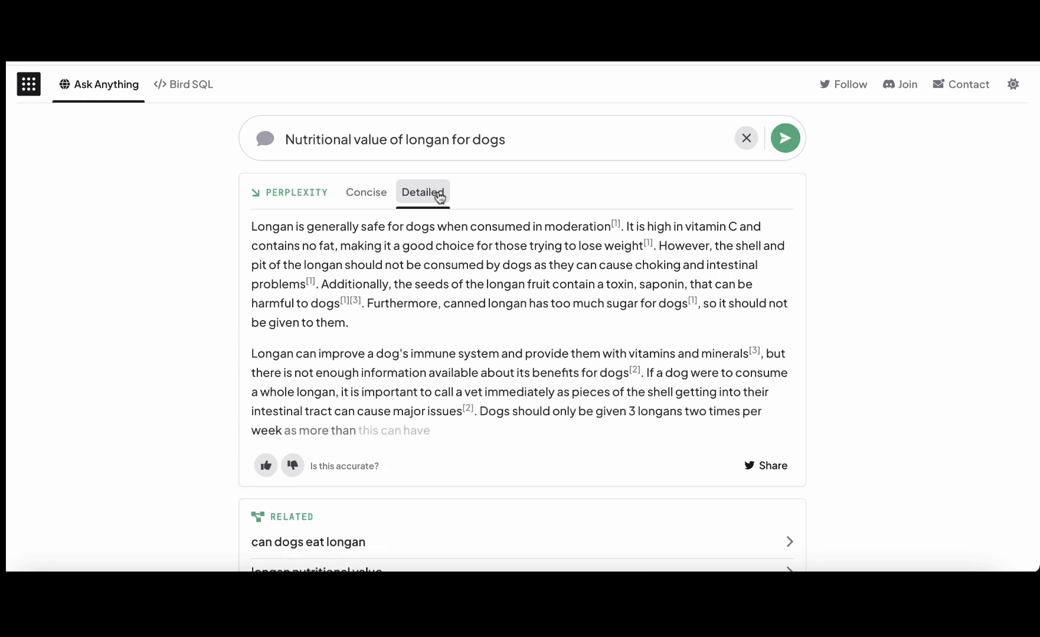
pyautogui.click(423, 193)
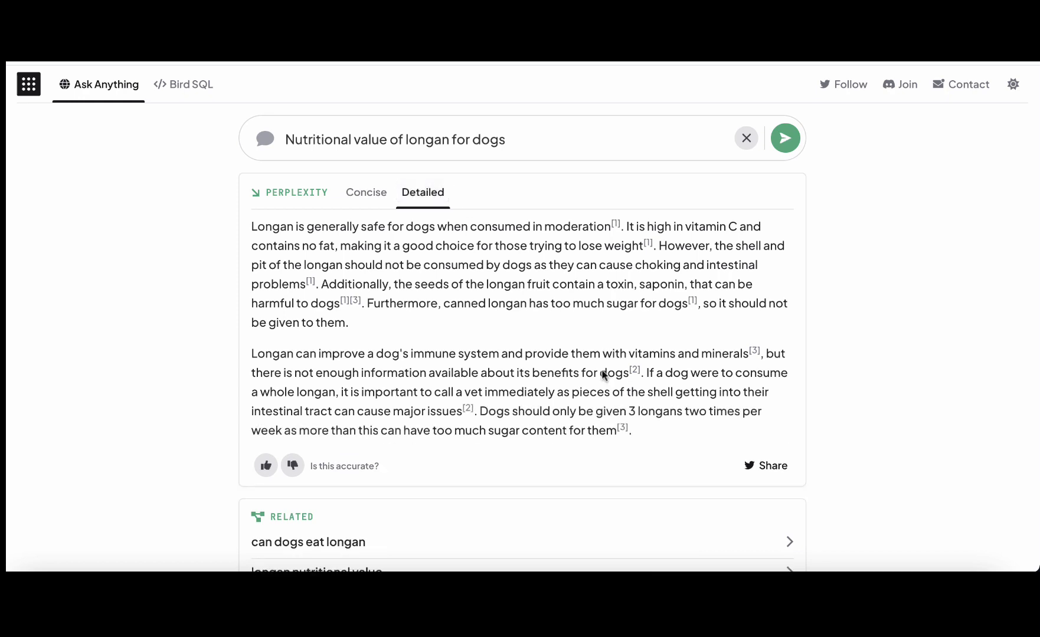
pyautogui.moveTo(327, 246); pyautogui.dragTo(631, 430)
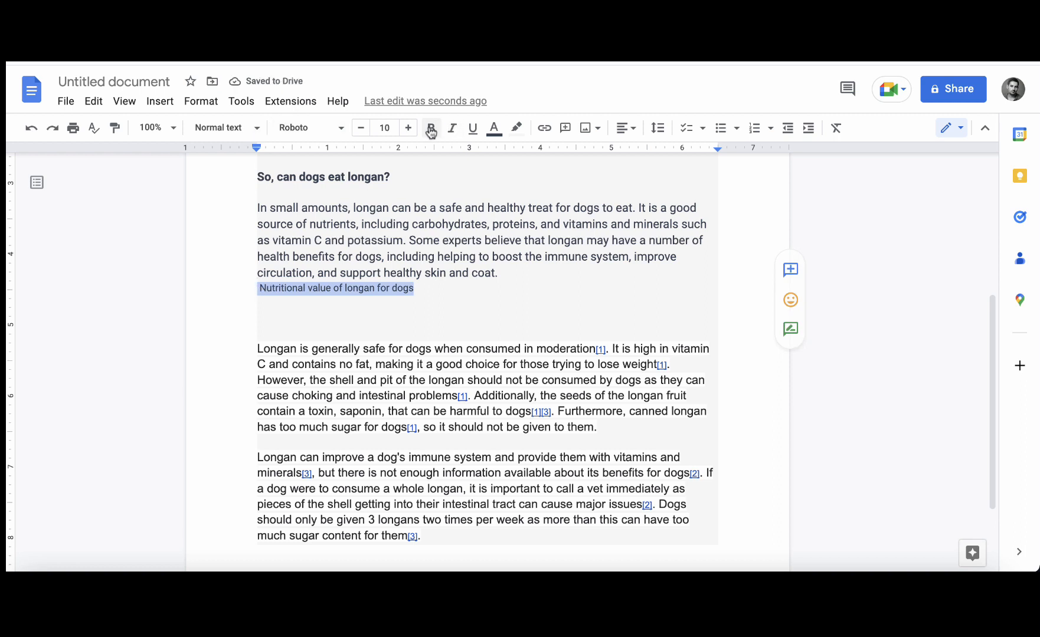
# Make the 'Nutritional value of longan for dogs' subheading bold and larger, then select the answer text.
pyautogui.click(430, 127)
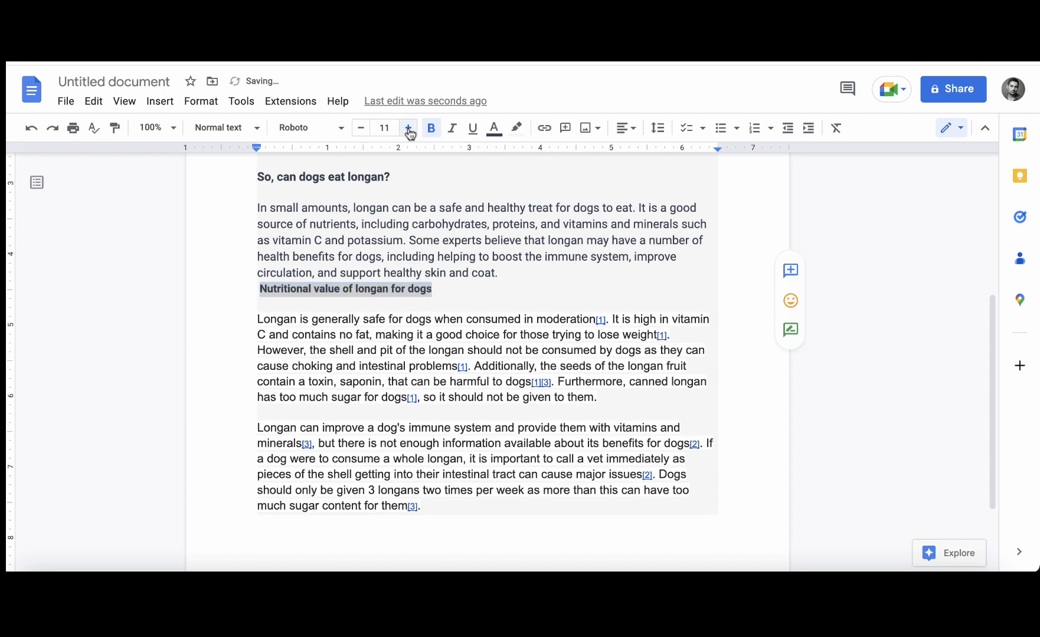
pyautogui.click(408, 128)
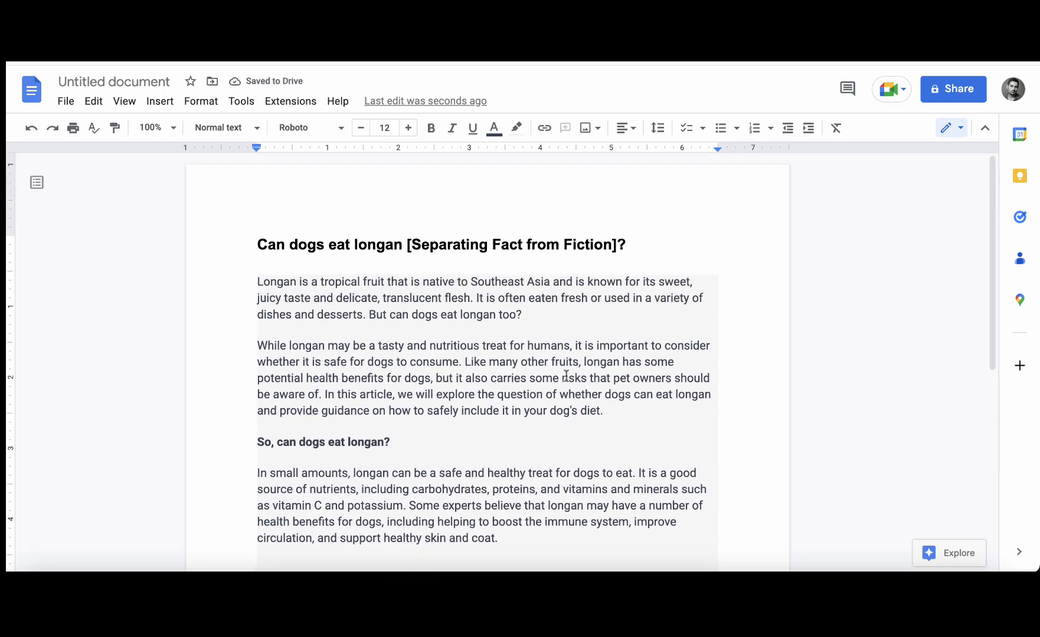
pyautogui.scroll(-3)
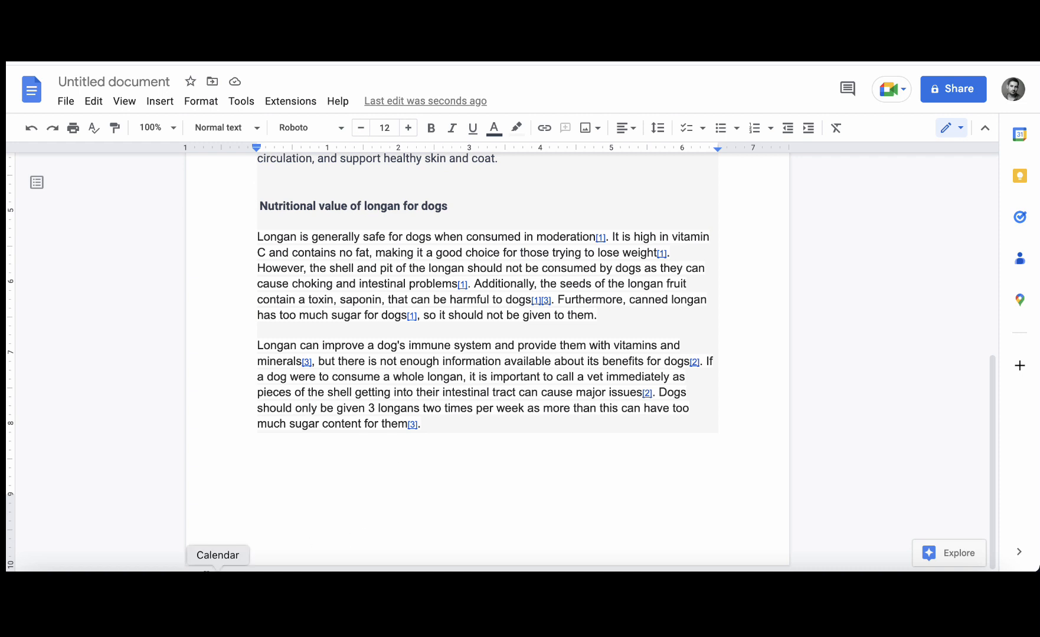
pyautogui.moveTo(440, 425)
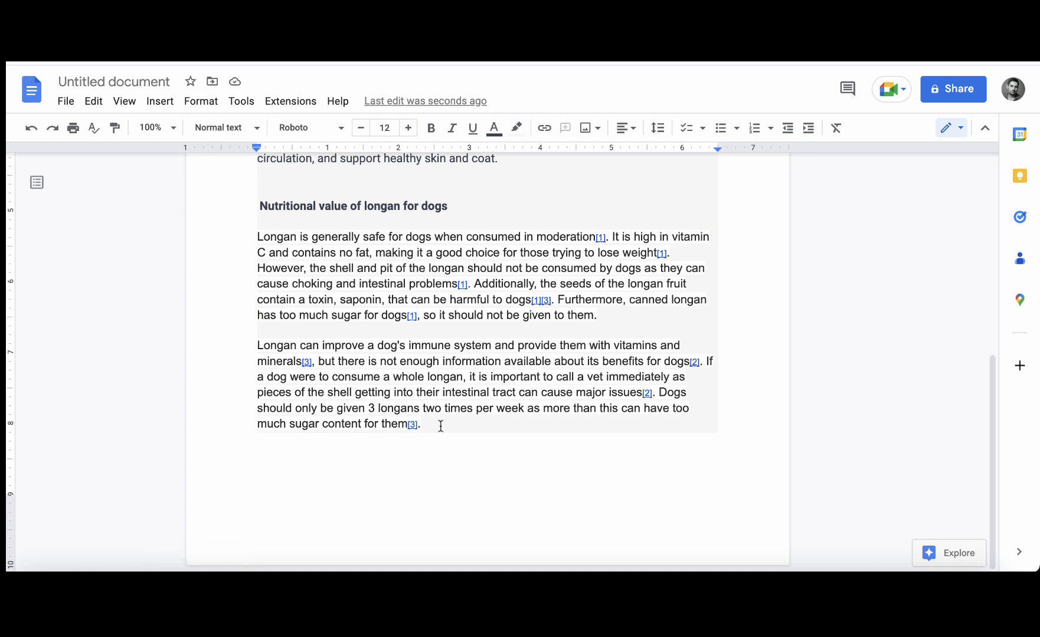
pyautogui.moveTo(258, 236); pyautogui.dragTo(419, 425)
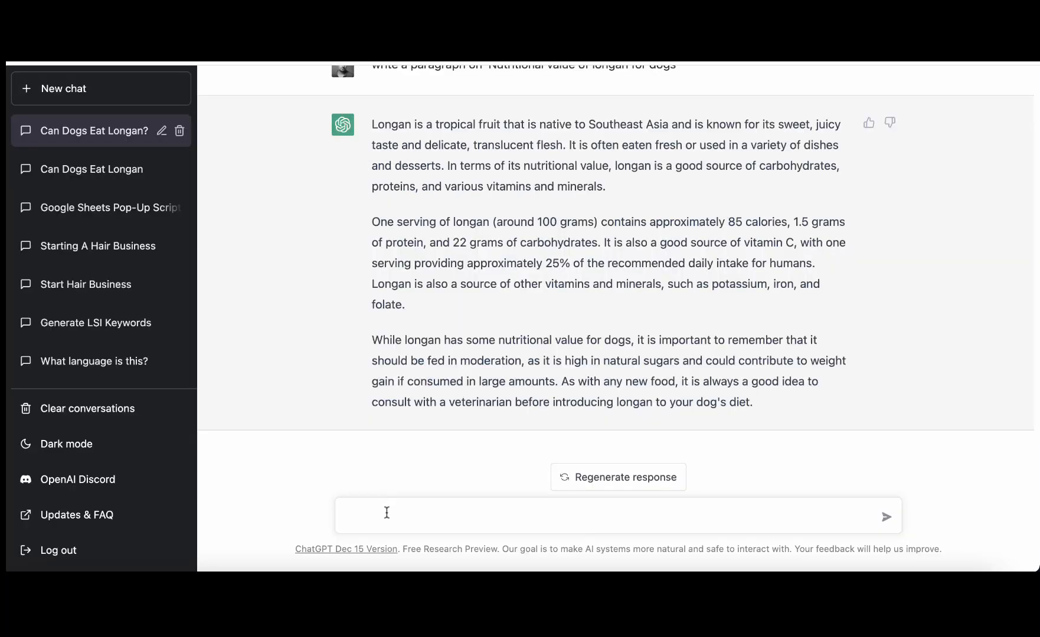
# Ask ChatGPT for a detailed summary of the nutrition findings, then select the health benefits prompt.
pyautogui.write('write a detailed summmary')
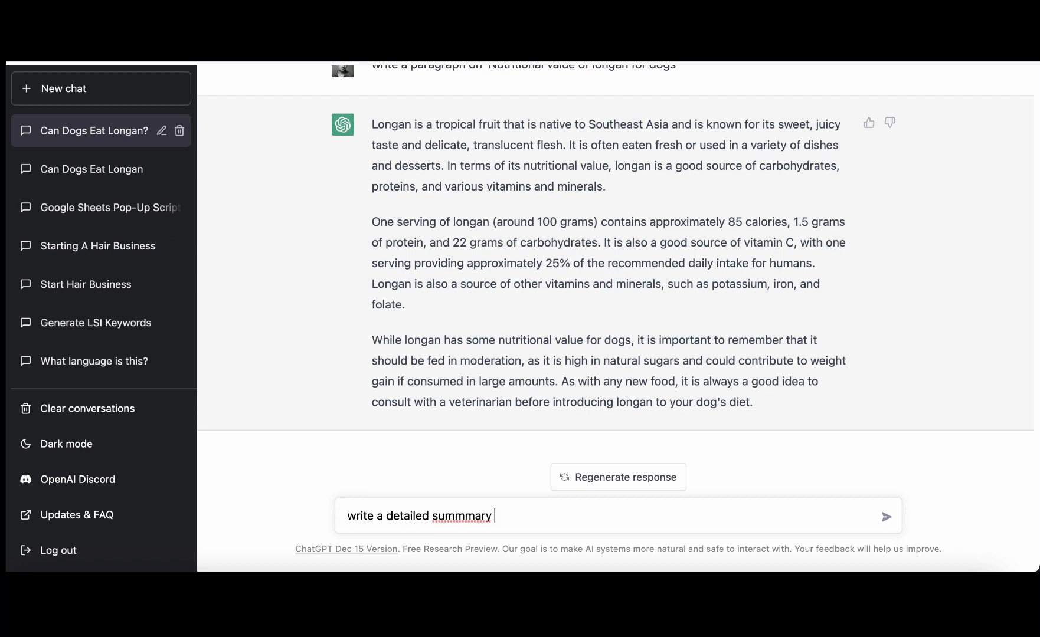
pyautogui.press('Backspace')
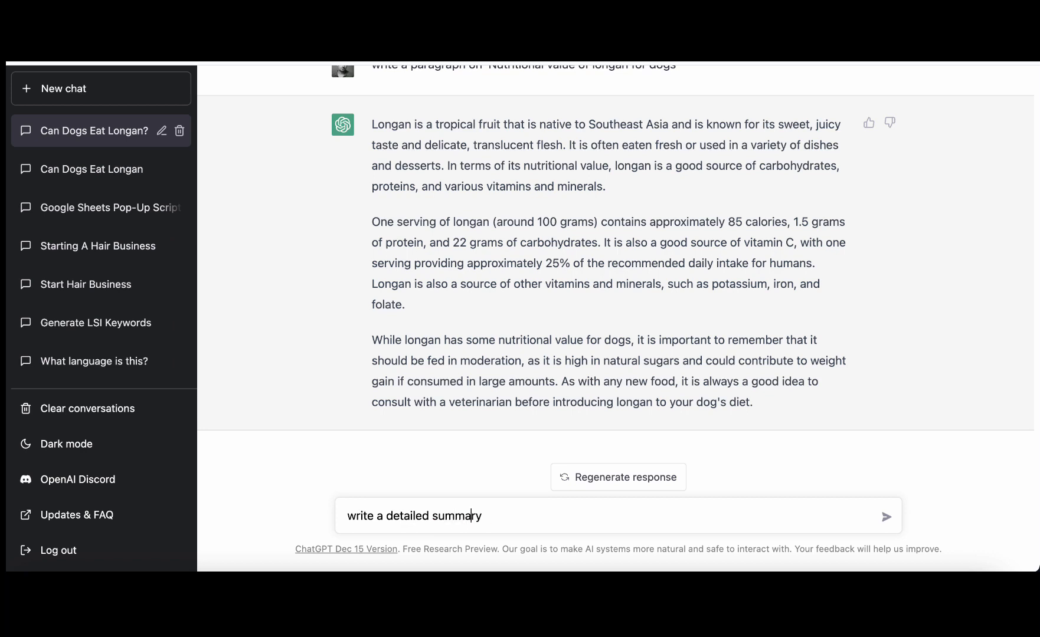
pyautogui.write('of the')
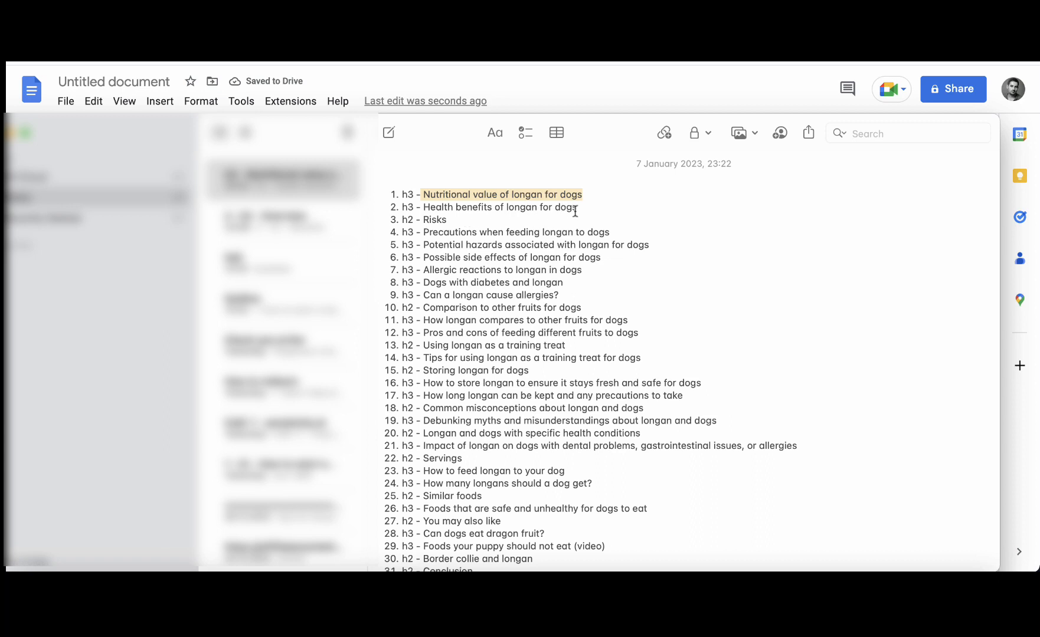
pyautogui.moveTo(450, 224)
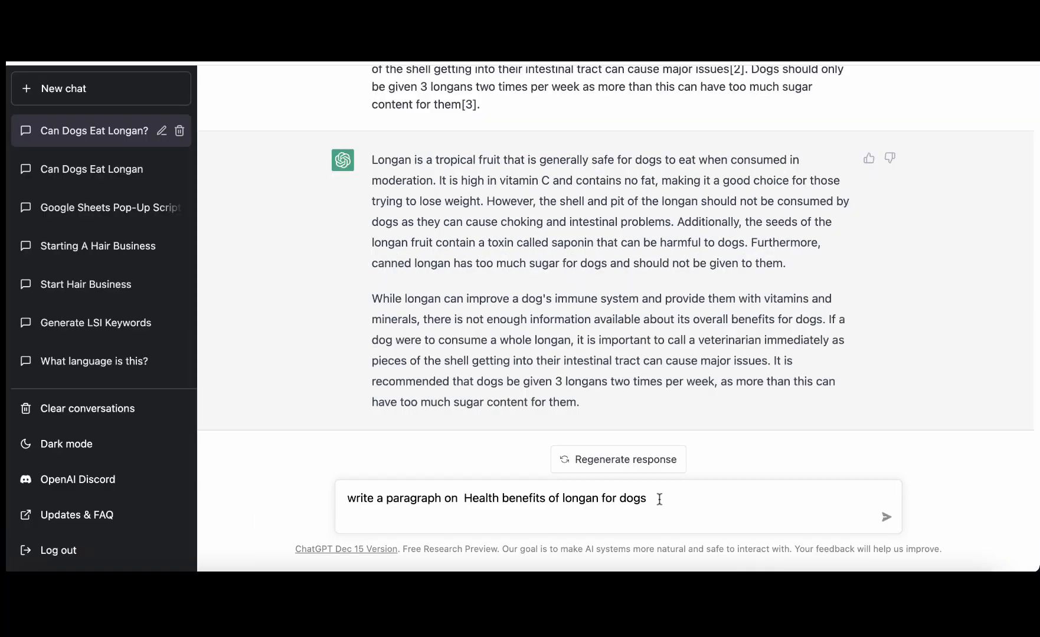
pyautogui.tripleClick(495, 499)
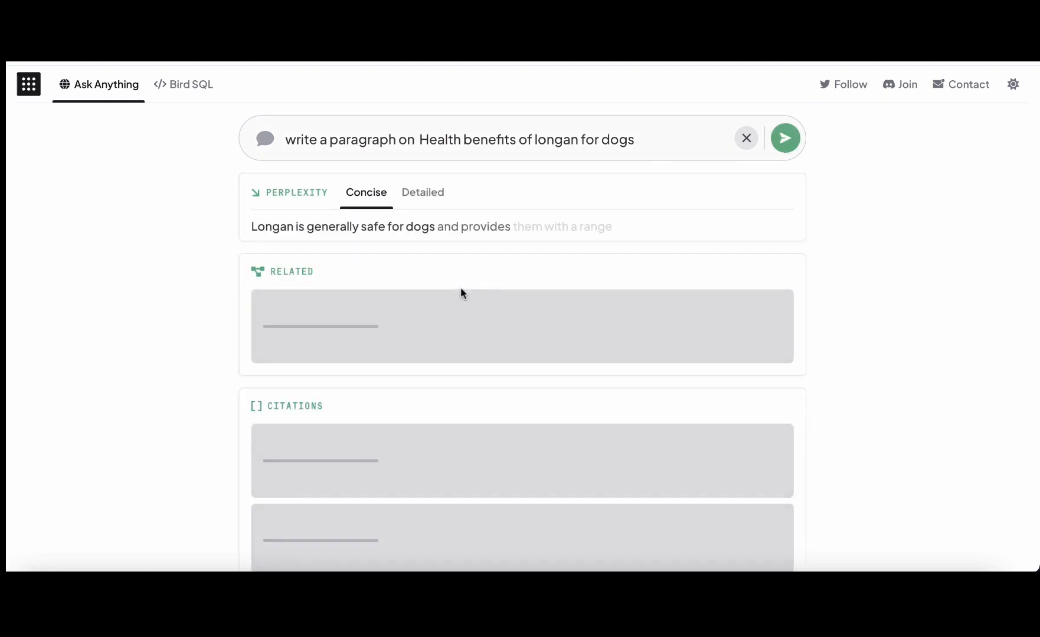
# Switch Perplexity to the Detailed answer on longan's health benefits for dogs and select it.
pyautogui.click(423, 192)
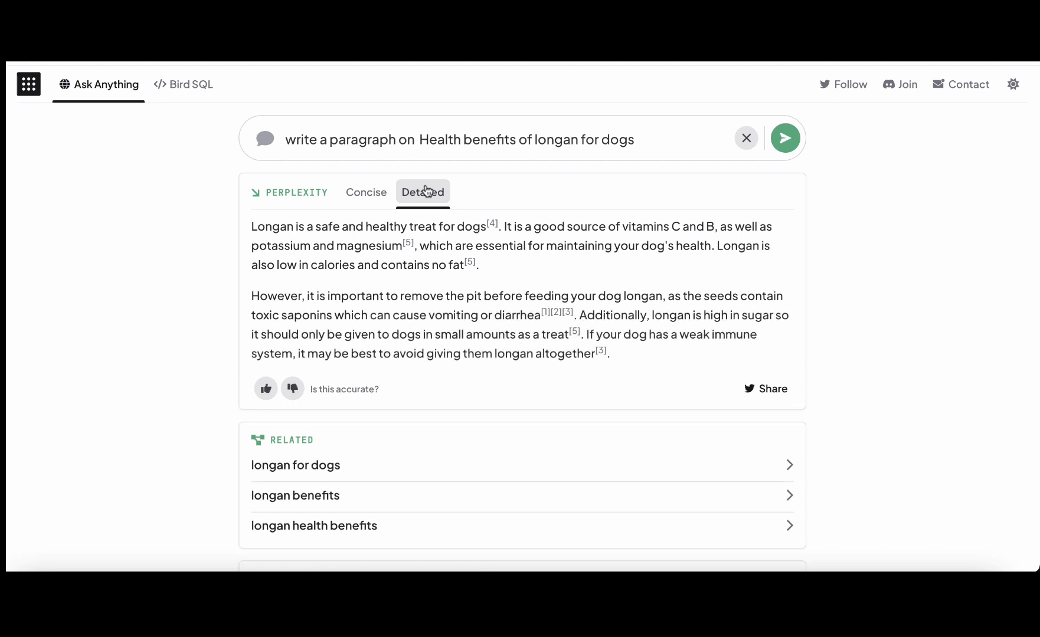
pyautogui.moveTo(251, 226); pyautogui.dragTo(607, 354)
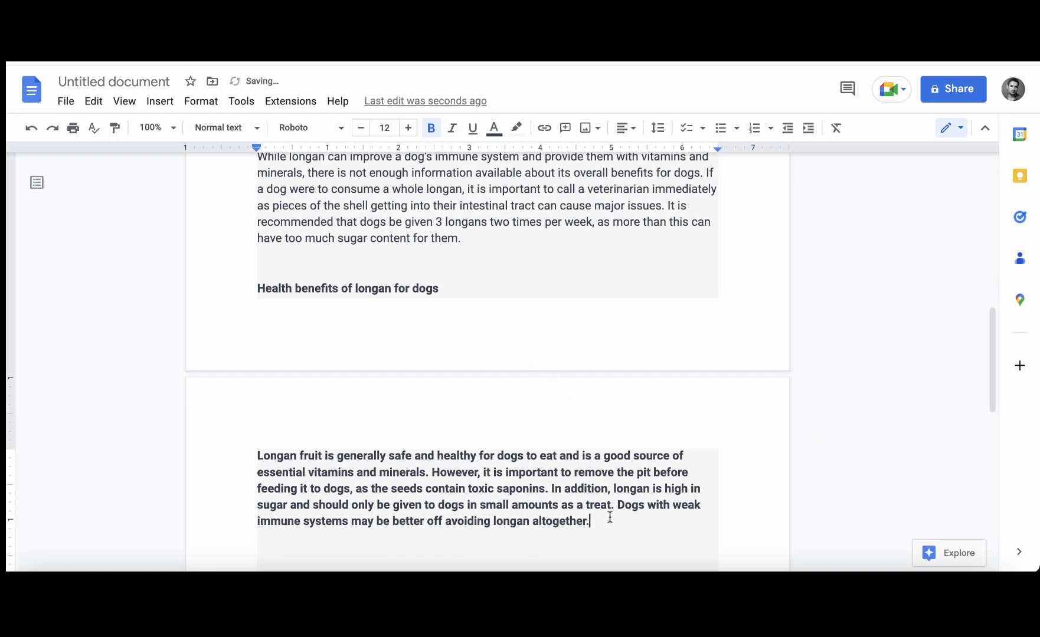
pyautogui.scroll(3)
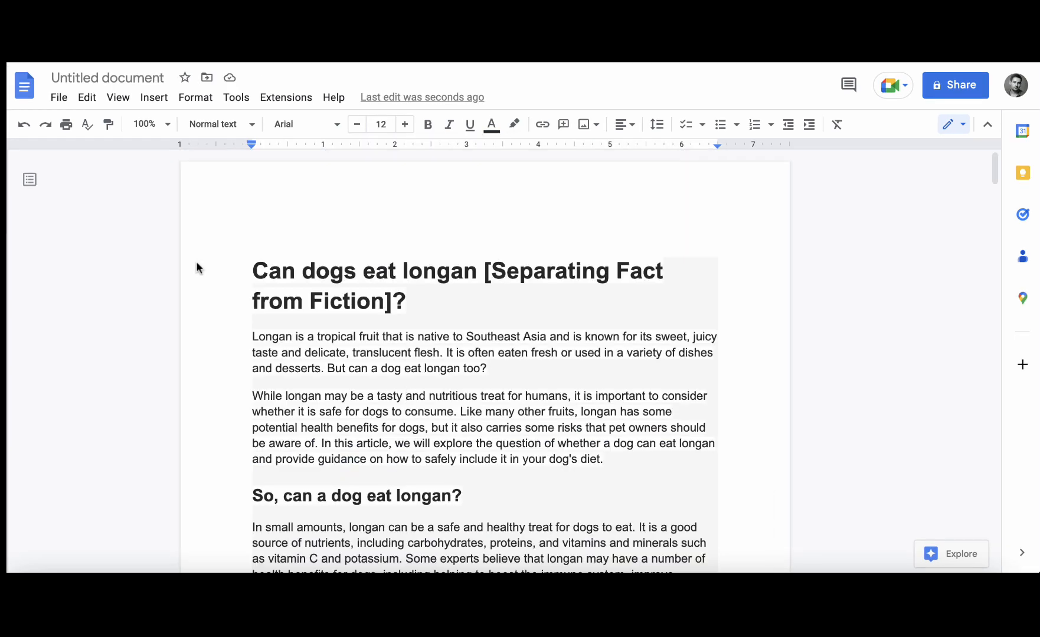
pyautogui.moveTo(313, 272)
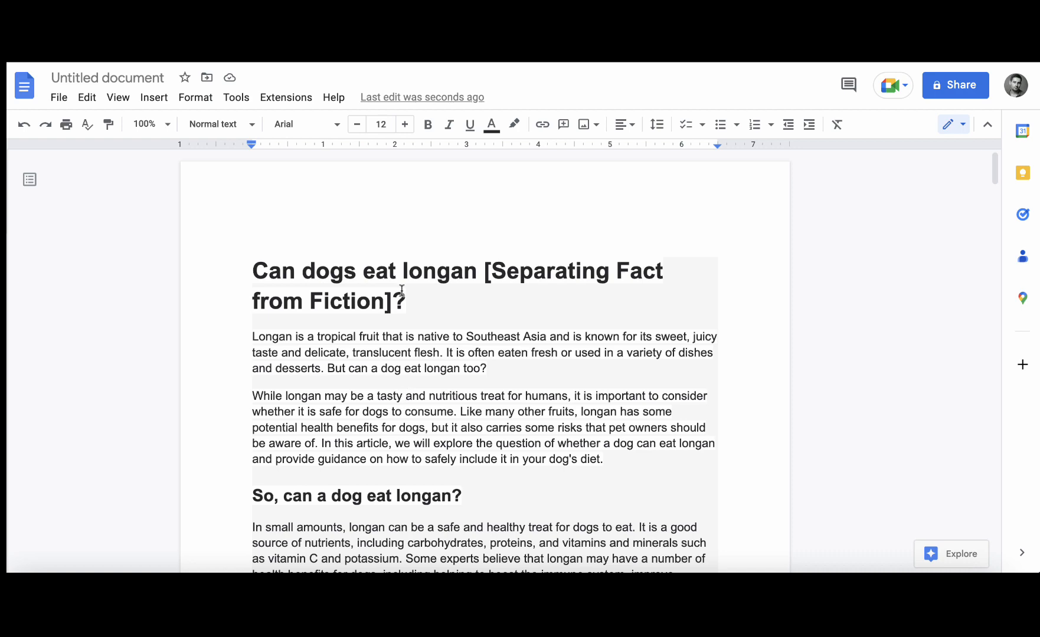
pyautogui.scroll(-3)
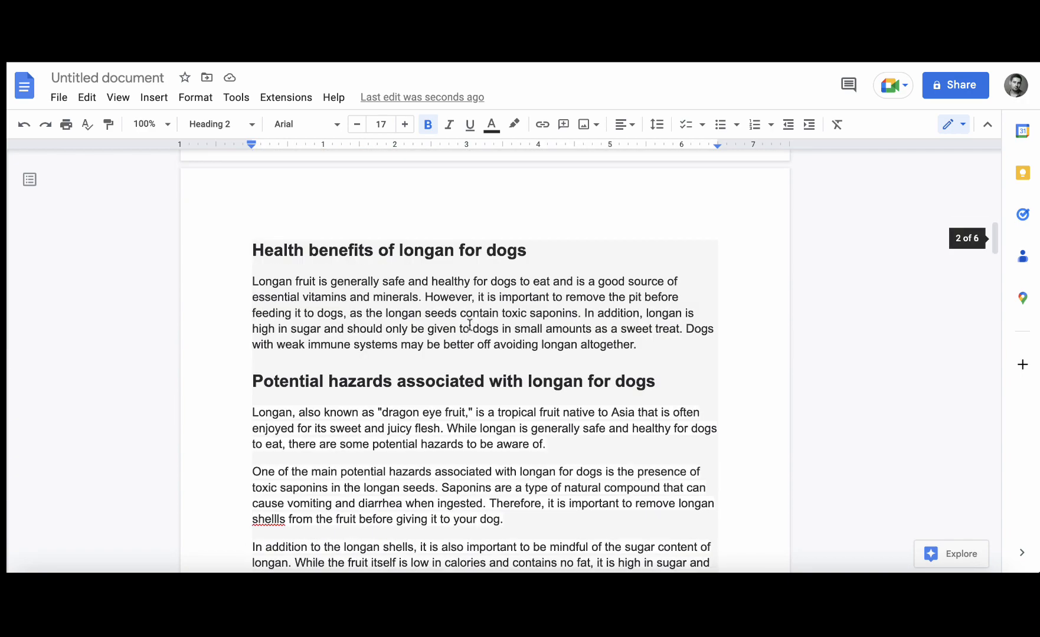
pyautogui.scroll(-3)
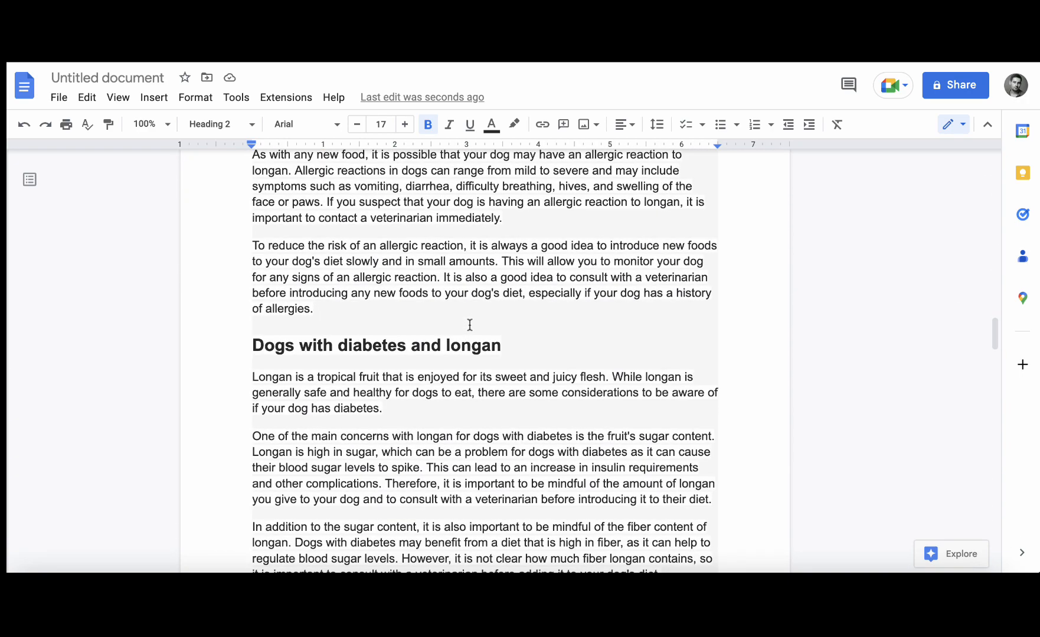
pyautogui.scroll(-3)
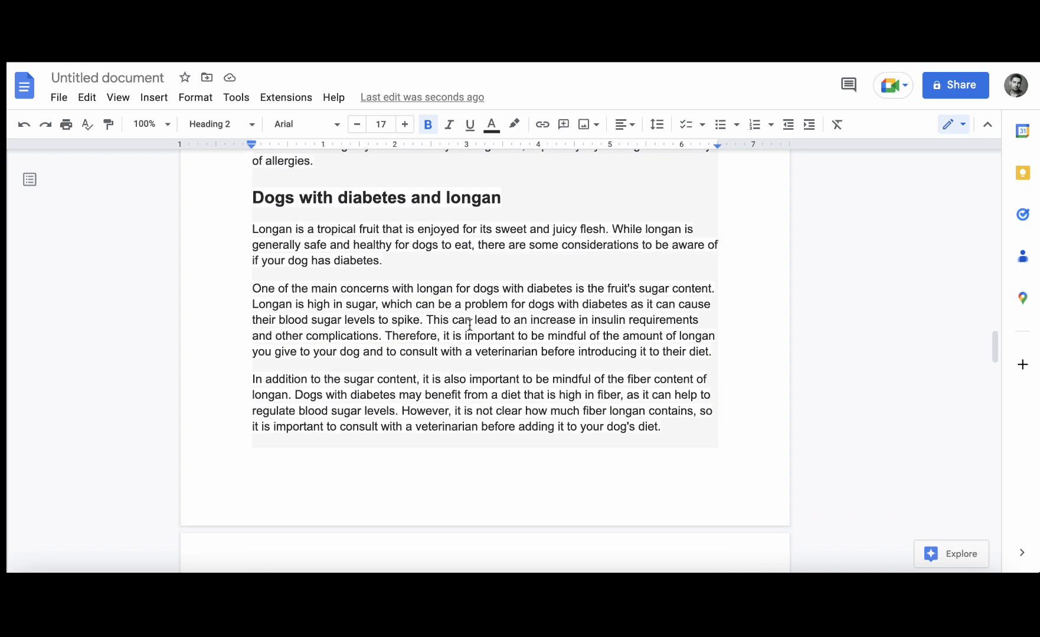
pyautogui.scroll(-3)
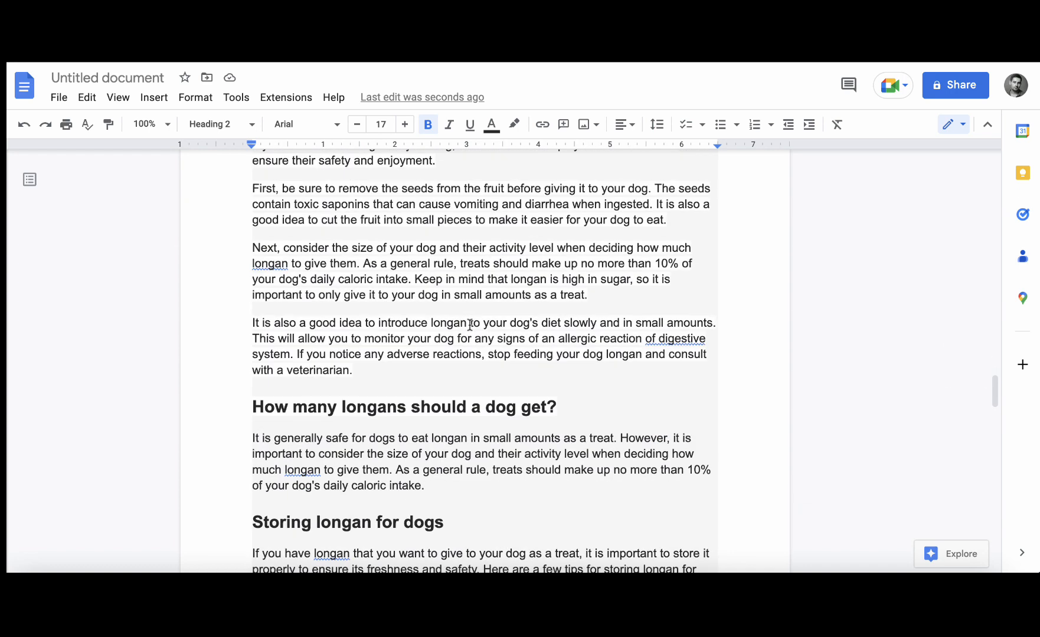
pyautogui.scroll(-3)
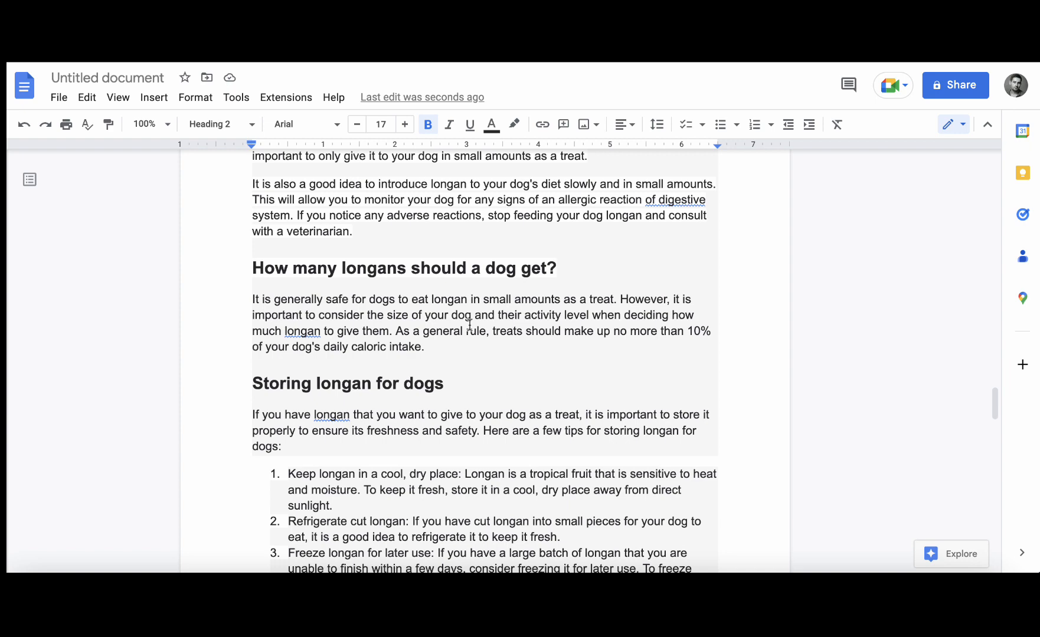
pyautogui.scroll(-3)
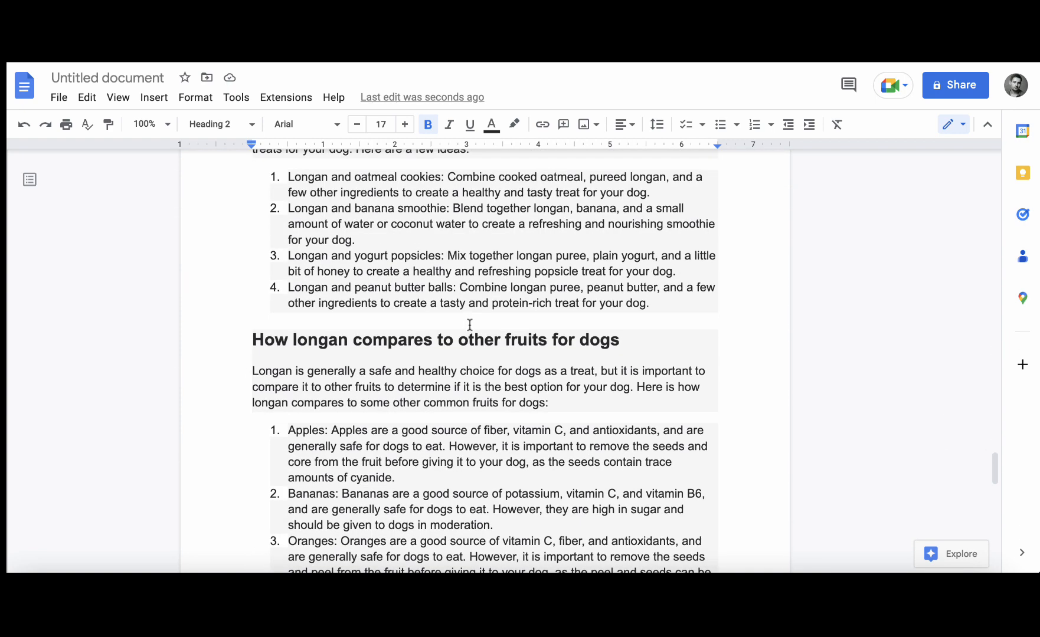
pyautogui.scroll(-3)
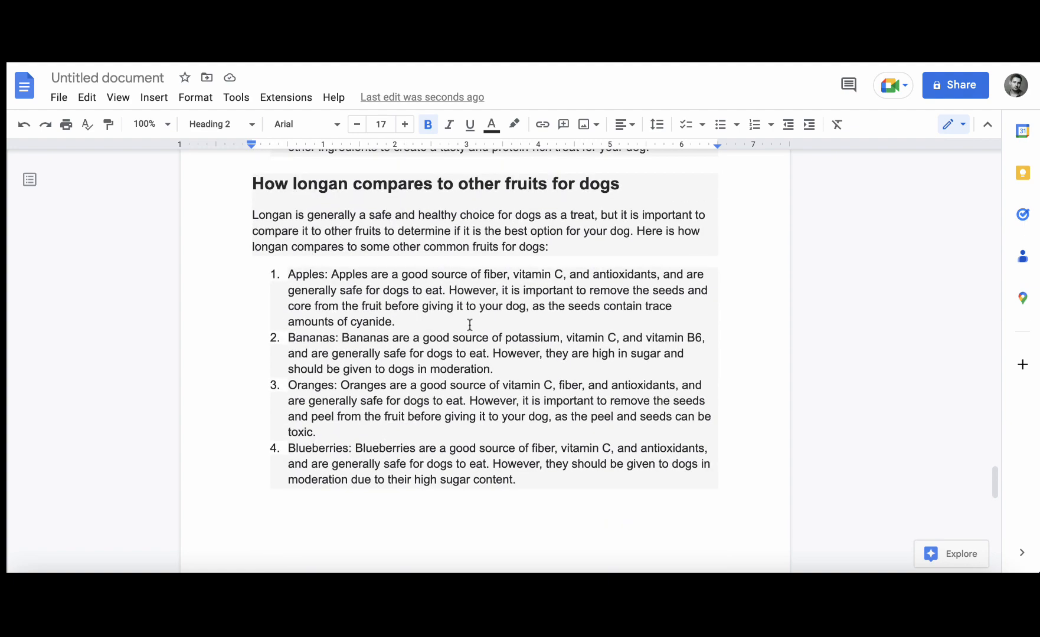
pyautogui.scroll(-3)
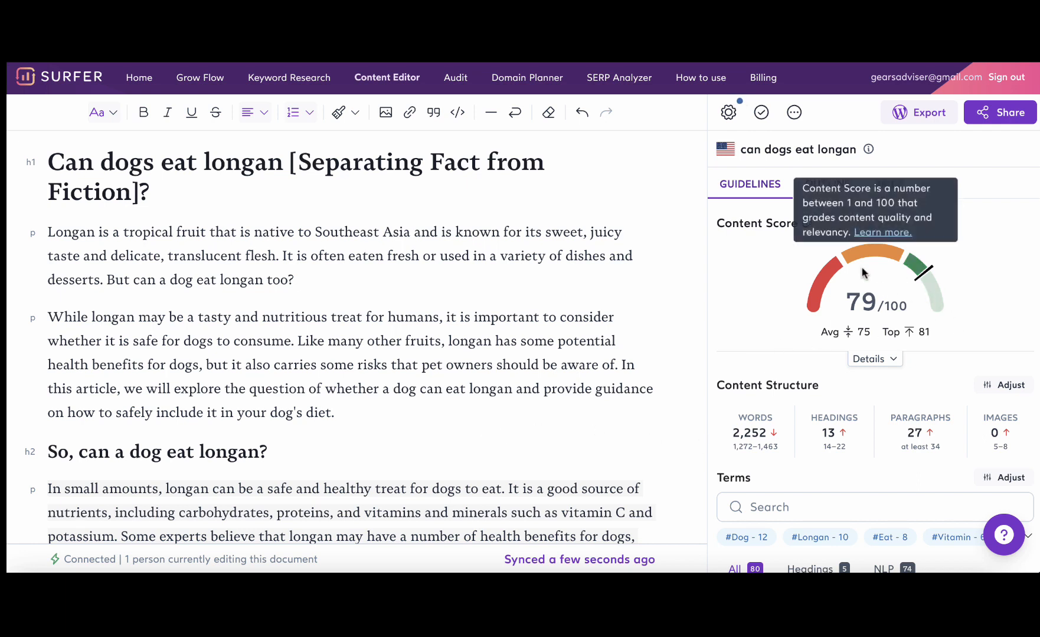
pyautogui.moveTo(926, 371)
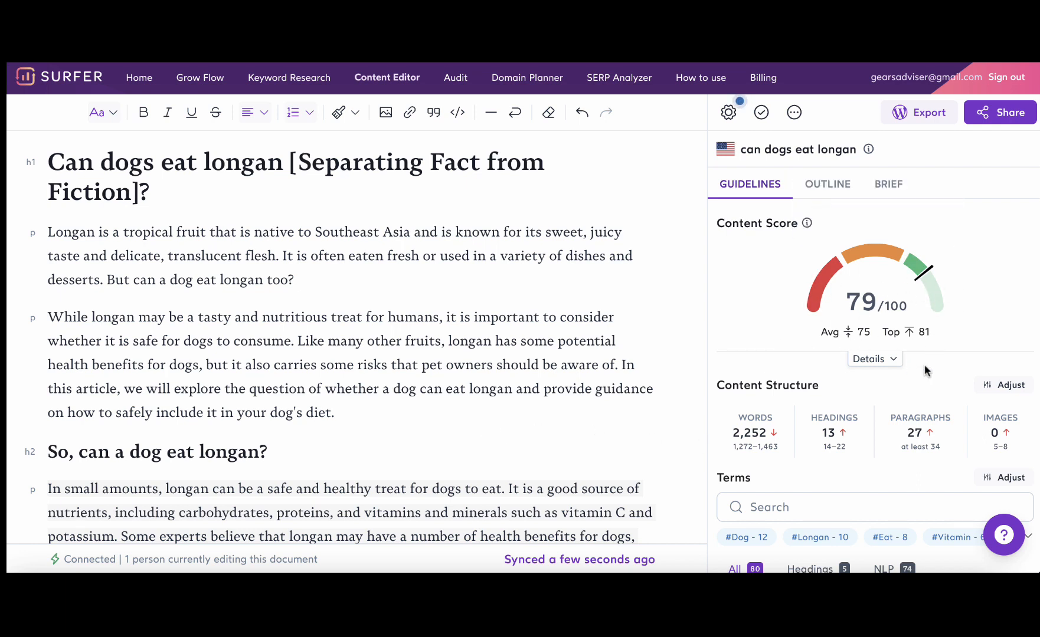
pyautogui.moveTo(809, 224)
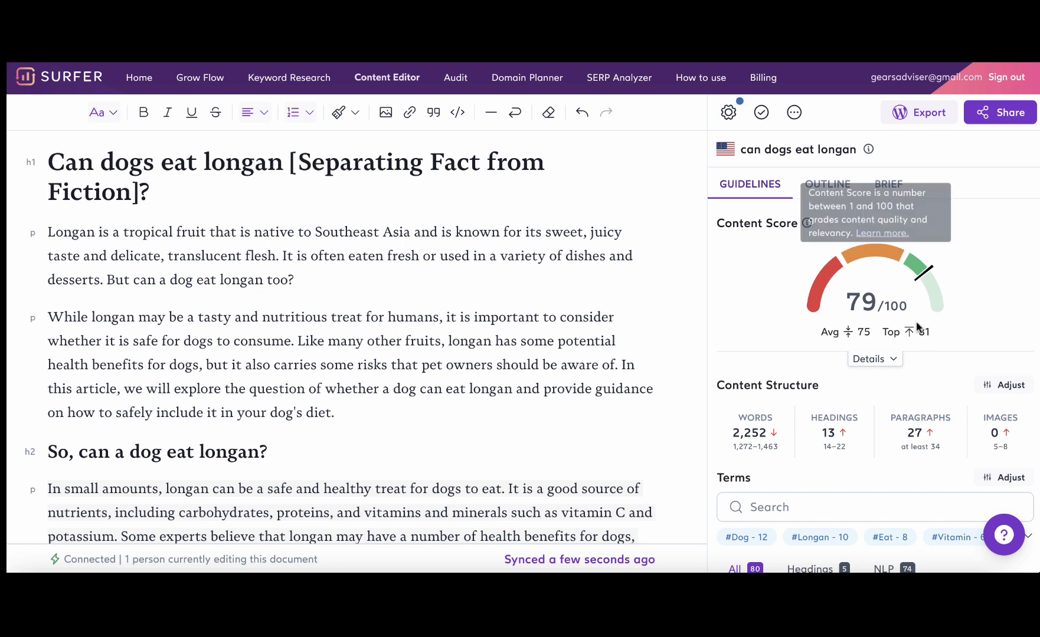
pyautogui.moveTo(947, 333)
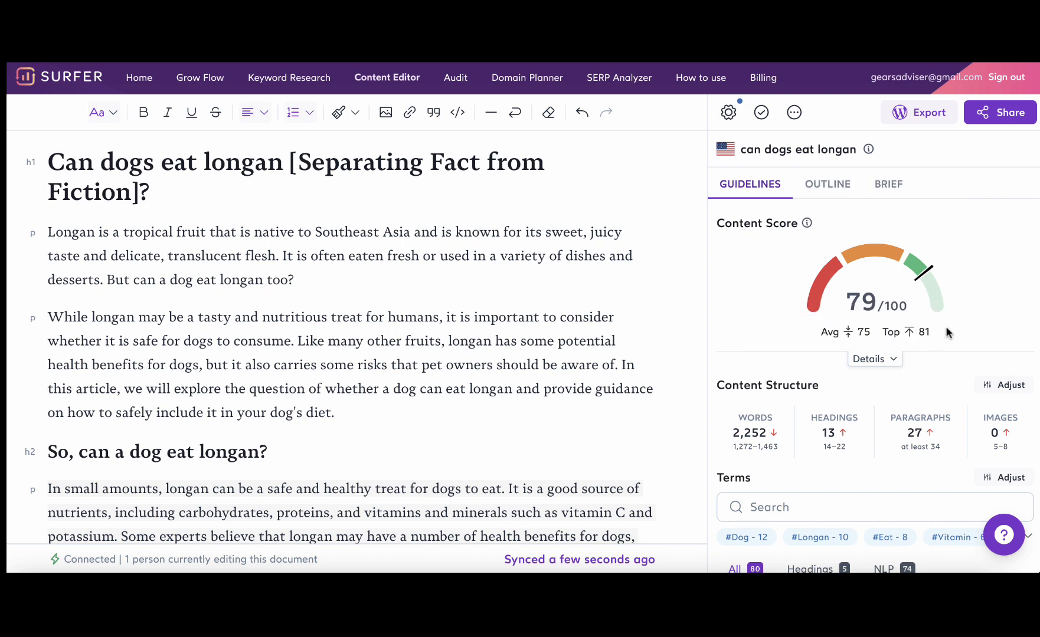
pyautogui.moveTo(939, 336)
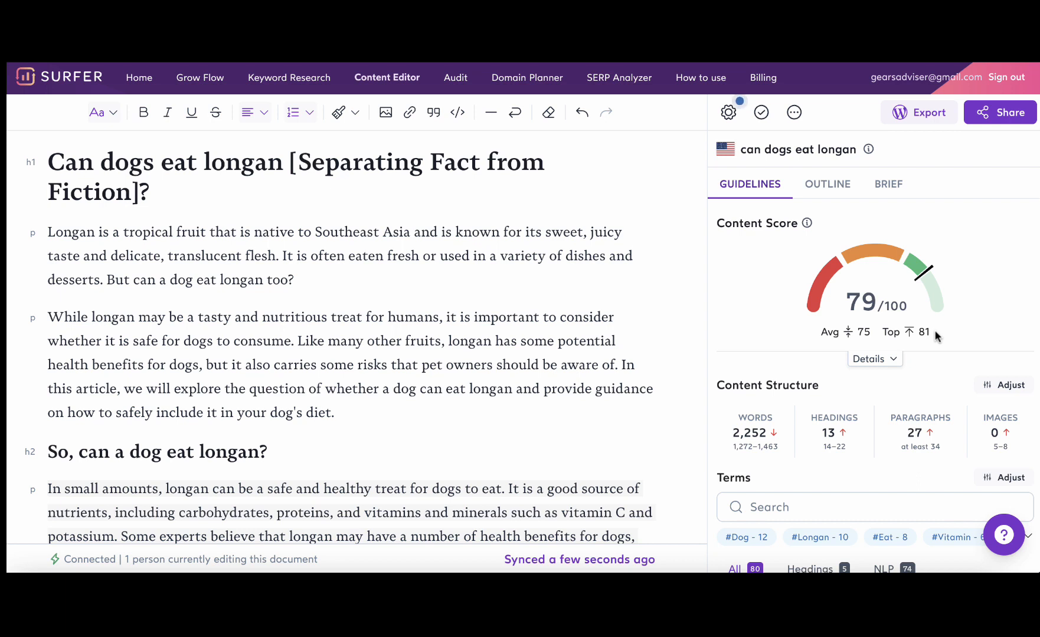
pyautogui.moveTo(439, 313)
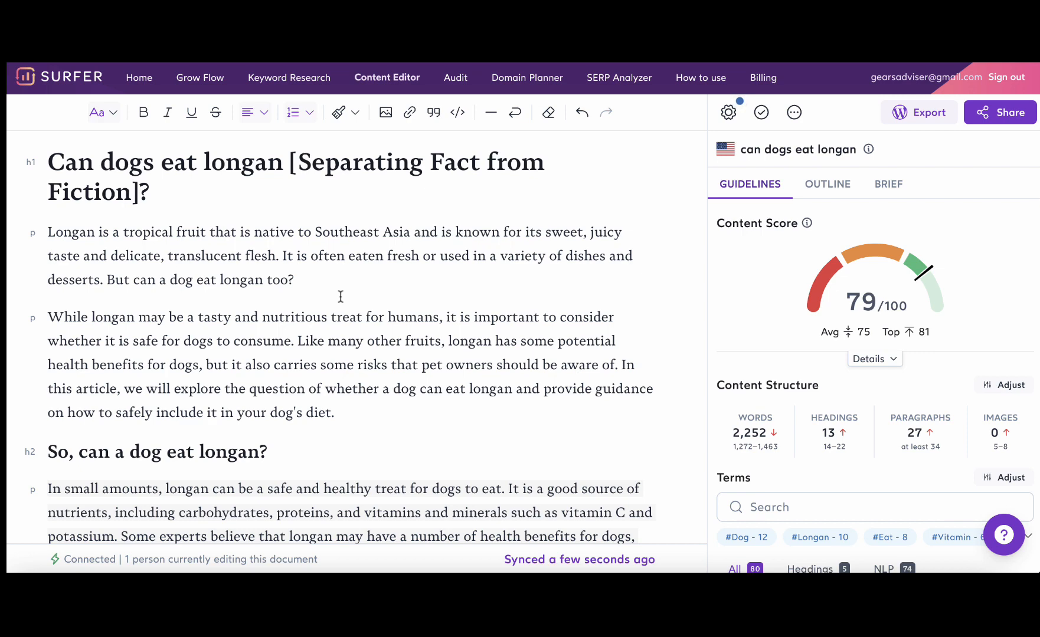
# Scroll Surfer's Terms list to review usage counts such as 'immune system' 5/2–3.
pyautogui.scroll(-3)
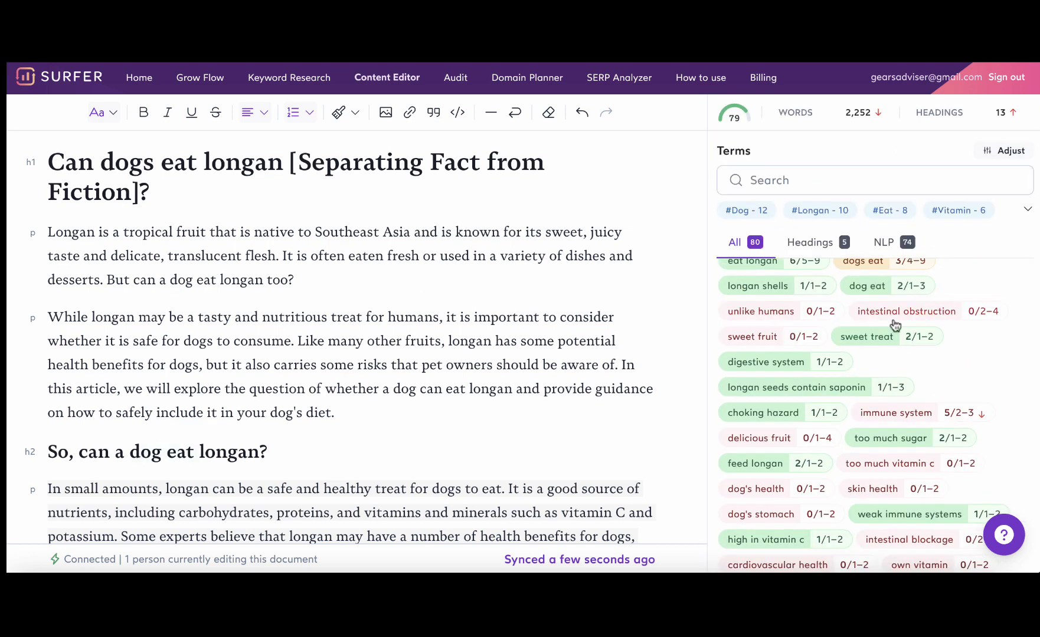
pyautogui.scroll(-3)
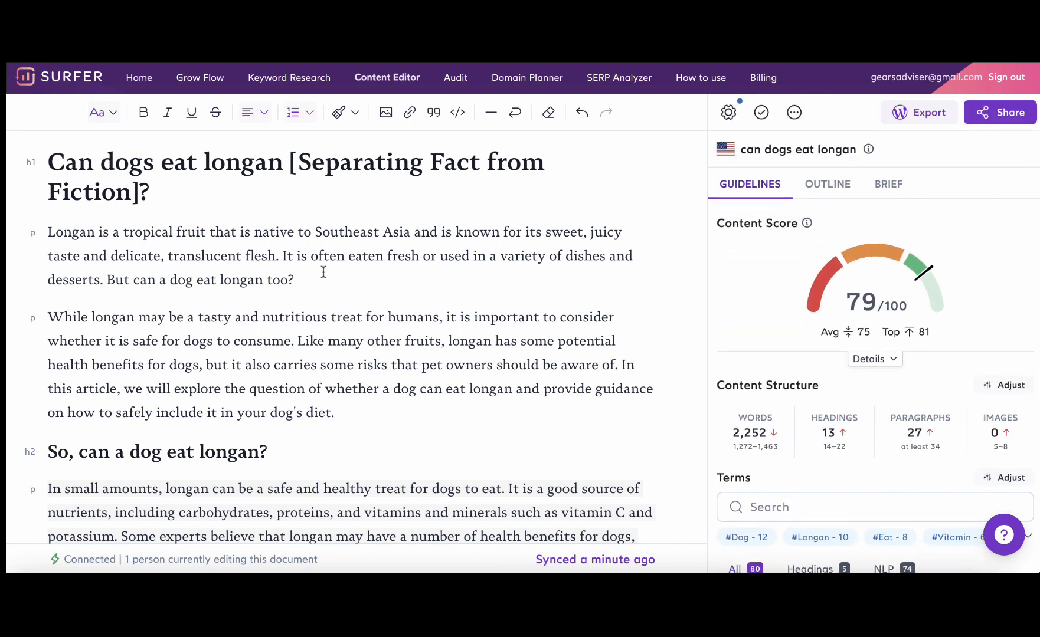
pyautogui.moveTo(917, 321)
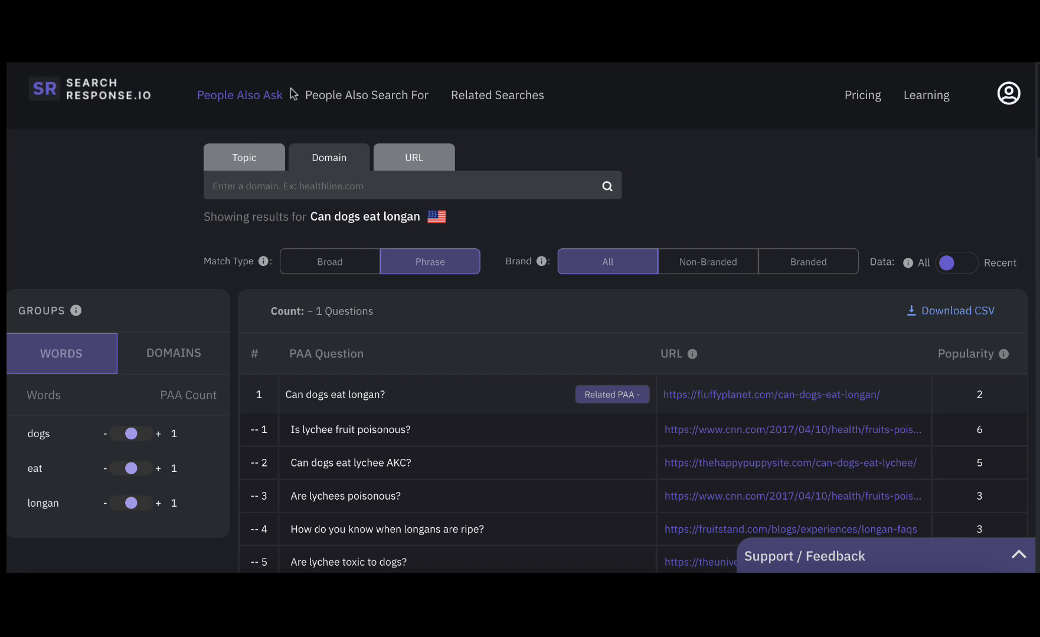
# Enter the 'Can dogs eat longan' query in SearchResponse.io's People Also Ask search.
pyautogui.write('personal injury')
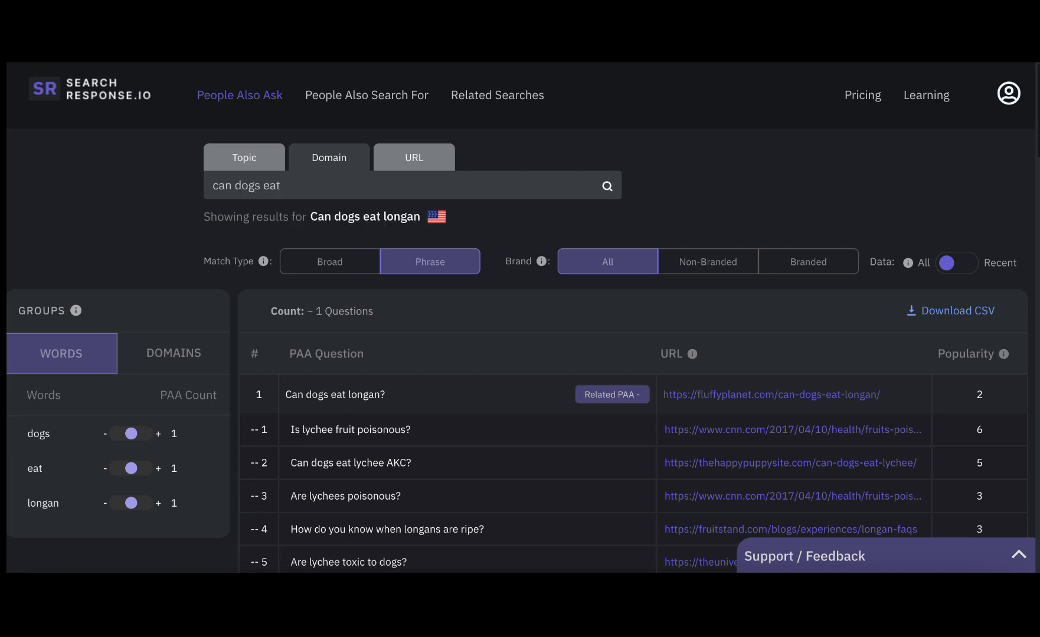
pyautogui.write('longa')
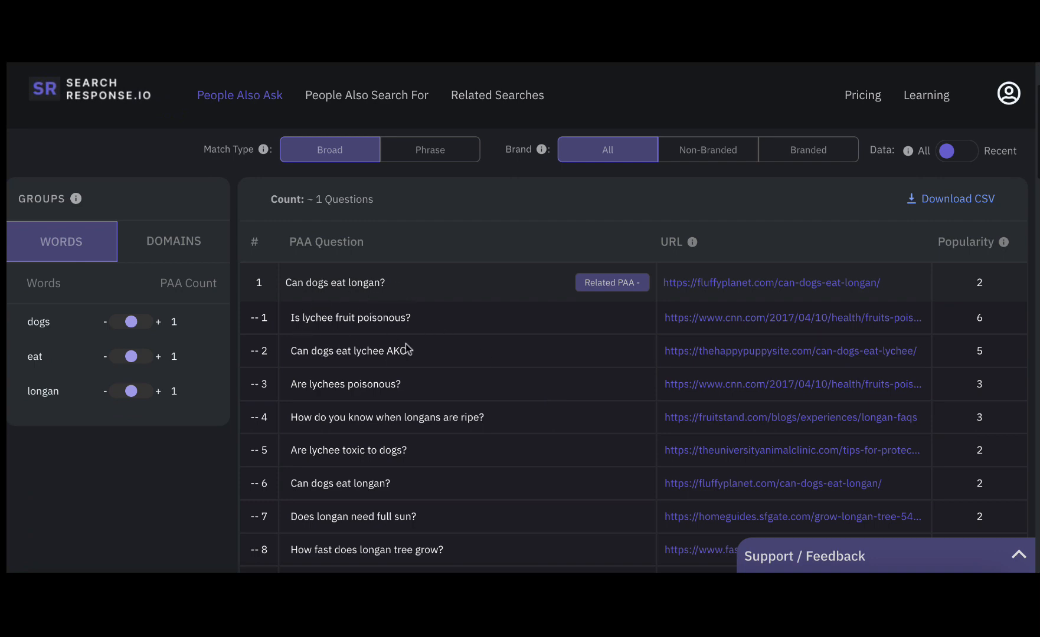
pyautogui.moveTo(451, 386)
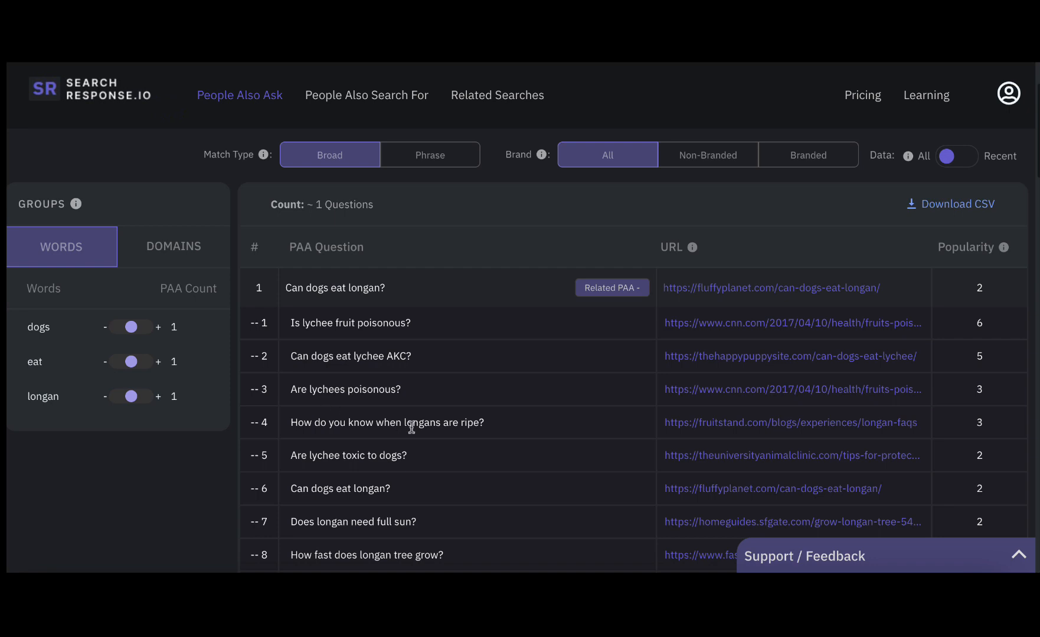
pyautogui.moveTo(468, 466)
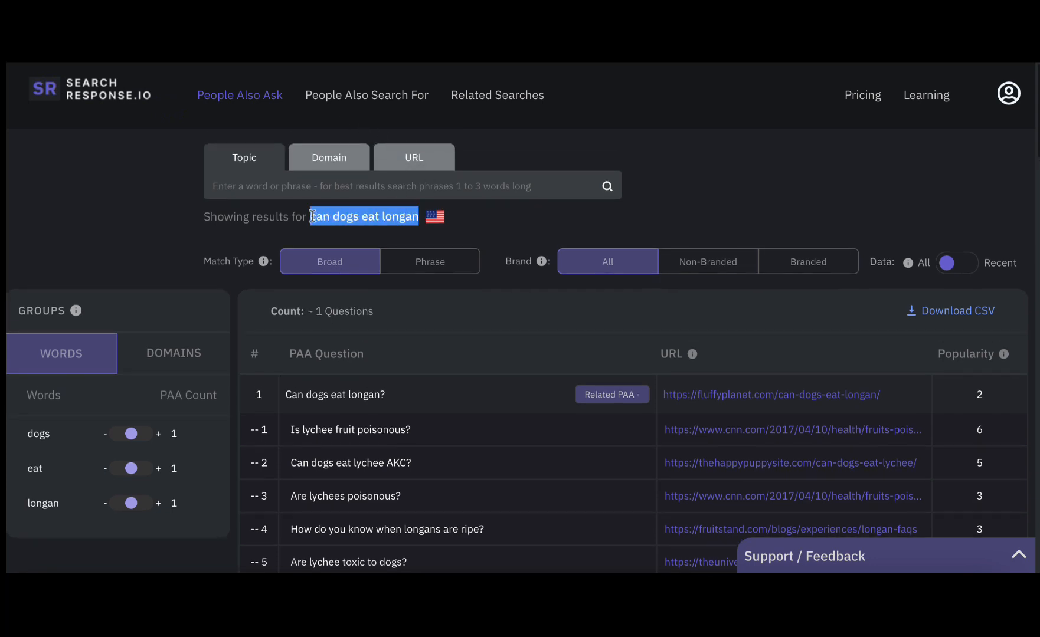
pyautogui.moveTo(239, 95)
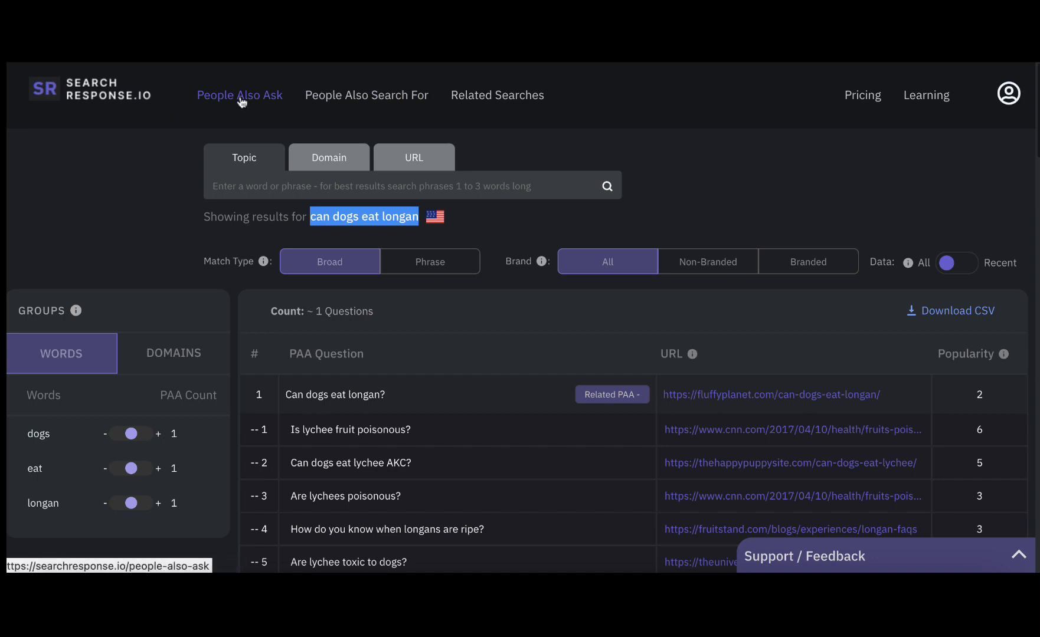
# Run People Also Search For on 'can dogs eat longan' and select 'lychee' in the results.
pyautogui.click(366, 95)
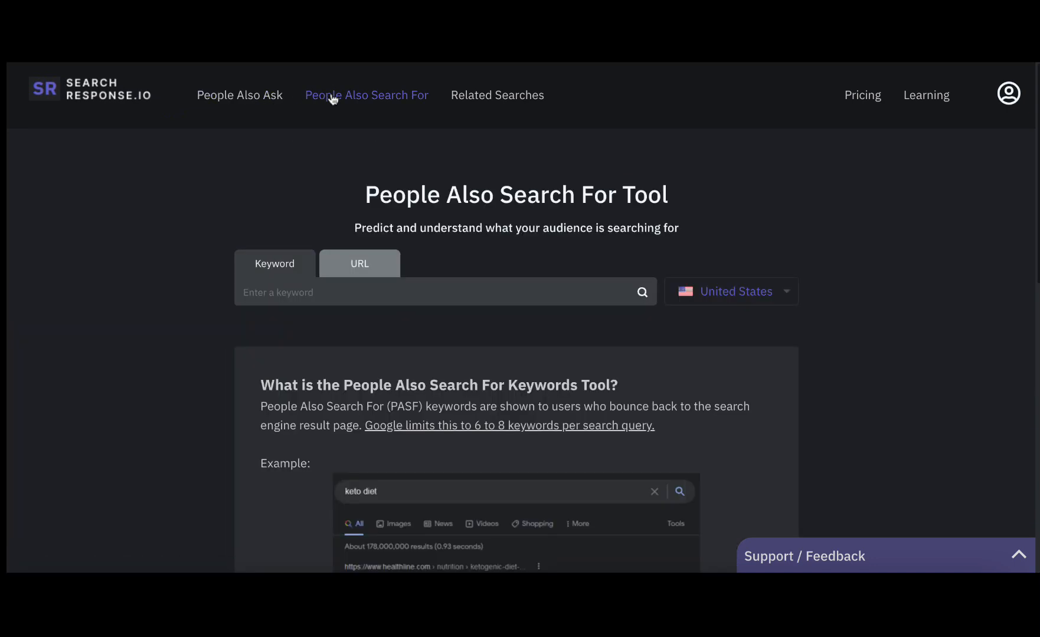
pyautogui.write('can dogs eat longan')
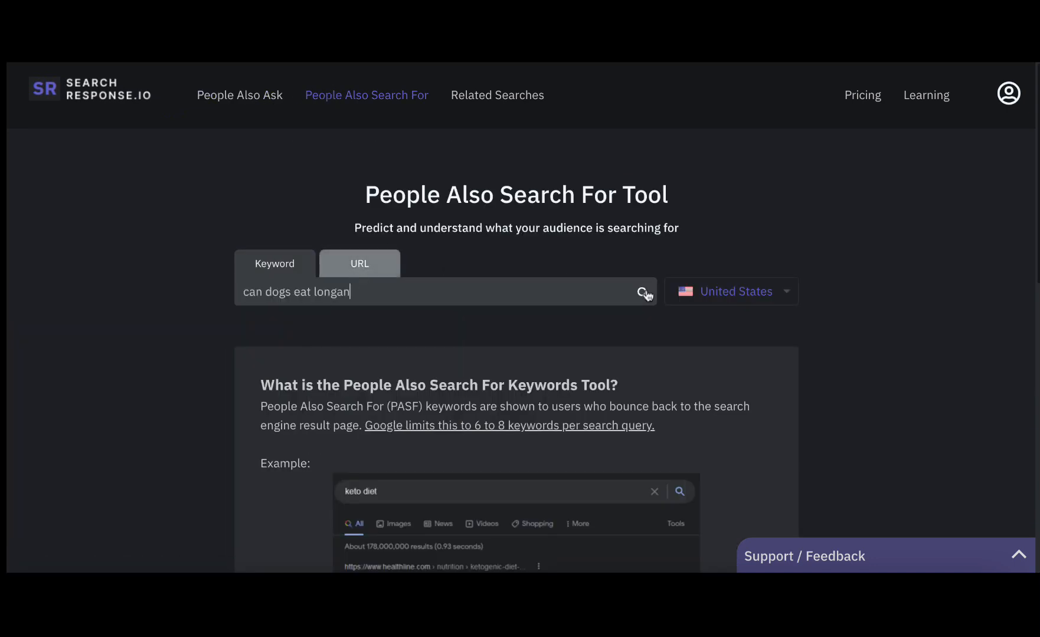
pyautogui.click(644, 291)
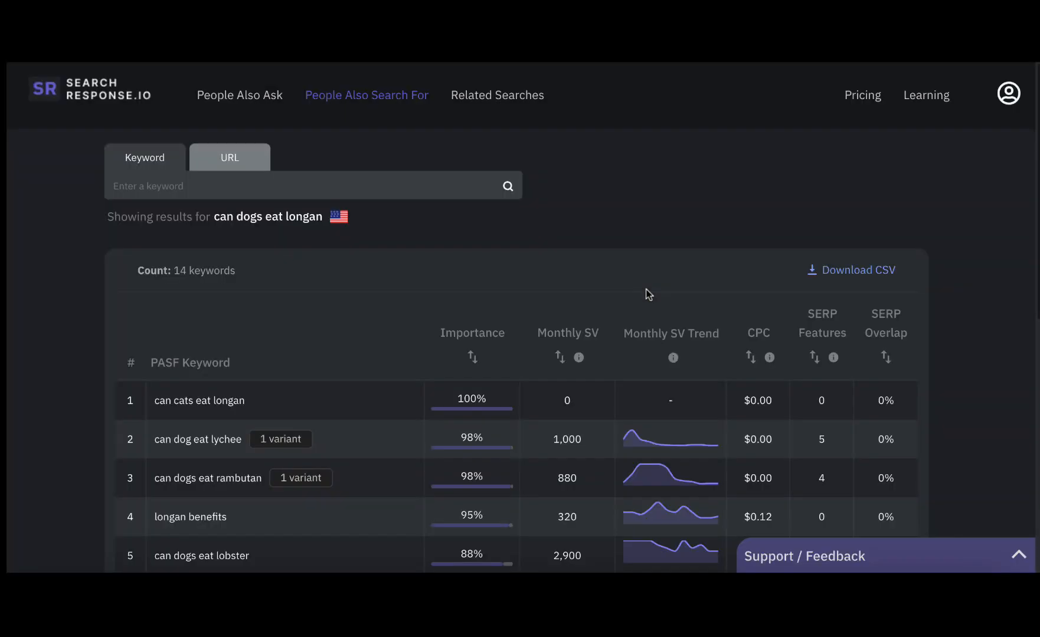
pyautogui.scroll(-3)
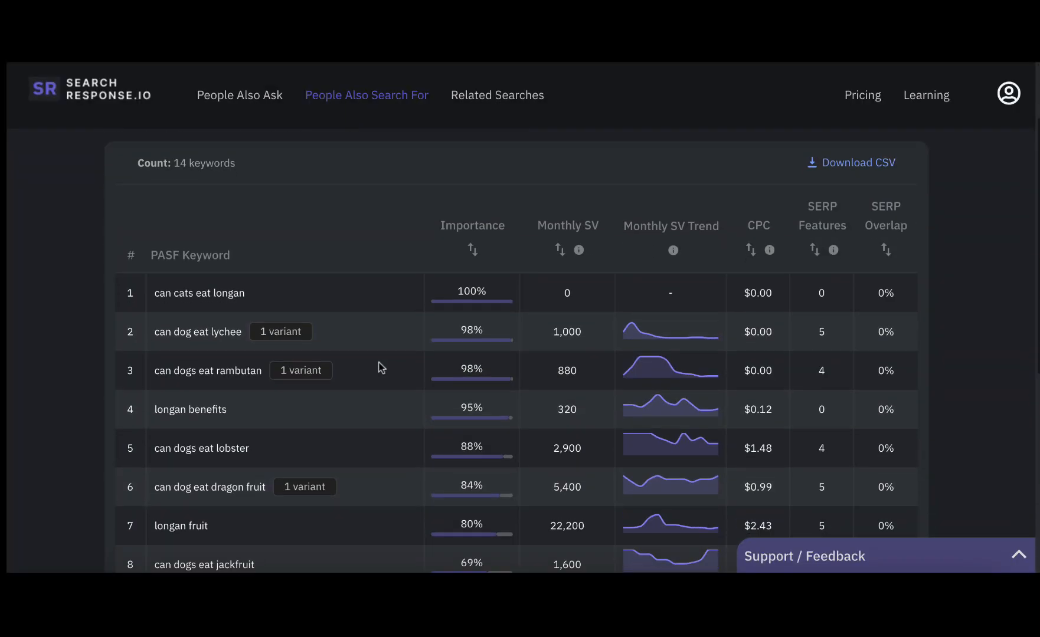
pyautogui.moveTo(237, 331)
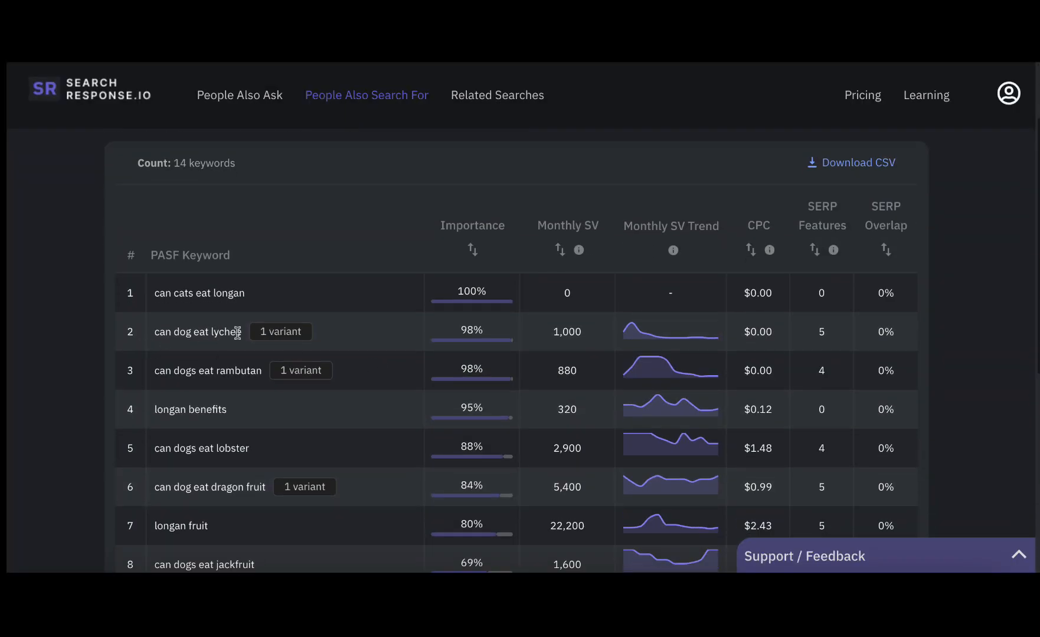
pyautogui.doubleClick(197, 331)
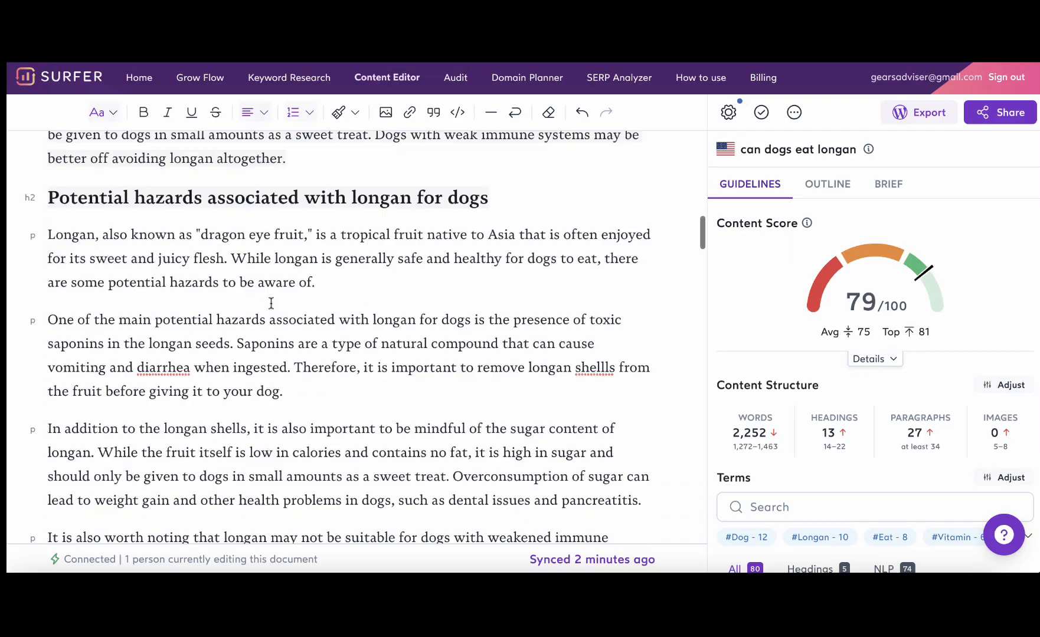
# Add an F.A.Q. H2 heading and a 'Can dogs eat lychee?' heading at the article's end.
pyautogui.scroll(-3)
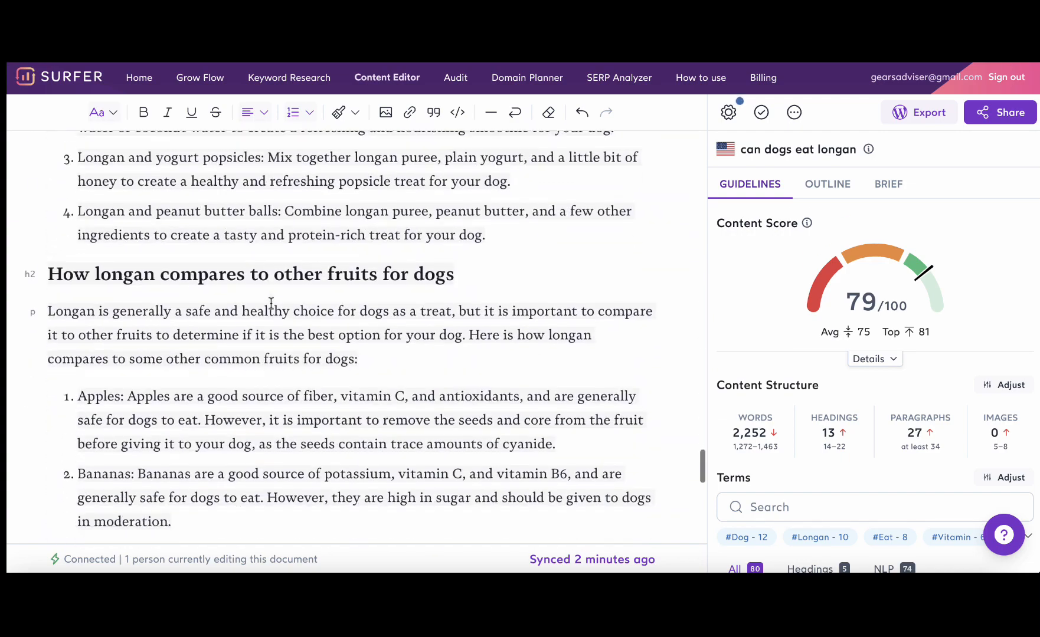
pyautogui.scroll(-3)
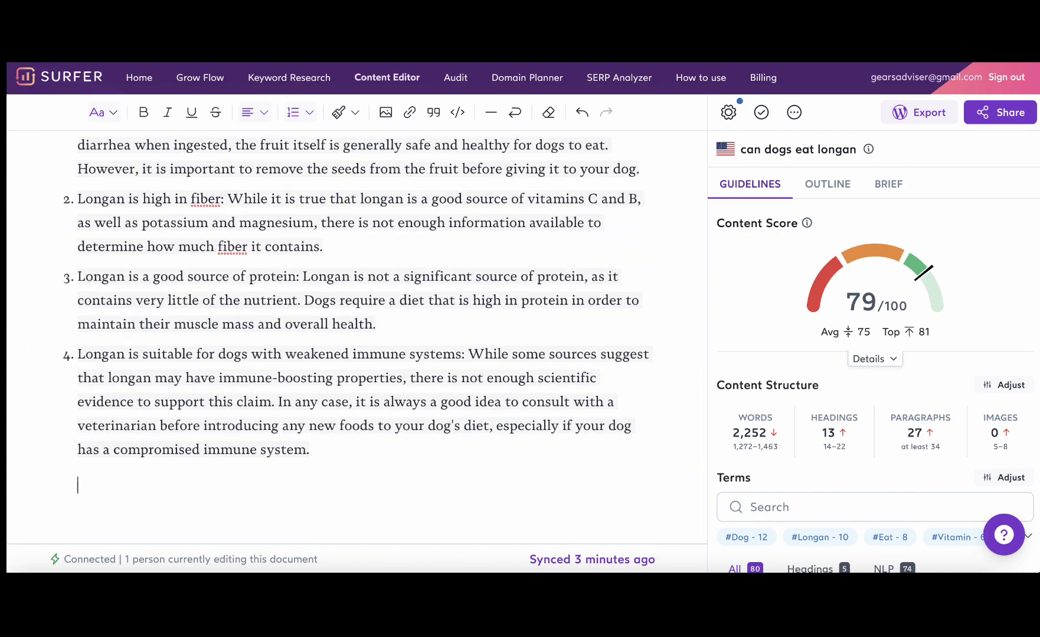
pyautogui.write('F.A.')
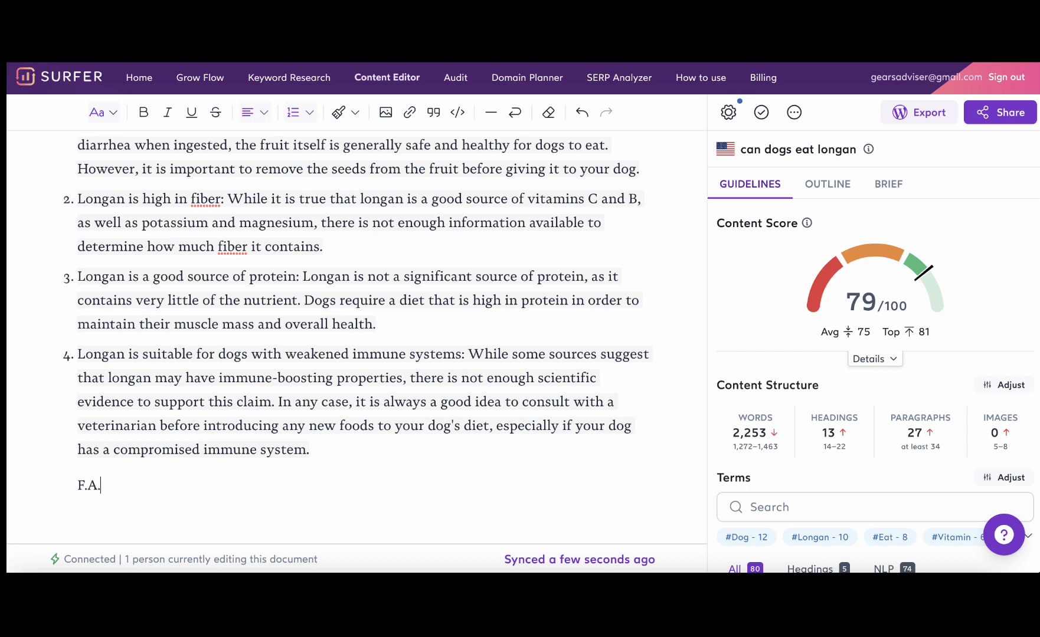
pyautogui.write('Q.')
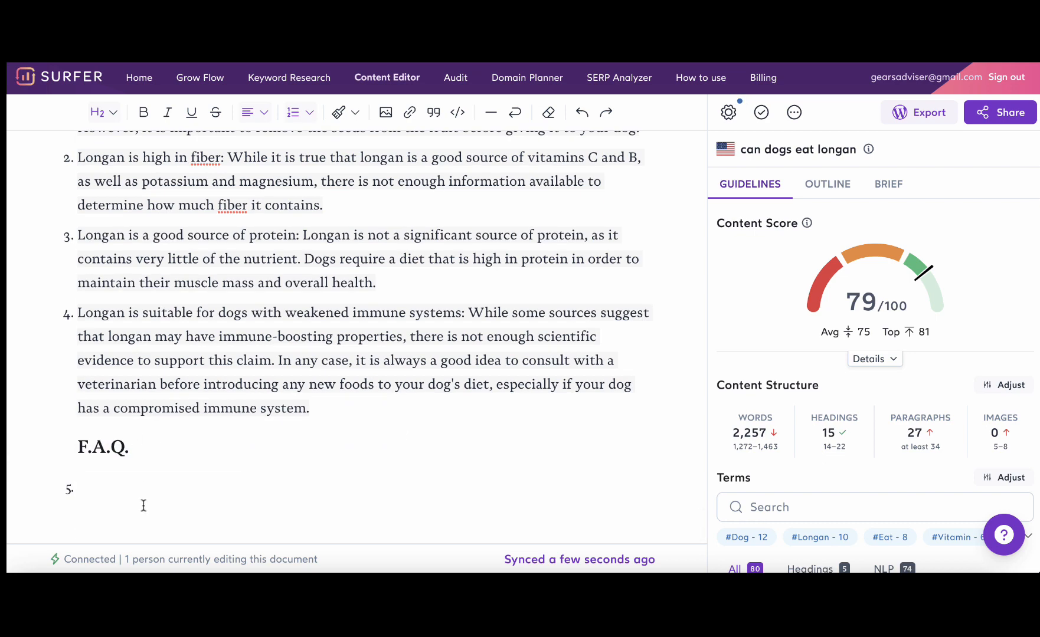
pyautogui.write('Can dogs eat lych')
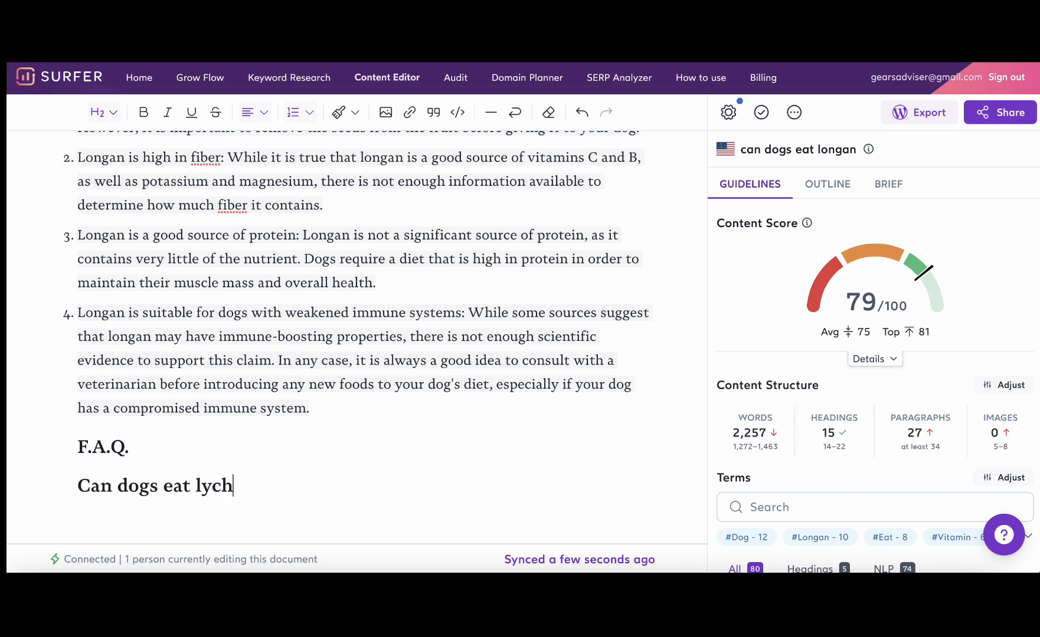
pyautogui.write('ee?')
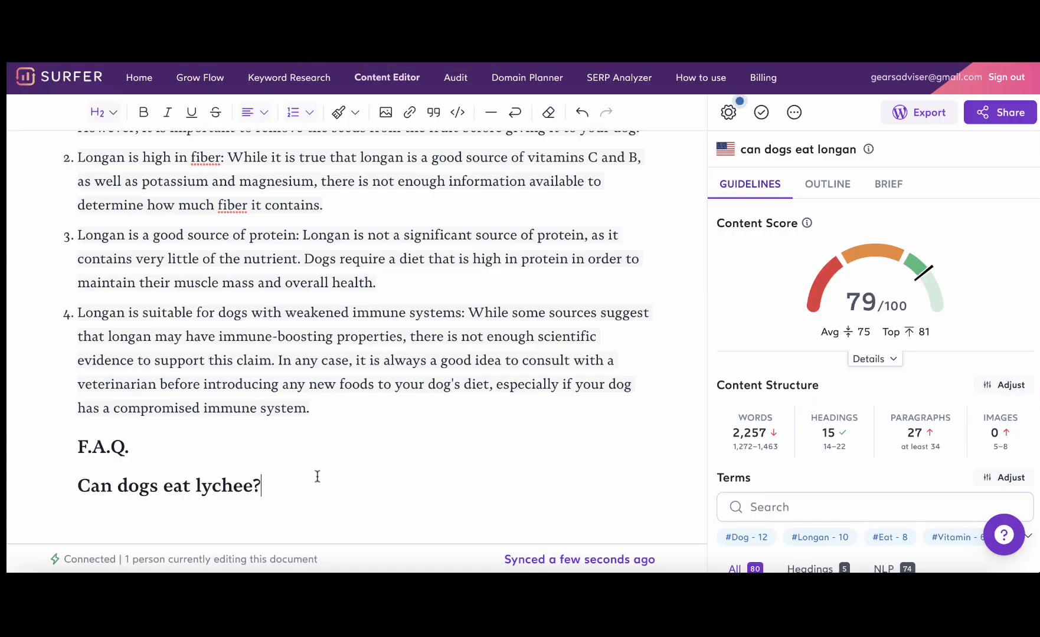
pyautogui.press('enter')
pyautogui.write('C')
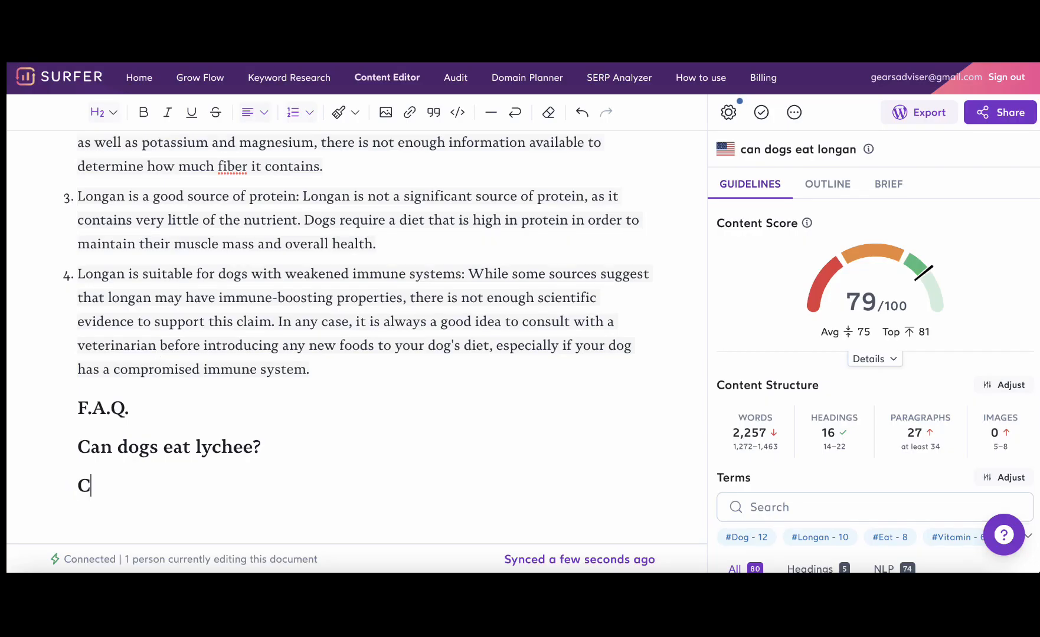
# Add a 'Can dogs eat rambutan?' heading and select the new FAQ headings.
pyautogui.write('abn dogs eat ra')
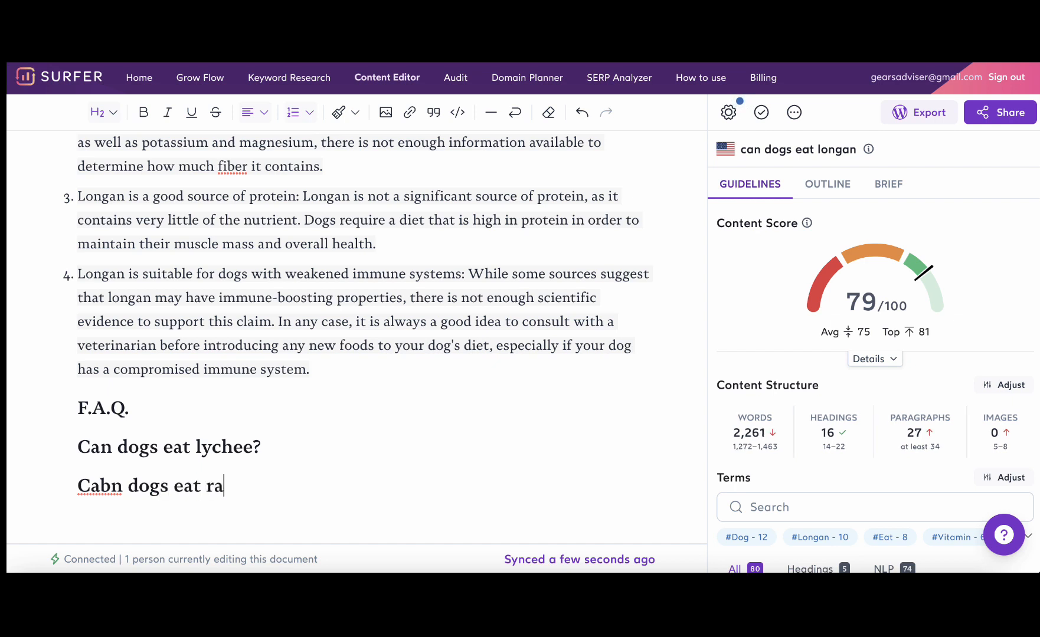
pyautogui.write('mbutan?')
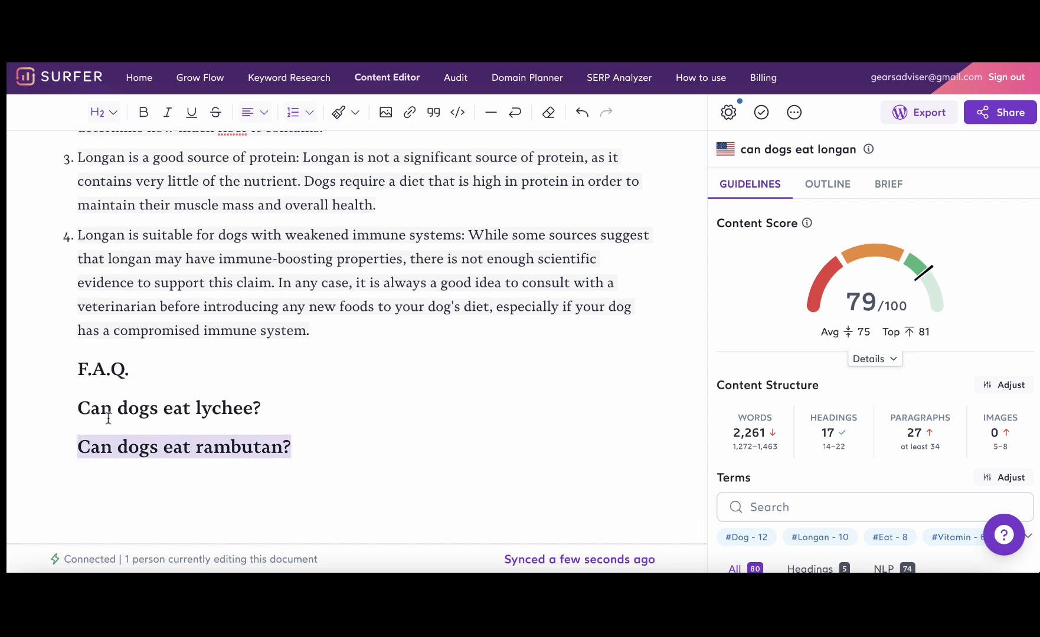
pyautogui.click(323, 448)
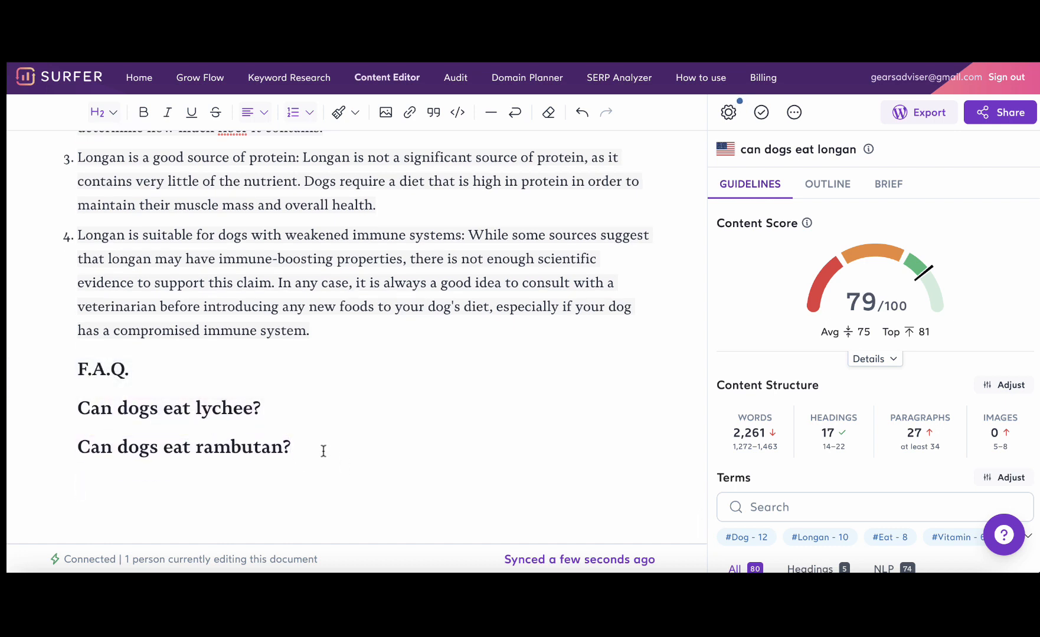
pyautogui.moveTo(77, 368); pyautogui.dragTo(290, 447)
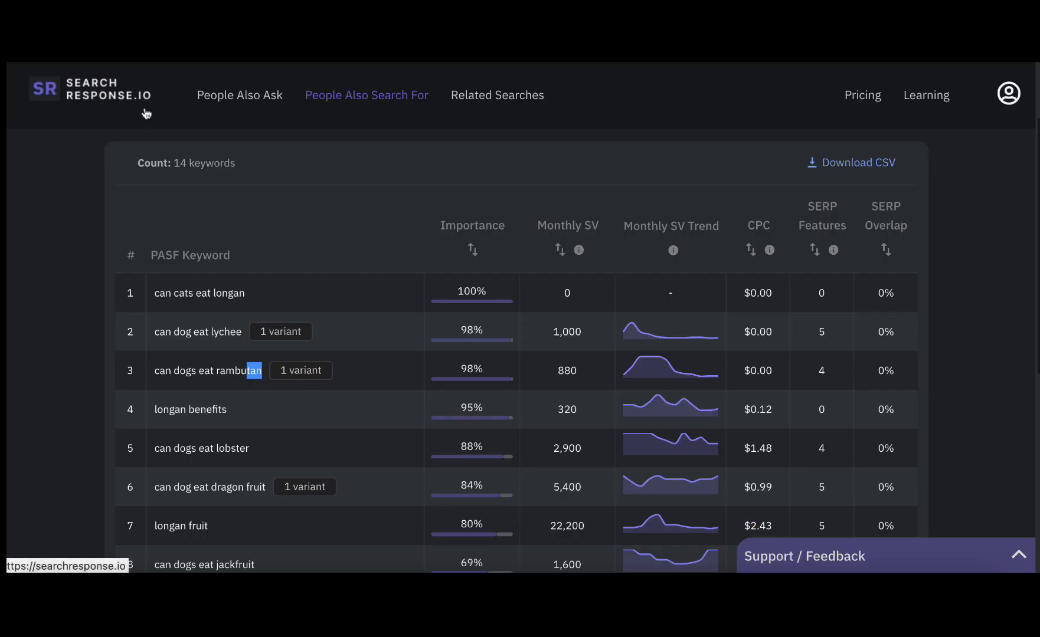
pyautogui.moveTo(430, 234)
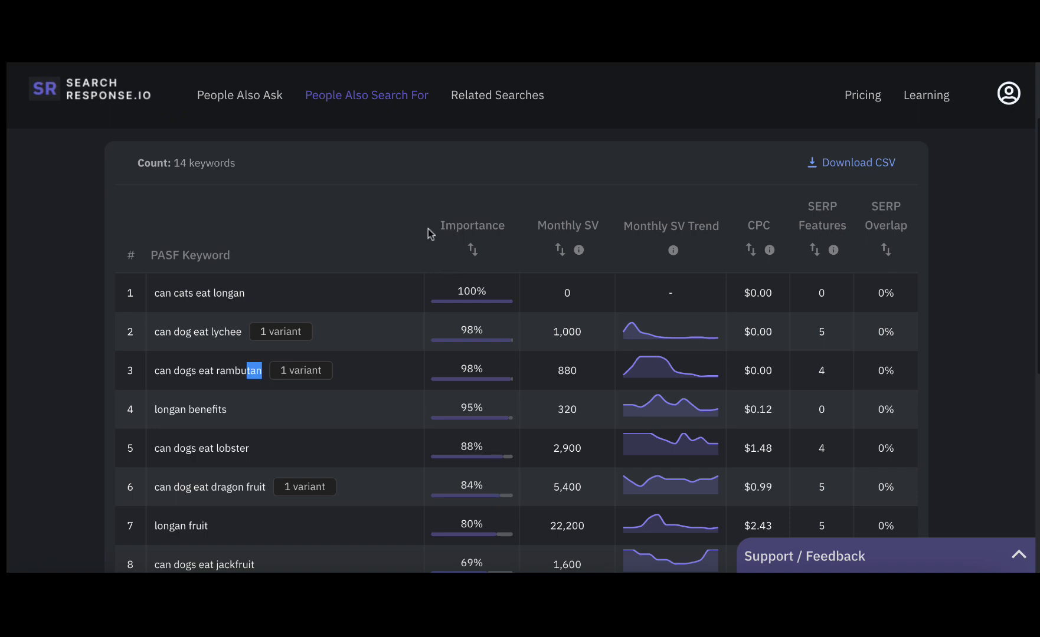
pyautogui.moveTo(371, 340)
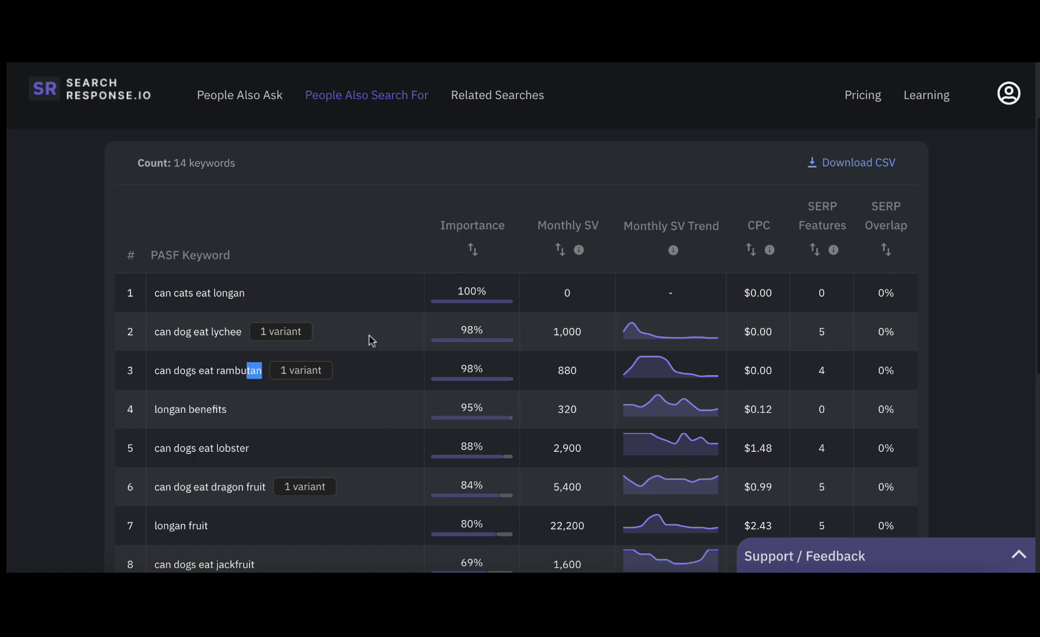
# Show Related Searches and select 'can dogs eat bananas' among the 149 keywords.
pyautogui.click(497, 96)
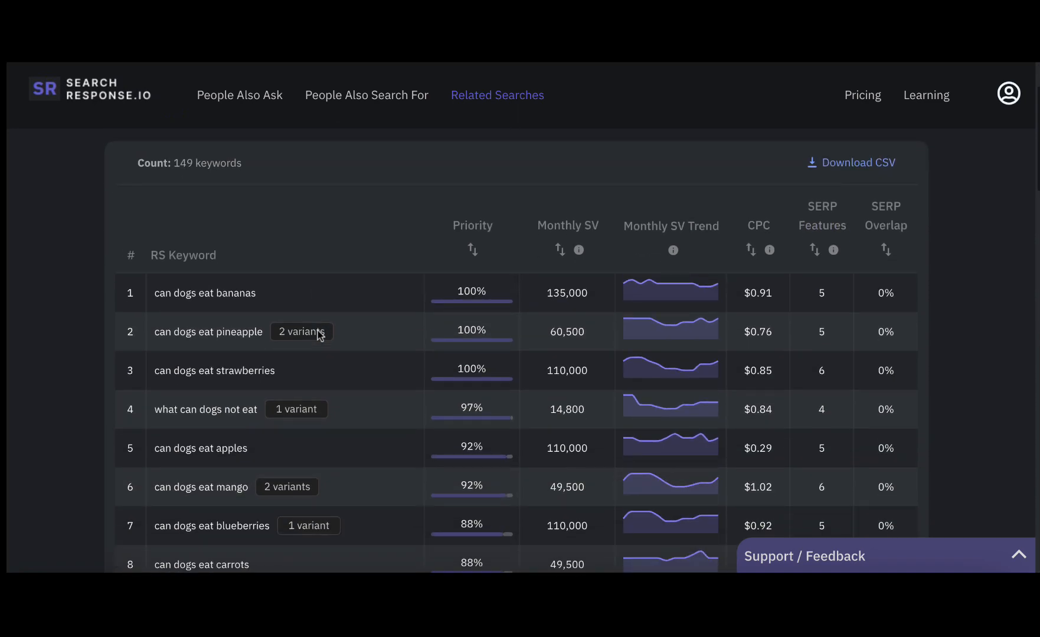
pyautogui.moveTo(279, 299)
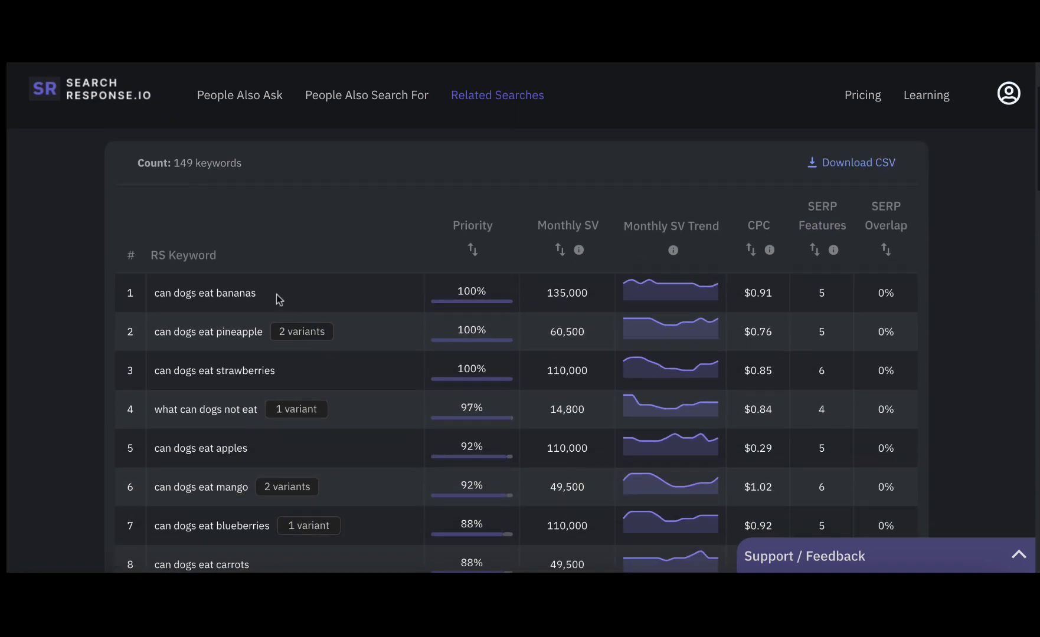
pyautogui.doubleClick(204, 293)
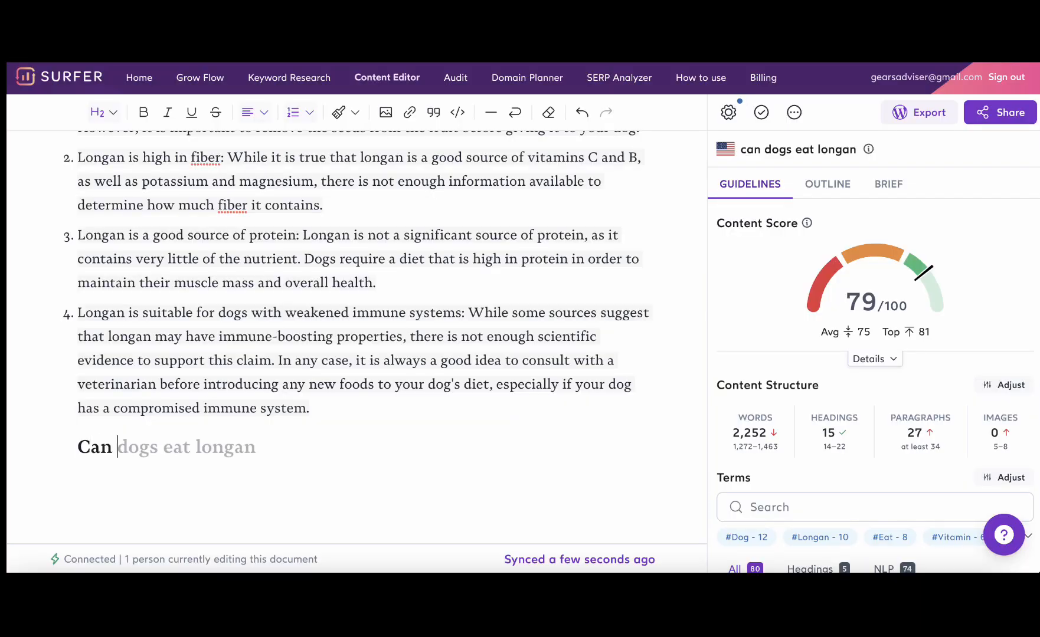
# Type a 'Can dogs eat bananas' heading, then select it for removal.
pyautogui.write('dogs eat')
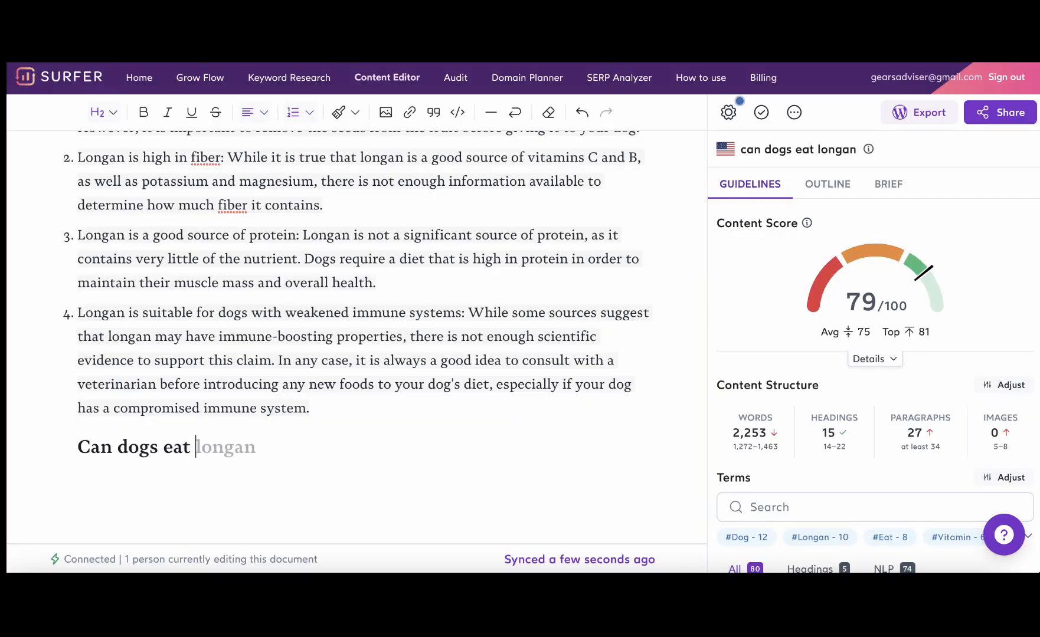
pyautogui.write('bananas')
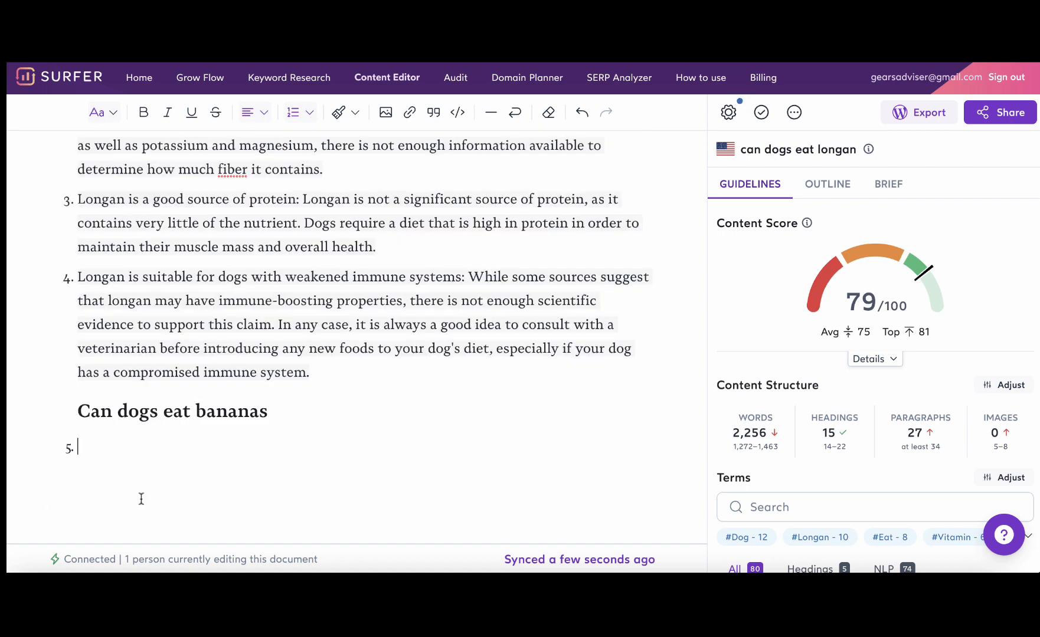
pyautogui.doubleClick(172, 410)
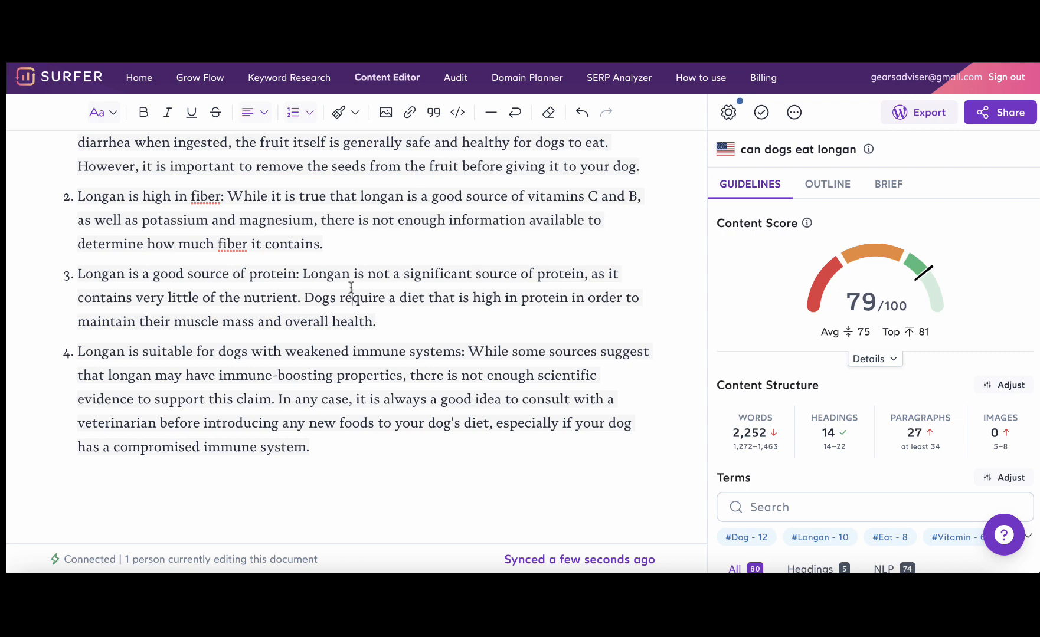
pyautogui.moveTo(500, 346)
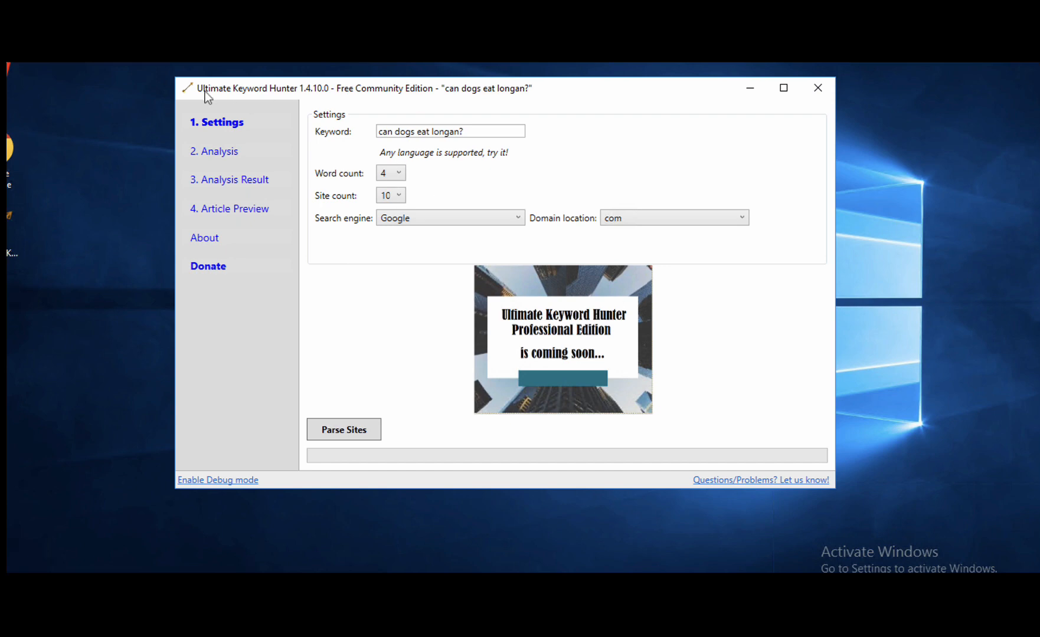
pyautogui.moveTo(301, 97)
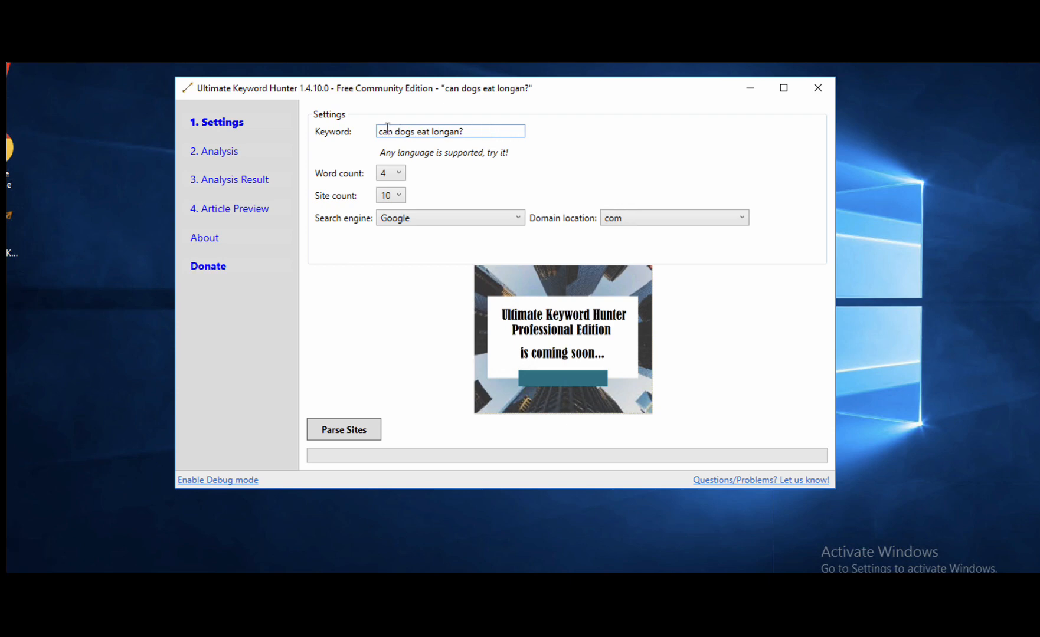
# Parse ranking sites for 'can dogs eat longan?' and dismiss the 9 total, 1 failed report.
pyautogui.tripleClick(450, 131)
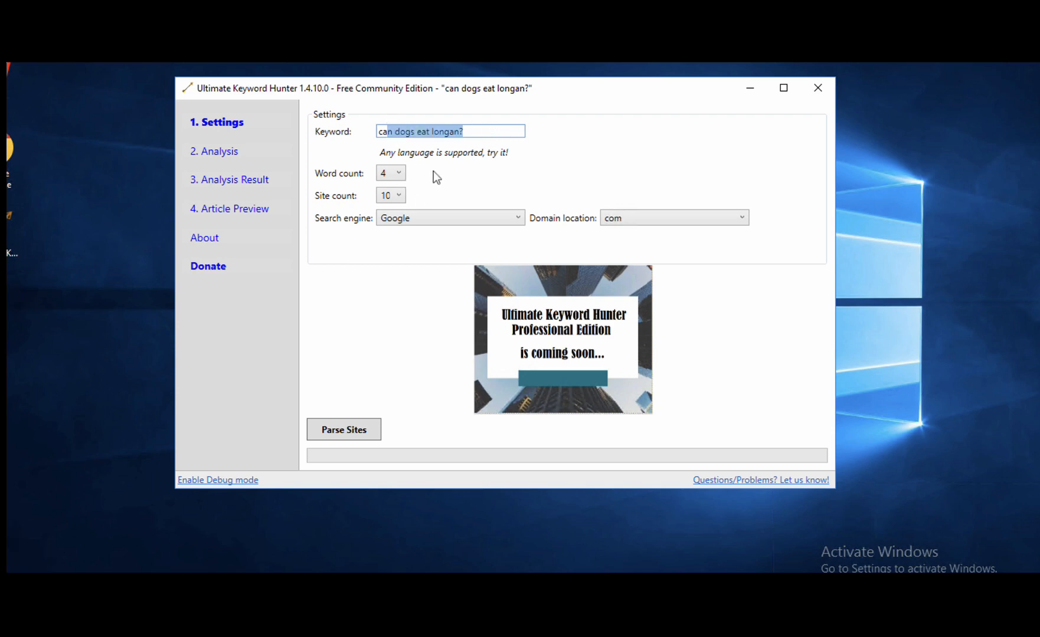
pyautogui.click(344, 430)
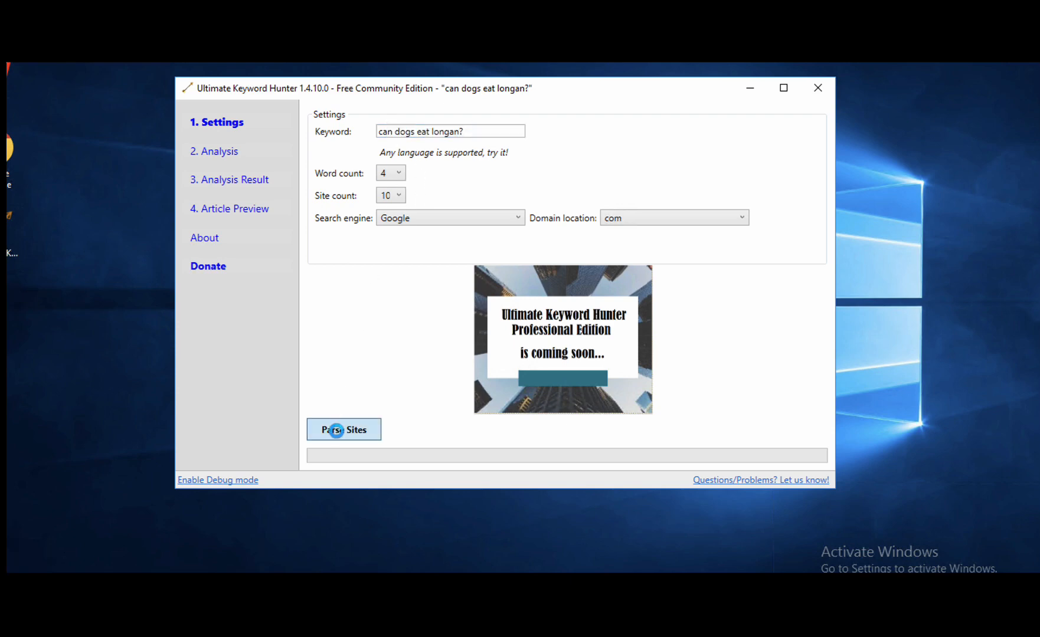
pyautogui.click(343, 429)
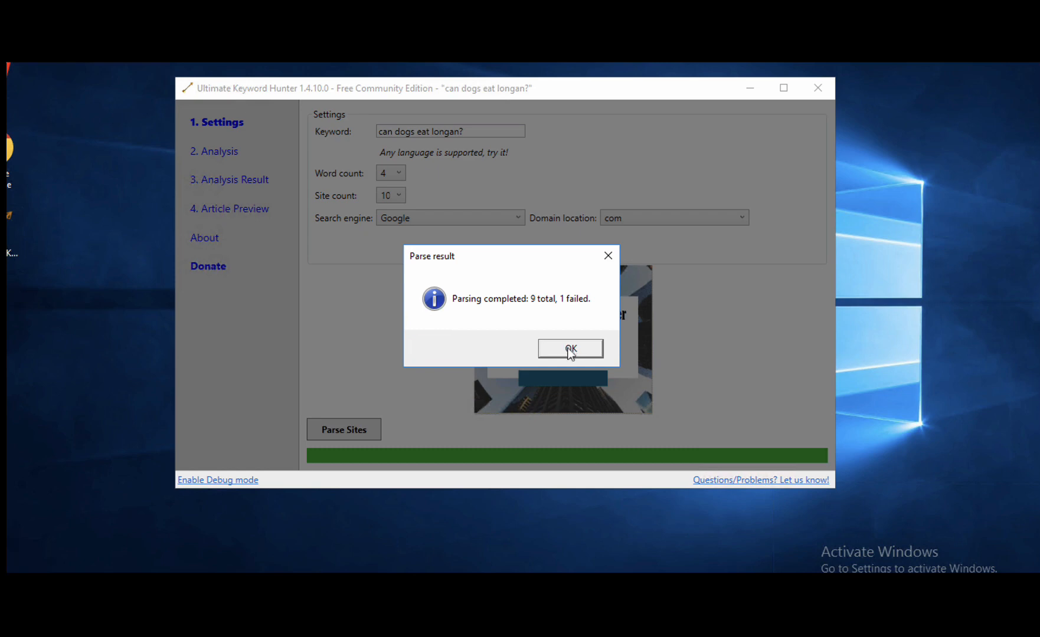
pyautogui.click(569, 348)
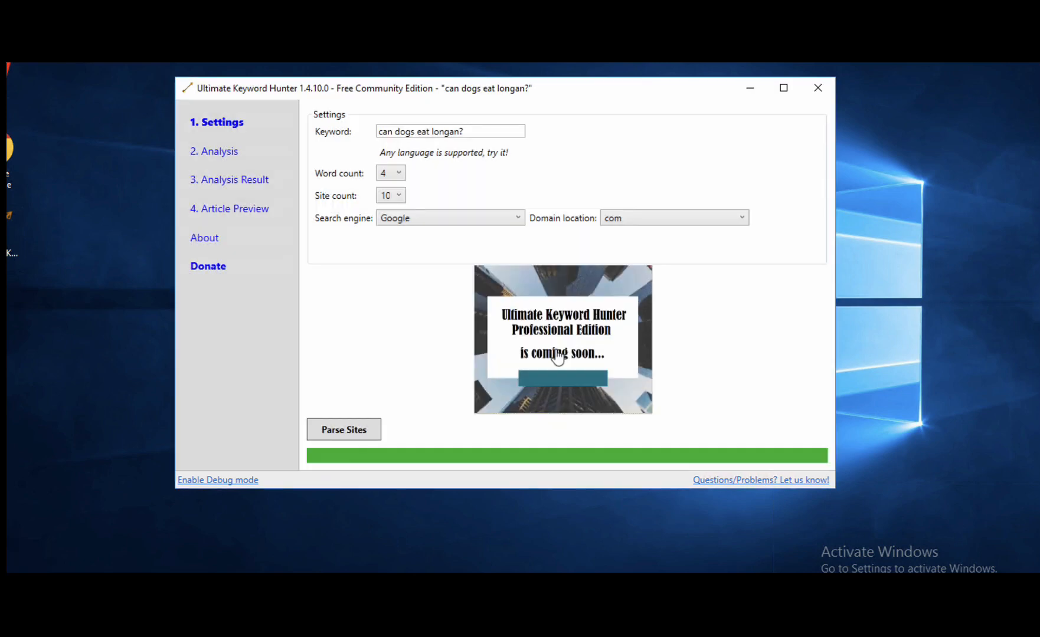
pyautogui.moveTo(416, 248)
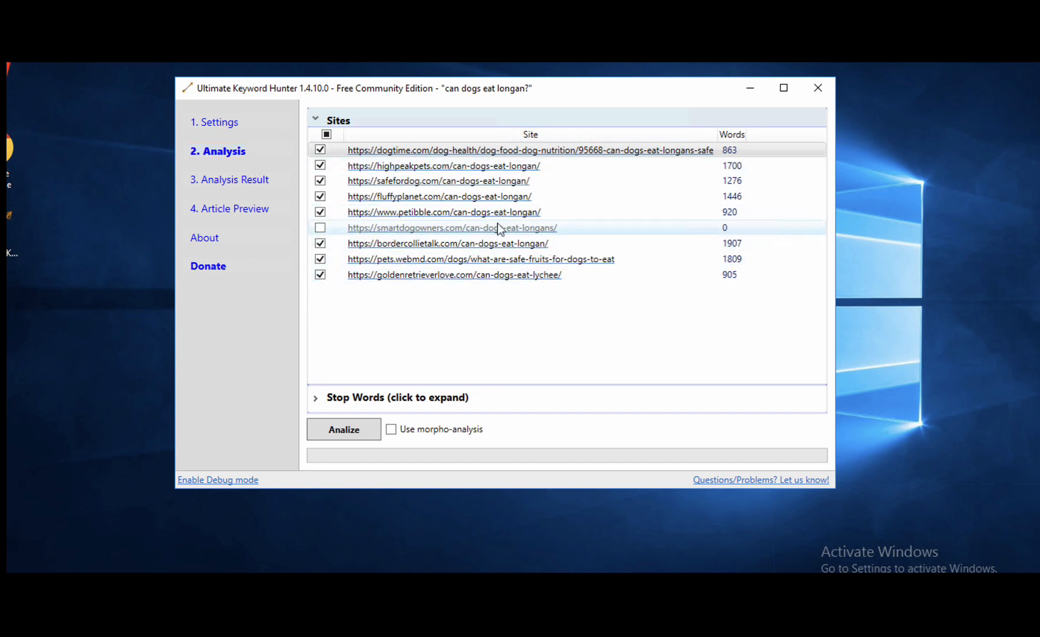
# Analyze the eight checked sites, confirm completion, and bring up the Analysis Result.
pyautogui.click(344, 430)
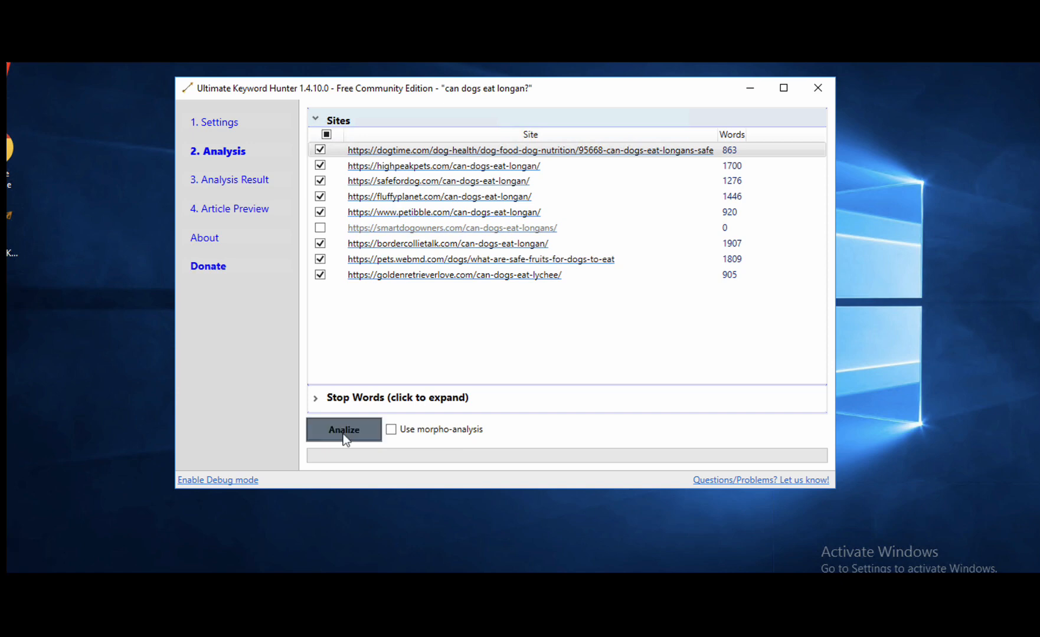
pyautogui.click(343, 430)
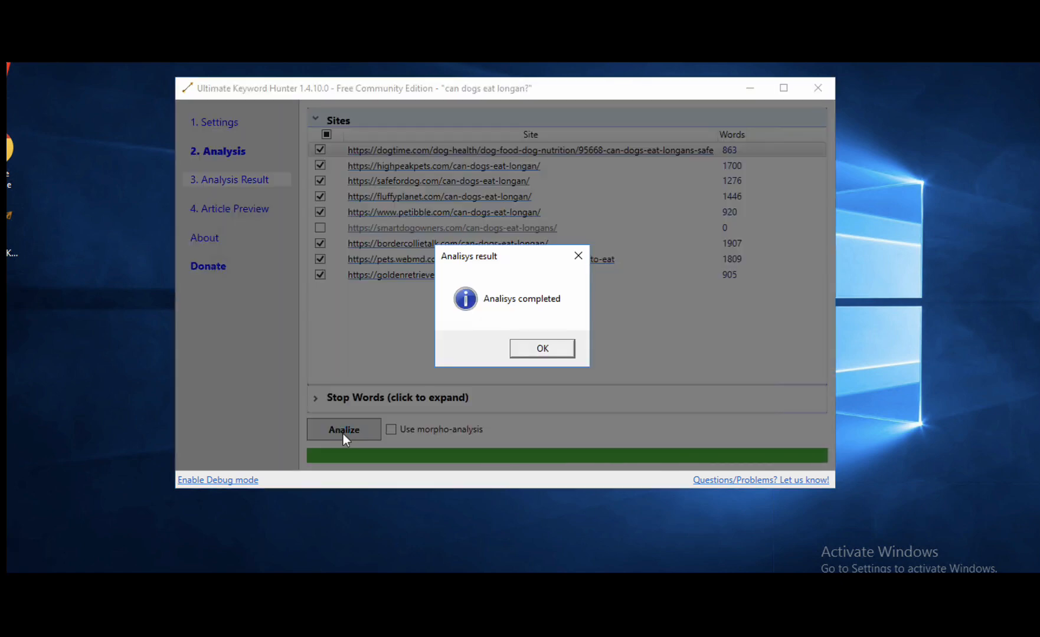
pyautogui.click(542, 348)
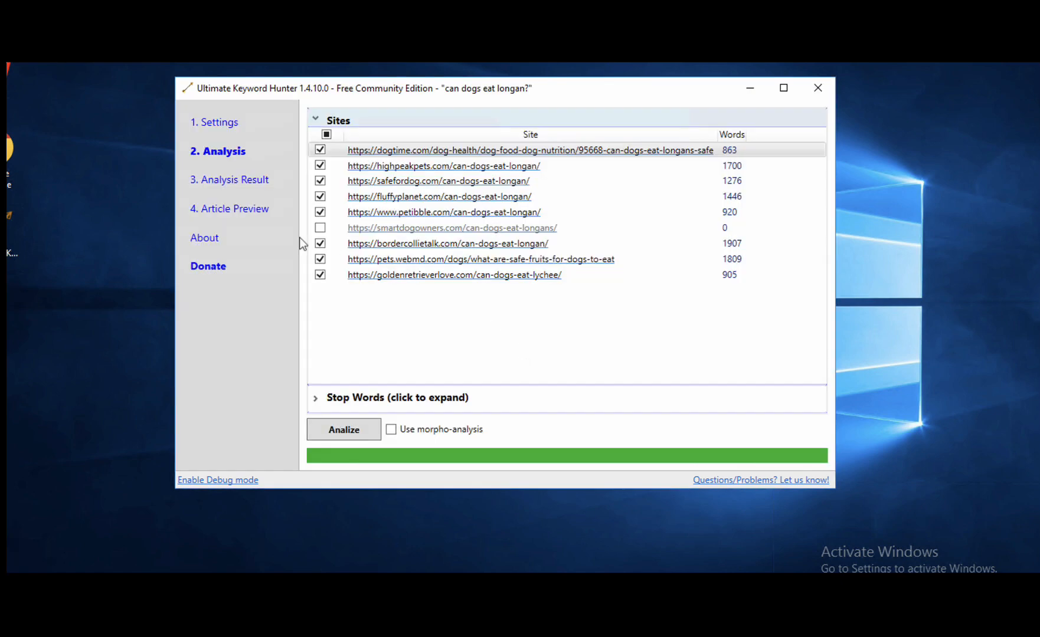
pyautogui.click(237, 183)
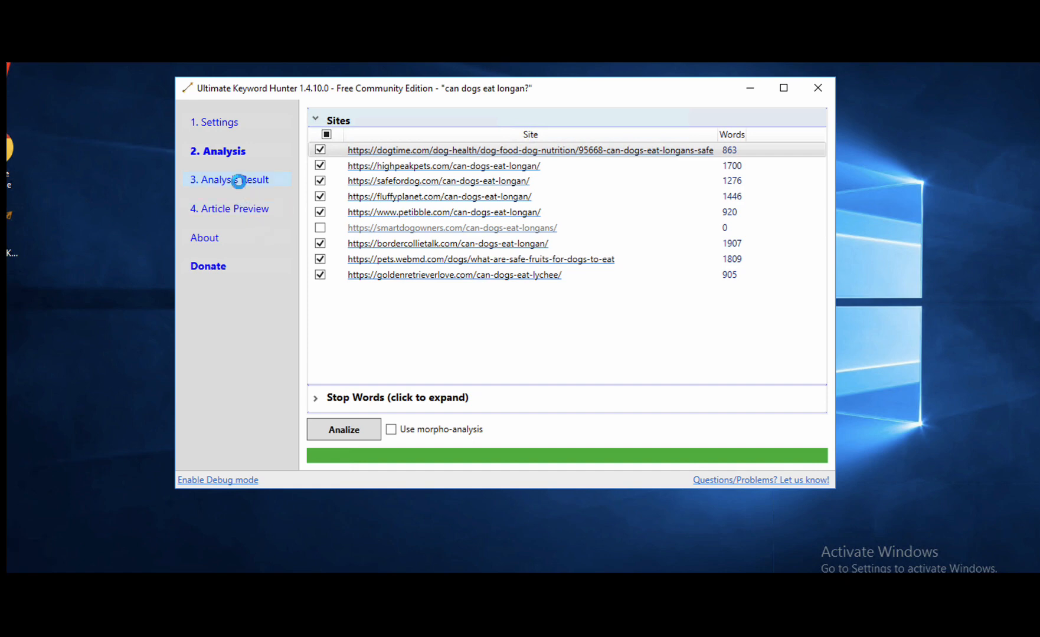
# Filter single words to at least 5 sites and tick all 43 filtered words.
pyautogui.click(235, 179)
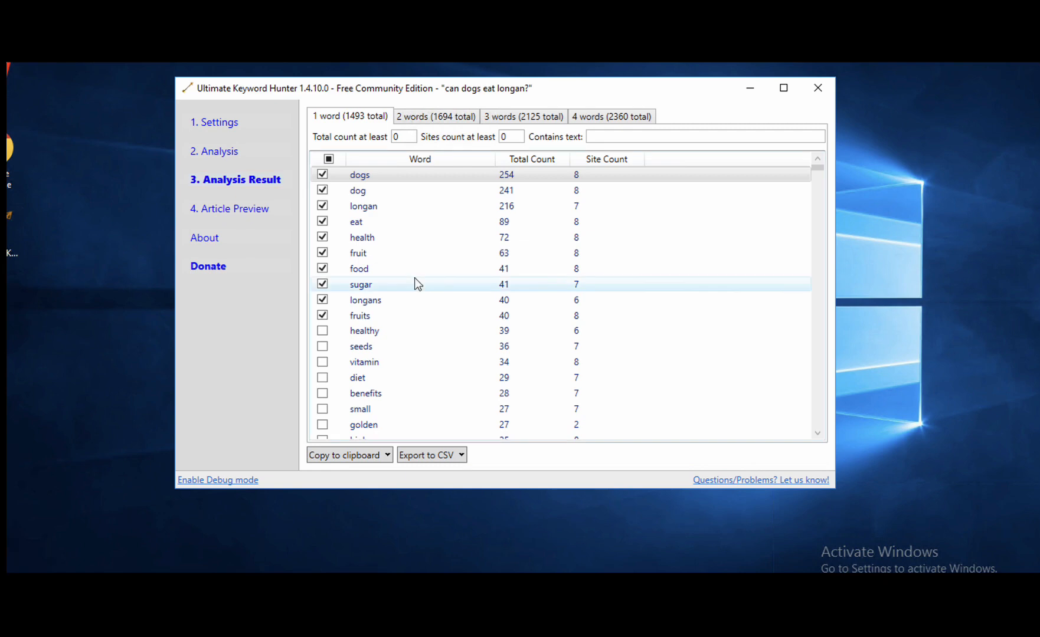
pyautogui.moveTo(448, 253)
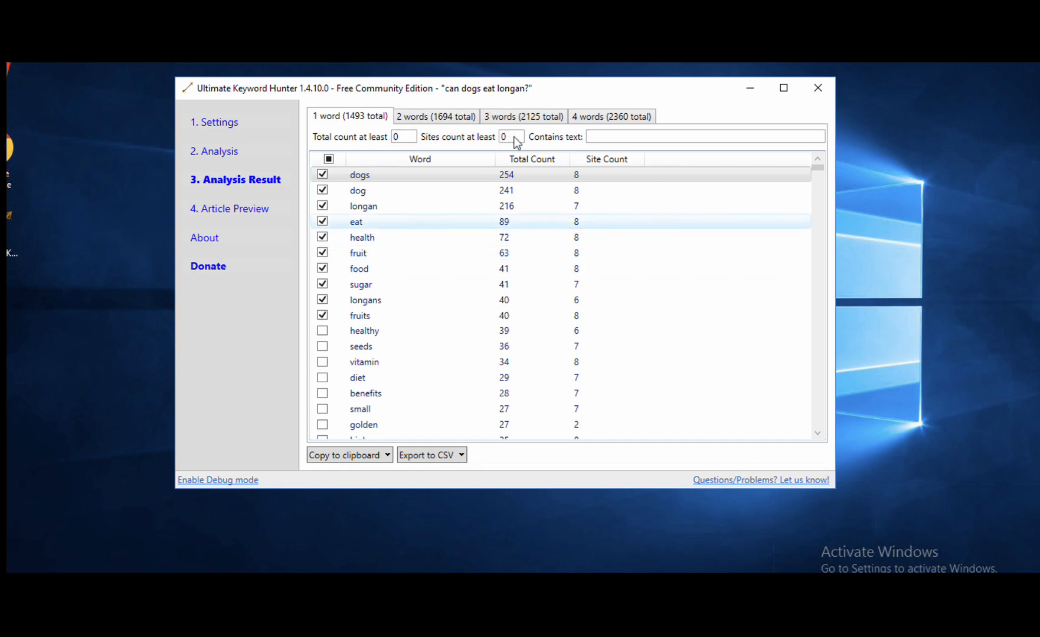
pyautogui.click(511, 137)
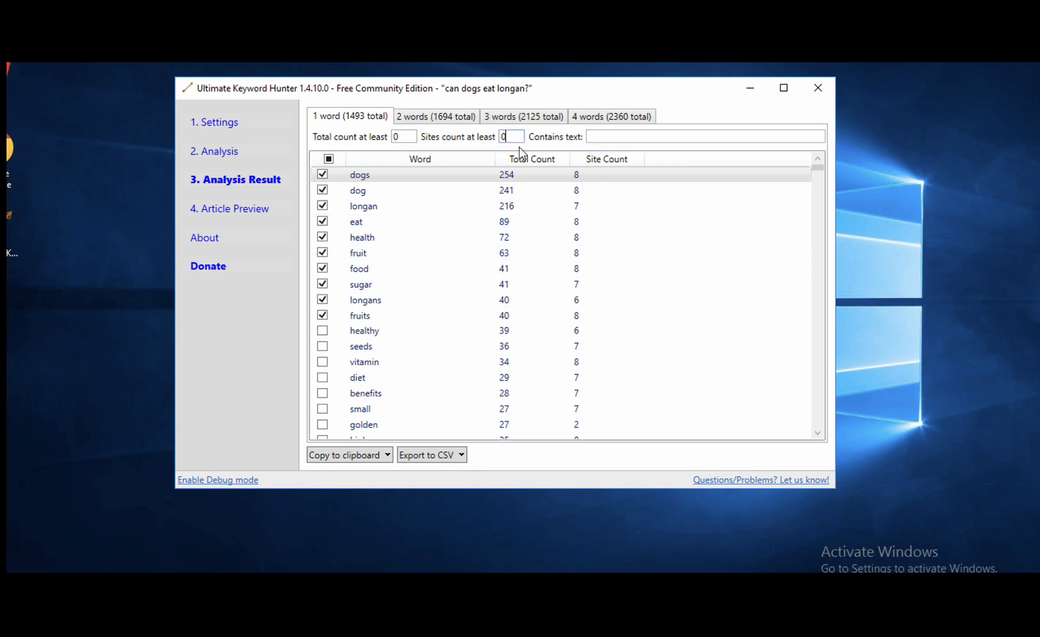
pyautogui.write('50')
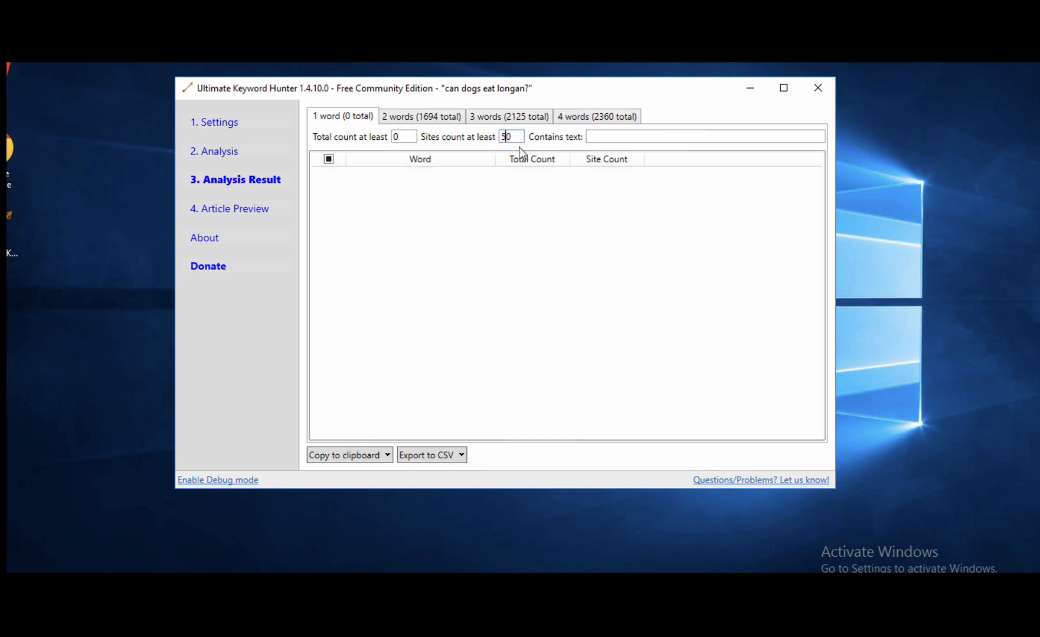
pyautogui.write('0')
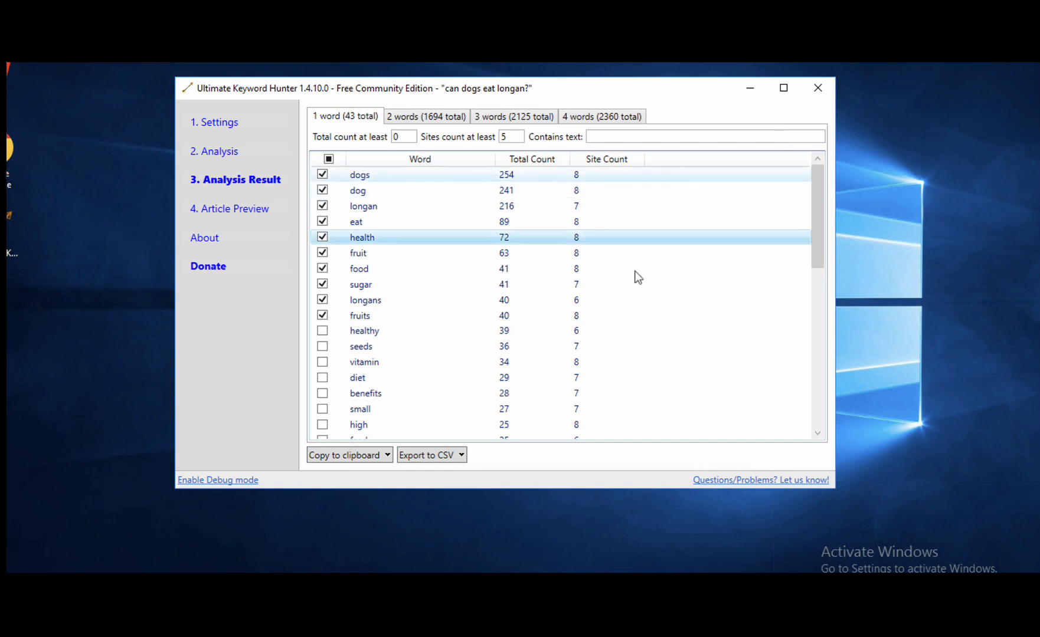
pyautogui.click(511, 137)
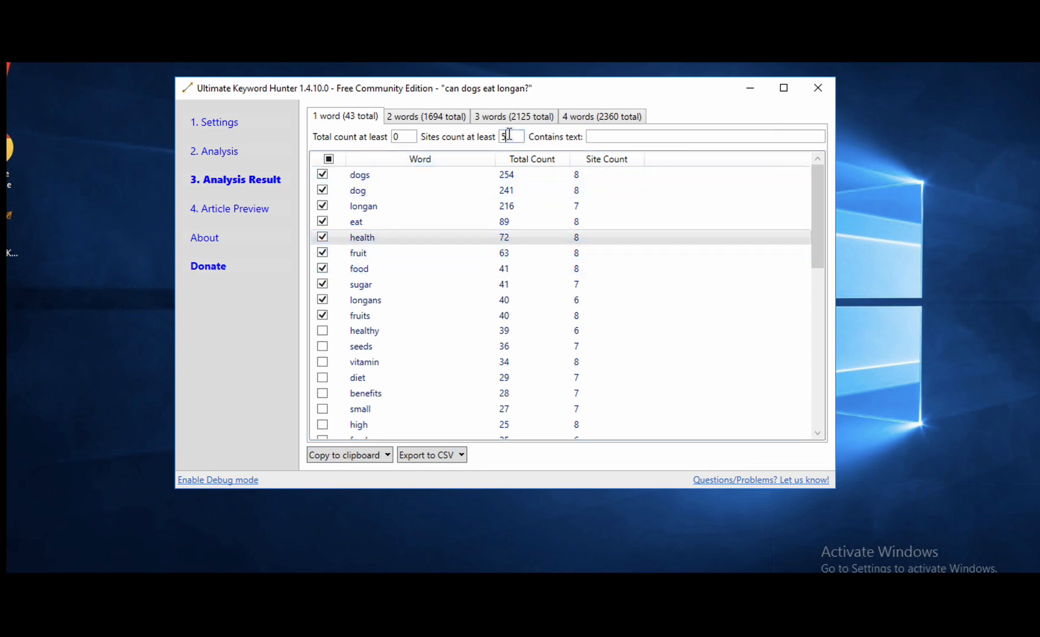
pyautogui.click(328, 159)
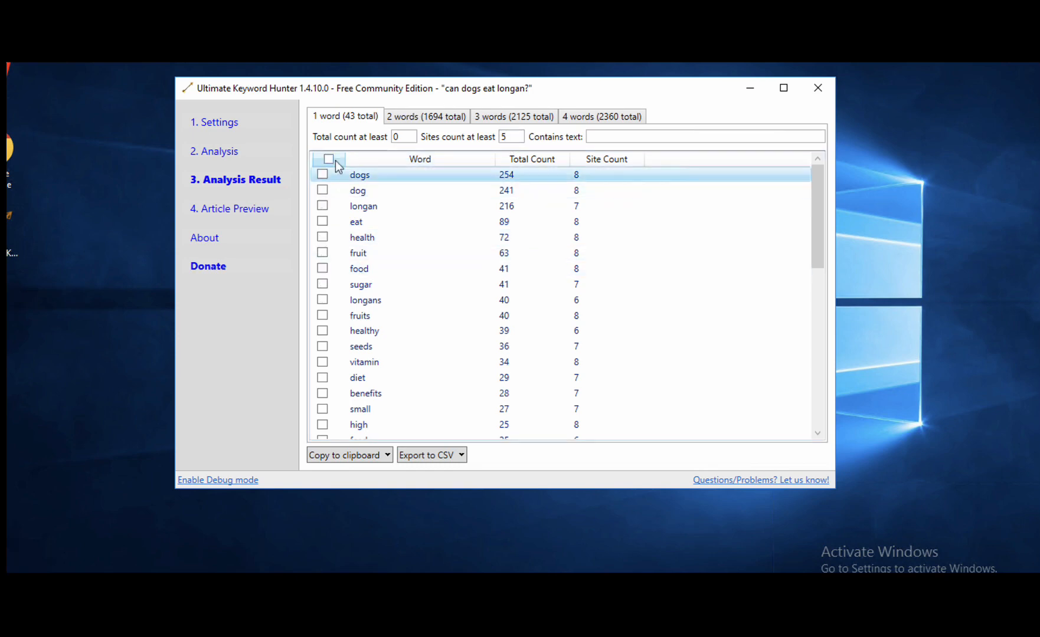
pyautogui.click(340, 160)
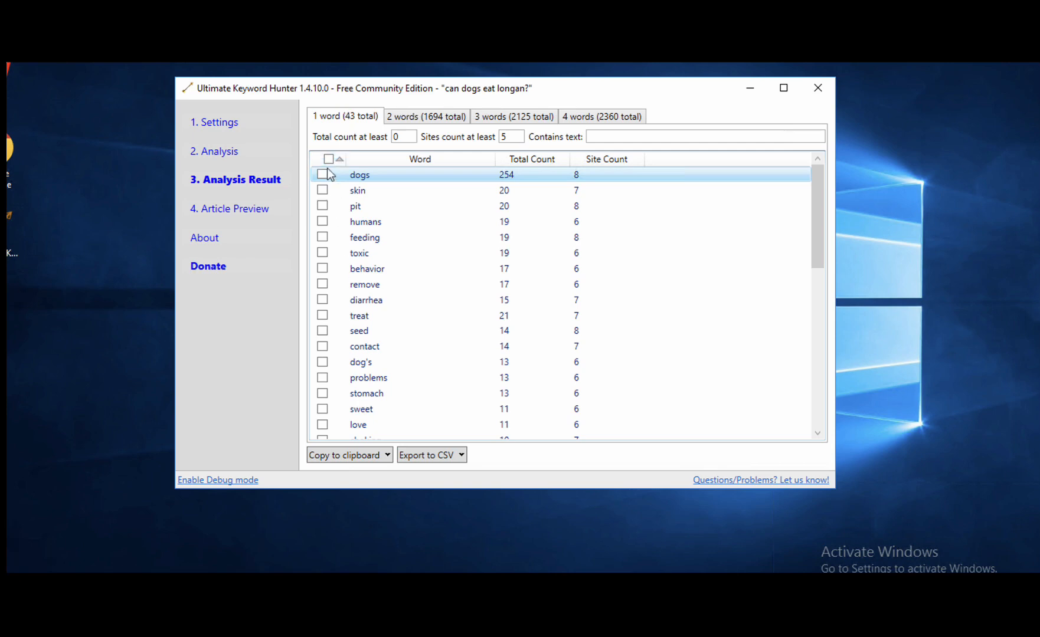
pyautogui.click(328, 159)
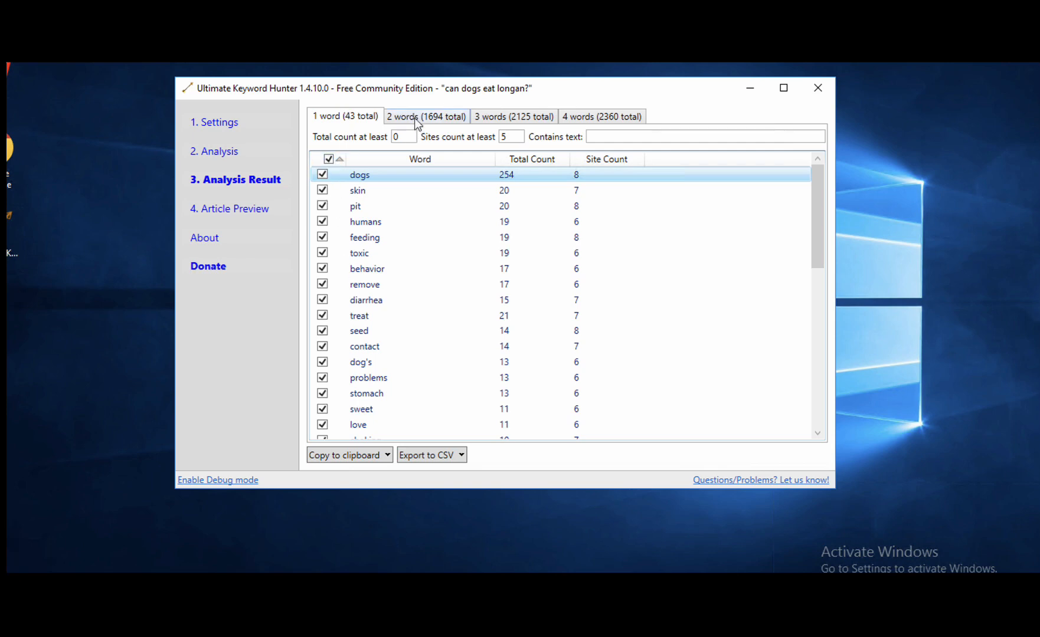
# Set the minimum sites count for two-word phrases to 5.
pyautogui.click(426, 117)
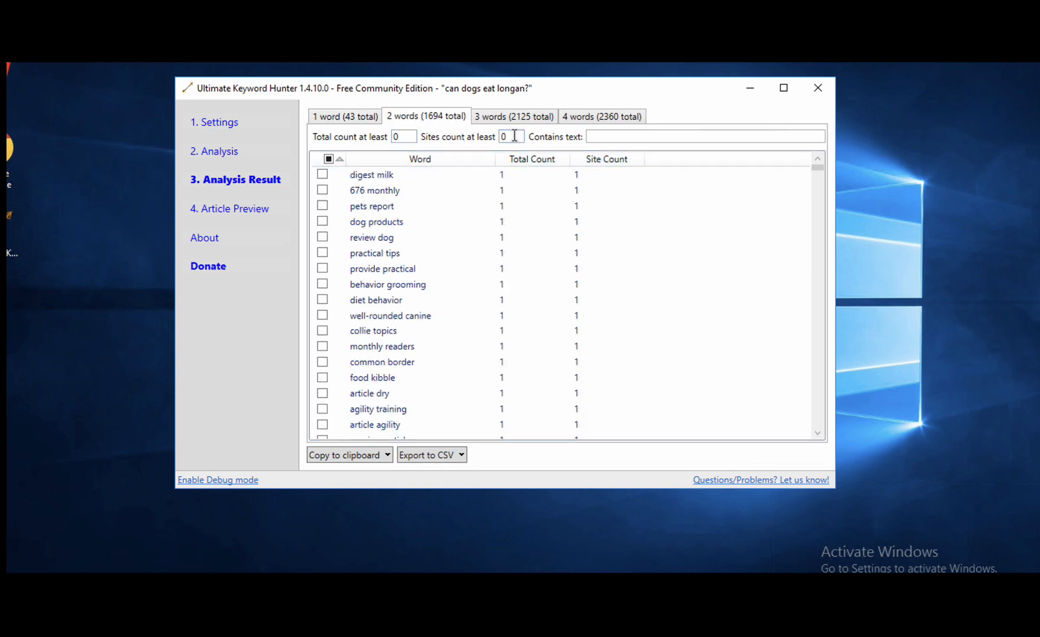
pyautogui.click(511, 136)
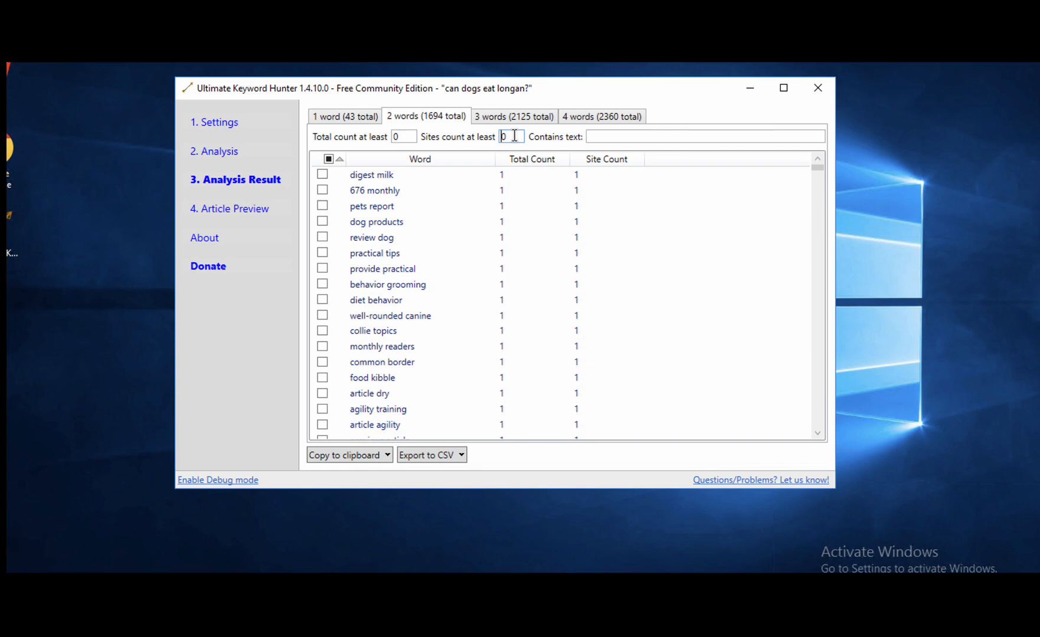
pyautogui.write('50')
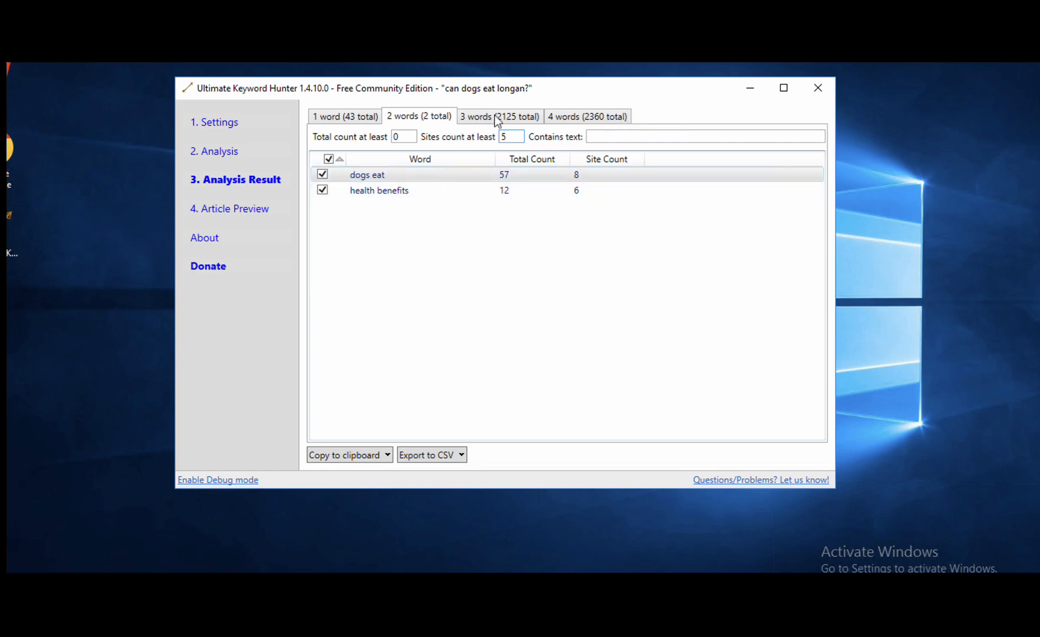
# Tick every three-word phrase and set their minimum site count to 4.
pyautogui.click(498, 116)
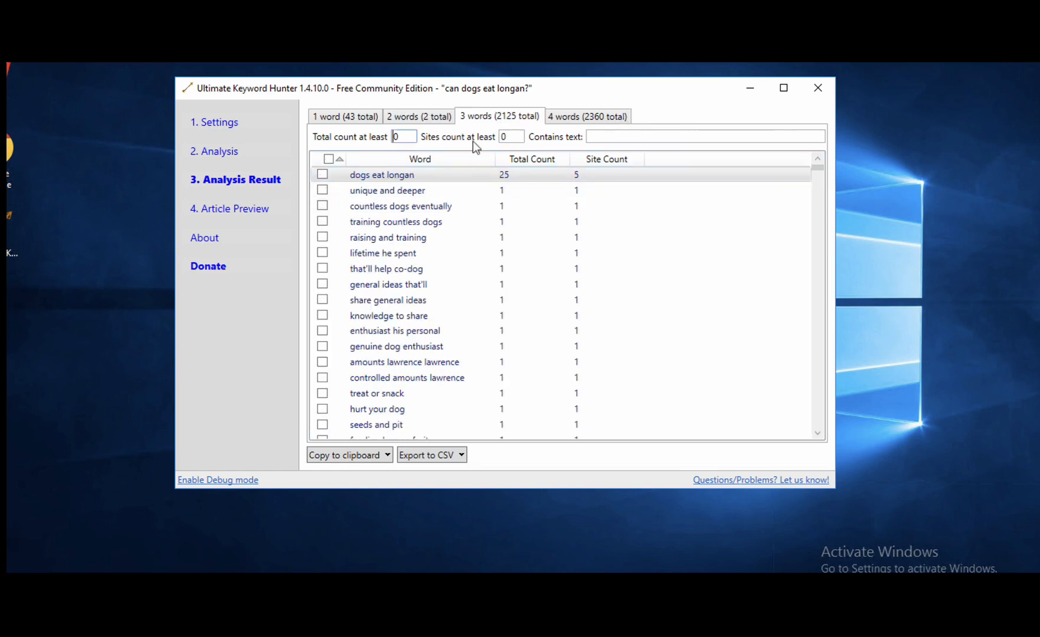
pyautogui.click(328, 159)
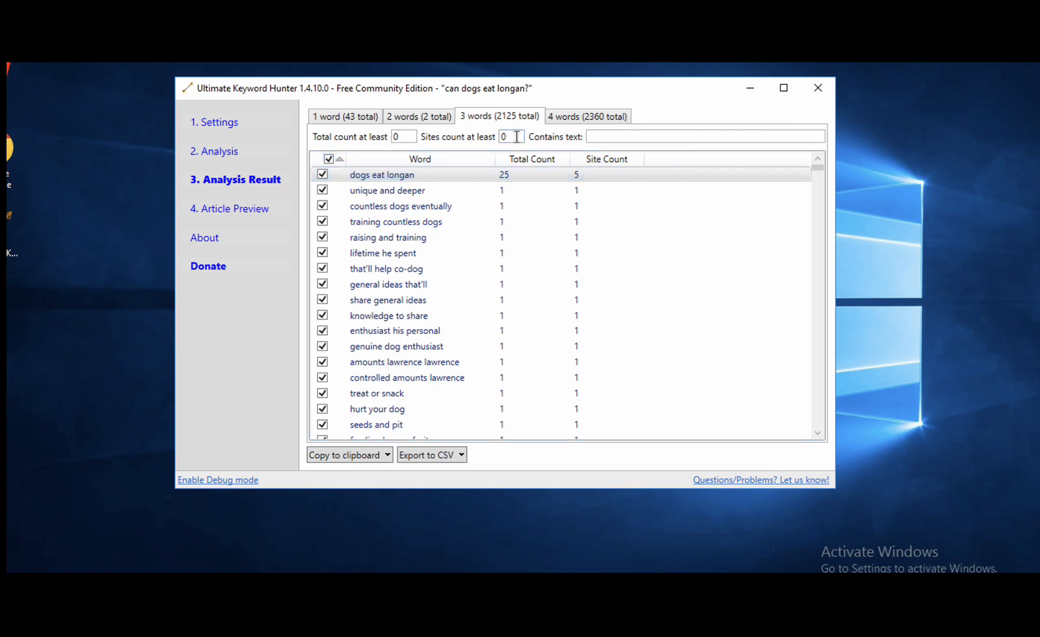
pyautogui.write('5')
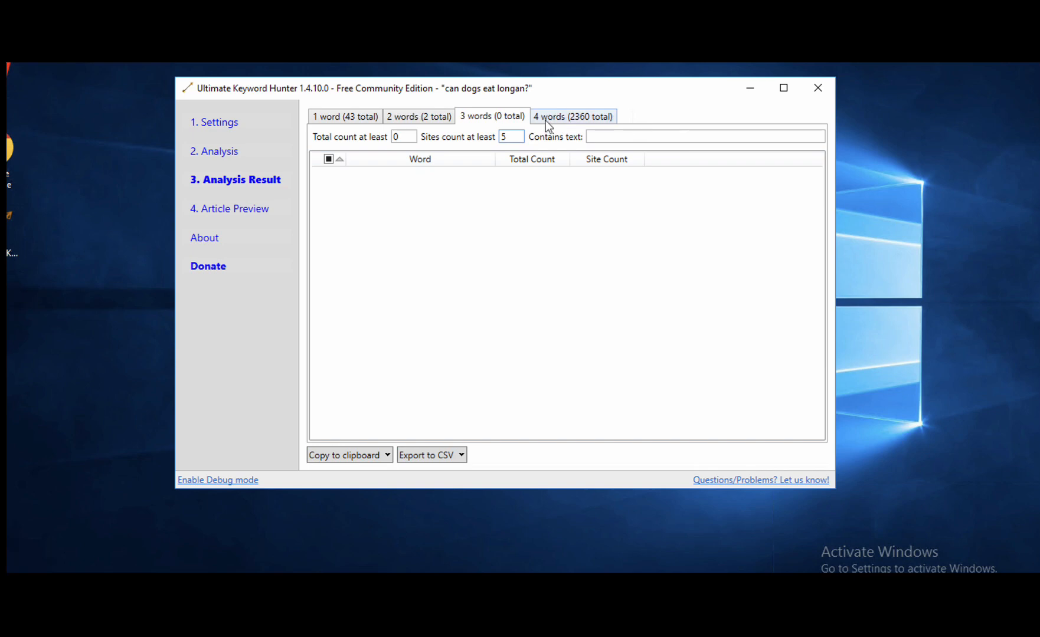
pyautogui.write('40')
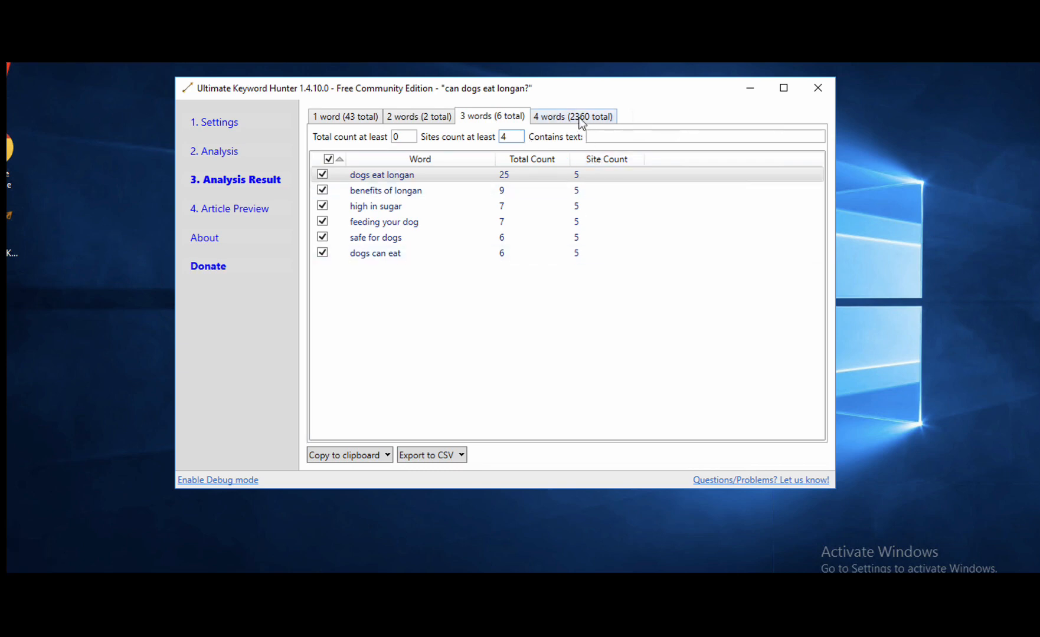
# Set the four-word site count to 3, tick 'health benefits of longan', and return to three words.
pyautogui.click(572, 115)
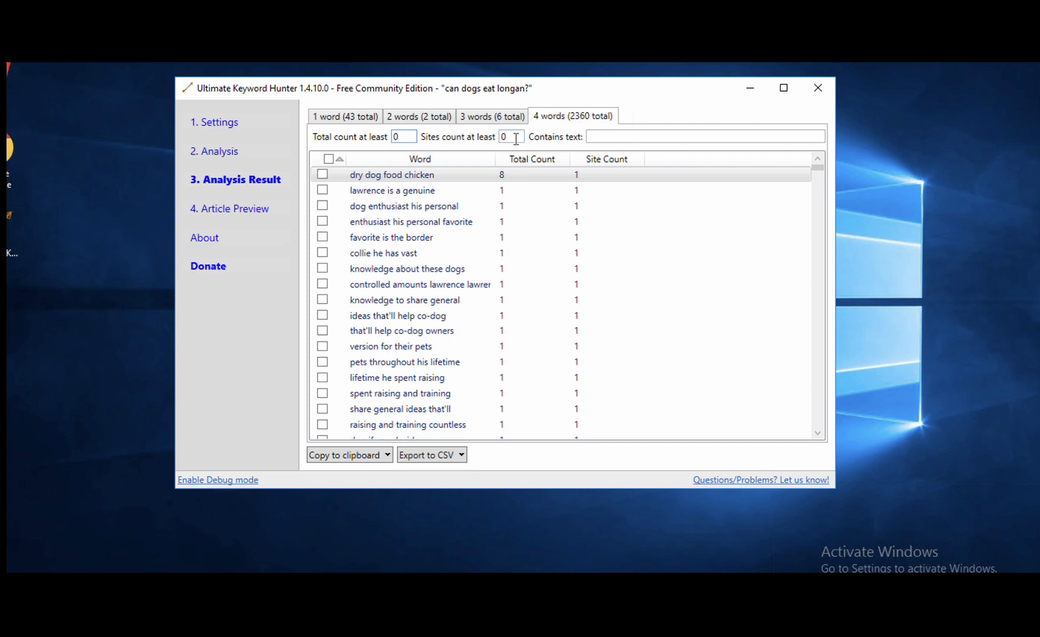
pyautogui.click(511, 137)
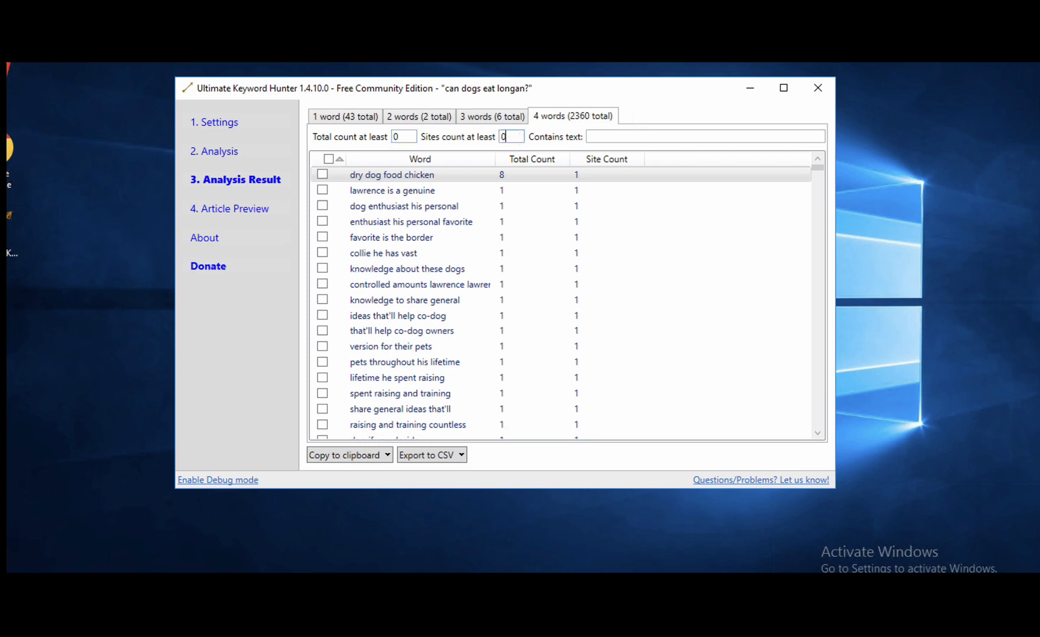
pyautogui.write('40')
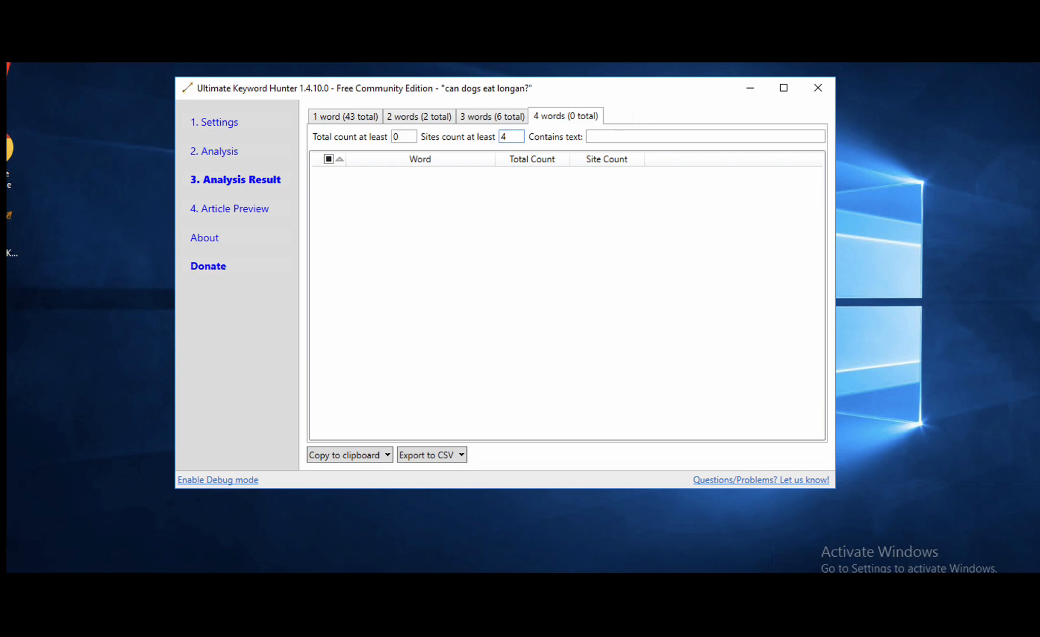
pyautogui.write('30')
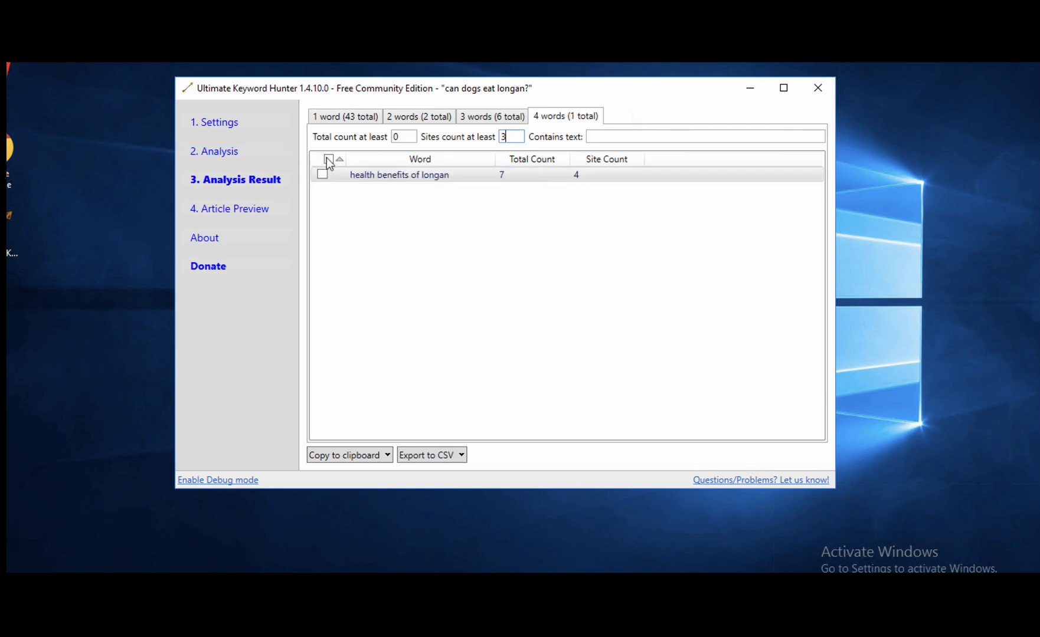
pyautogui.click(328, 159)
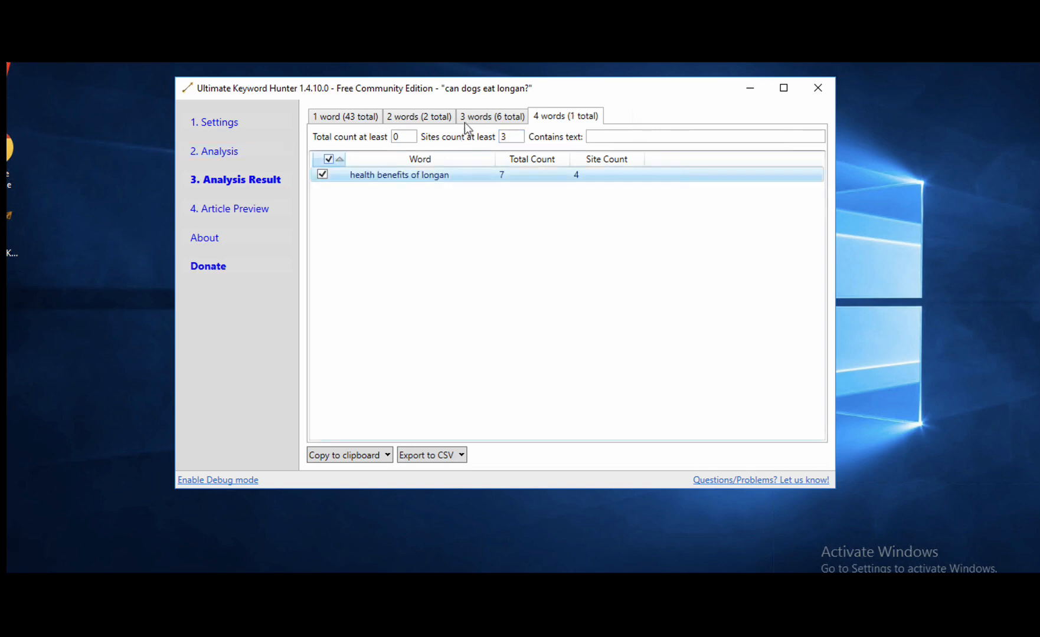
pyautogui.click(491, 116)
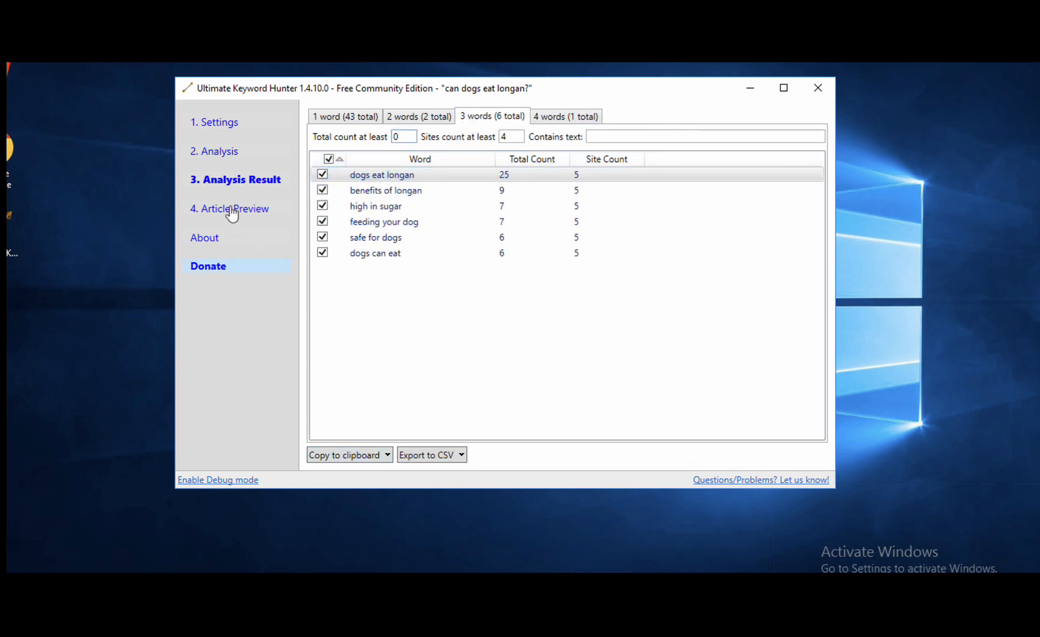
pyautogui.click(229, 209)
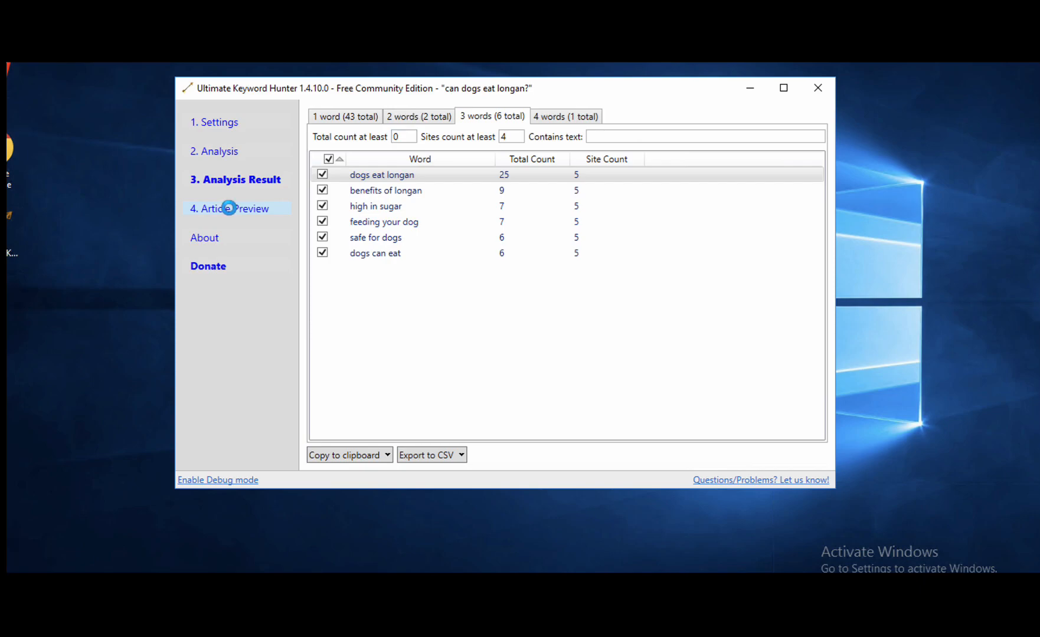
# Scroll the article preview's used LSI words (45 of 52) and pick out unused 'seed'.
pyautogui.click(234, 208)
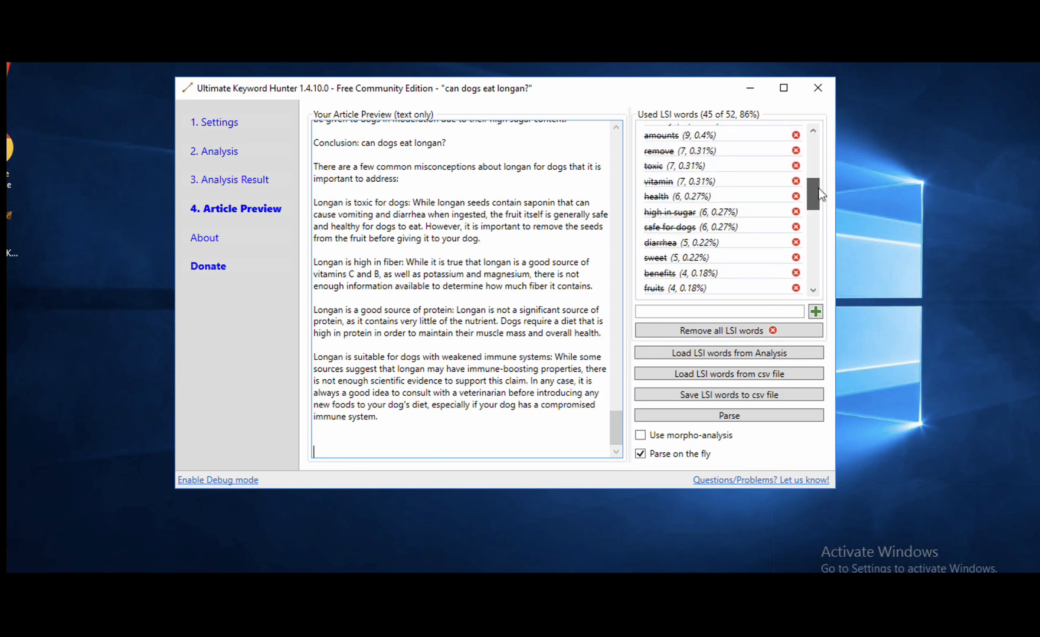
pyautogui.scroll(-3)
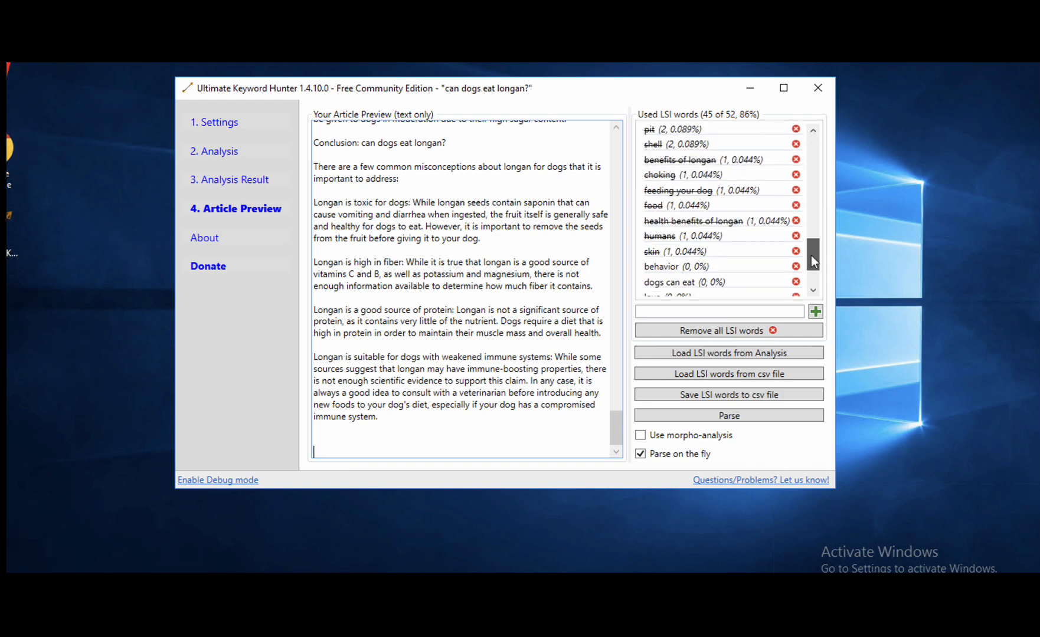
pyautogui.scroll(-3)
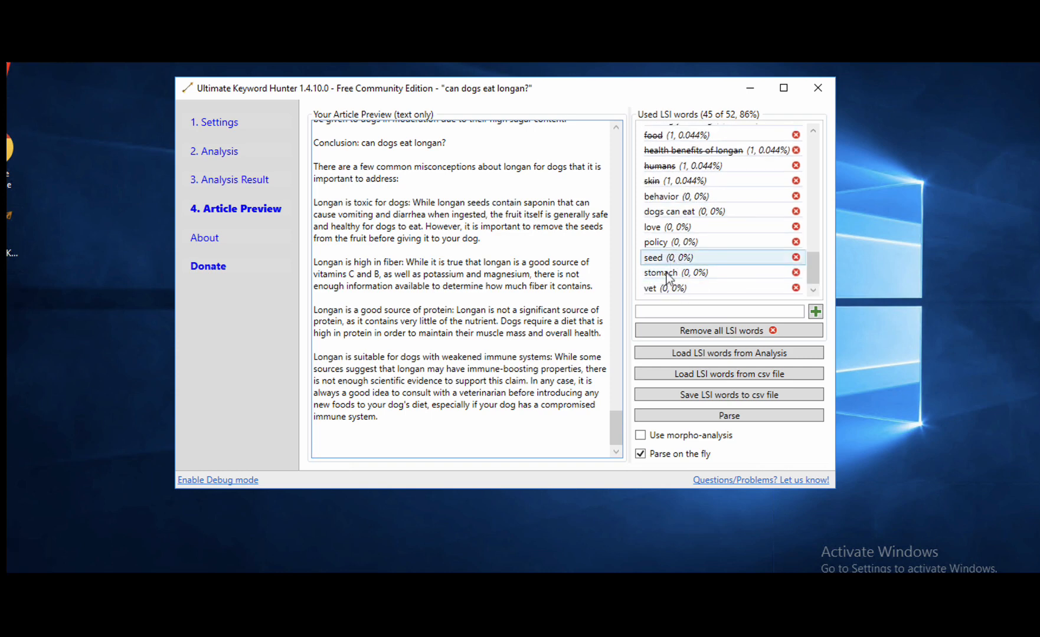
pyautogui.moveTo(795, 283)
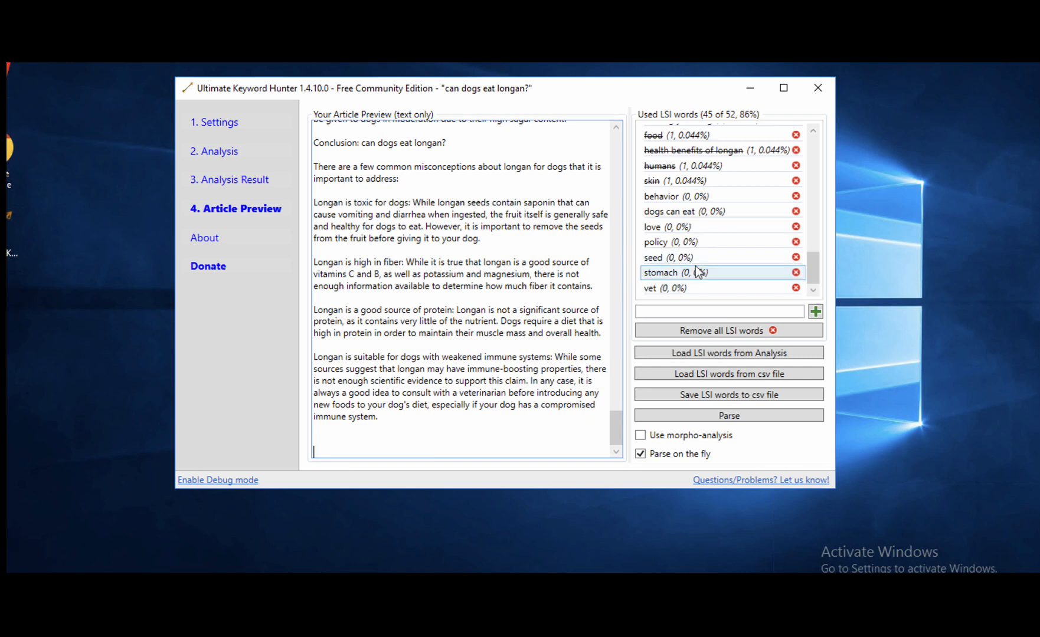
pyautogui.moveTo(656, 300)
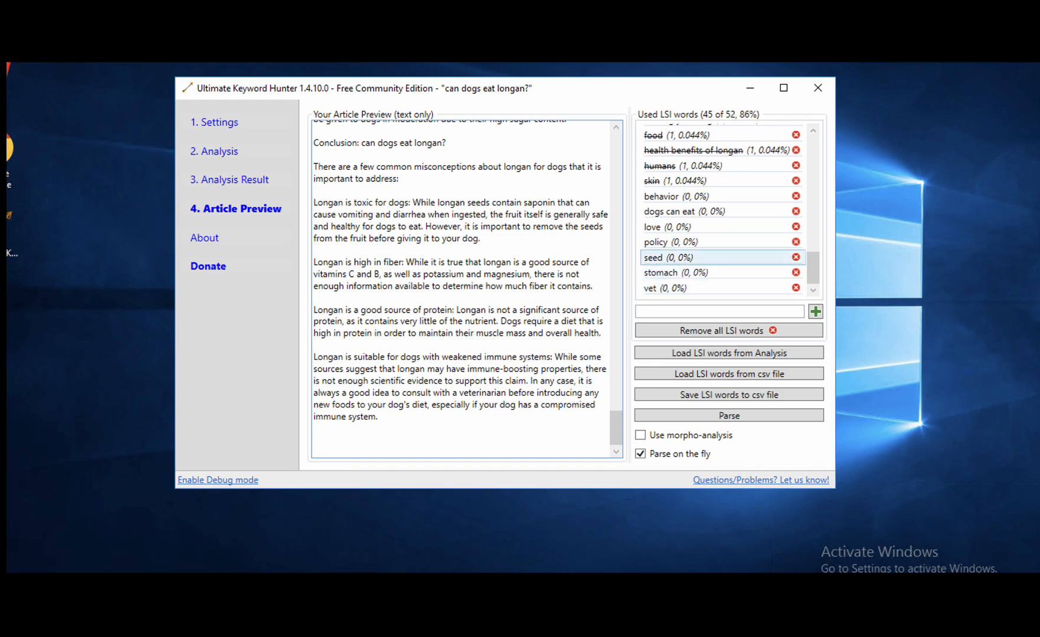
pyautogui.moveTo(659, 272)
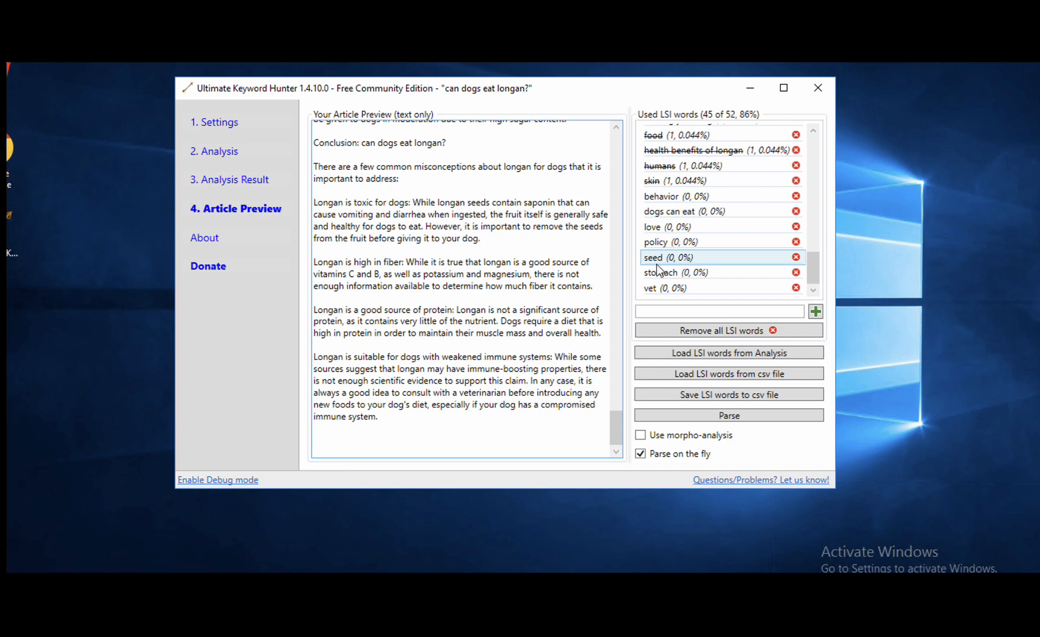
pyautogui.click(315, 451)
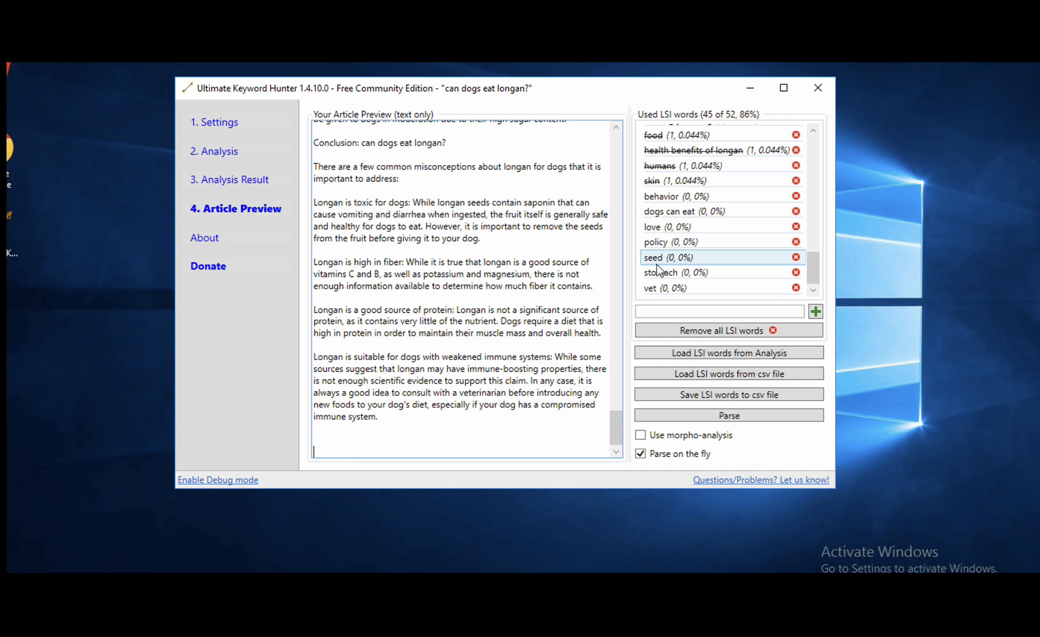